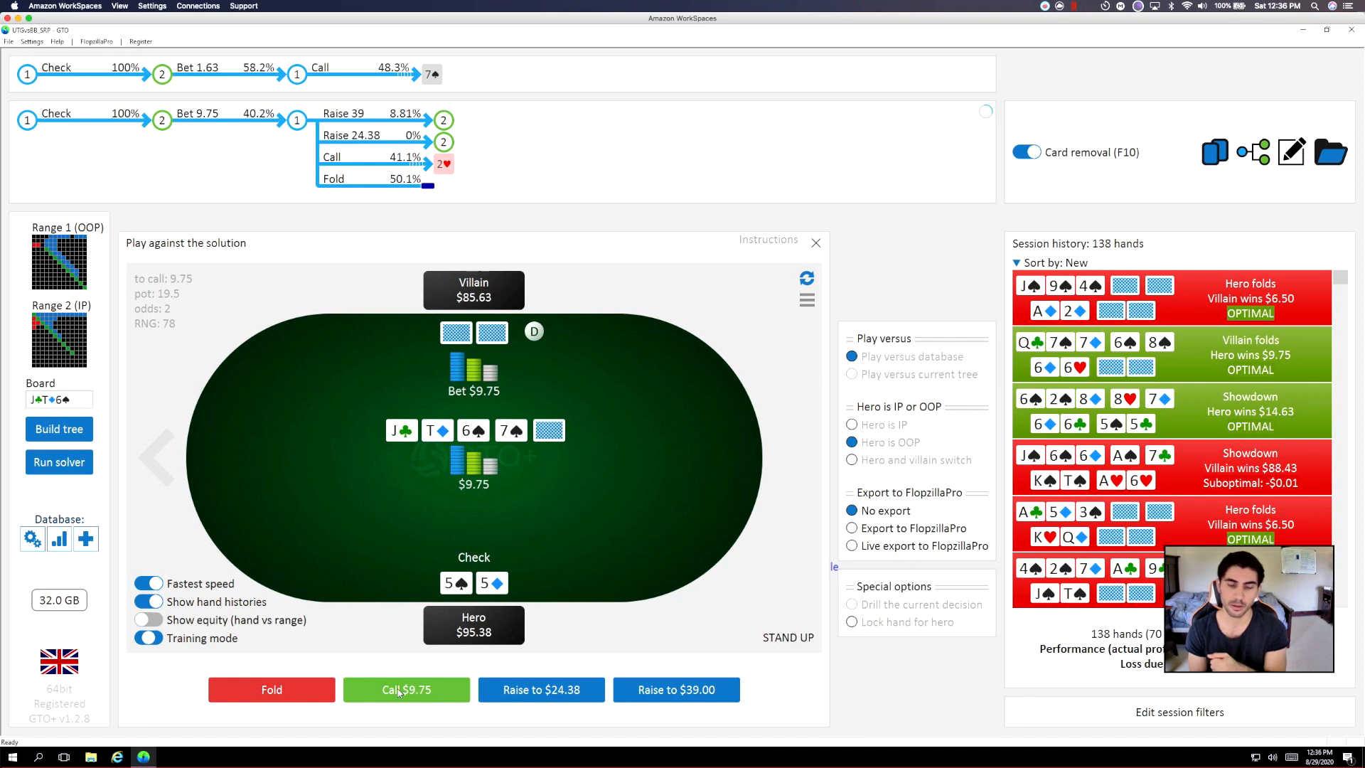
mouse_move(388, 674)
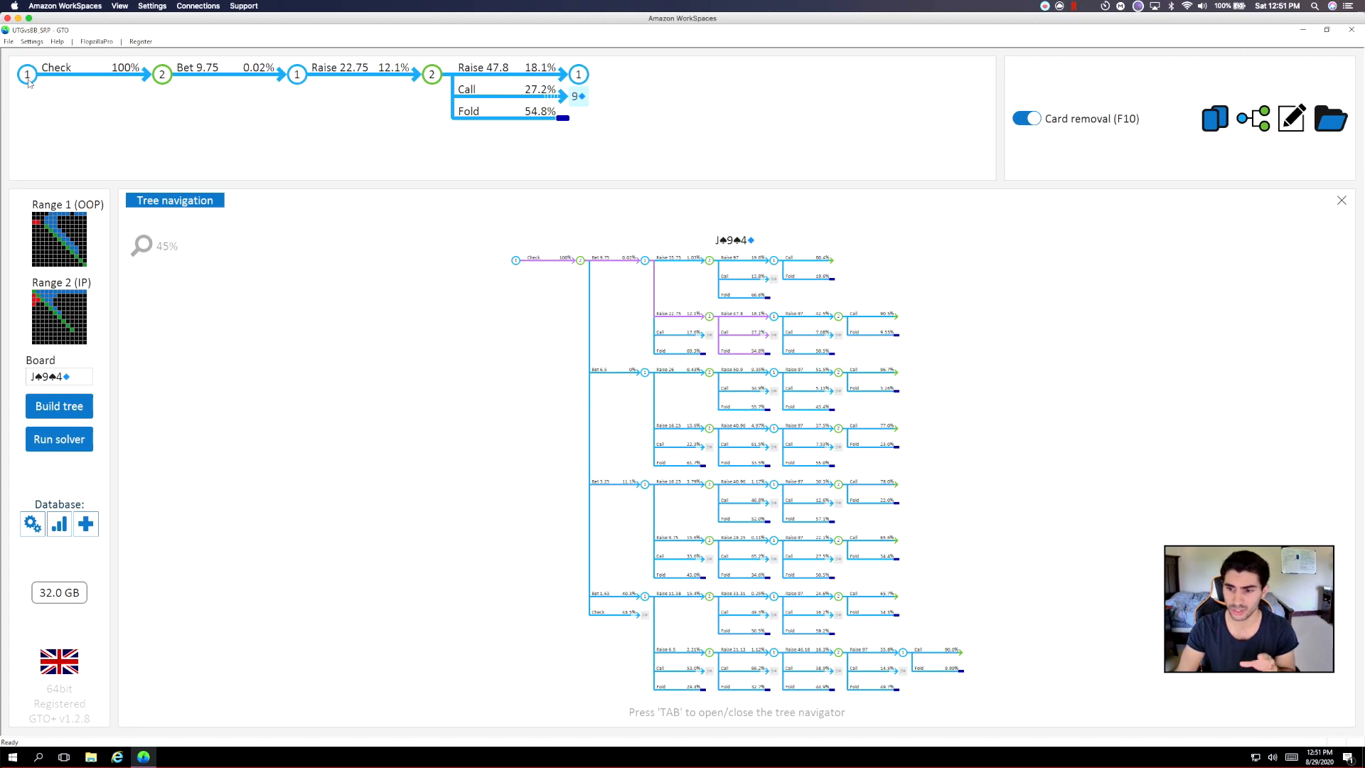
Show the solver's J-9-4 flop strategy after the check: 48.5% check, 40.3% bet 1.63.
click(27, 73)
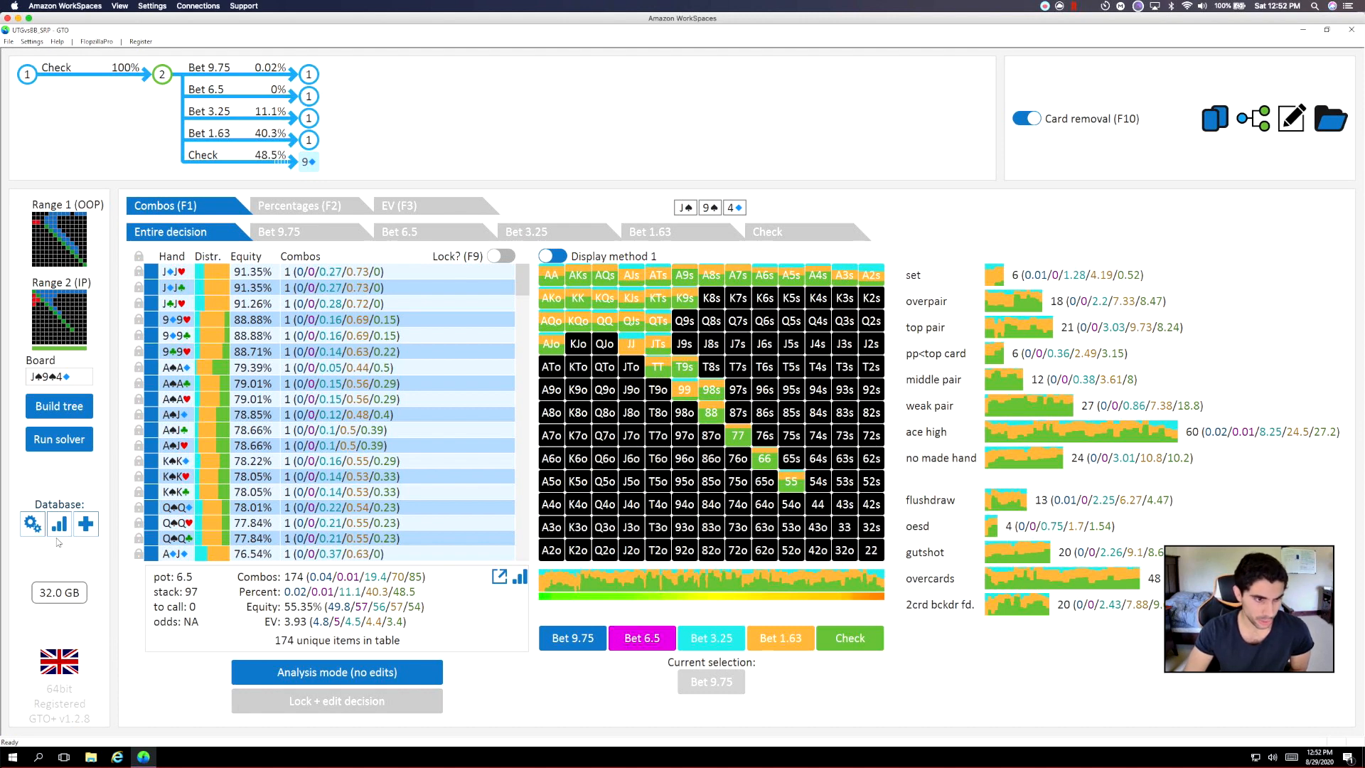
View the equity distribution across the database flops and scroll up through the table.
click(59, 524)
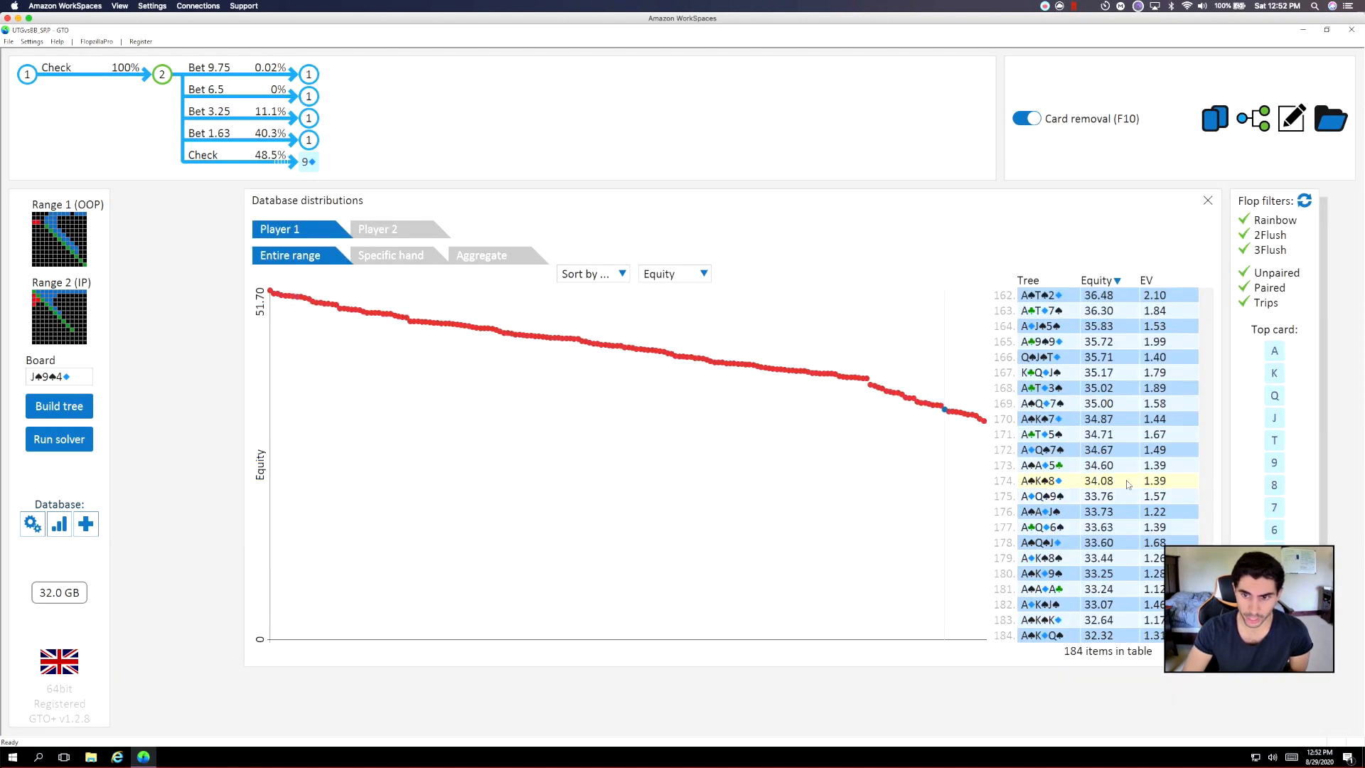
scroll(up, 3)
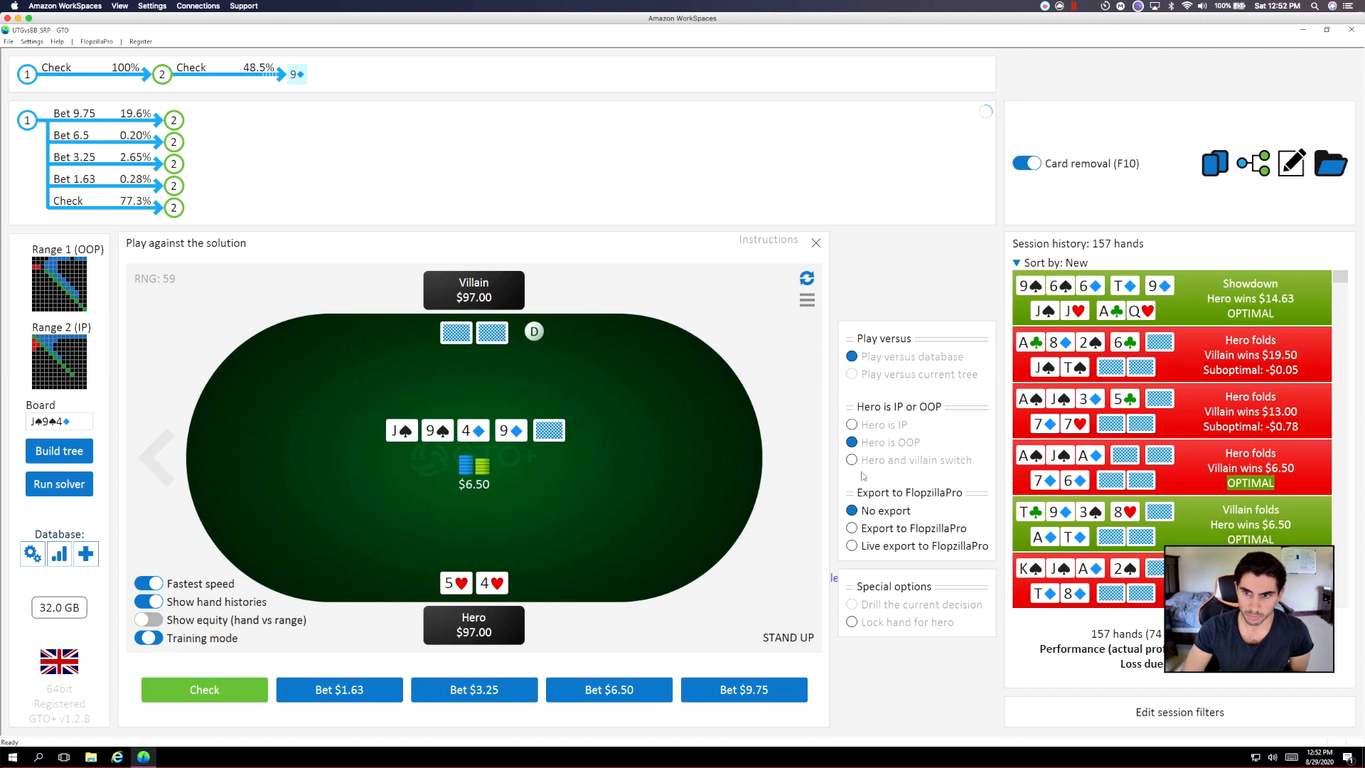
mouse_move(731, 342)
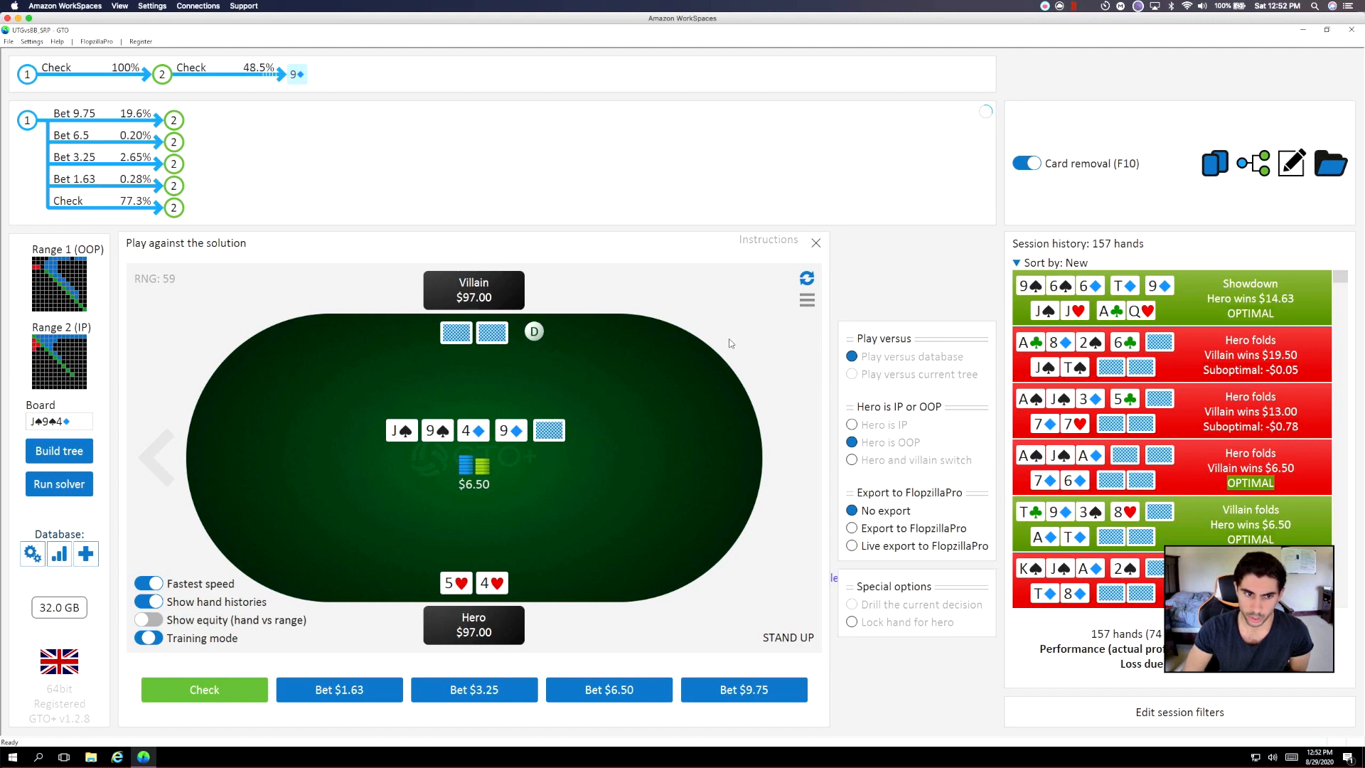
mouse_move(760, 517)
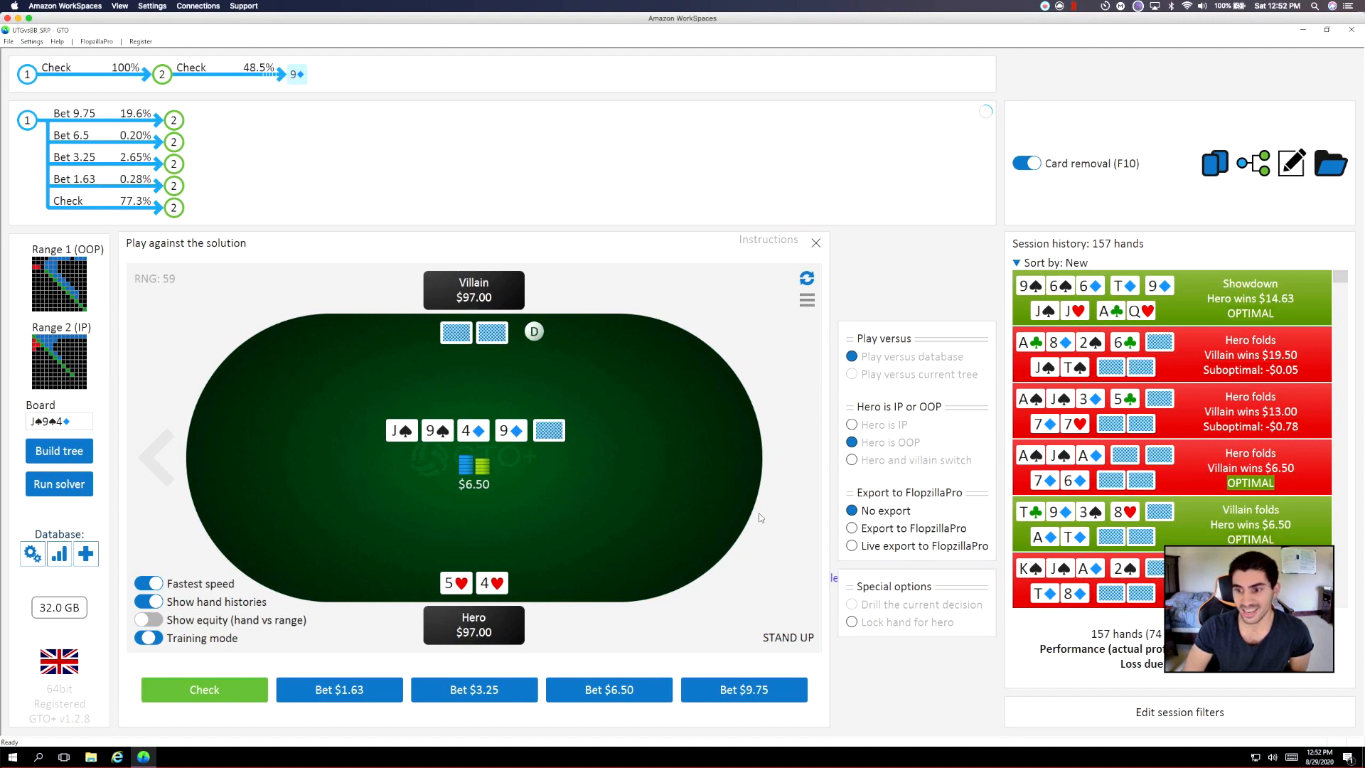
mouse_move(730, 328)
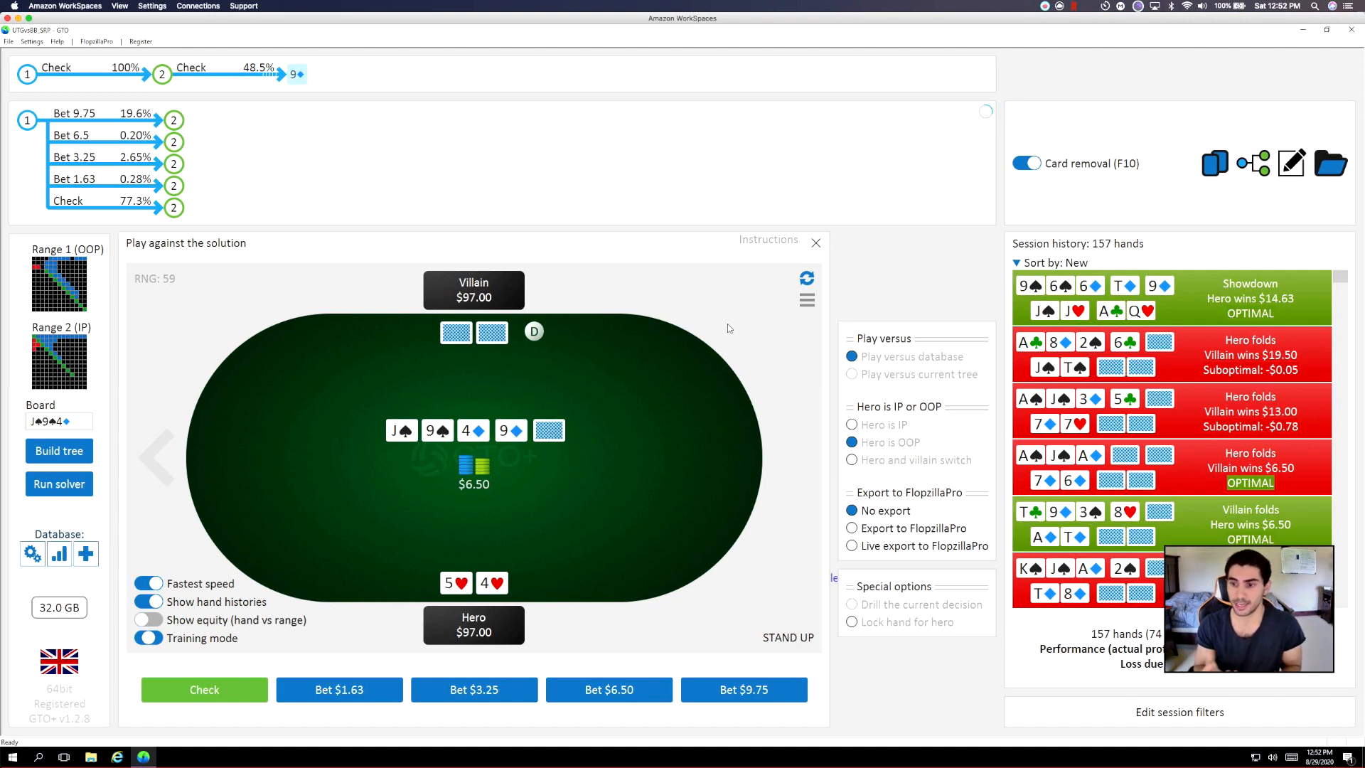
Reveal the solver's J-9-4-9 turn strategy: 77.3% check, 19.6% bet 9.75.
click(1215, 162)
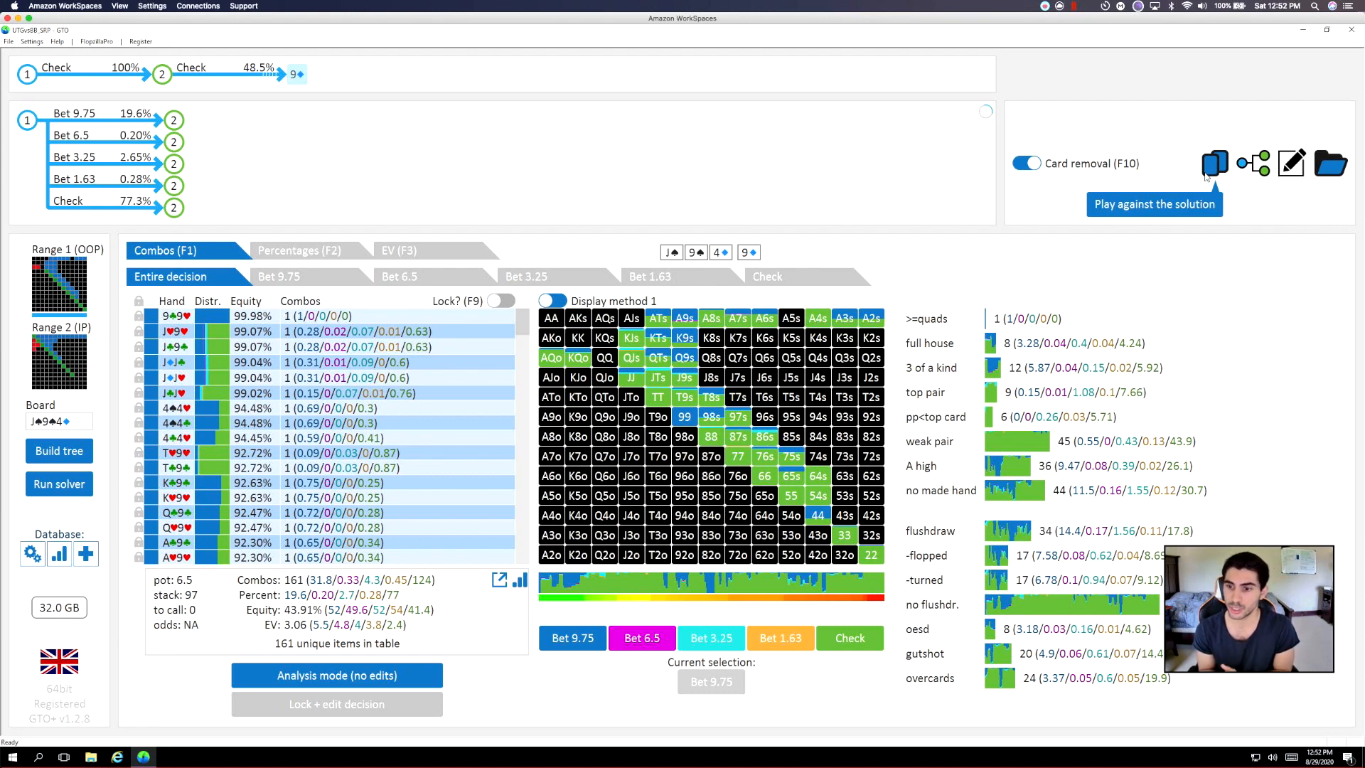
mouse_move(1210, 178)
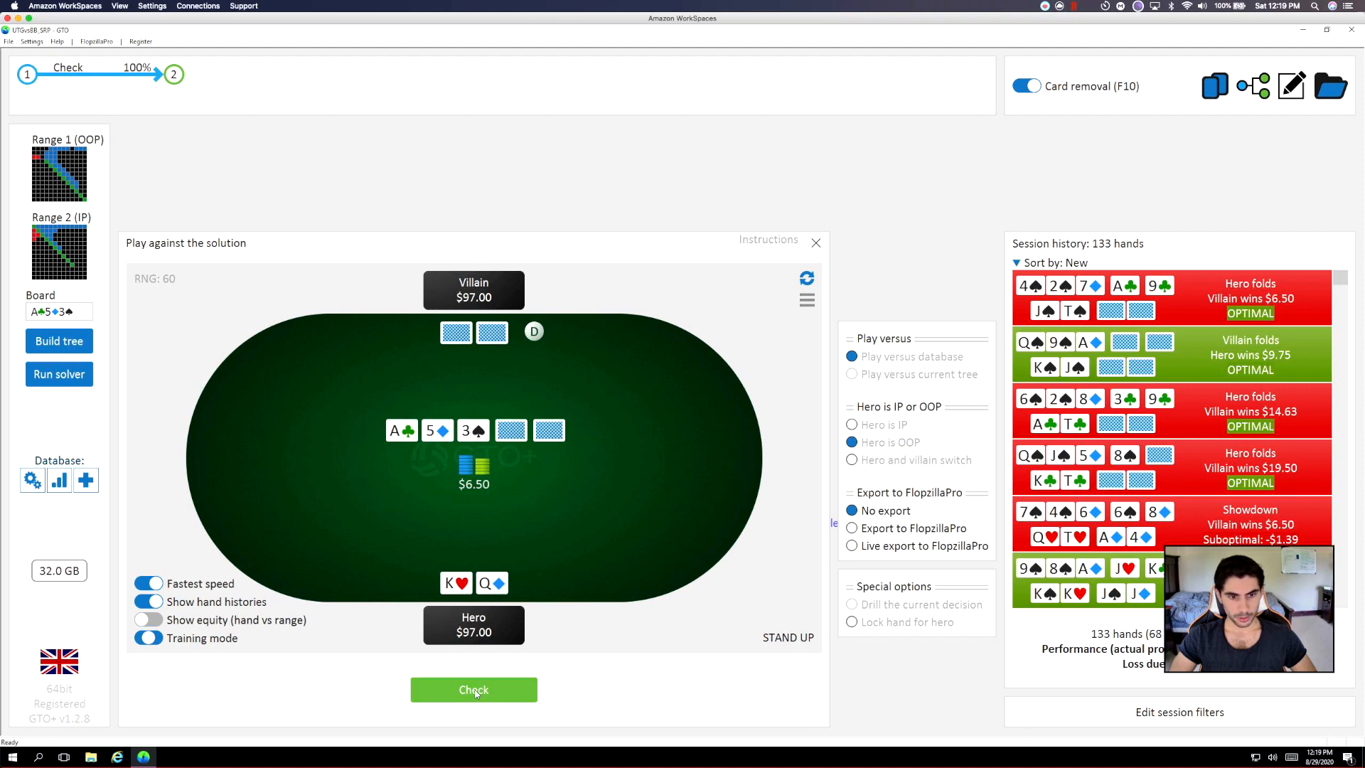
Check K♥Q♦ on the A♣5♦3♠ flop, leaving it facing a $1.63 bet.
click(473, 690)
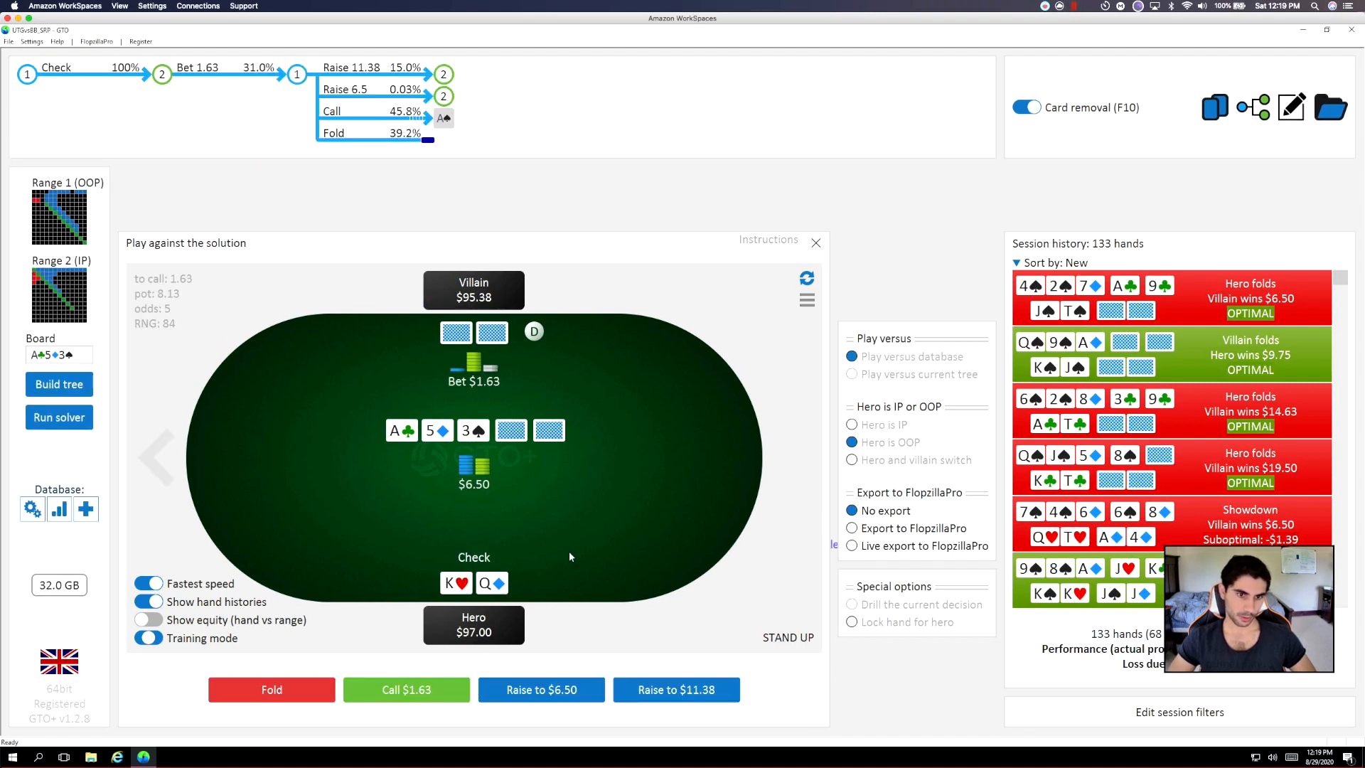
mouse_move(528, 403)
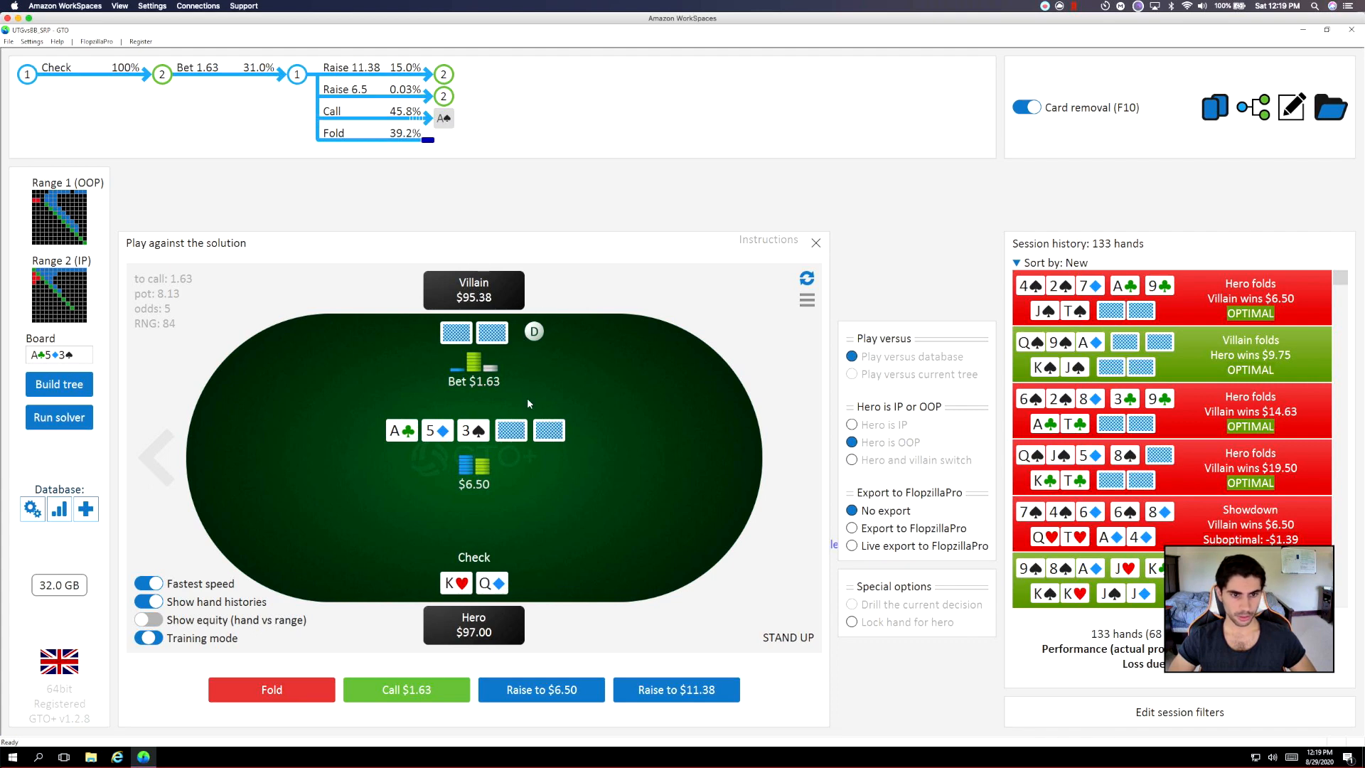
mouse_move(543, 487)
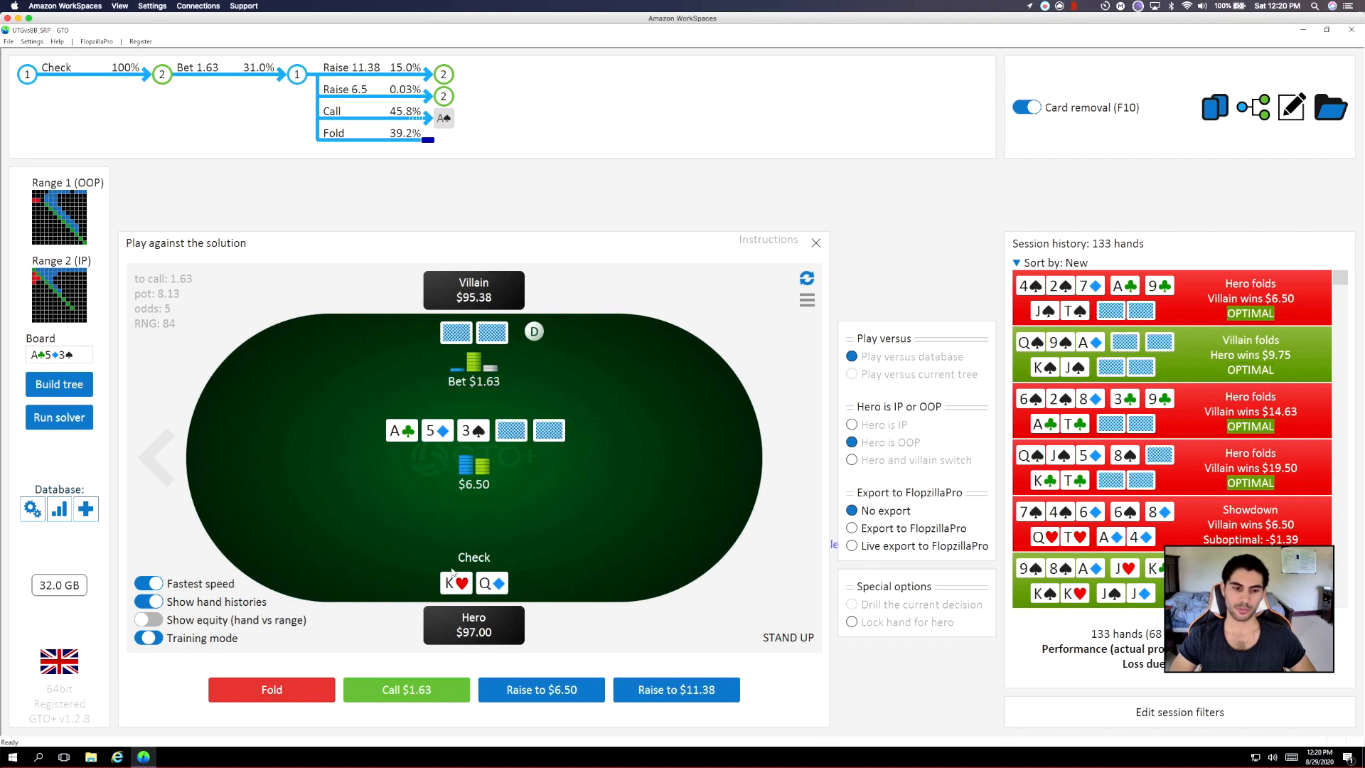
mouse_move(384, 604)
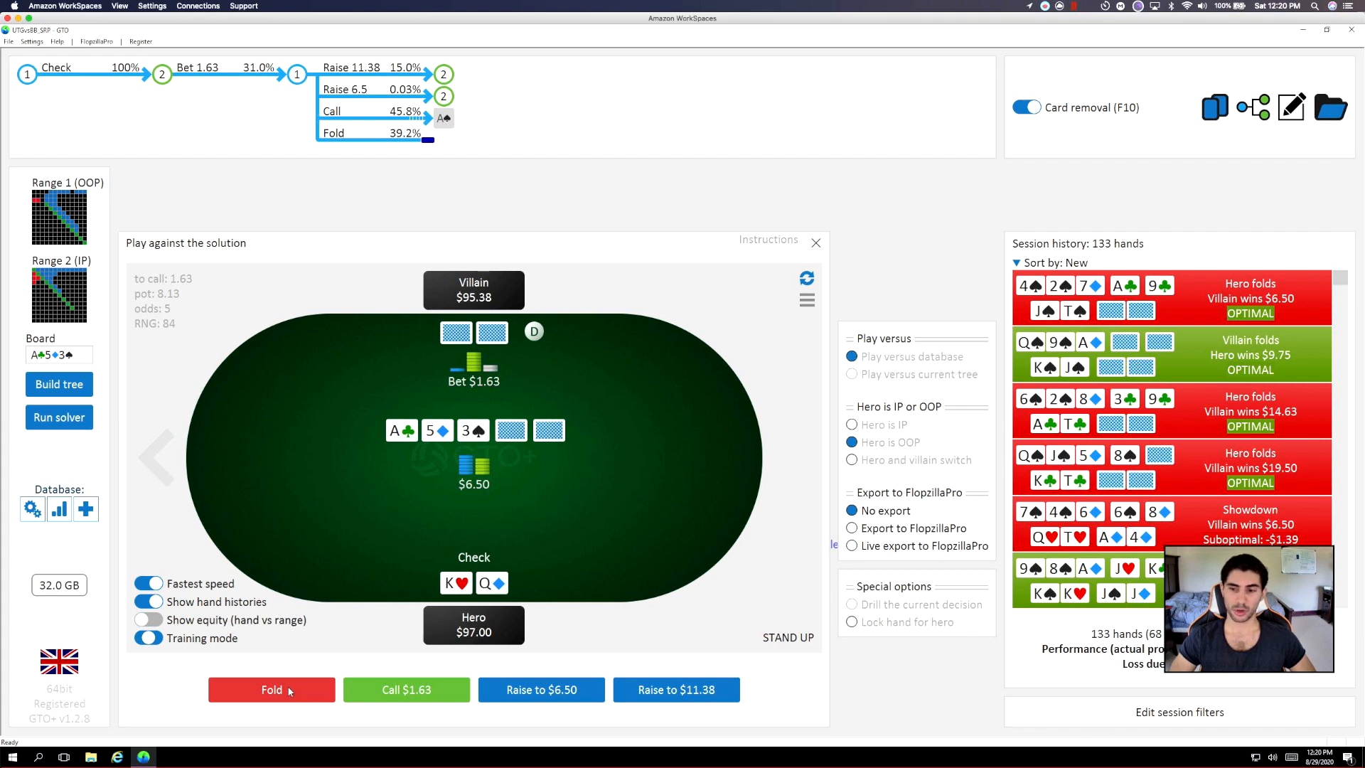
Fold K♥Q♦ to the $1.63 bet, then check K♠T♠ on the J♠6♣6♦ flop.
click(272, 690)
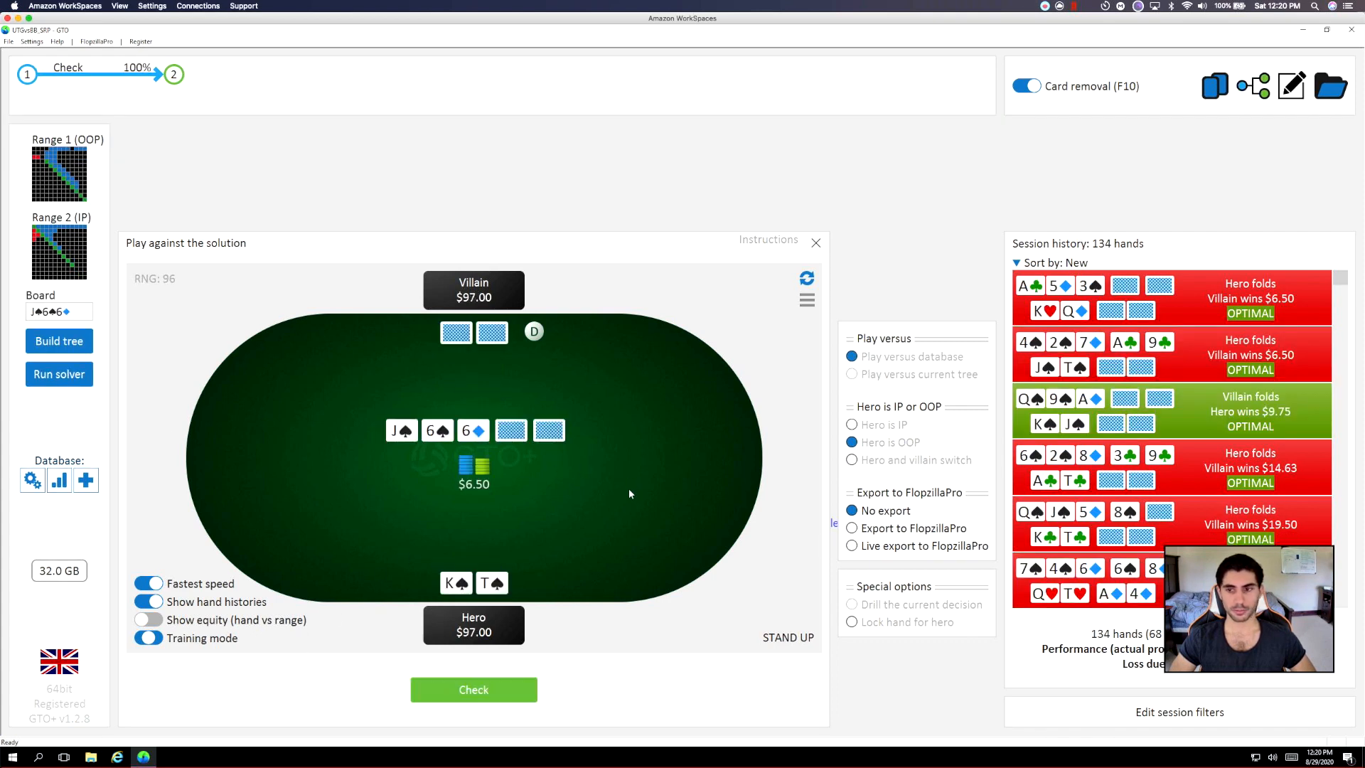
click(473, 689)
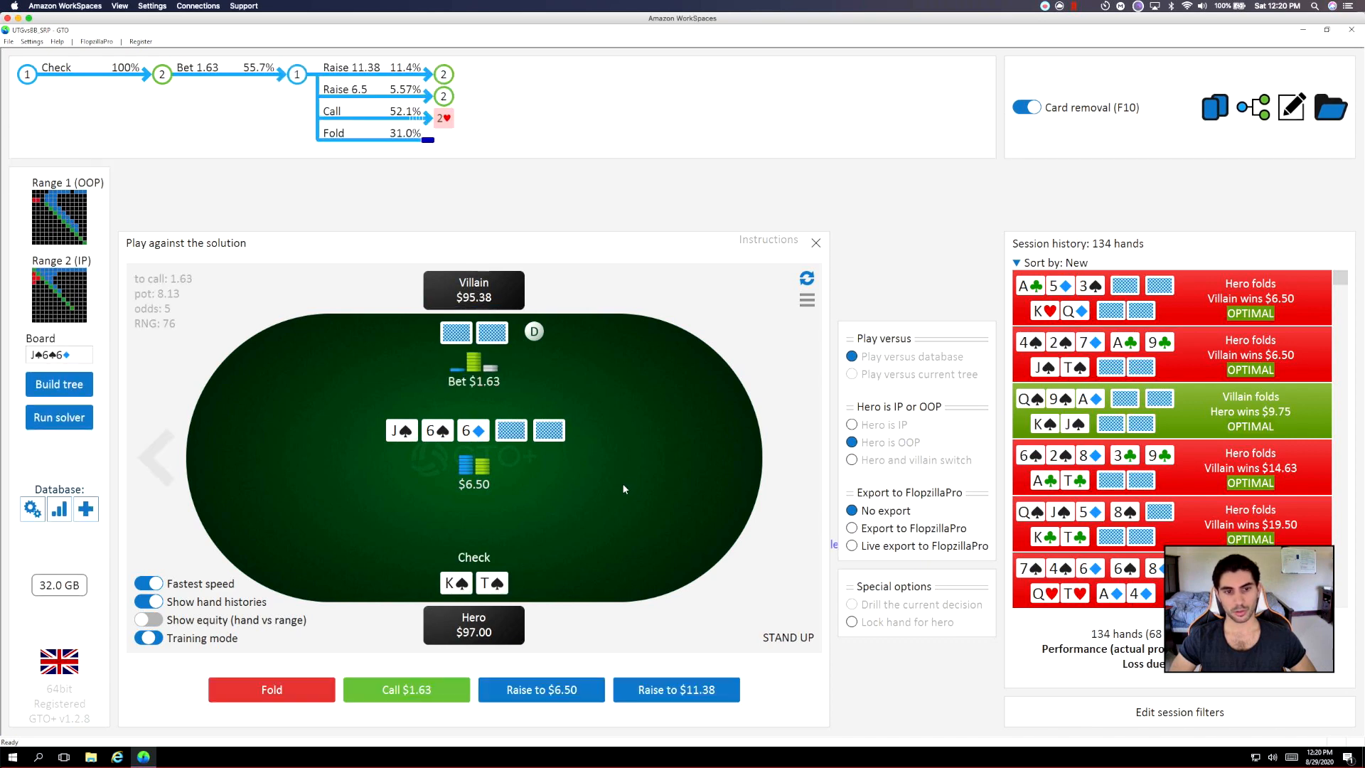
mouse_move(529, 512)
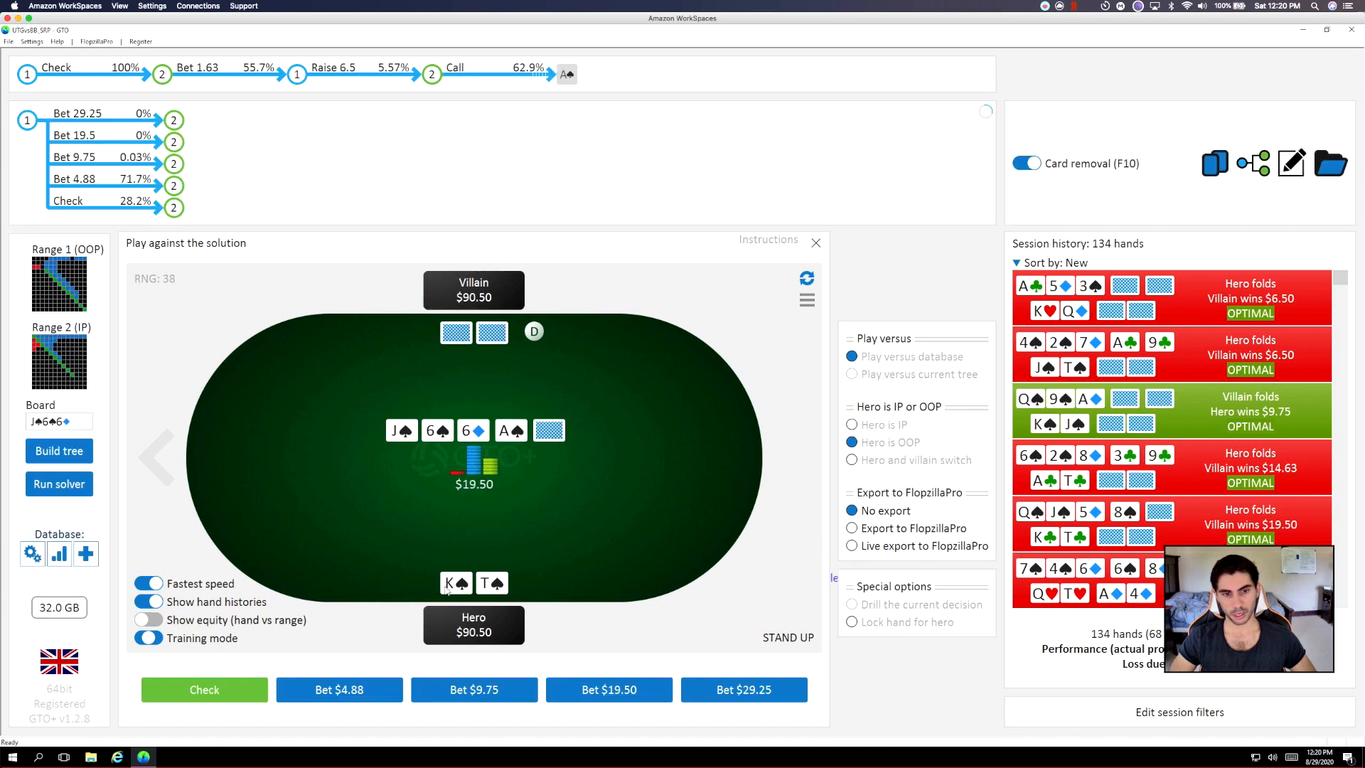
mouse_move(214, 656)
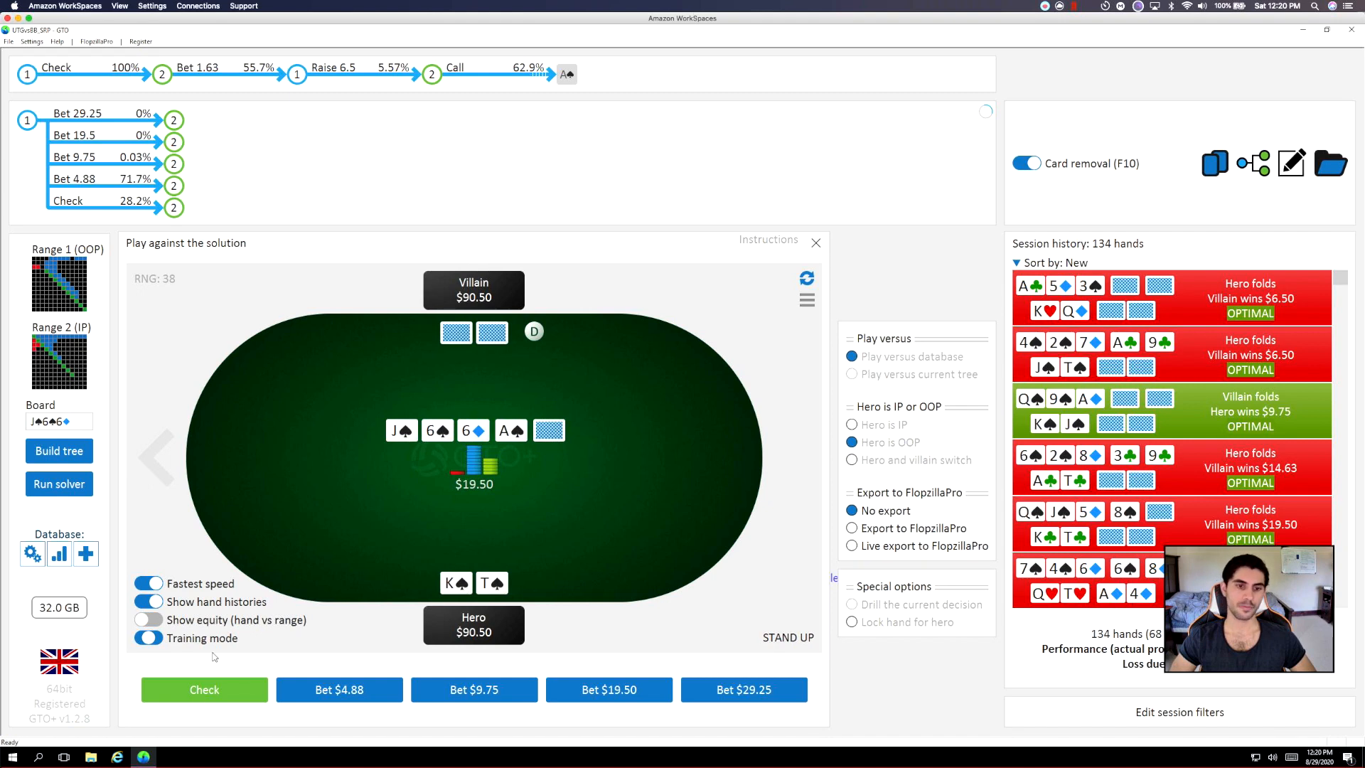
mouse_move(501, 460)
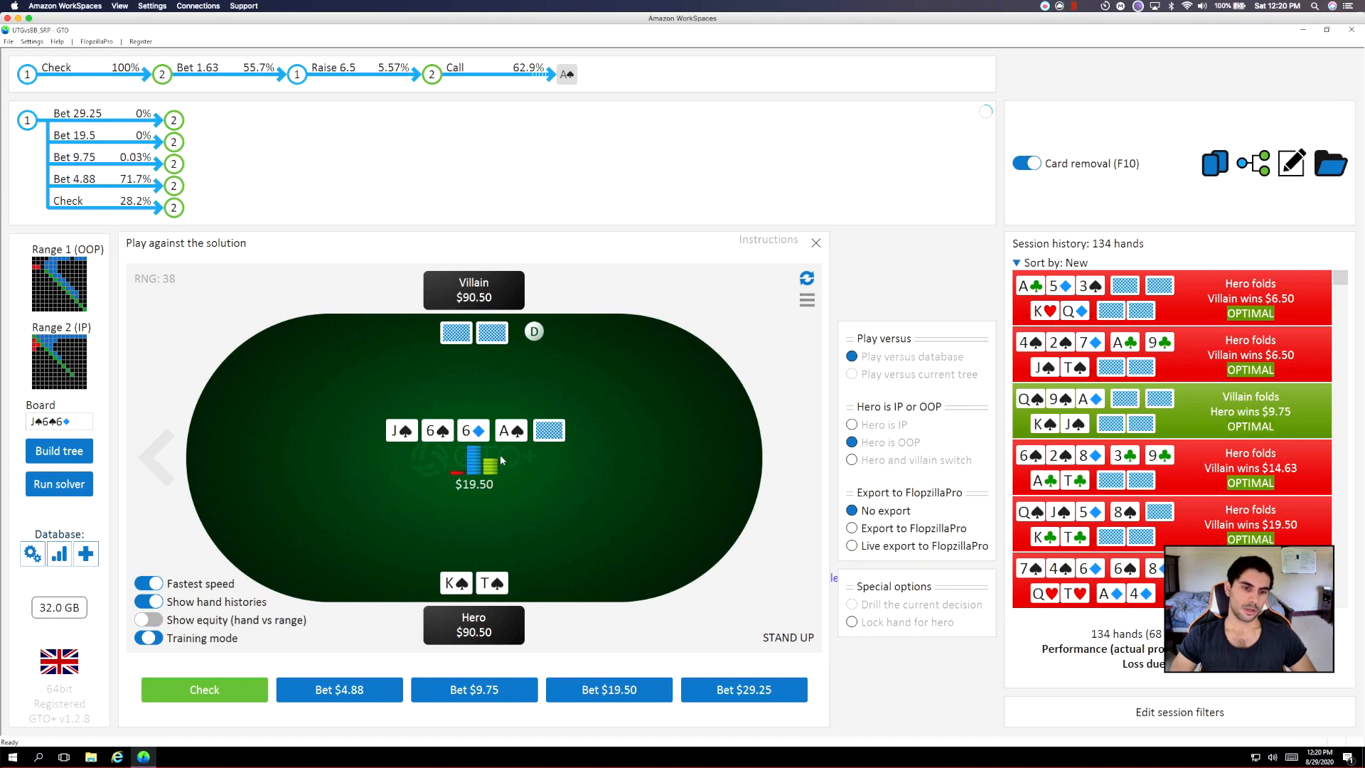
mouse_move(379, 649)
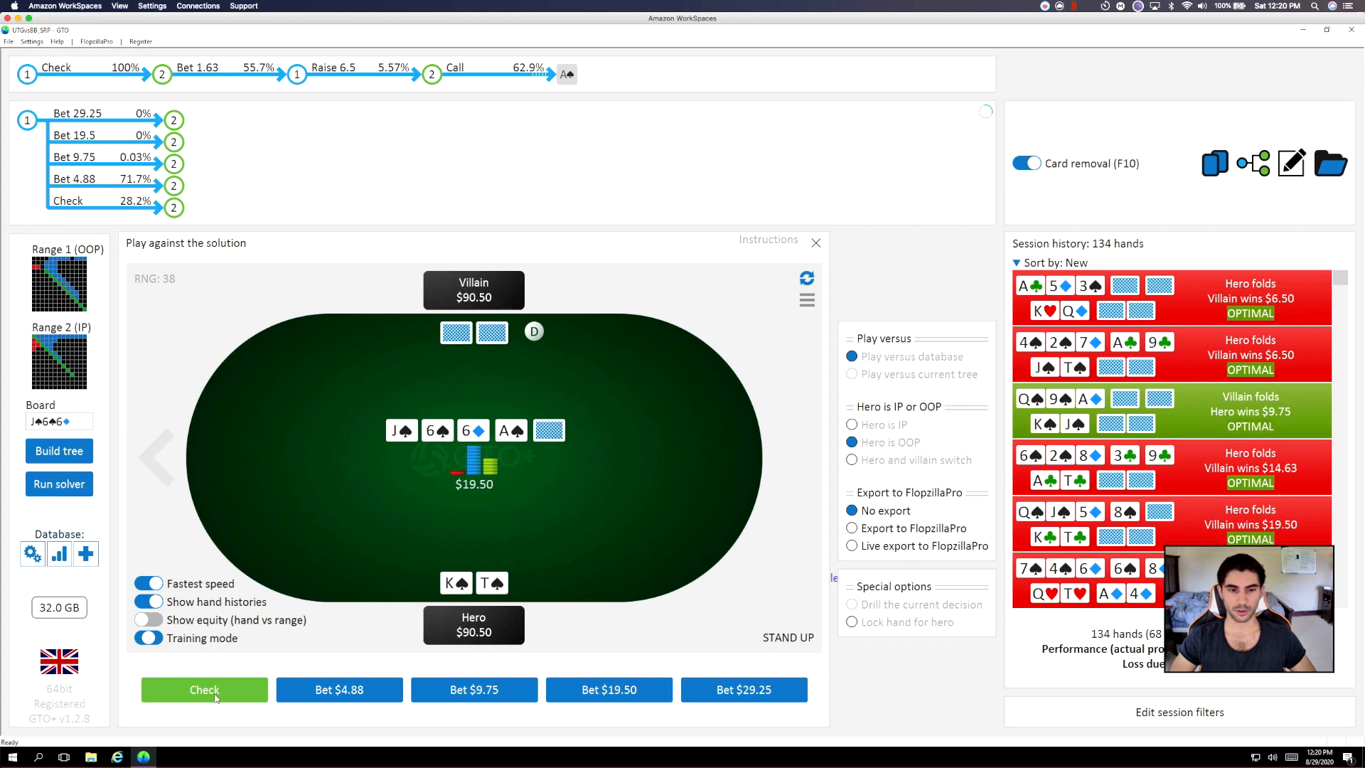
Check K♠T♠ on the A♠ turn to reach the 7♣ river.
click(204, 690)
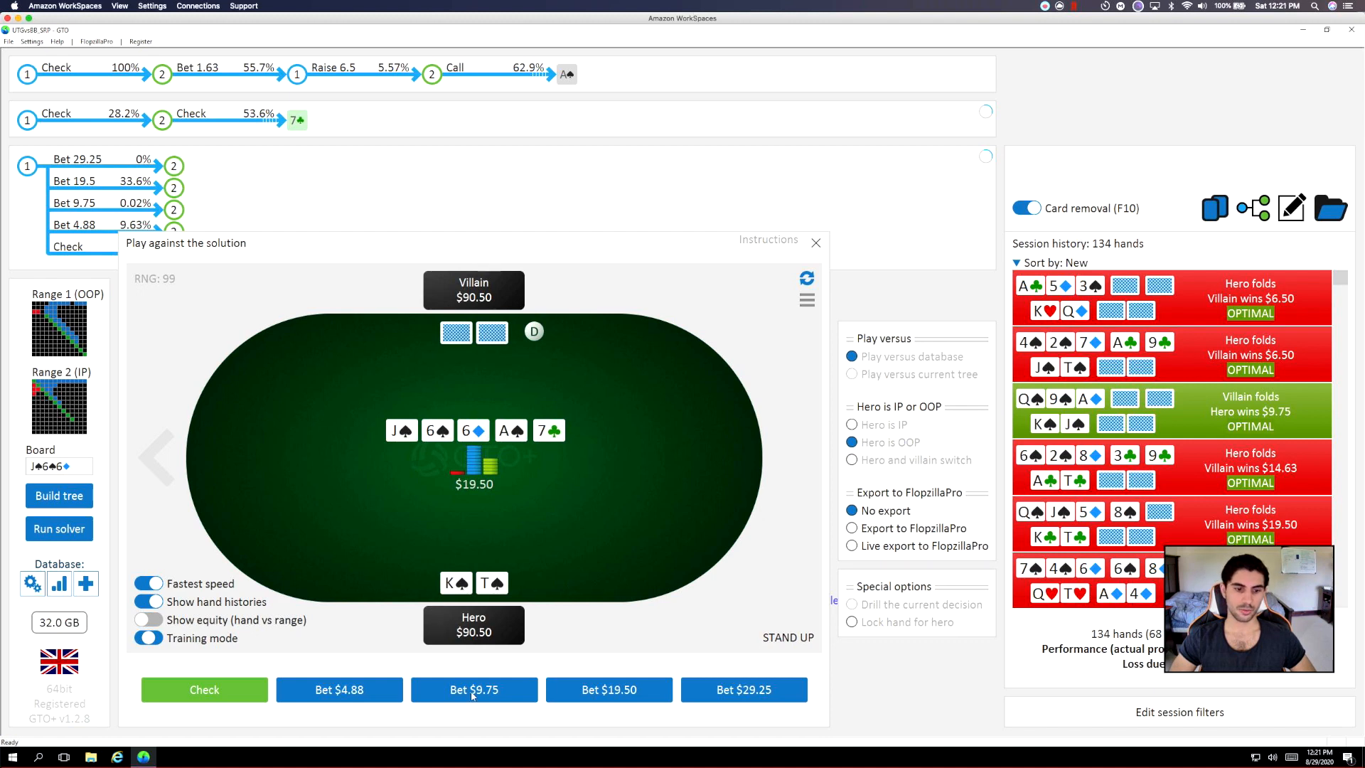
mouse_move(612, 509)
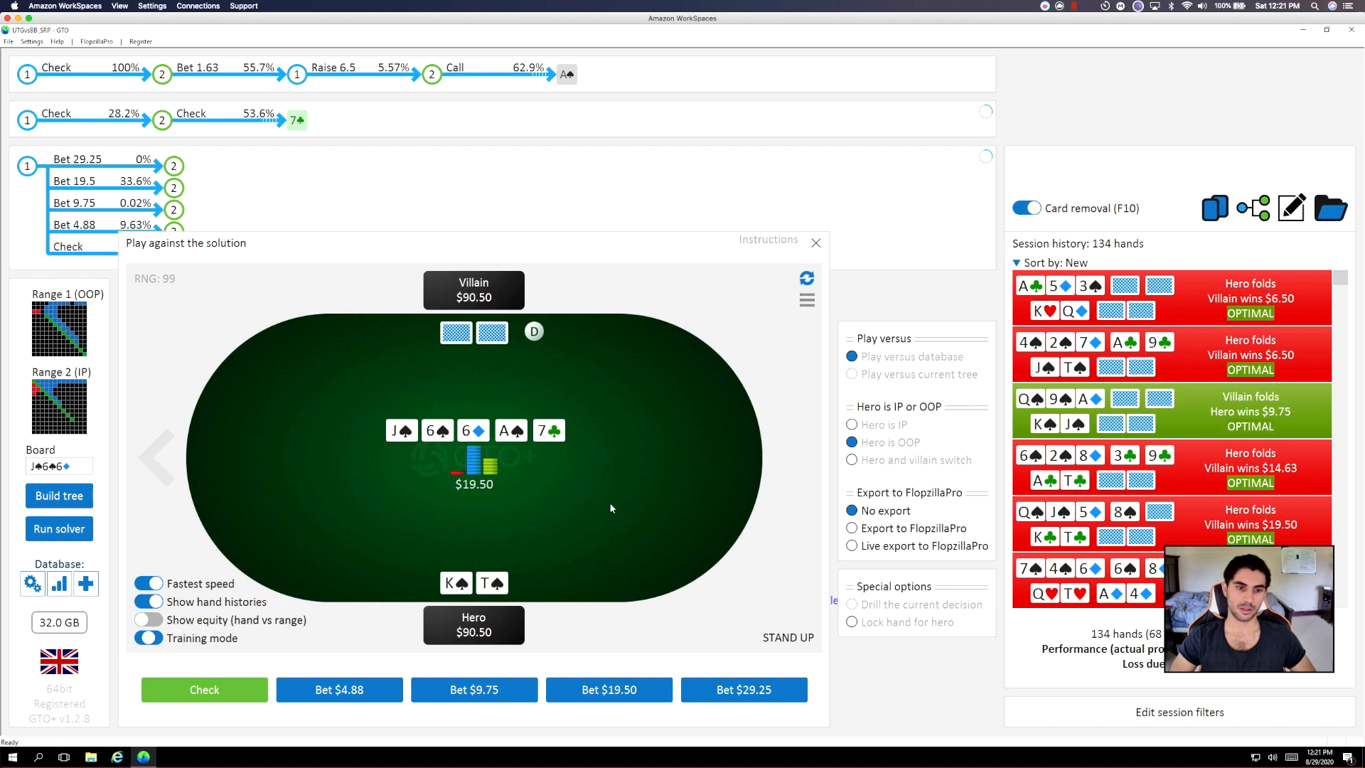
mouse_move(506, 695)
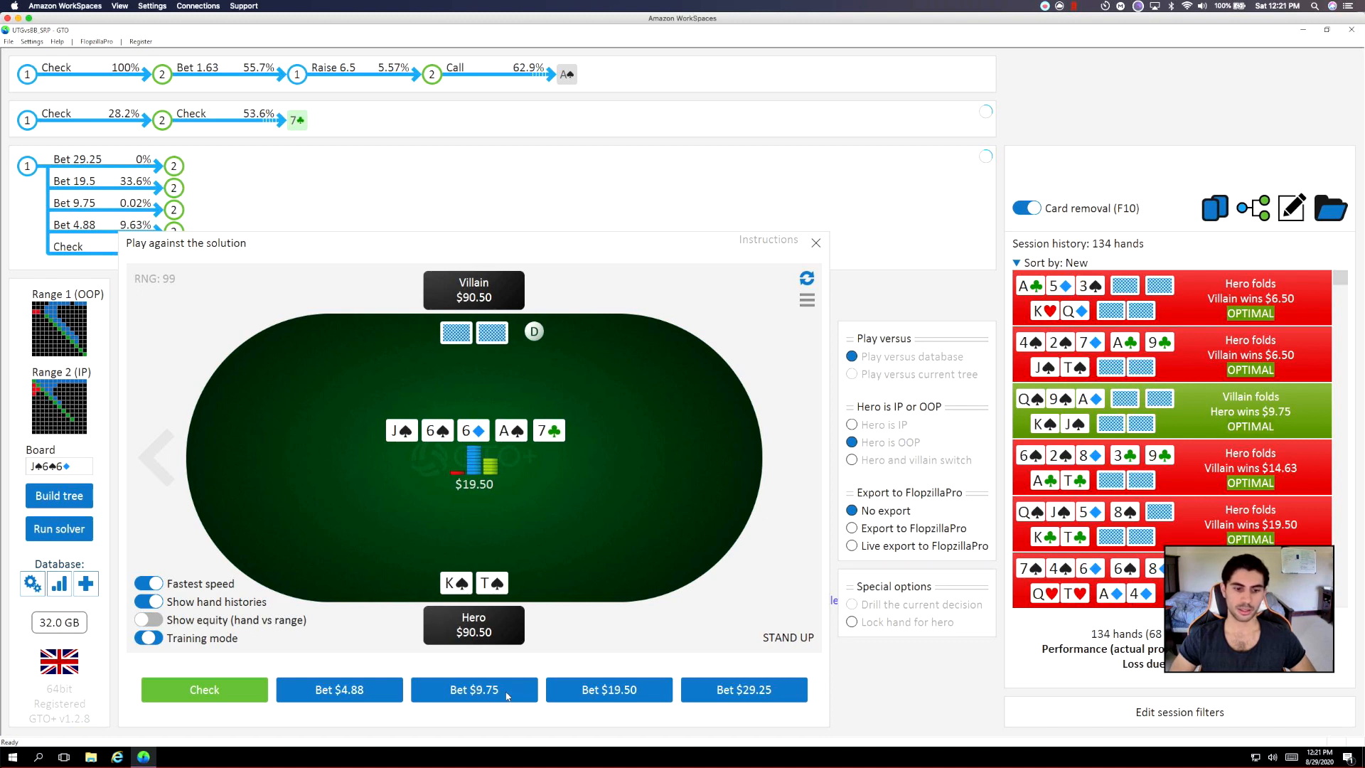
mouse_move(468, 695)
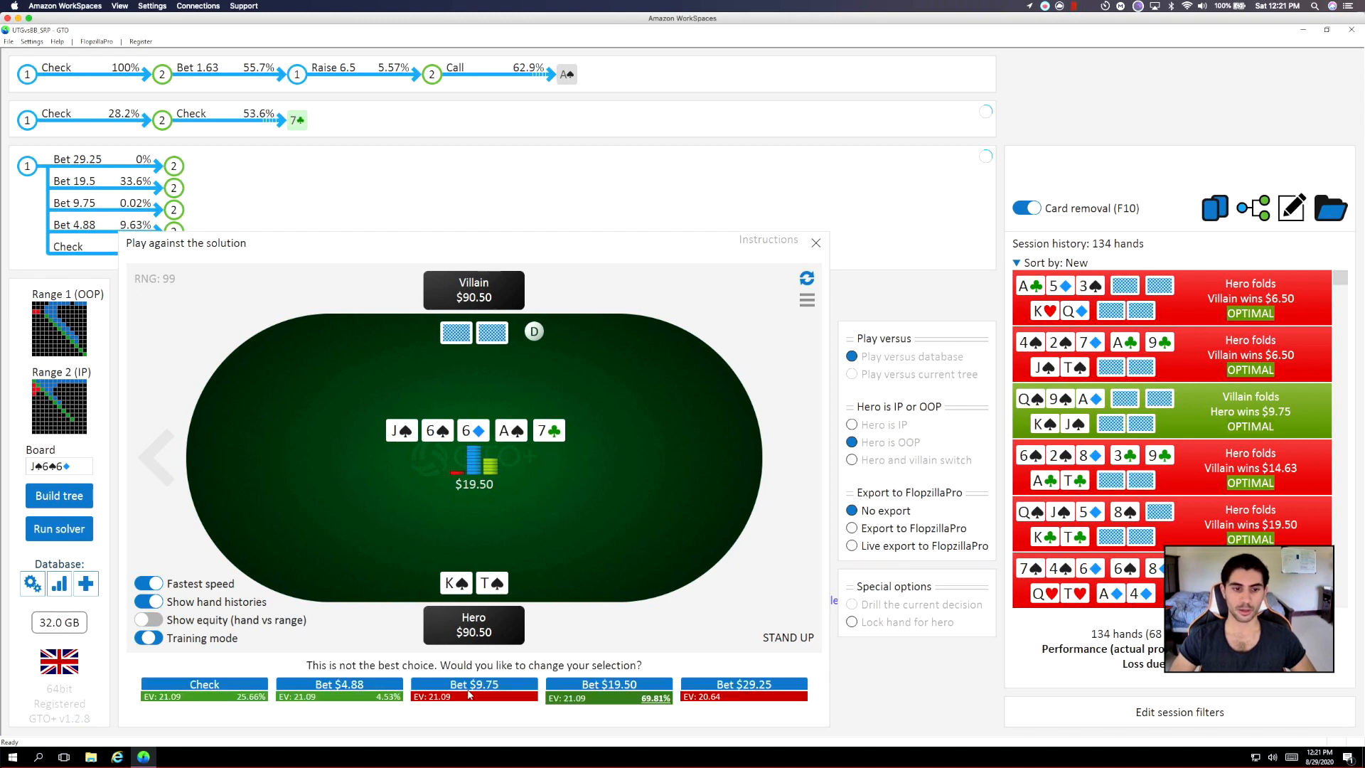
mouse_move(596, 699)
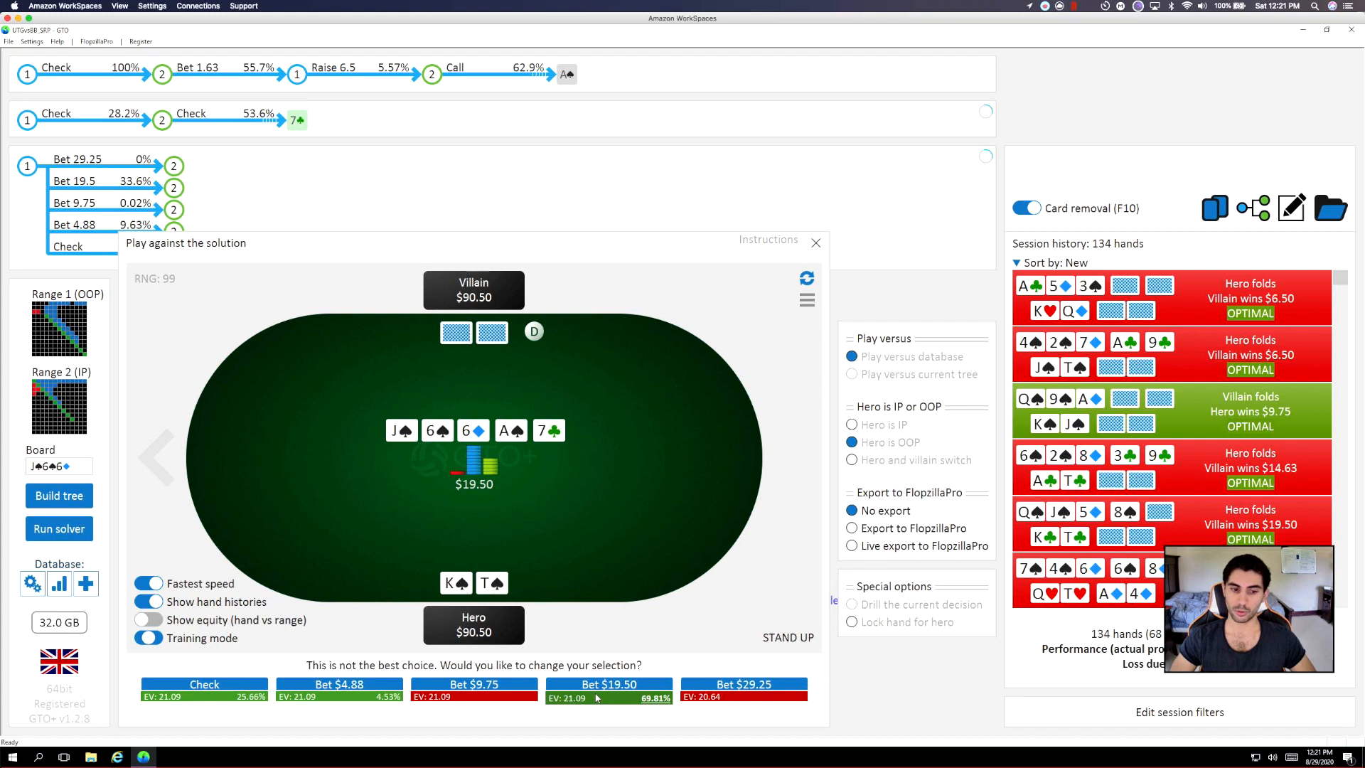
mouse_move(448, 709)
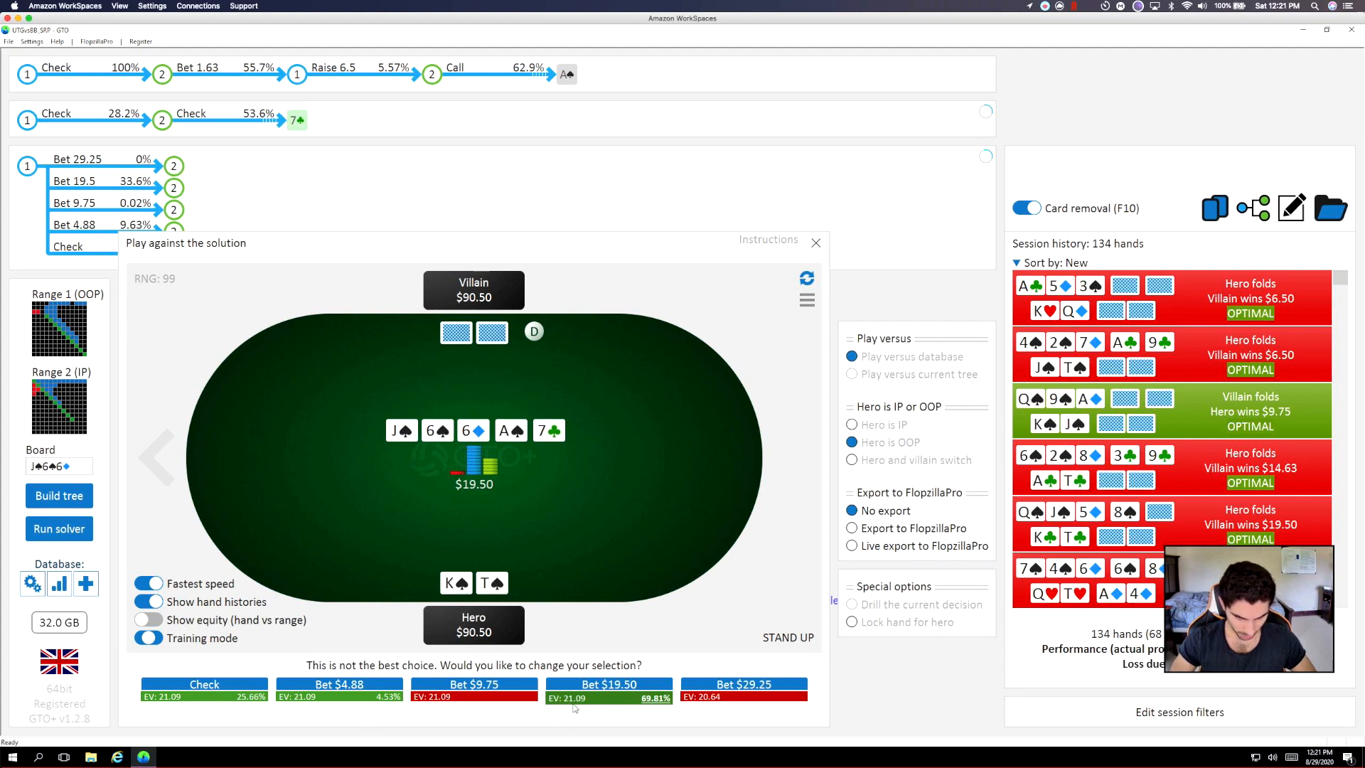
mouse_move(592, 706)
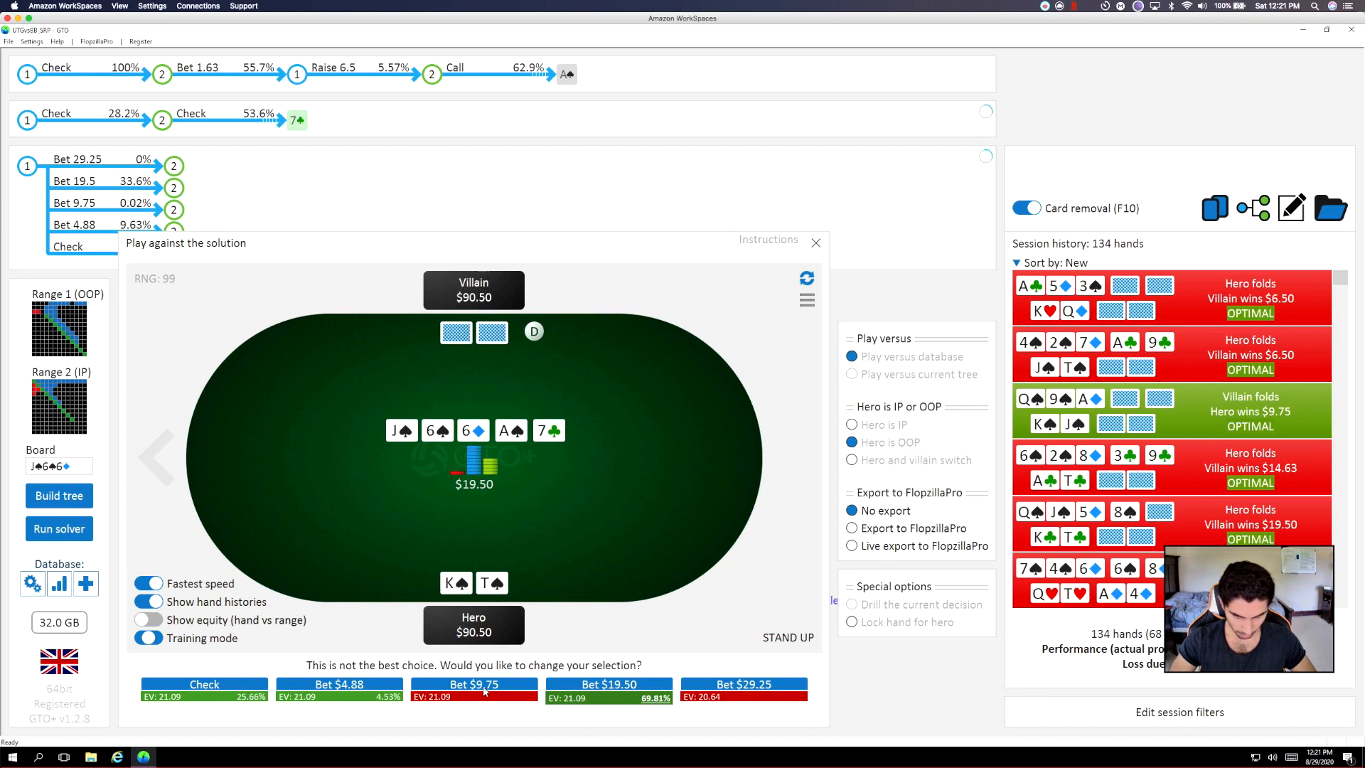
Keep the $9.75 river bet despite the warning, then call the $24.71 raise.
click(473, 683)
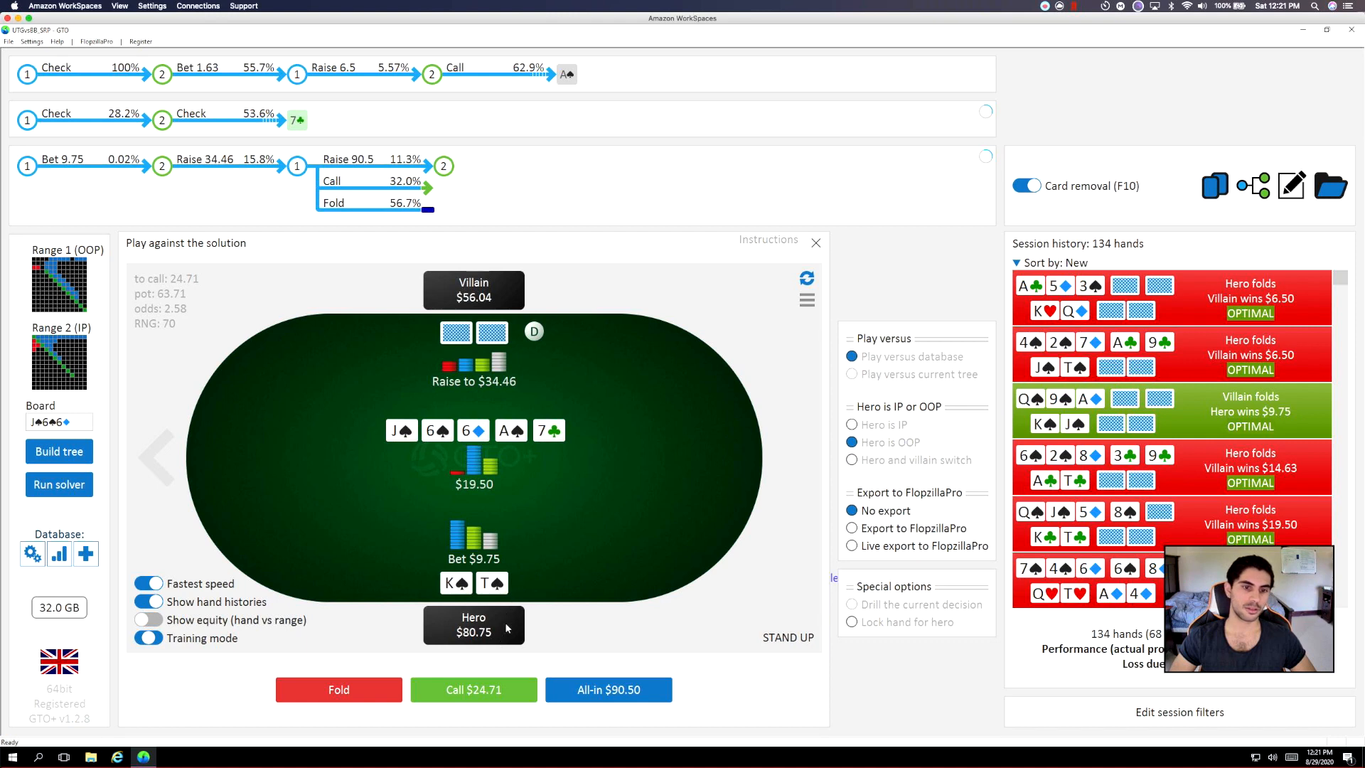
mouse_move(658, 532)
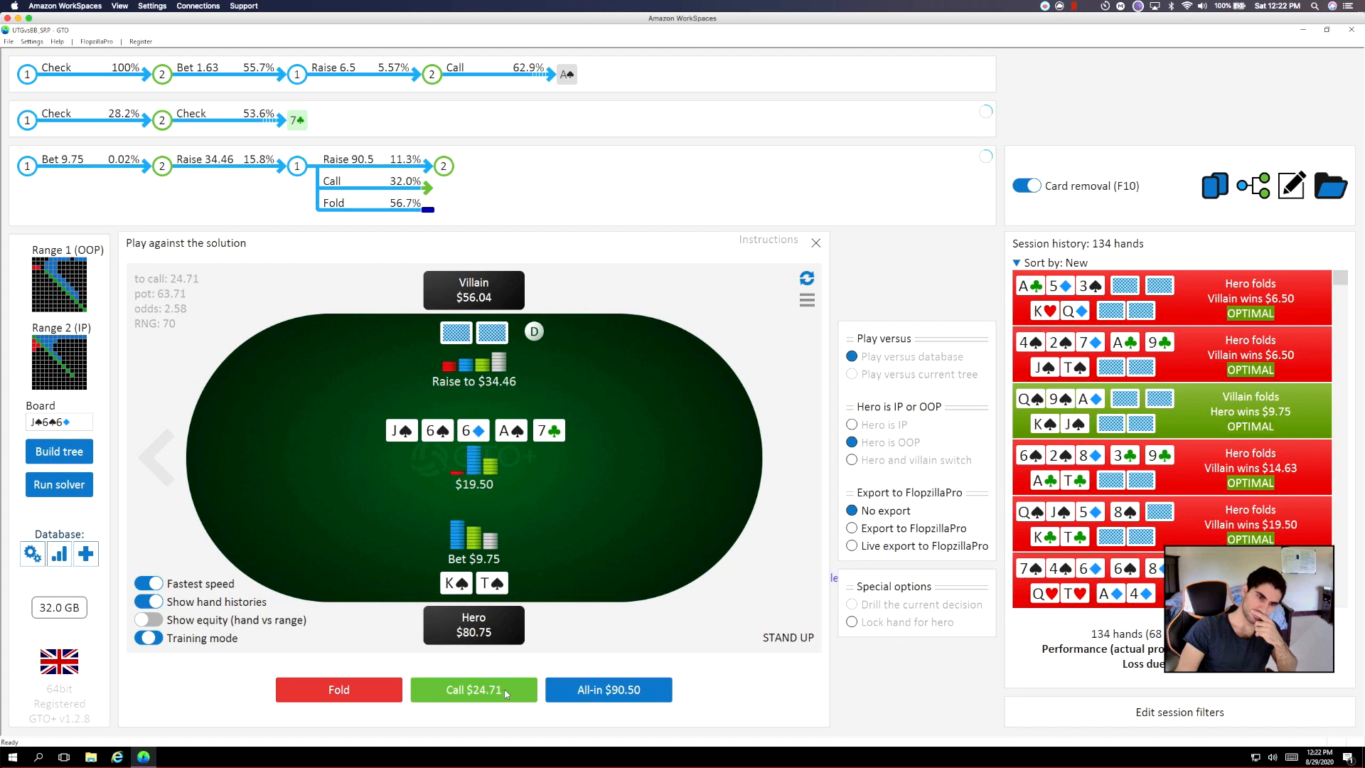
click(473, 689)
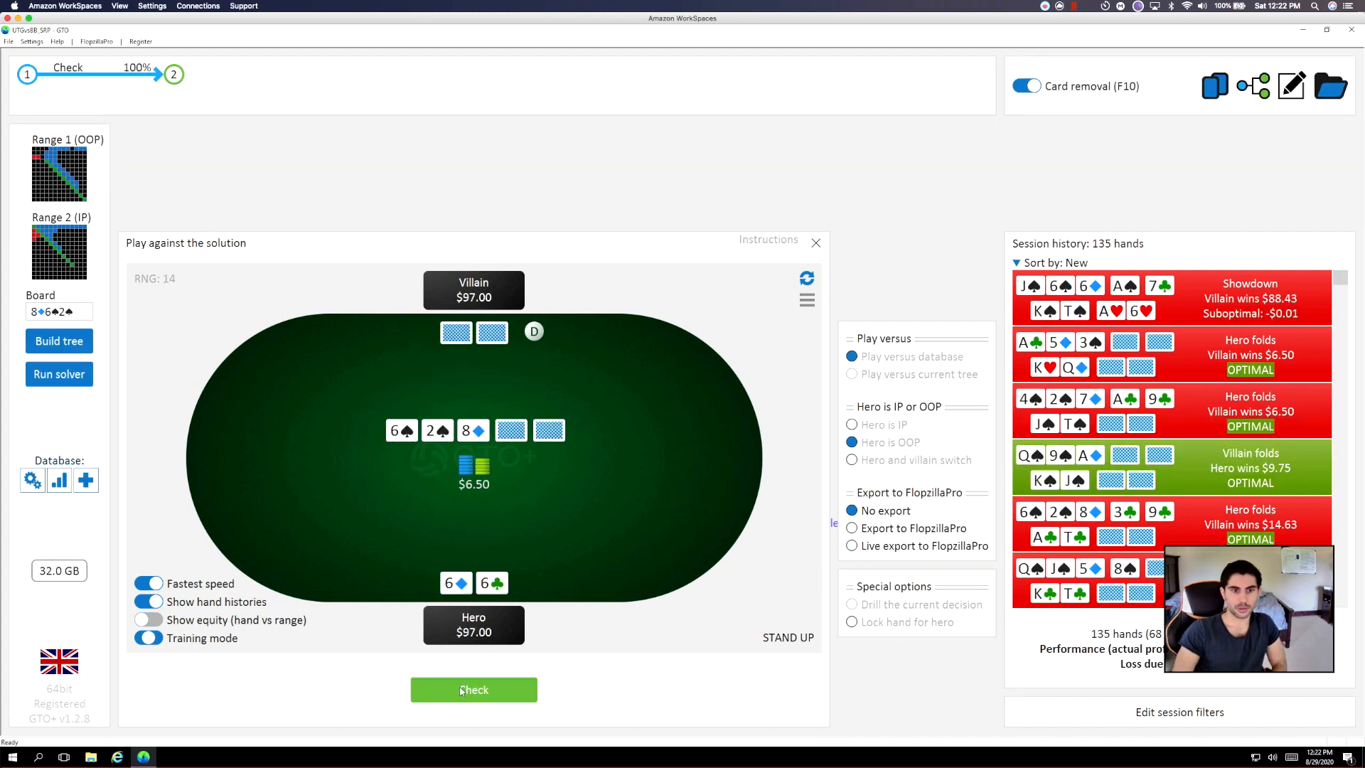
Check the 6-2-8 flop with pocket sixes, then bet $1.63 turn and $2.44 river.
click(473, 689)
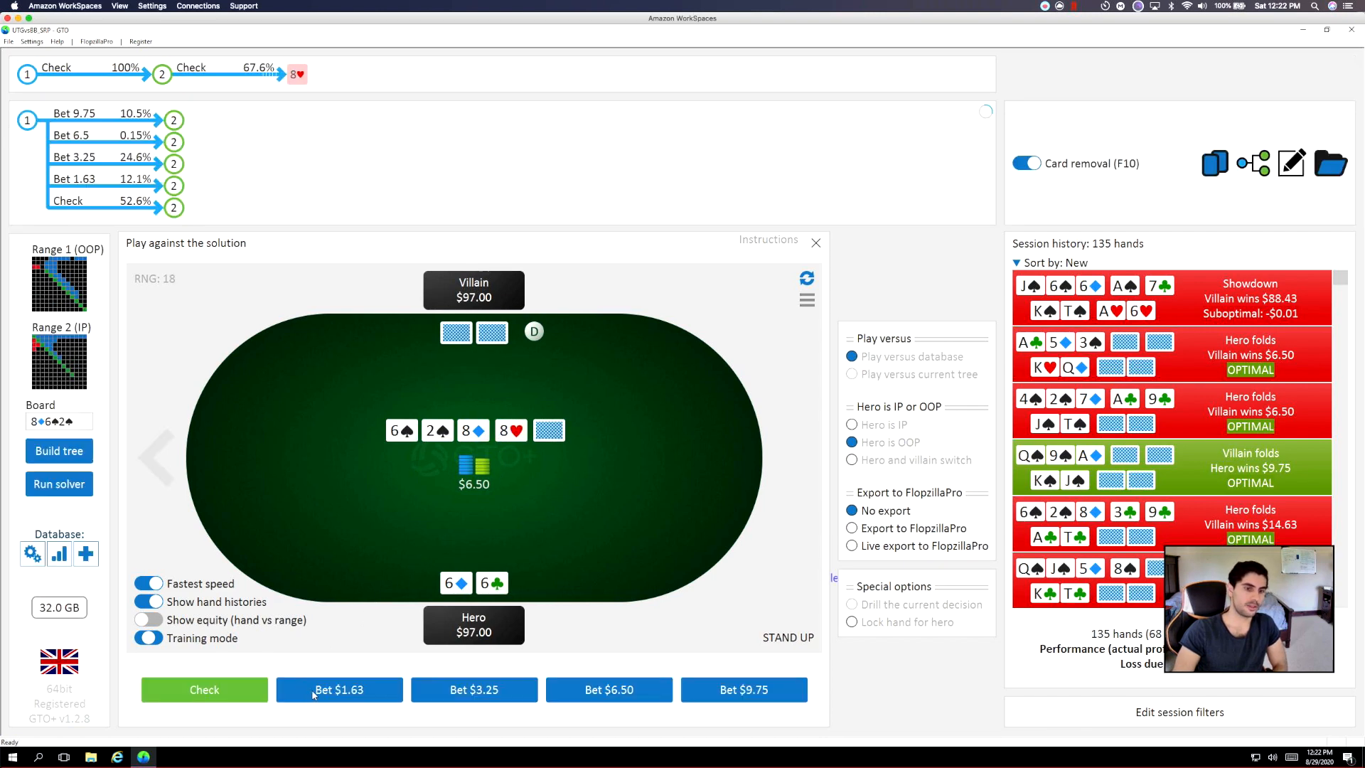
mouse_move(579, 453)
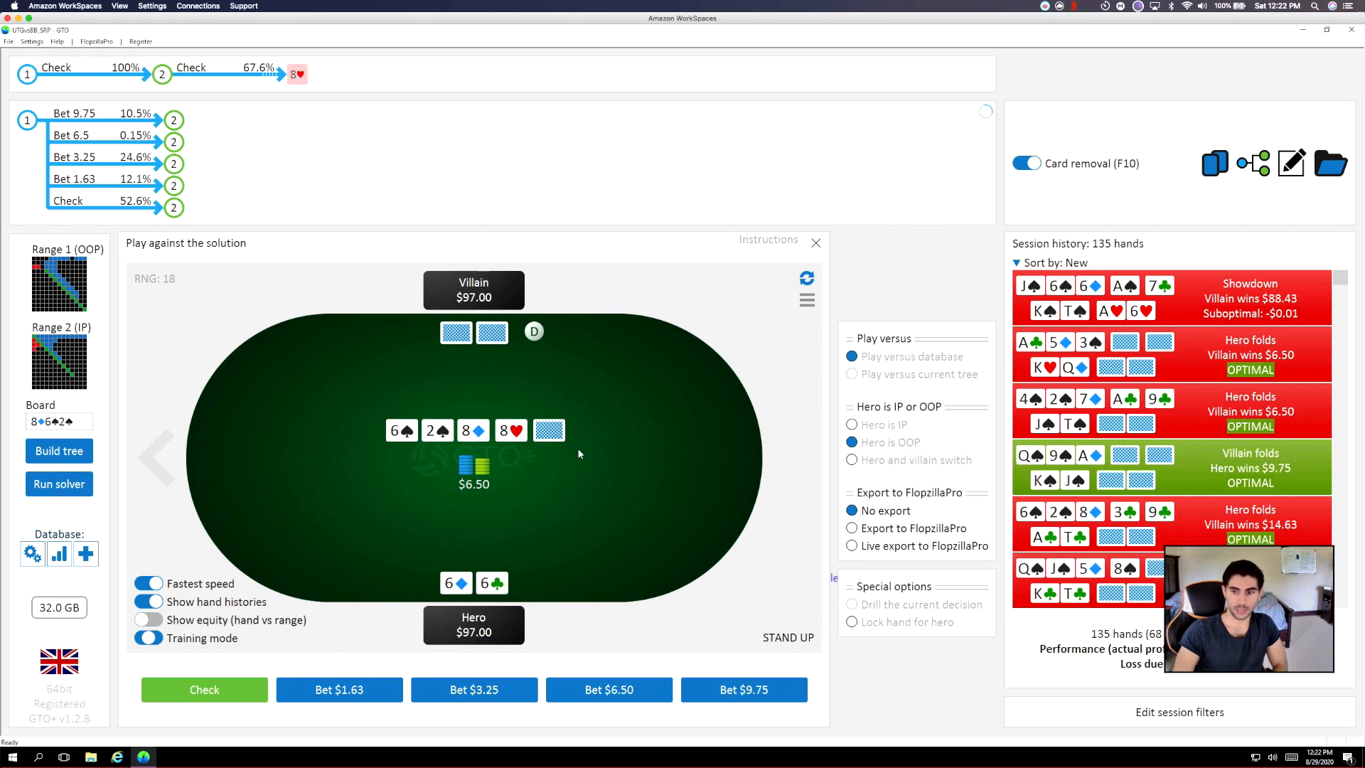
mouse_move(523, 499)
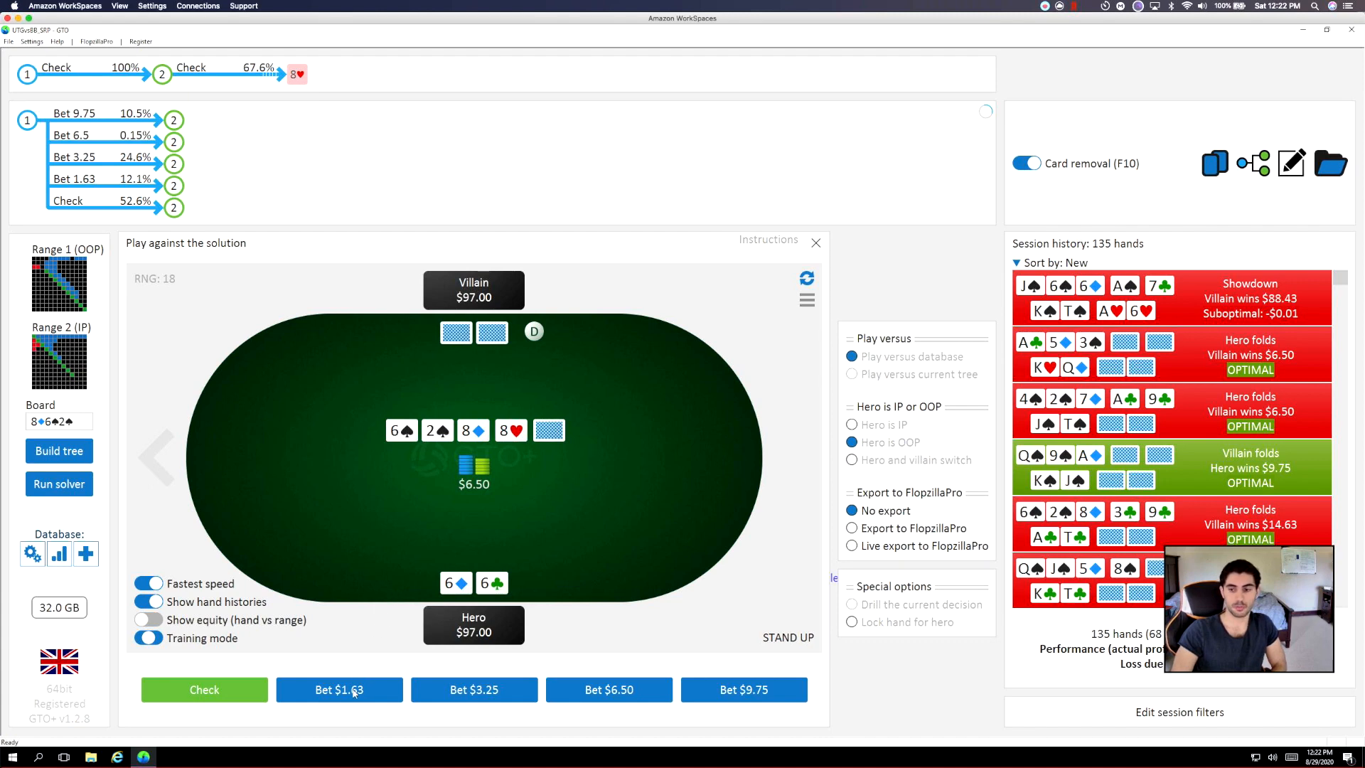
click(338, 690)
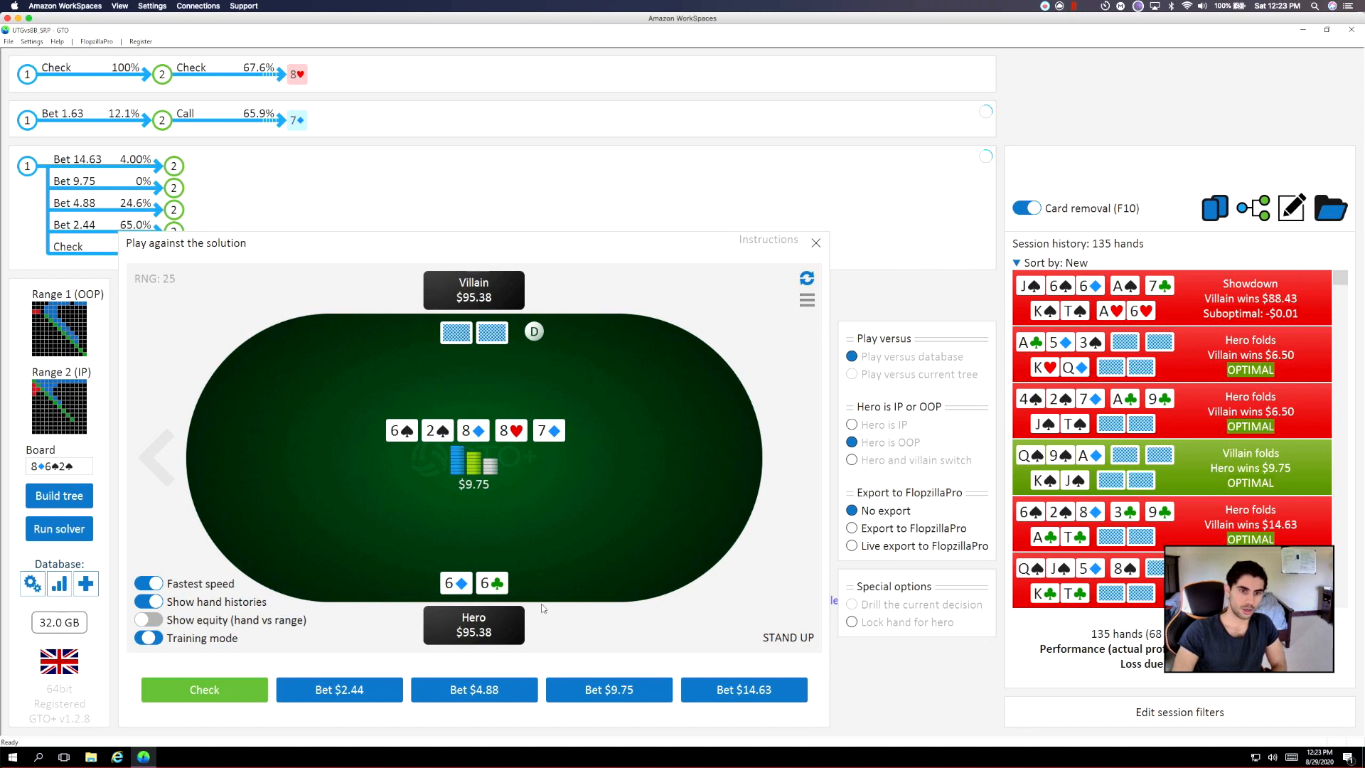
mouse_move(317, 705)
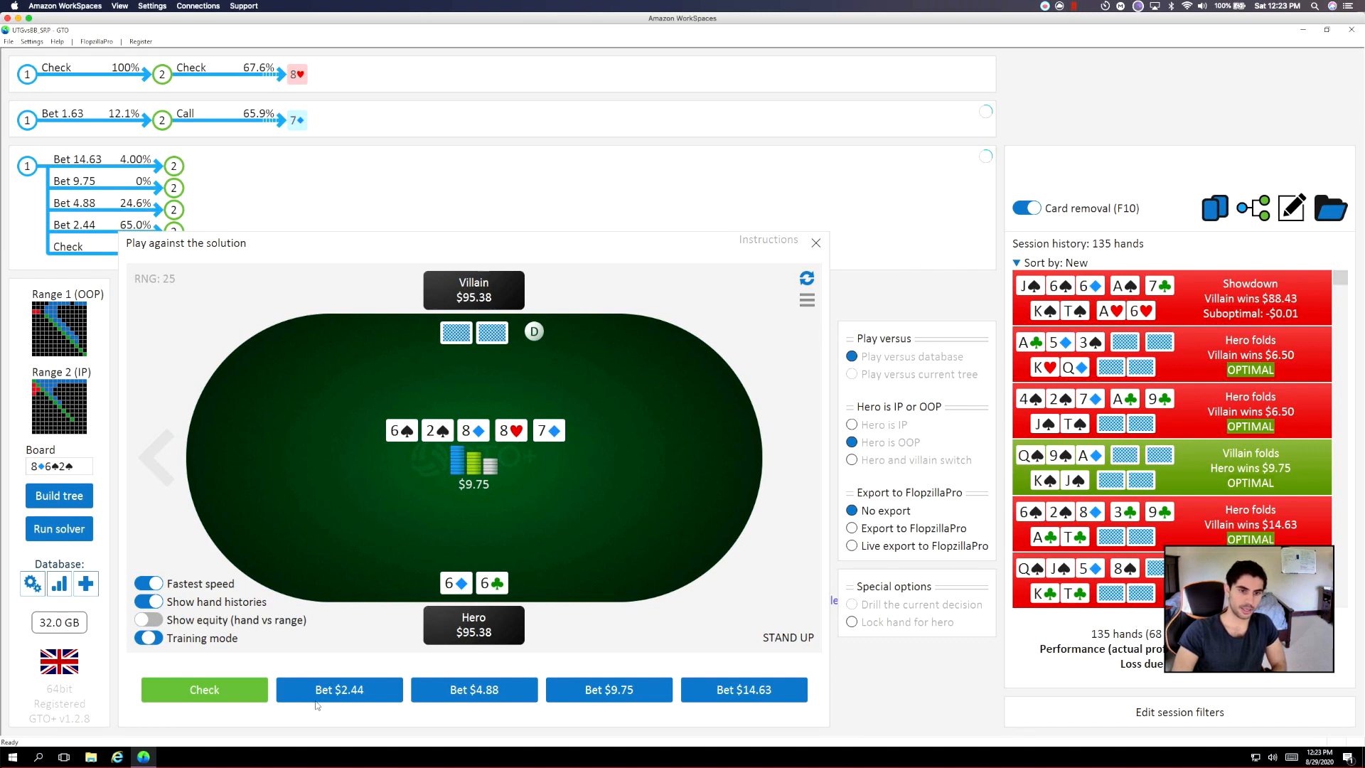
mouse_move(419, 674)
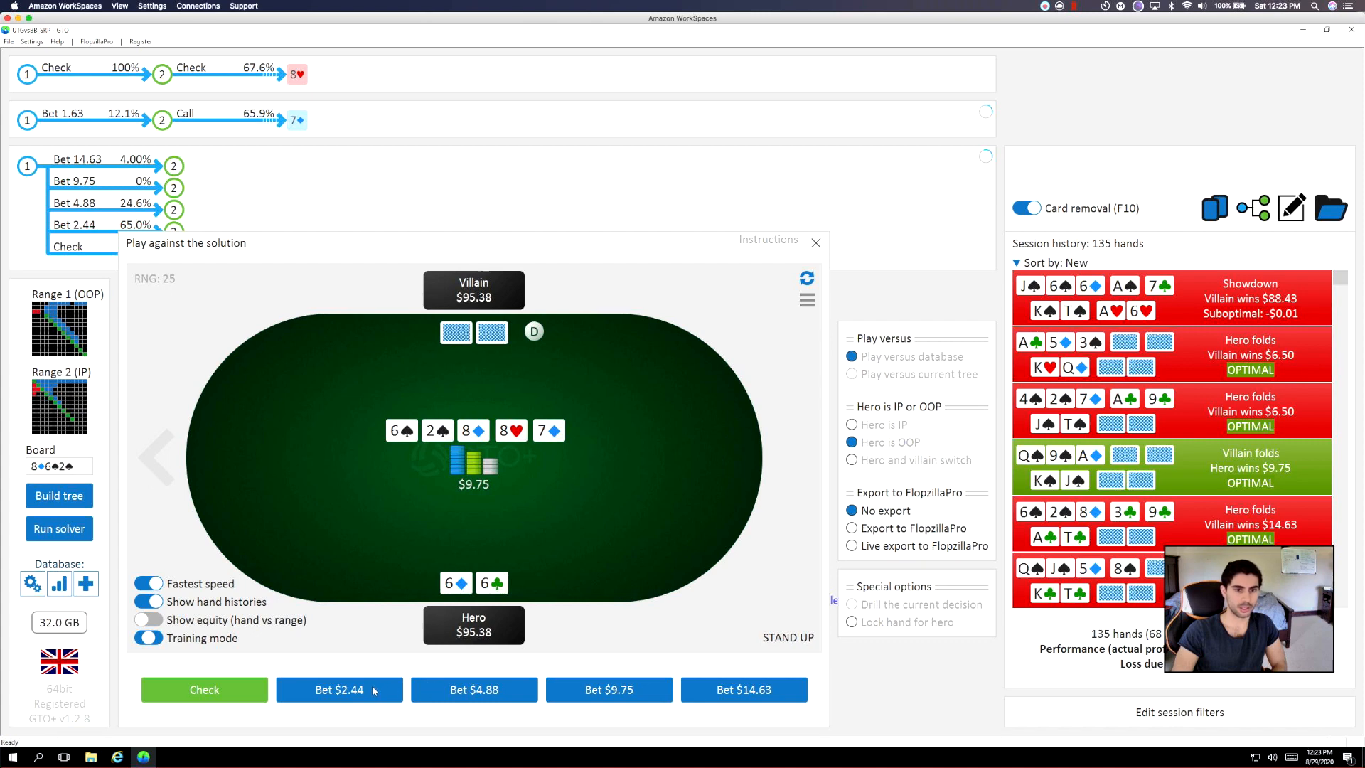
click(339, 689)
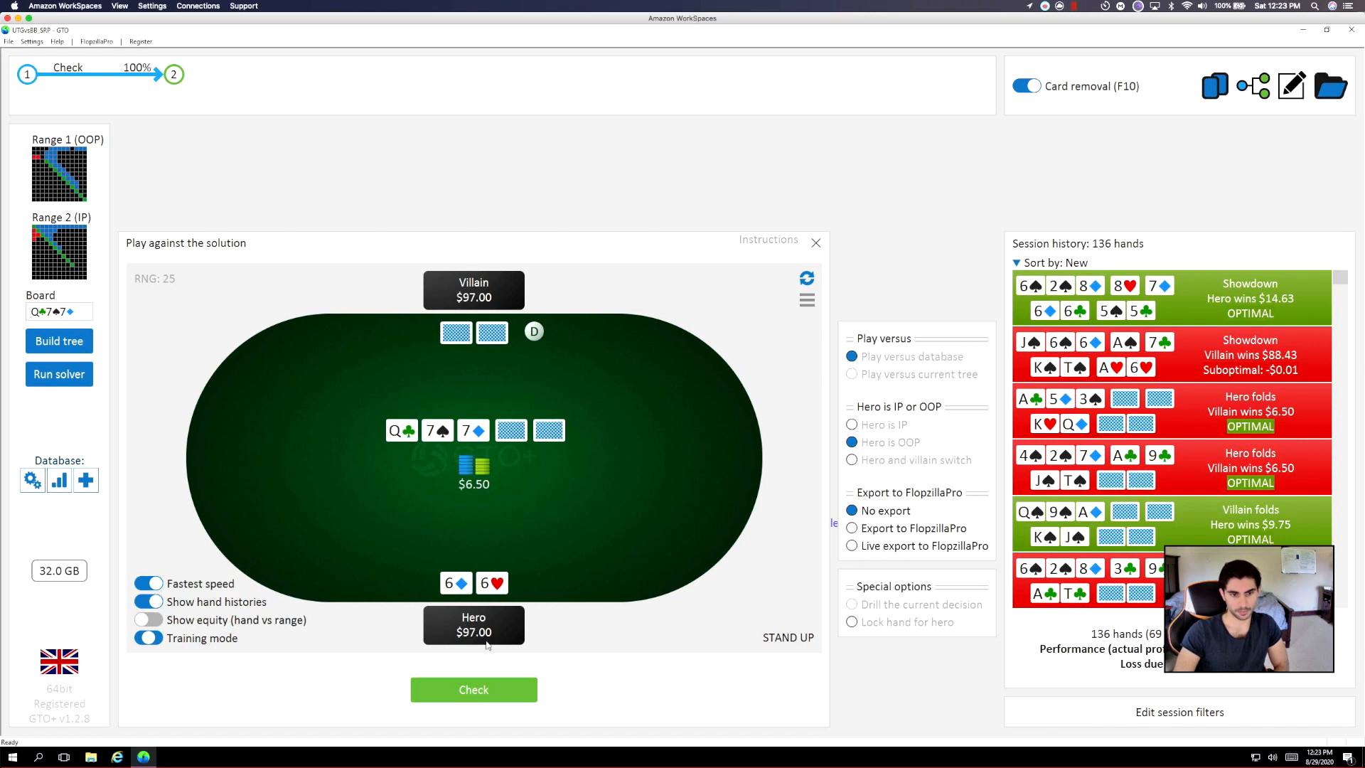
With pocket sixes on Q-7-7, check-call $1.63, check the 6♠ turn, bet the river.
click(473, 689)
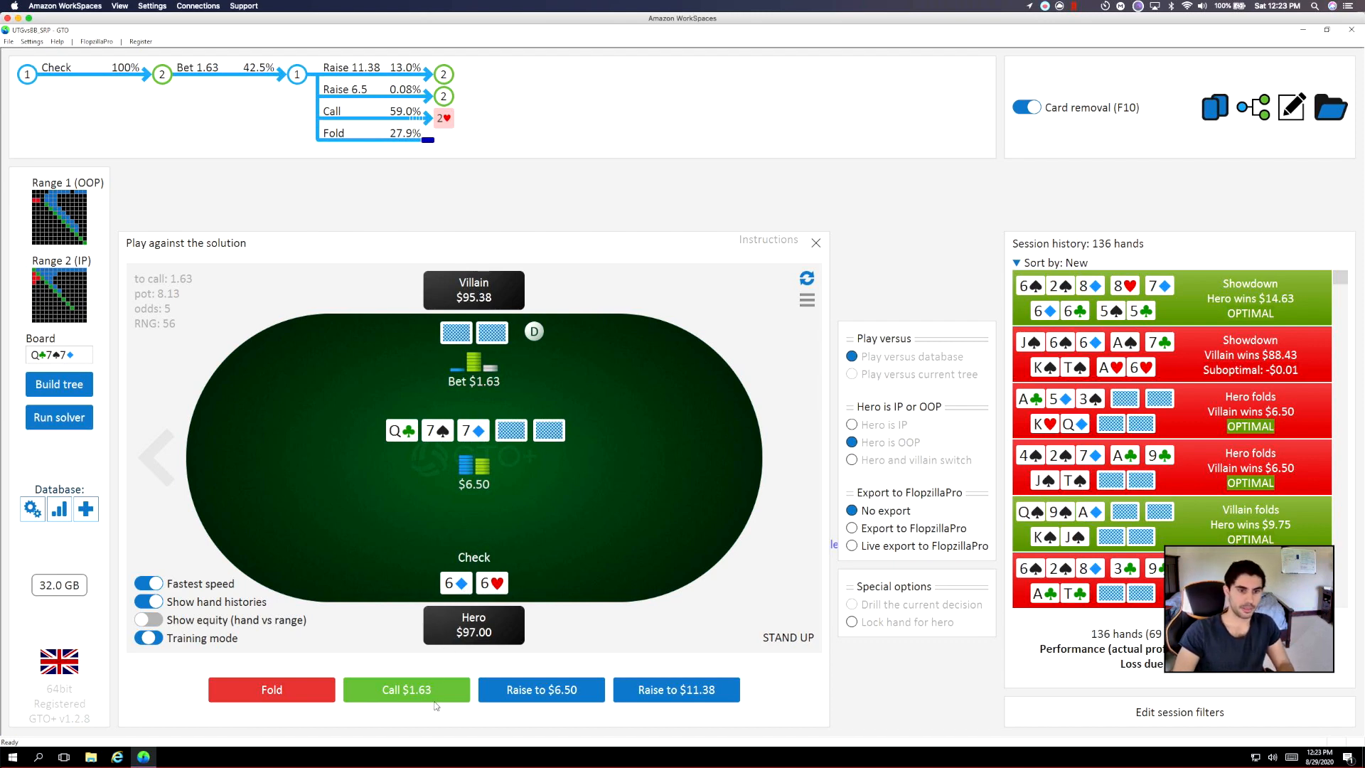
click(407, 689)
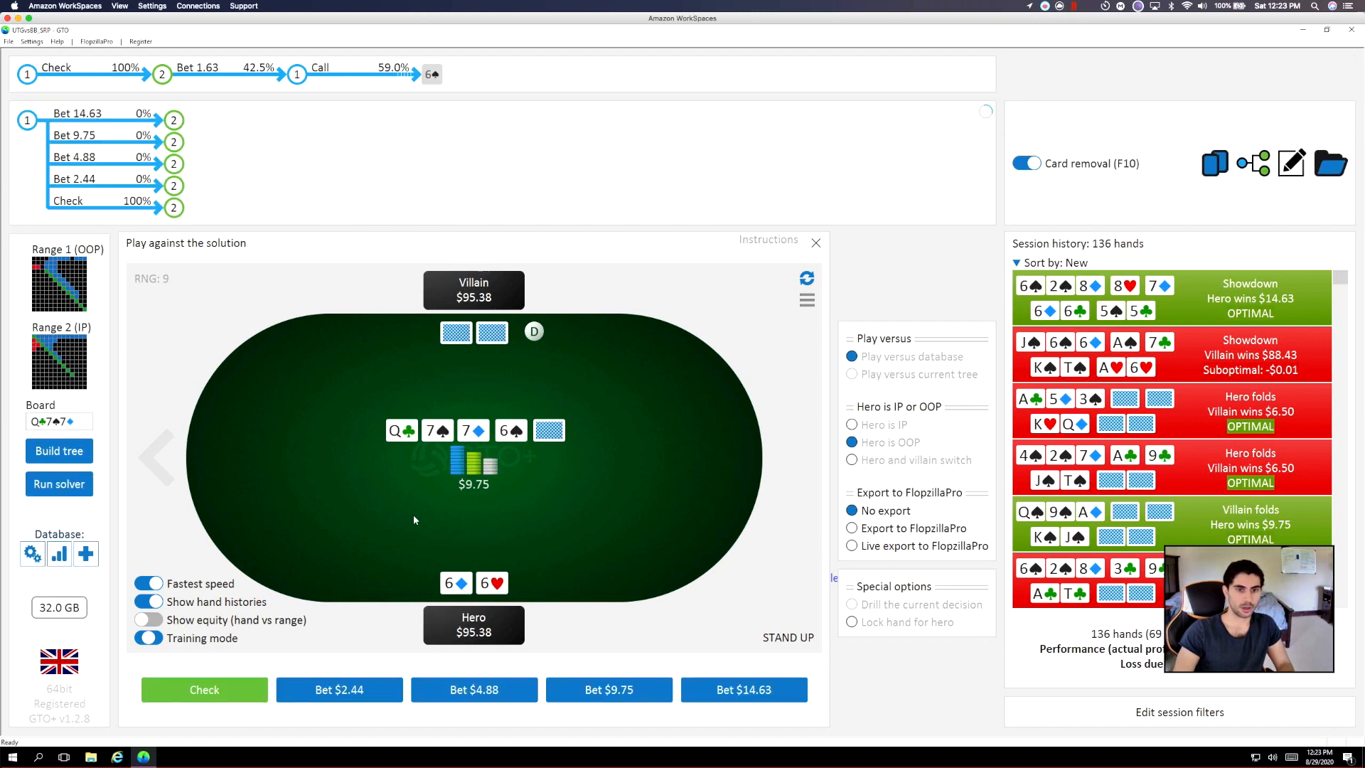
mouse_move(546, 591)
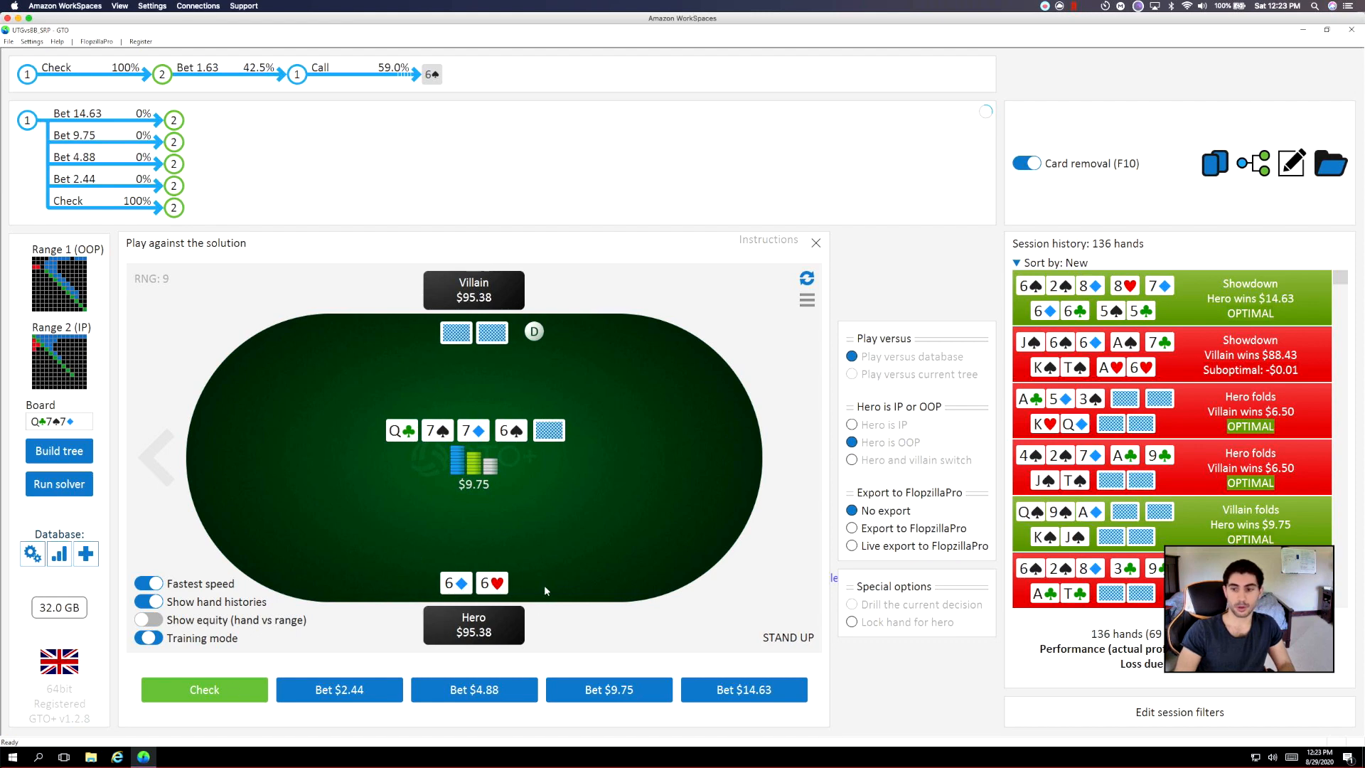
mouse_move(408, 552)
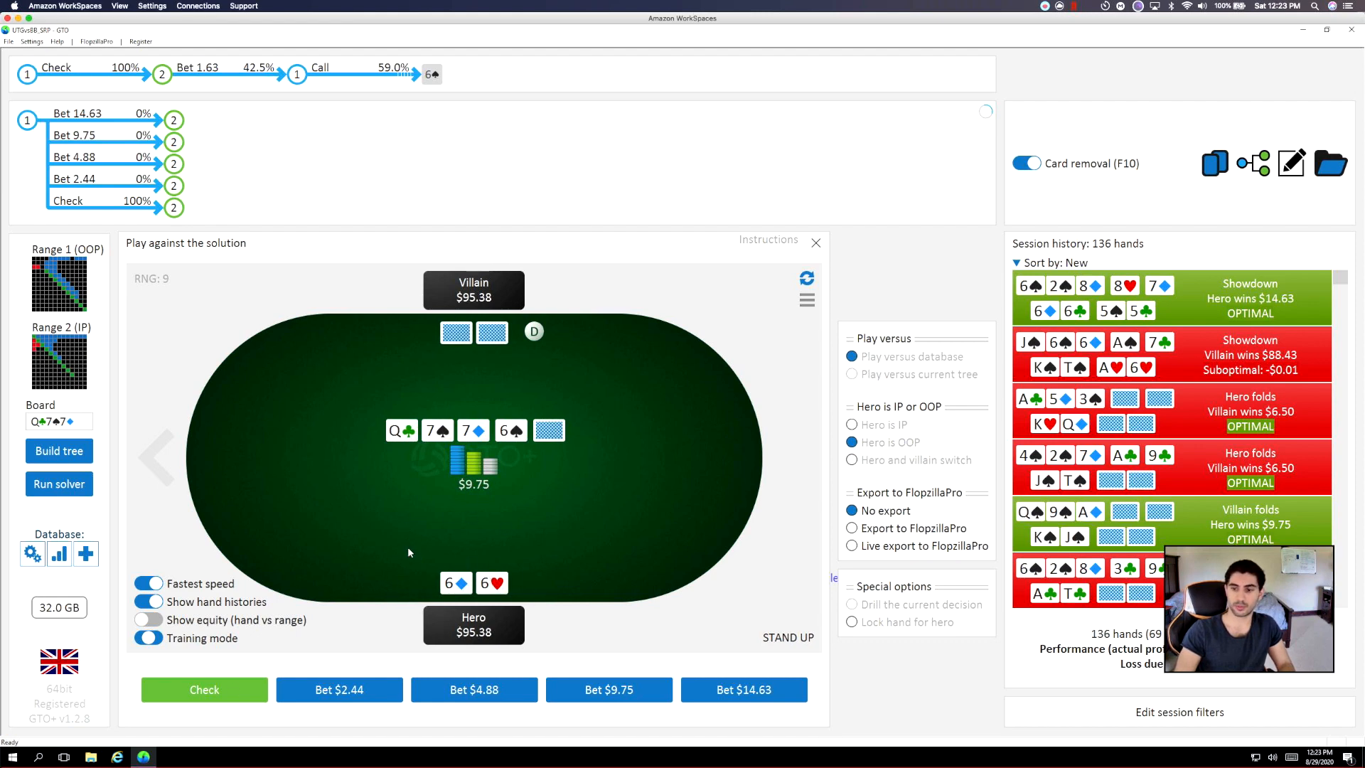
mouse_move(204, 689)
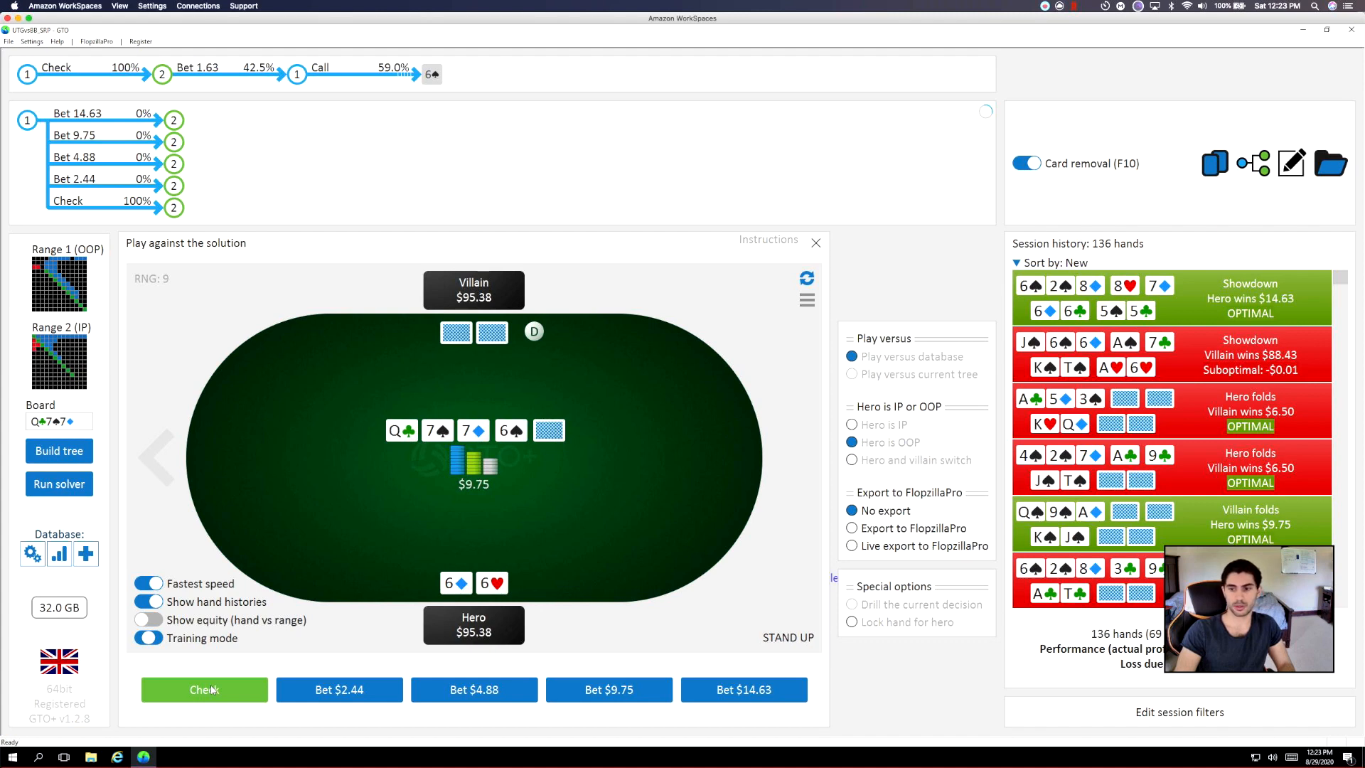
click(204, 689)
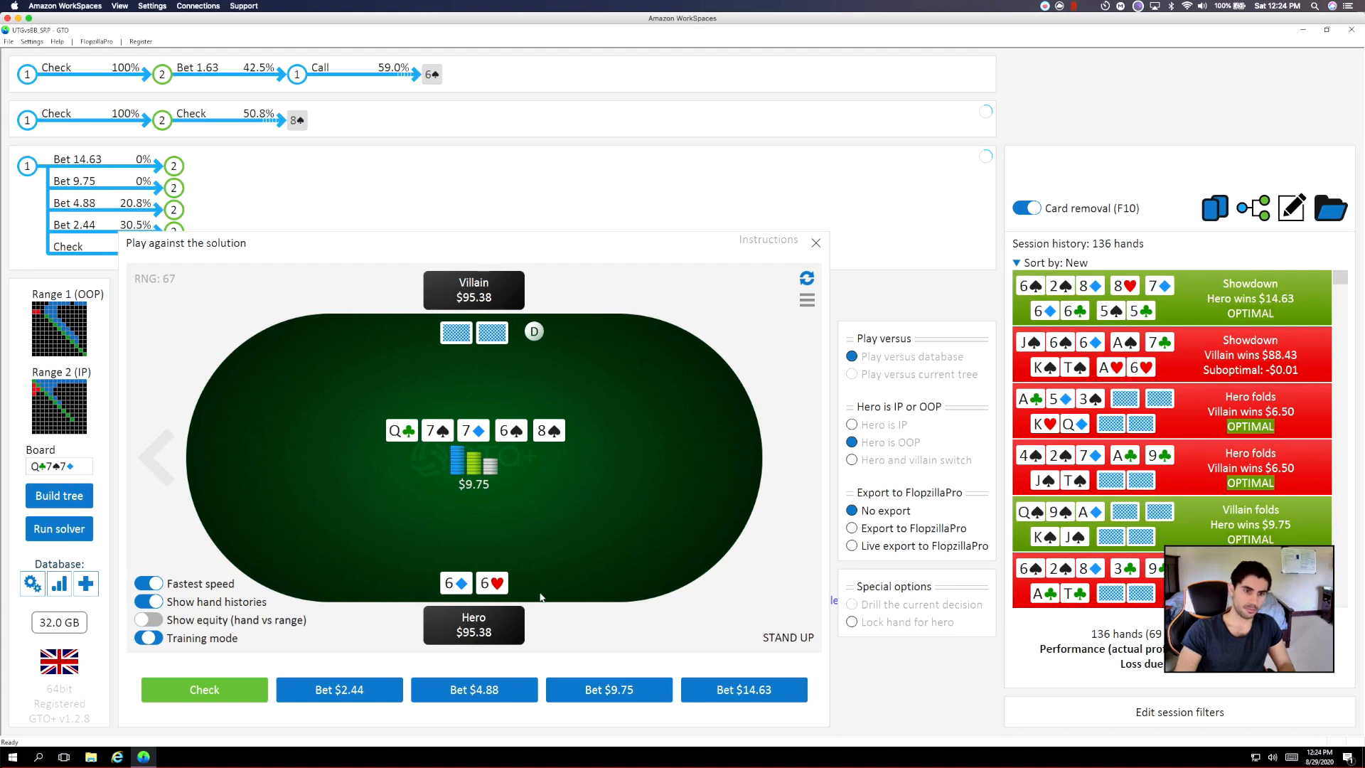
mouse_move(631, 519)
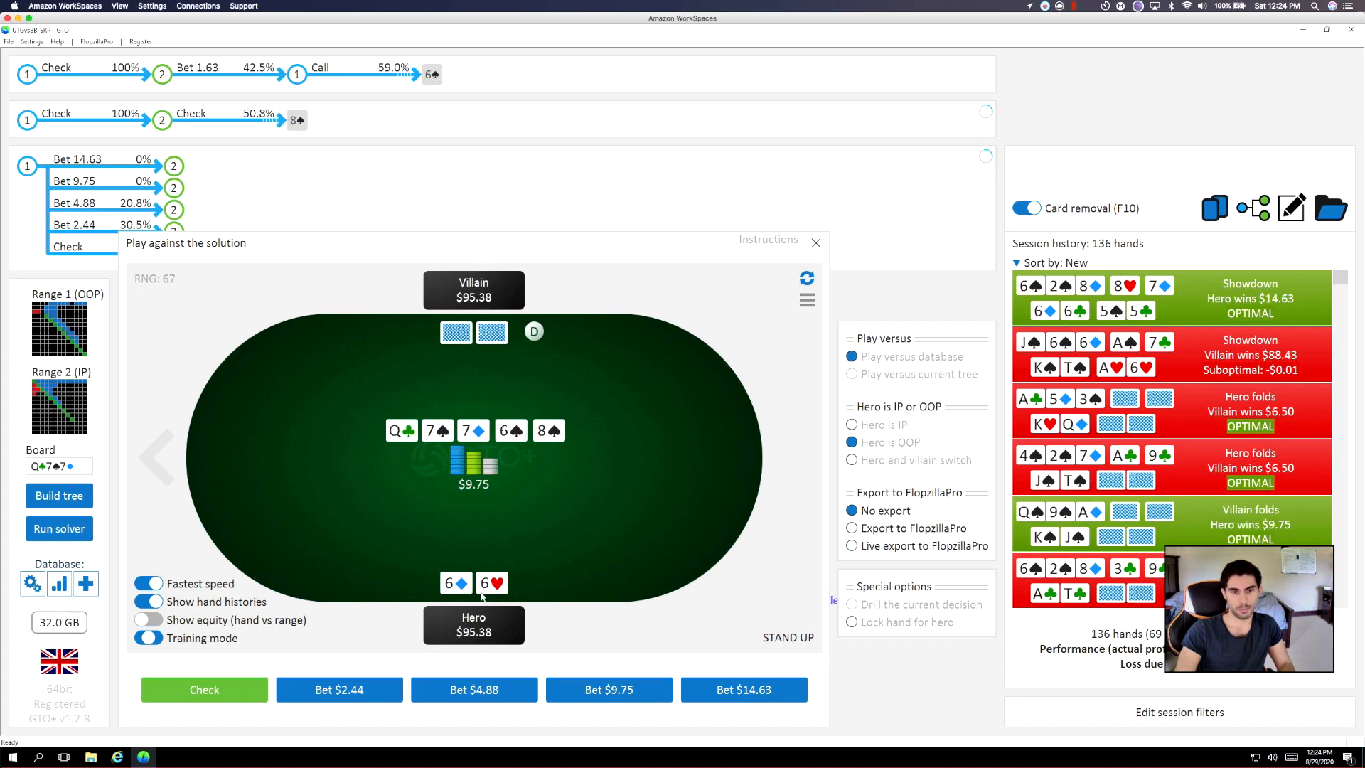
mouse_move(499, 551)
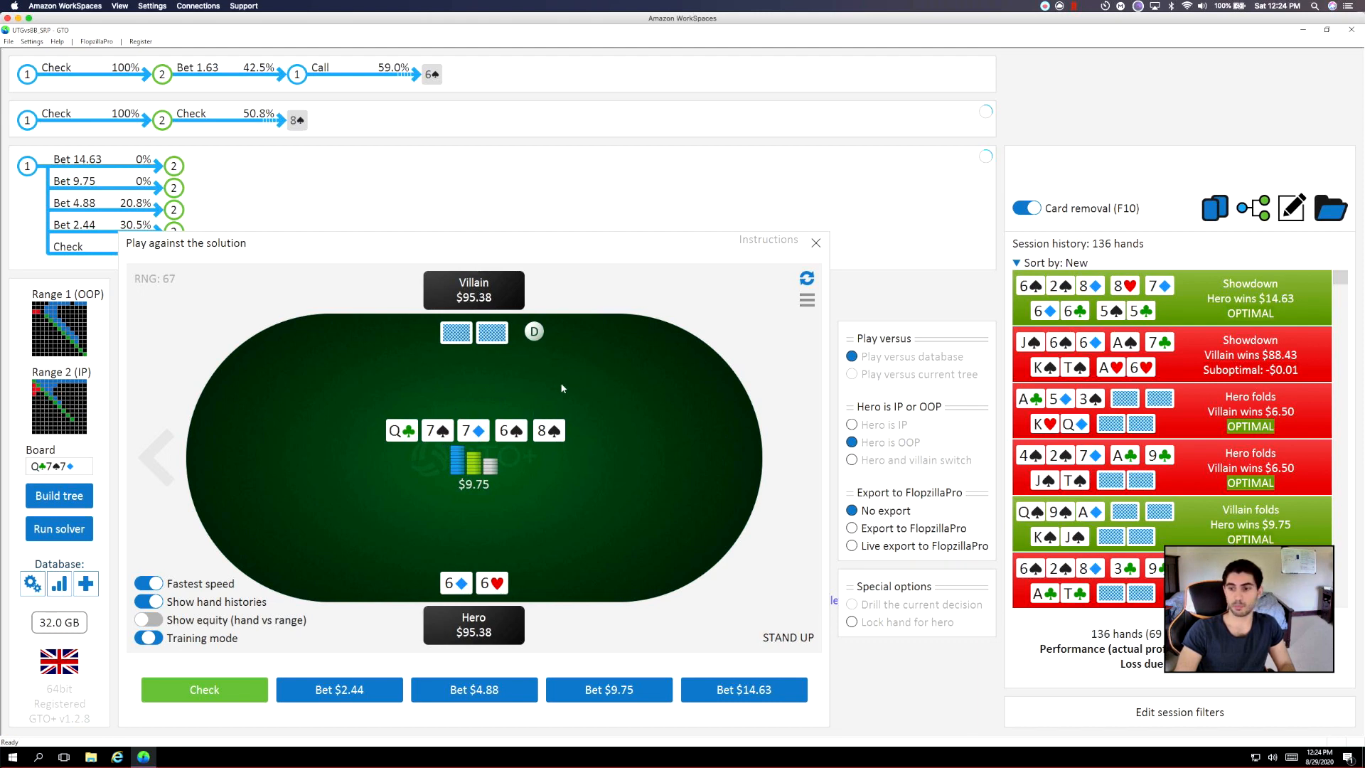
mouse_move(520, 504)
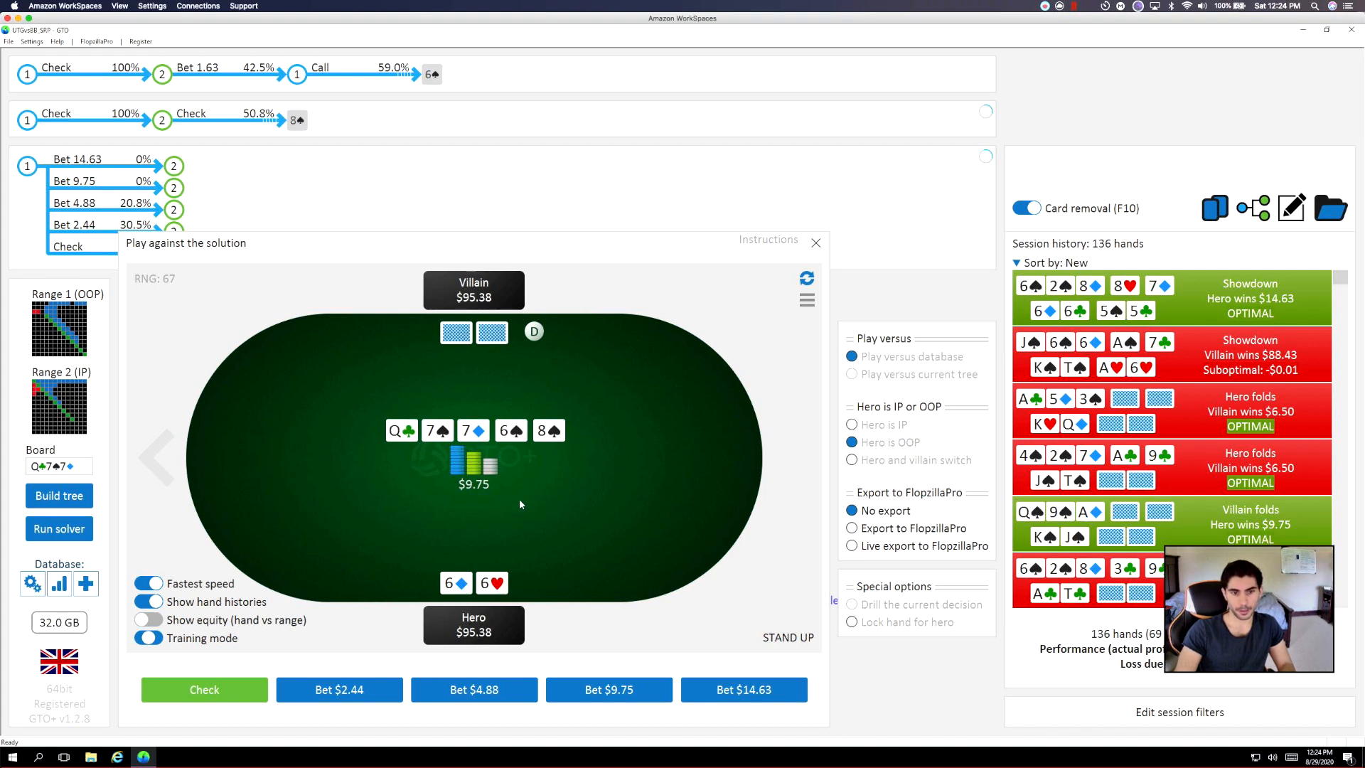
click(339, 689)
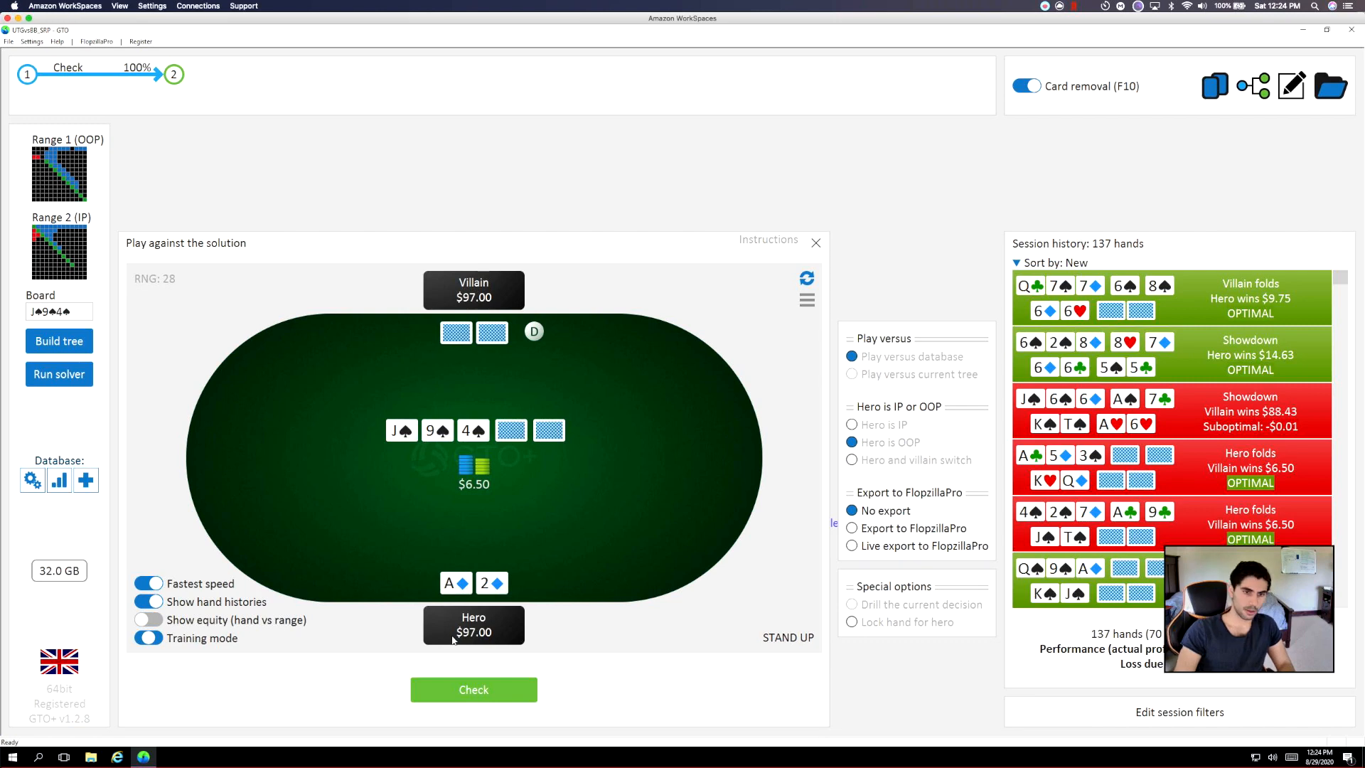
Check A♦2♦ on the J-9-4 flop, then fold to the $1.63 bet.
click(473, 689)
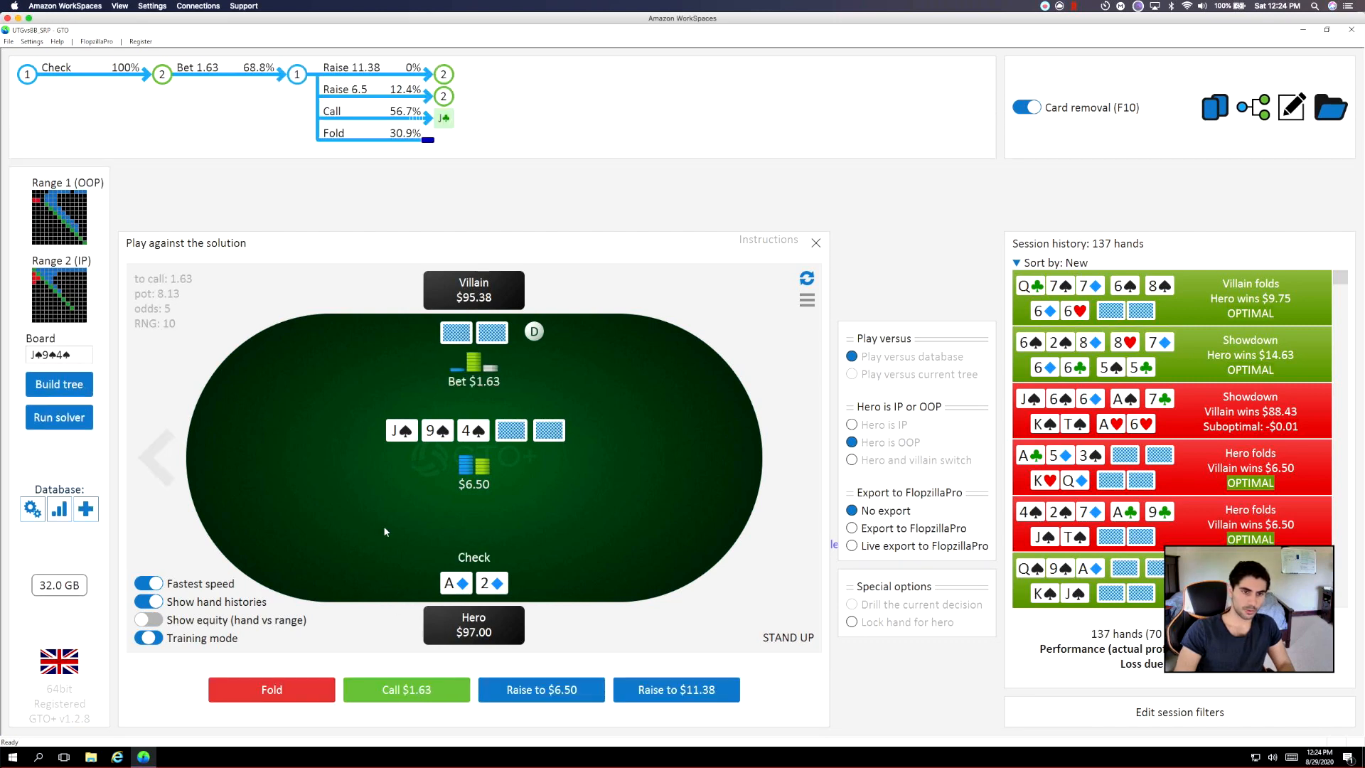
mouse_move(283, 697)
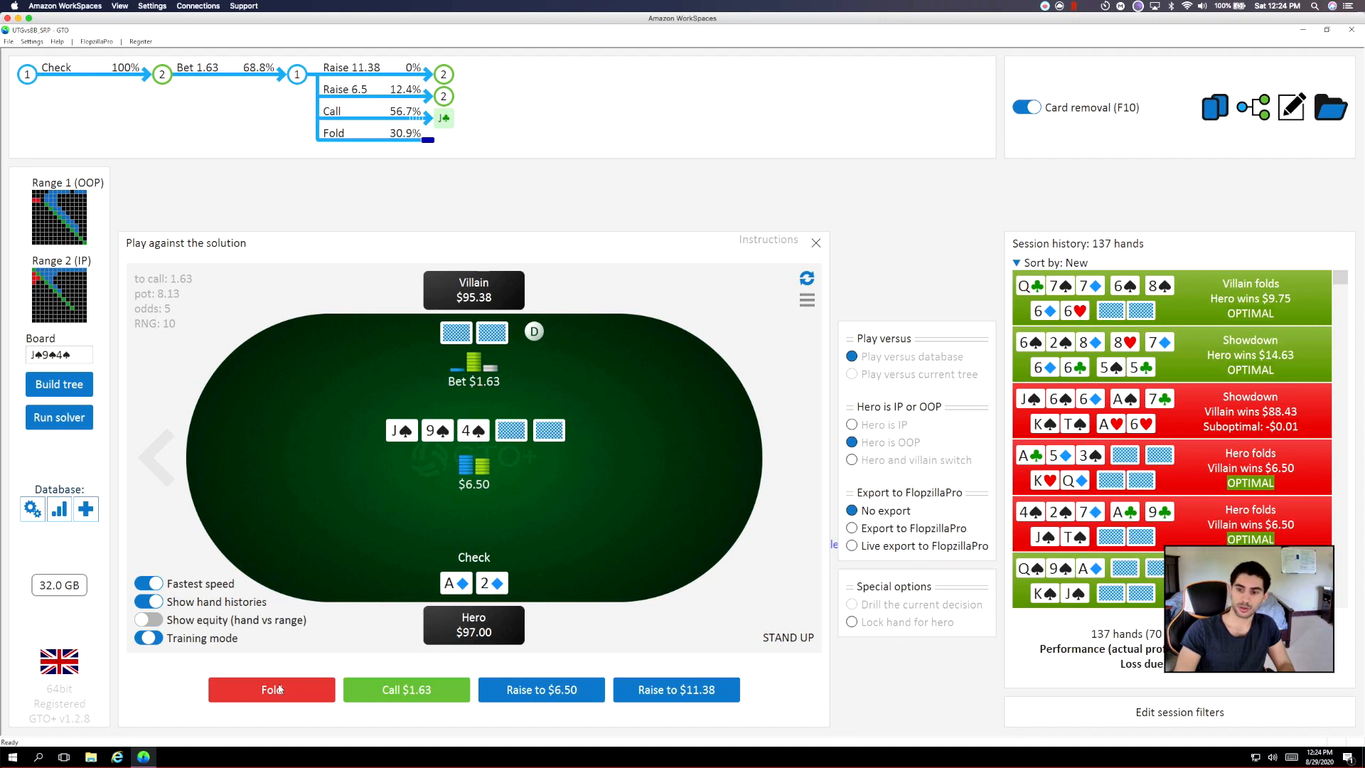
click(271, 689)
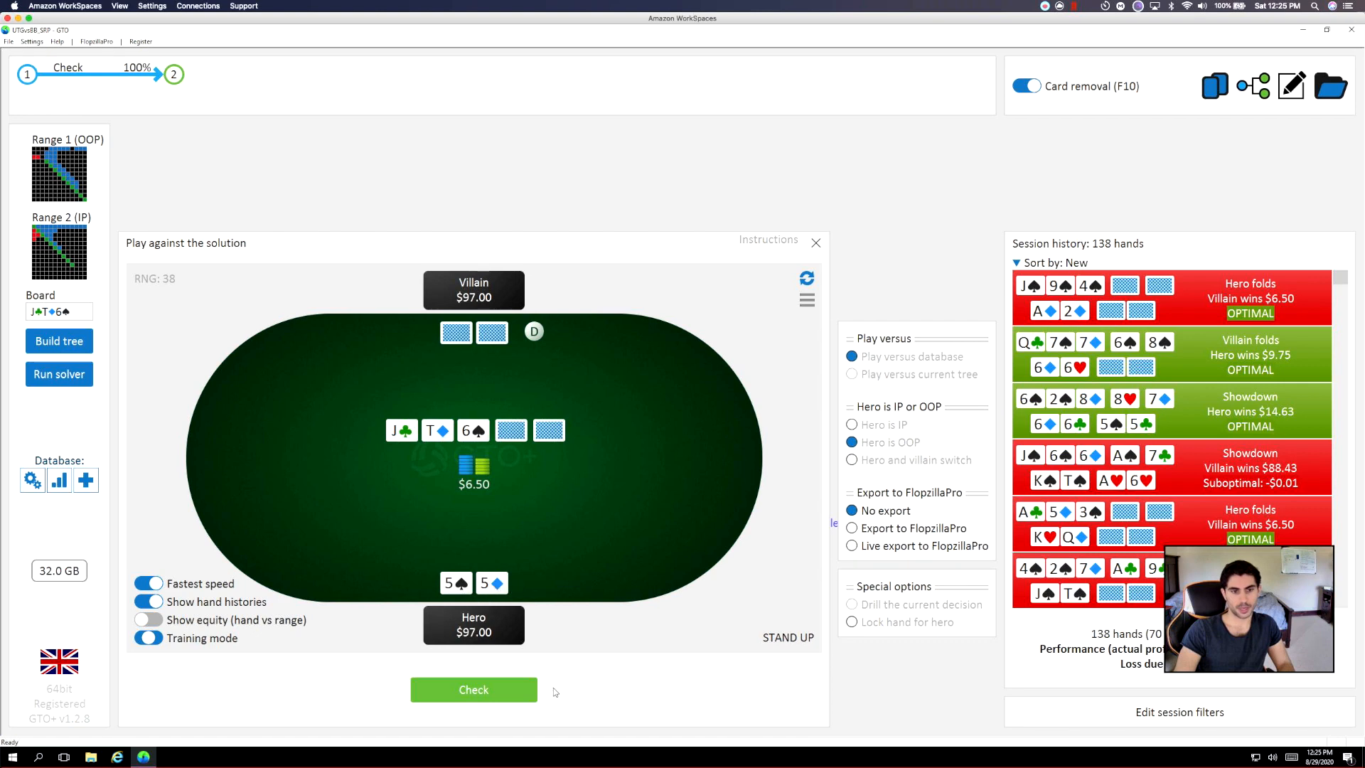
Check pocket fives on the J-T-6 flop.
click(474, 690)
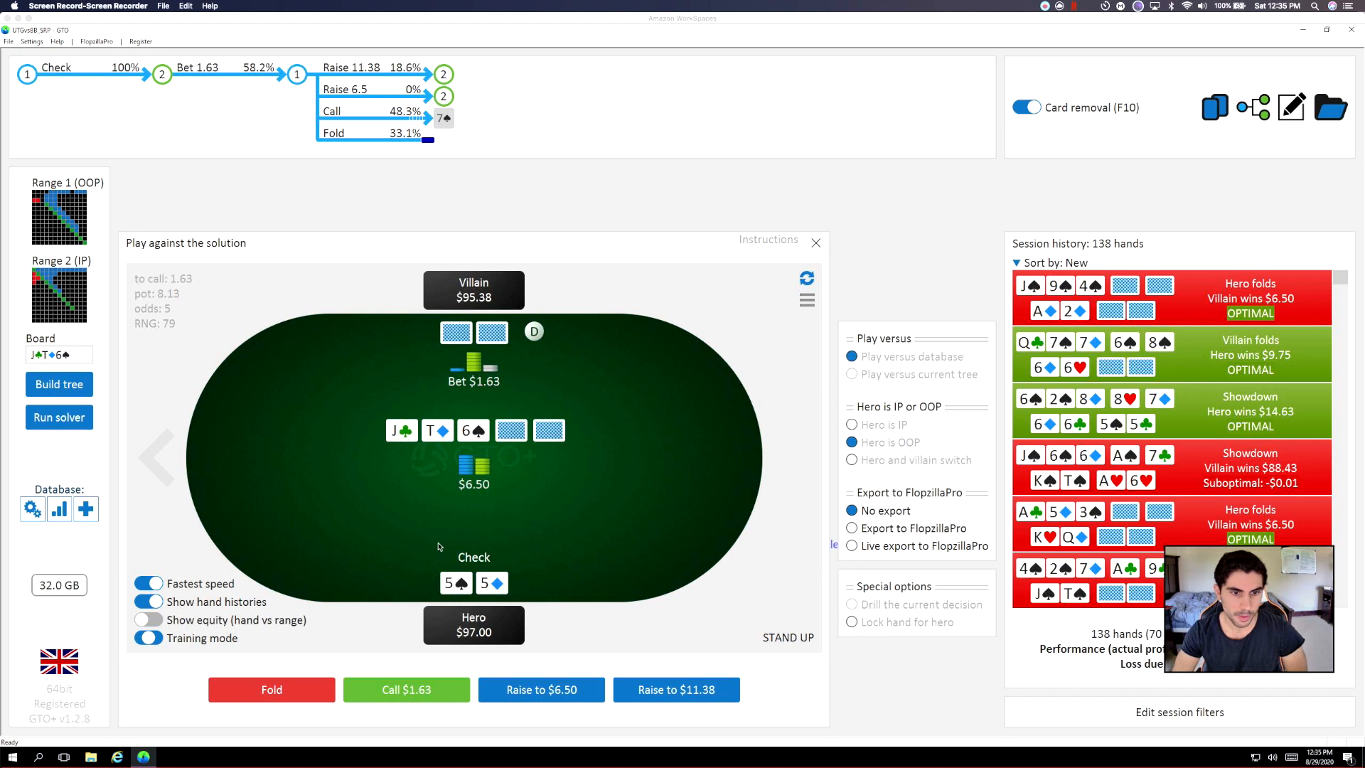
mouse_move(477, 509)
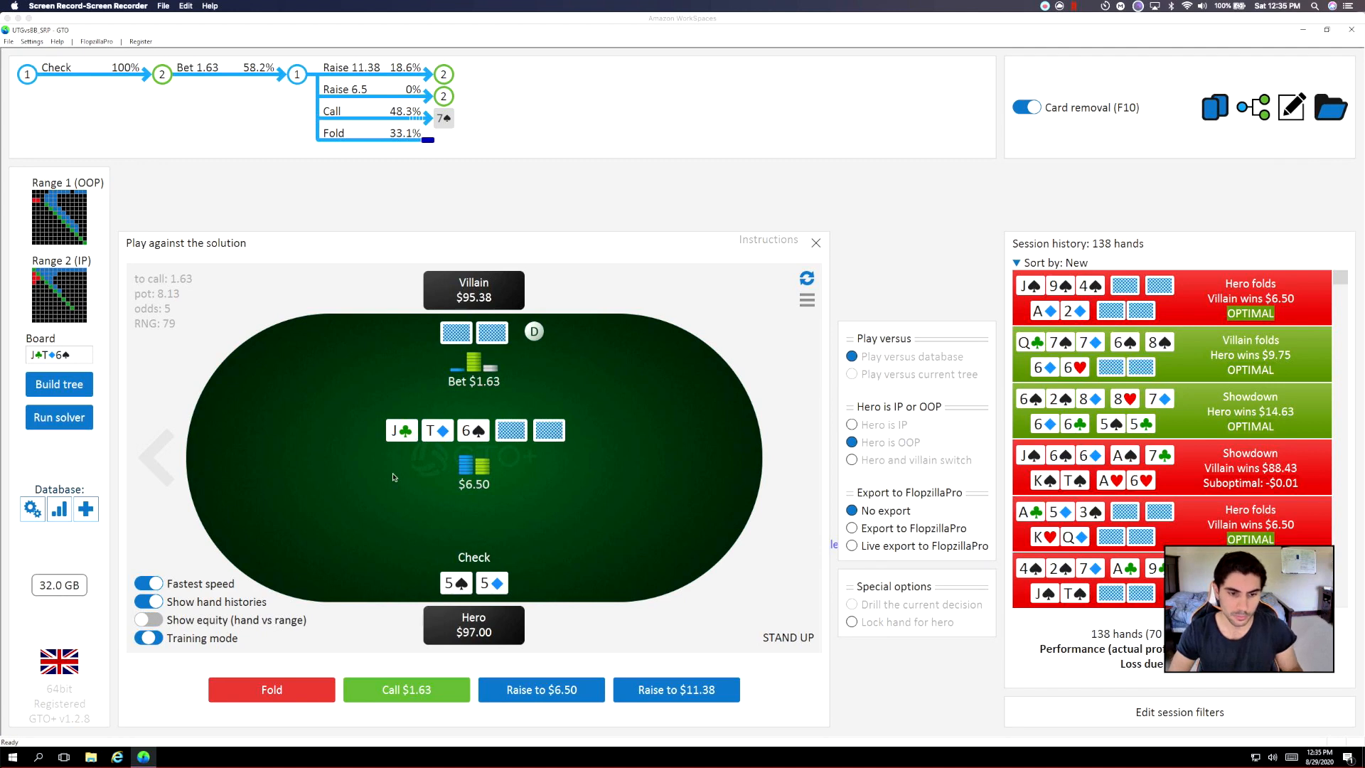
mouse_move(443, 679)
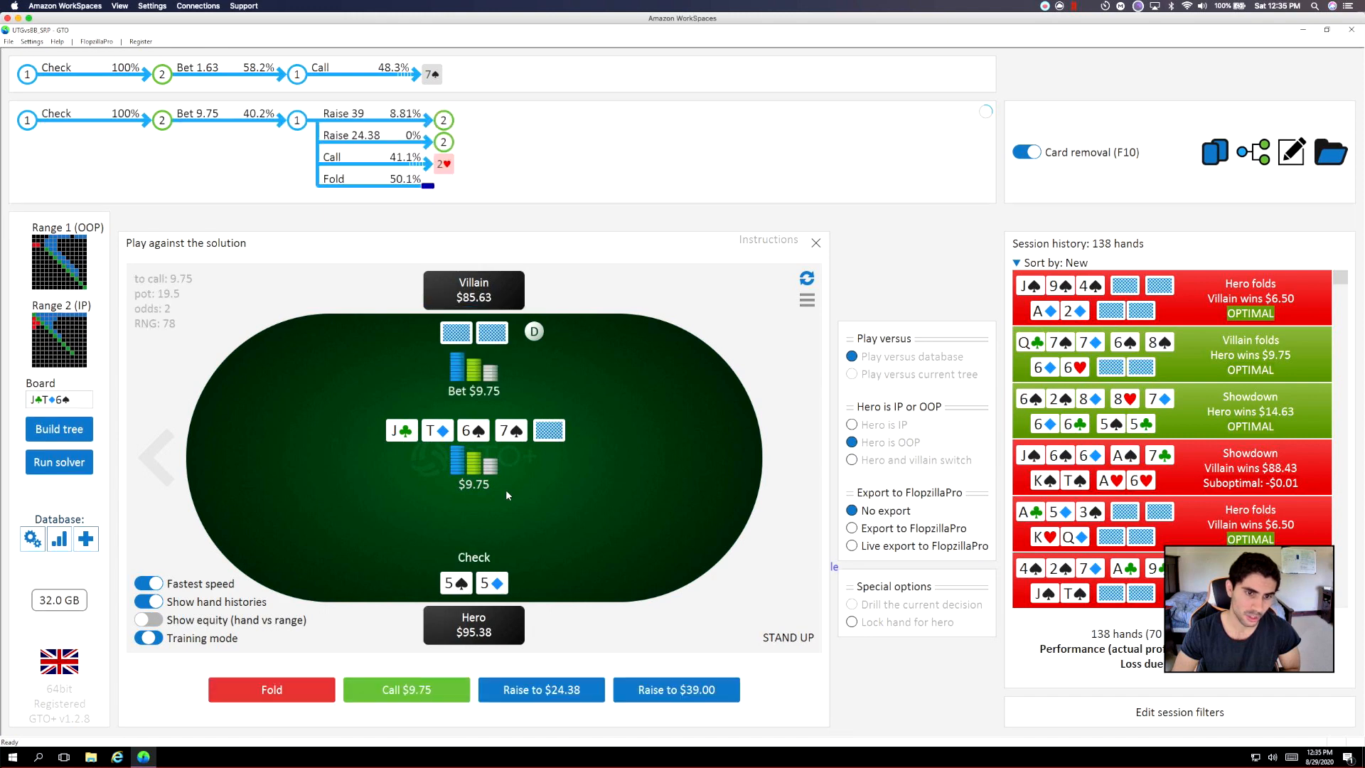
mouse_move(442, 517)
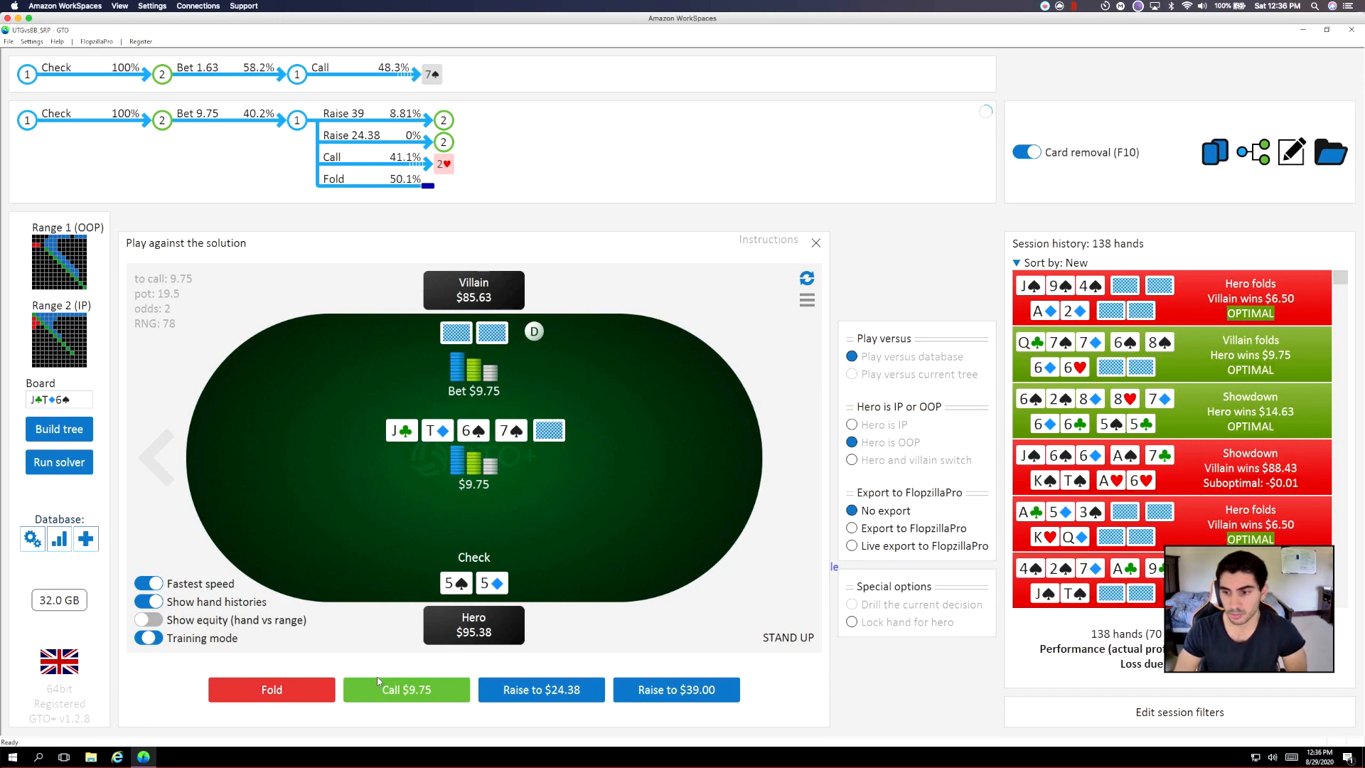
mouse_move(424, 524)
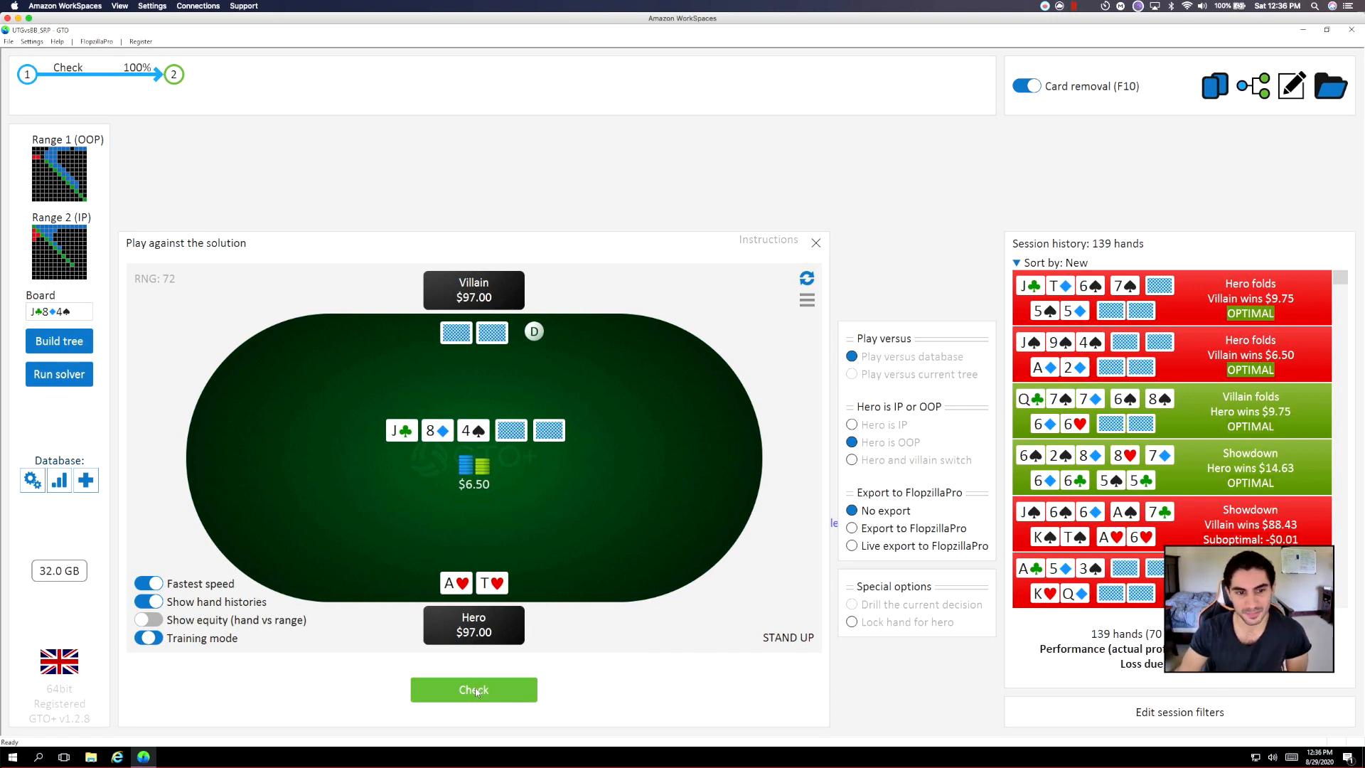
Check A♥T♥ on the J-8-4 flop.
click(473, 690)
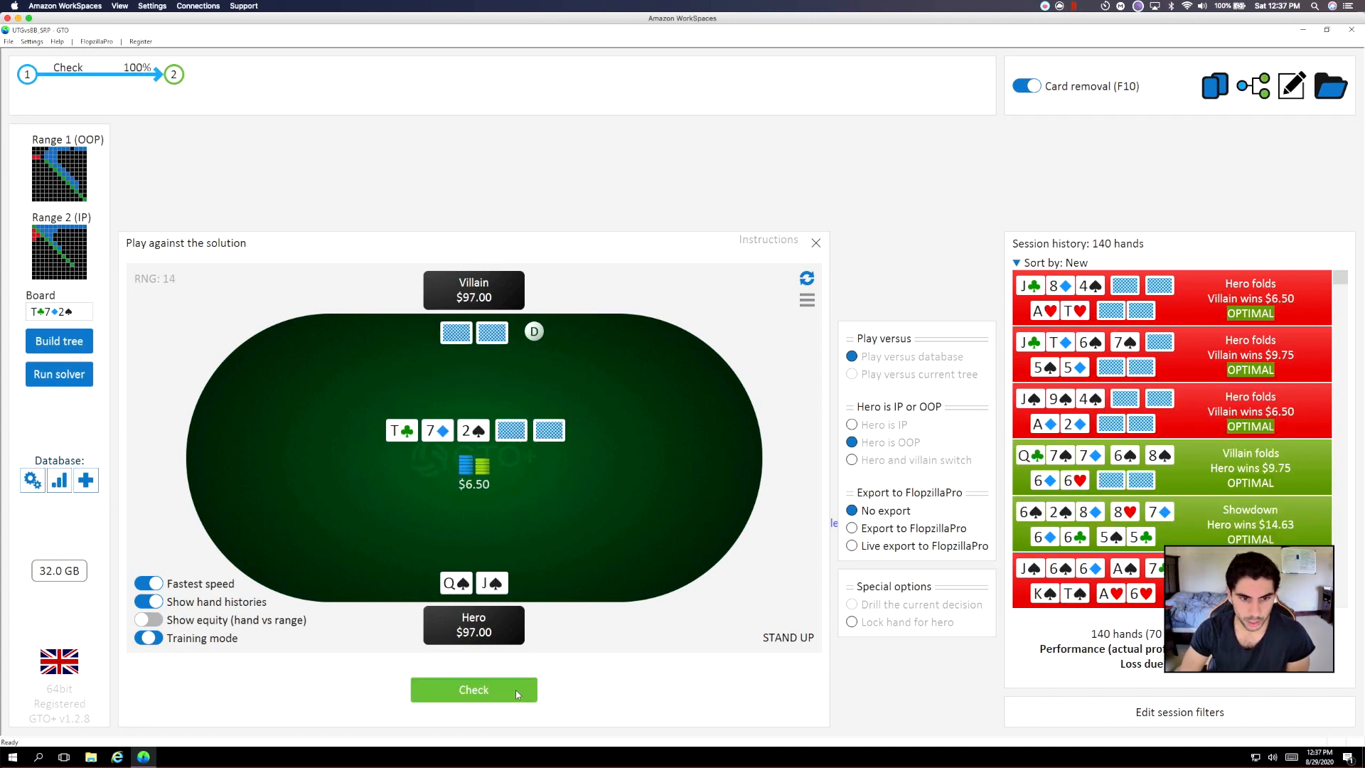
Check Q♠J♠ on the flop and turn, then bet $9.75 on the 2♥ river.
click(473, 690)
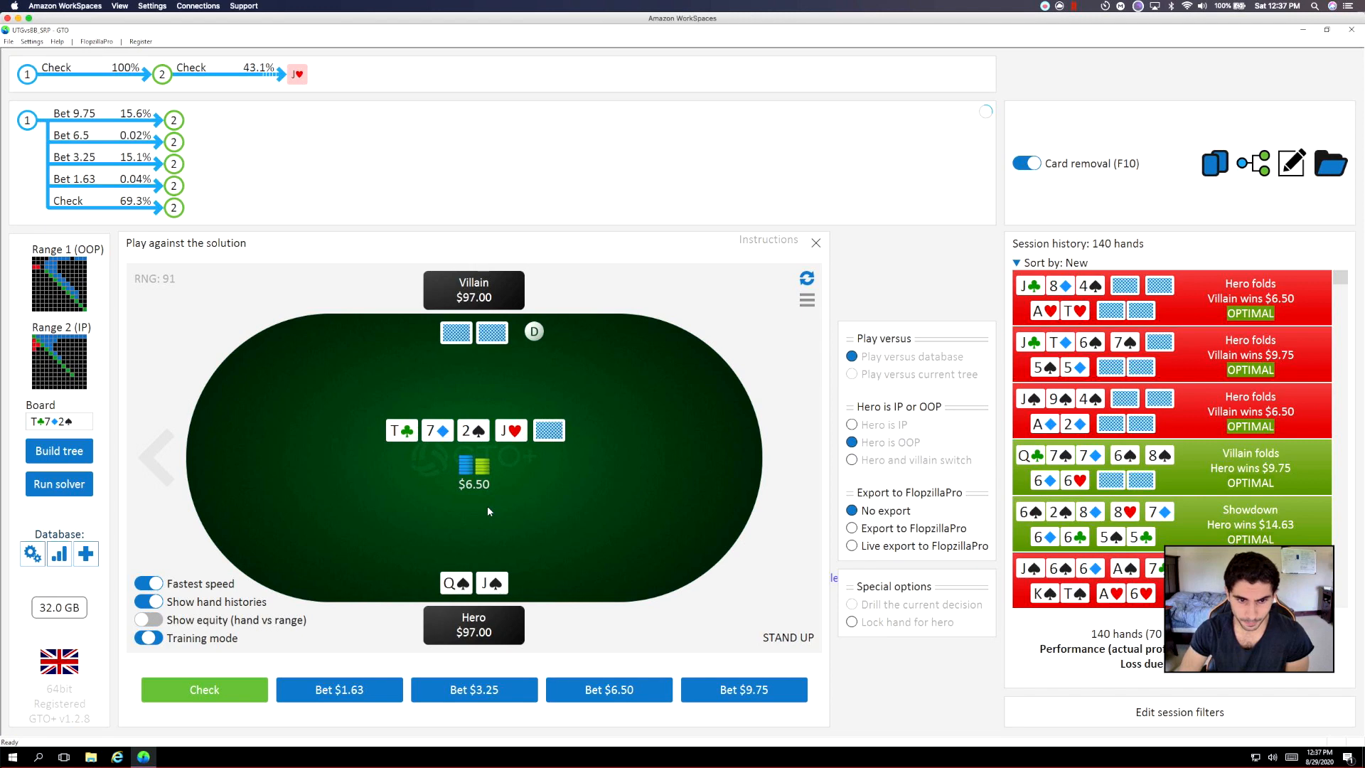
mouse_move(424, 523)
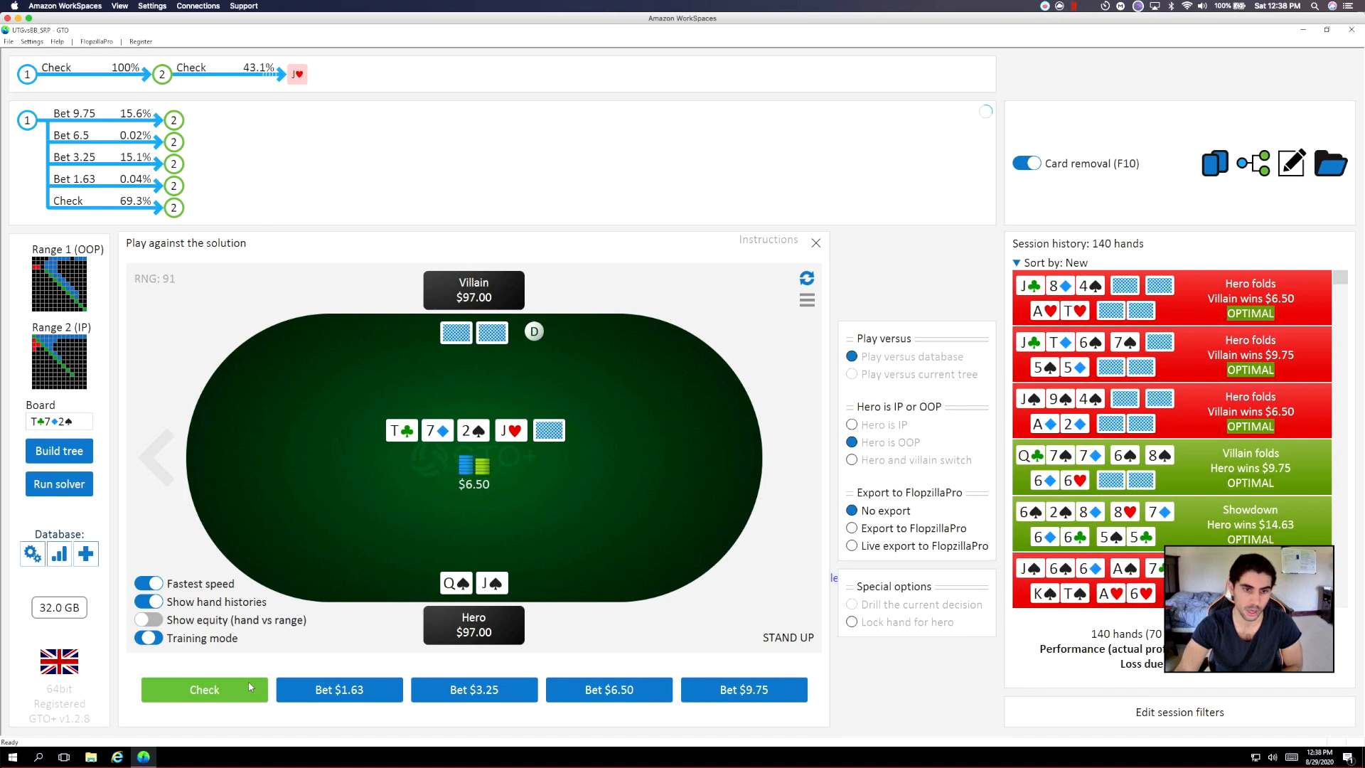
mouse_move(438, 634)
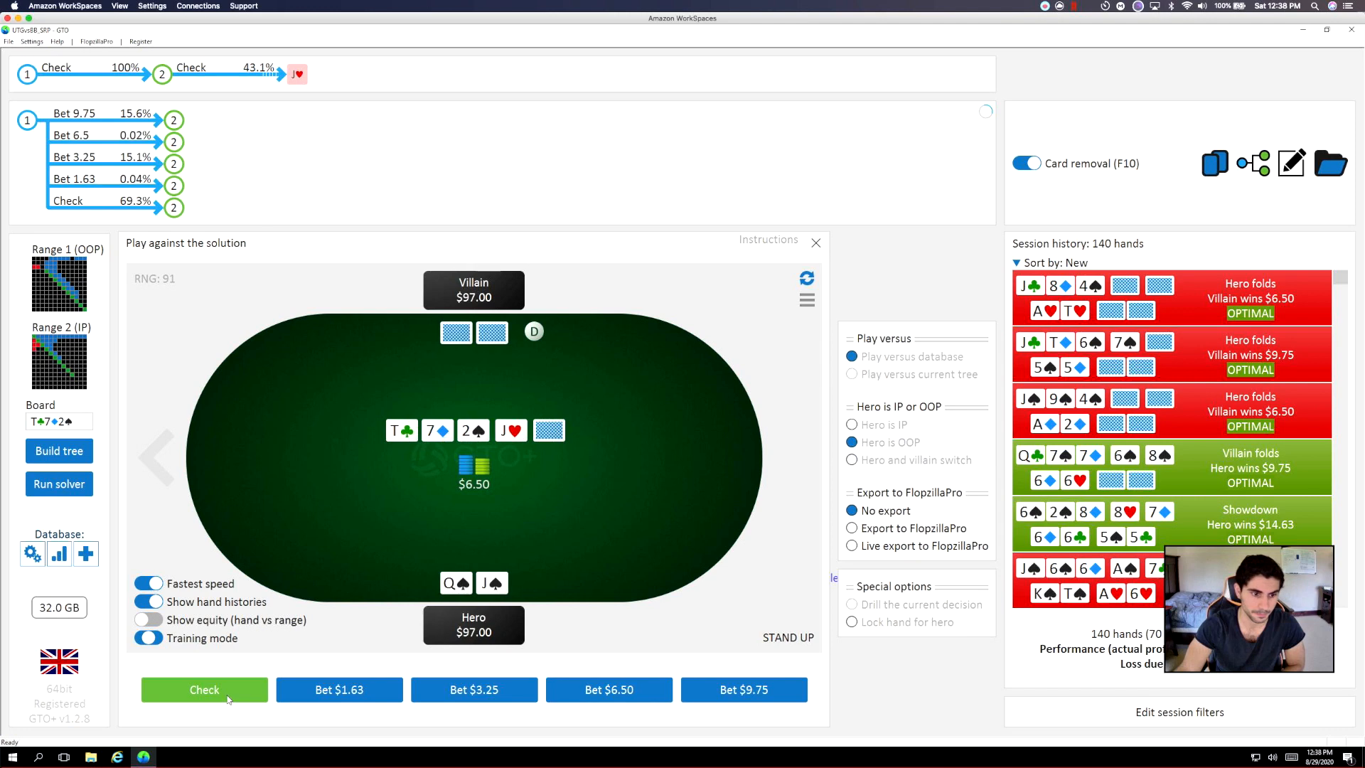
click(204, 689)
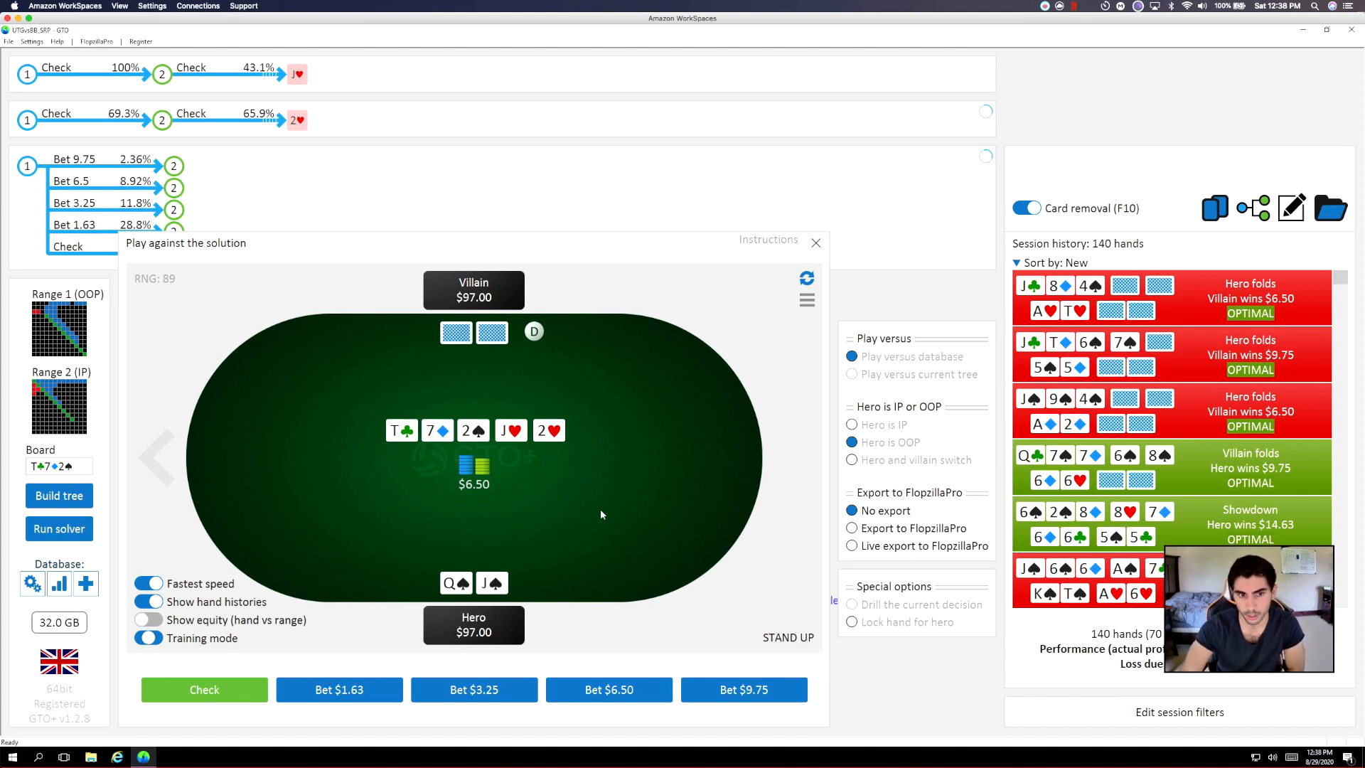
mouse_move(557, 574)
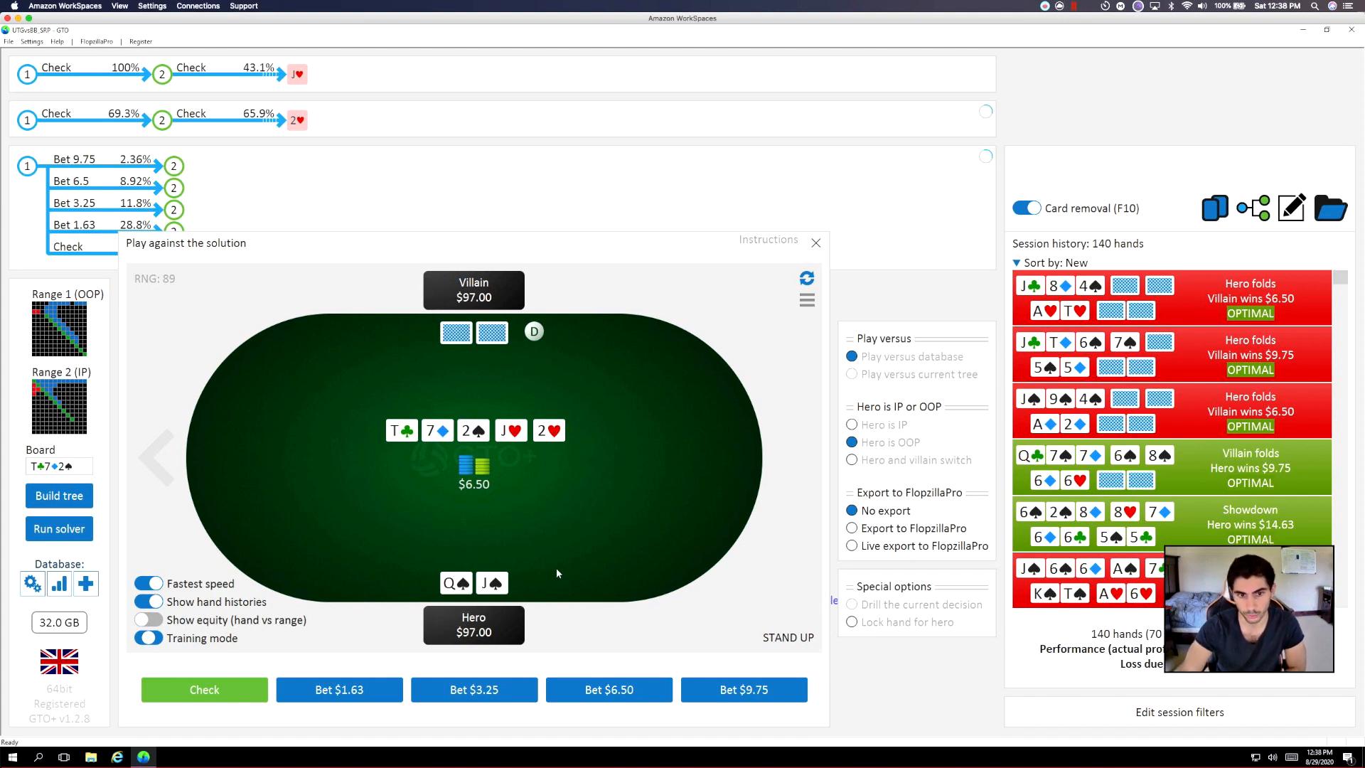
mouse_move(572, 540)
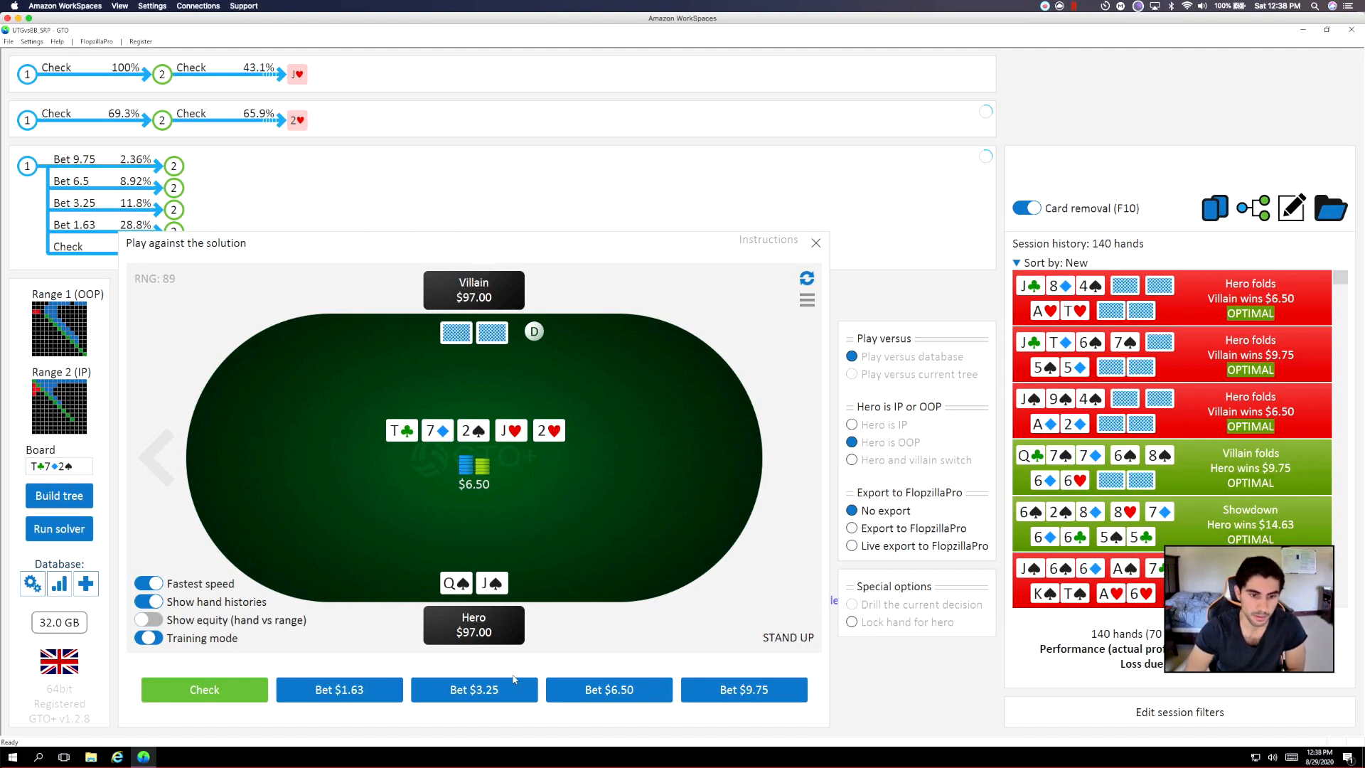
click(473, 689)
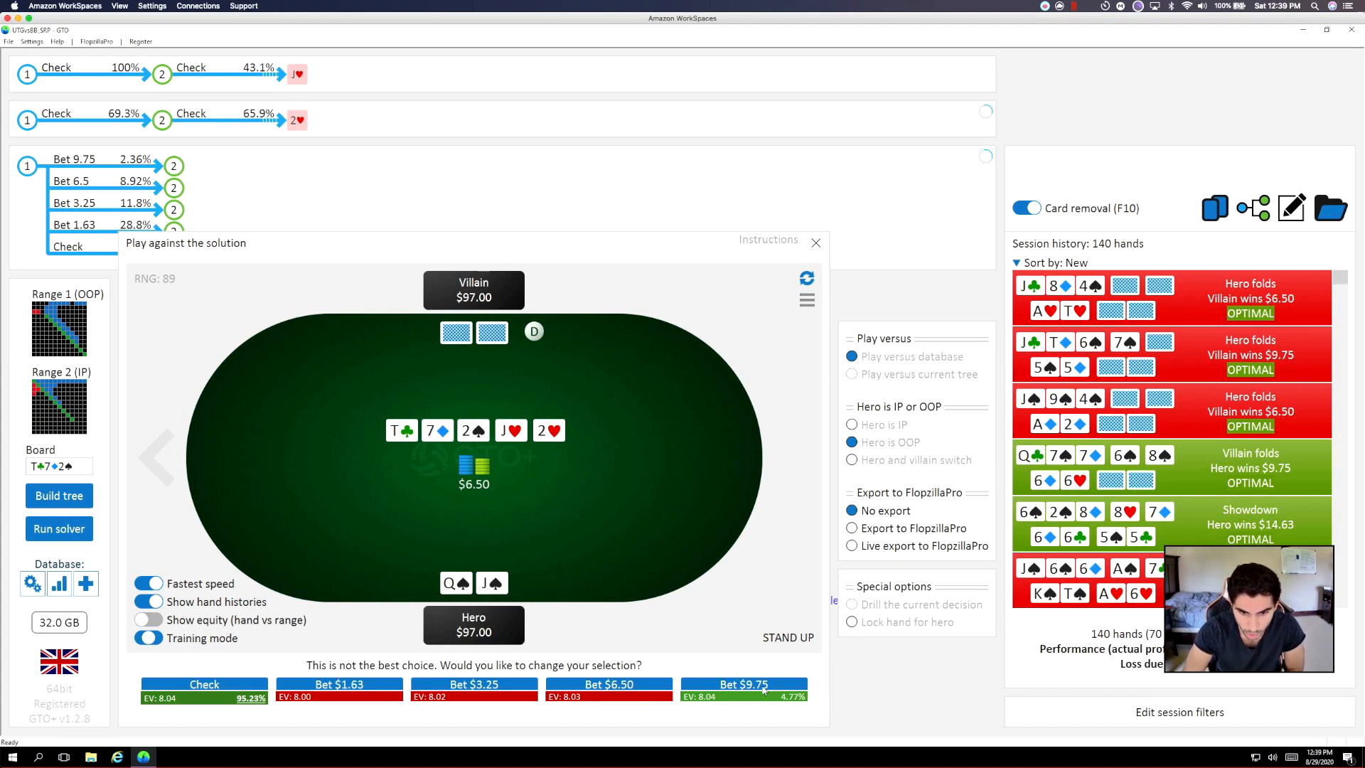
Review the solver's check strategy after the turn checks through, then resume the Q♠J♠ hand.
click(815, 243)
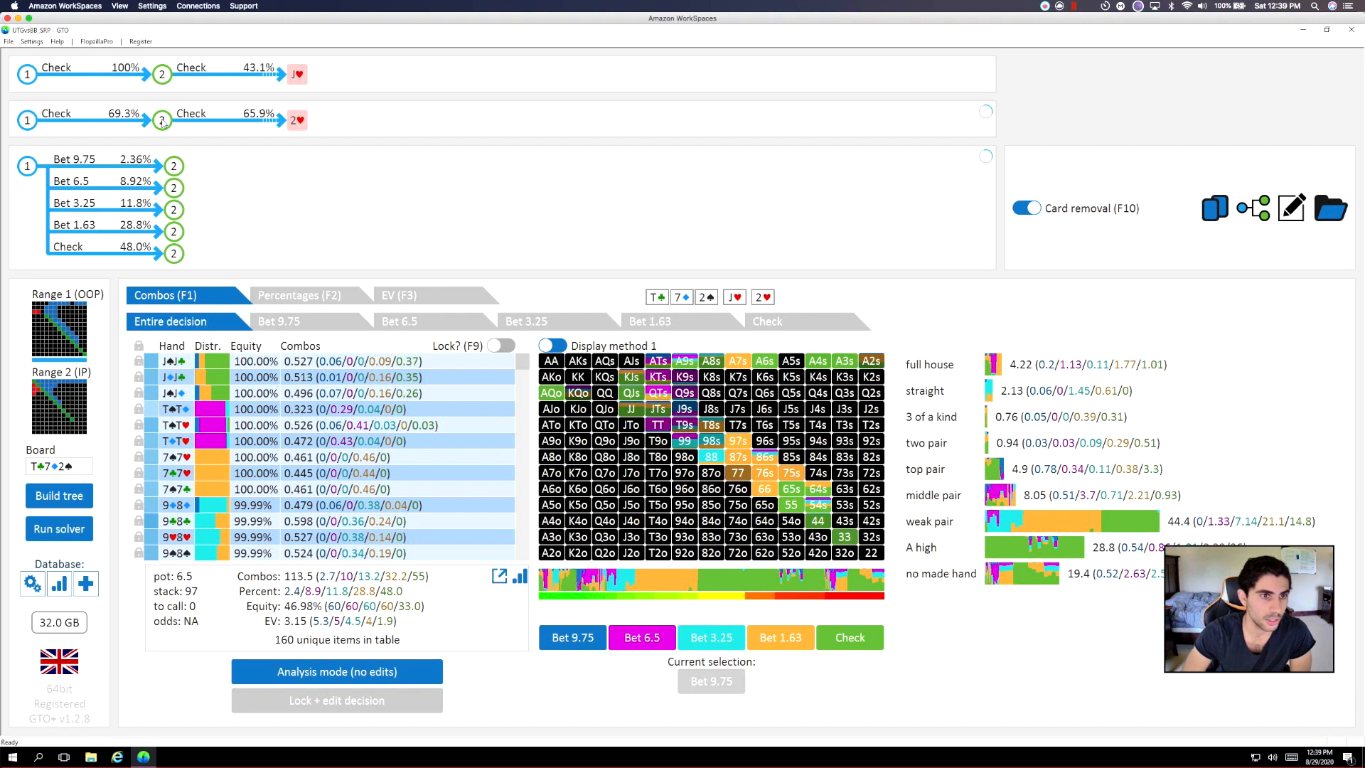
click(162, 120)
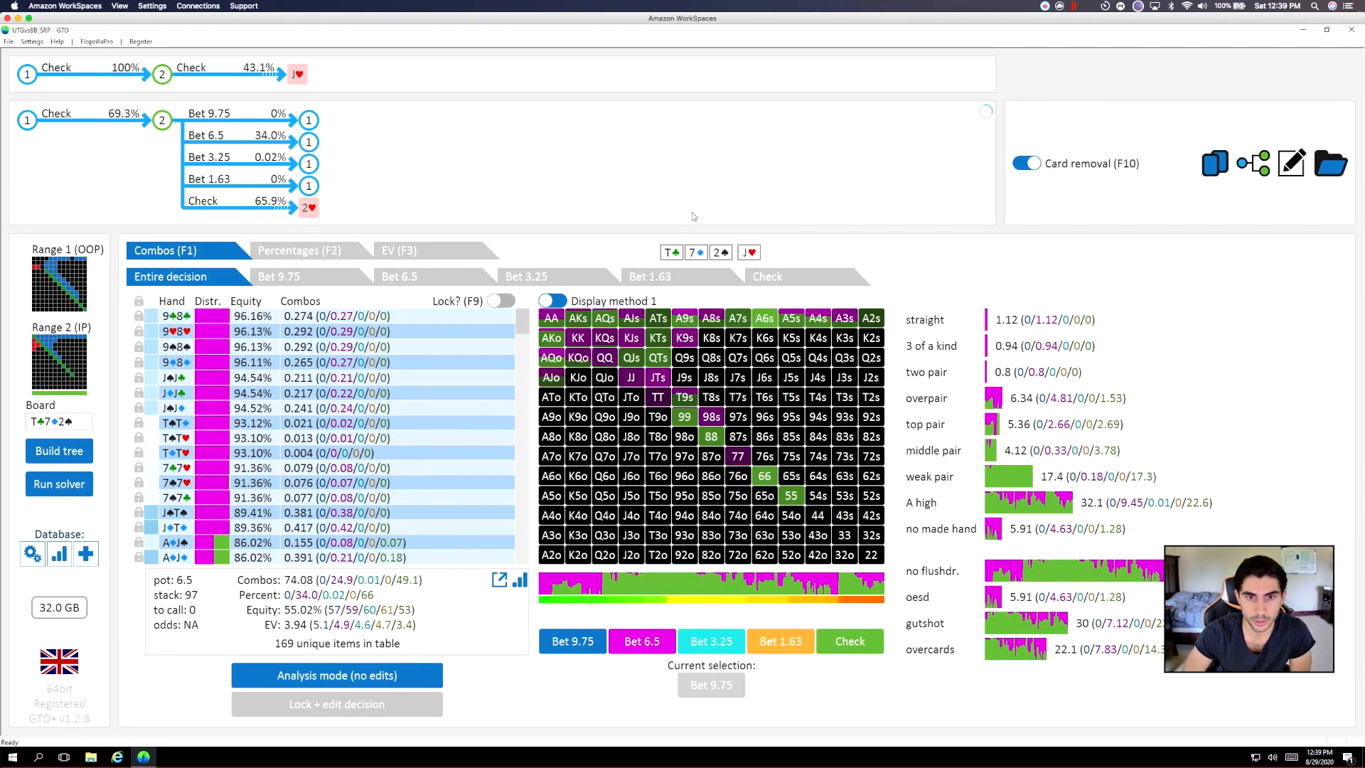
click(767, 277)
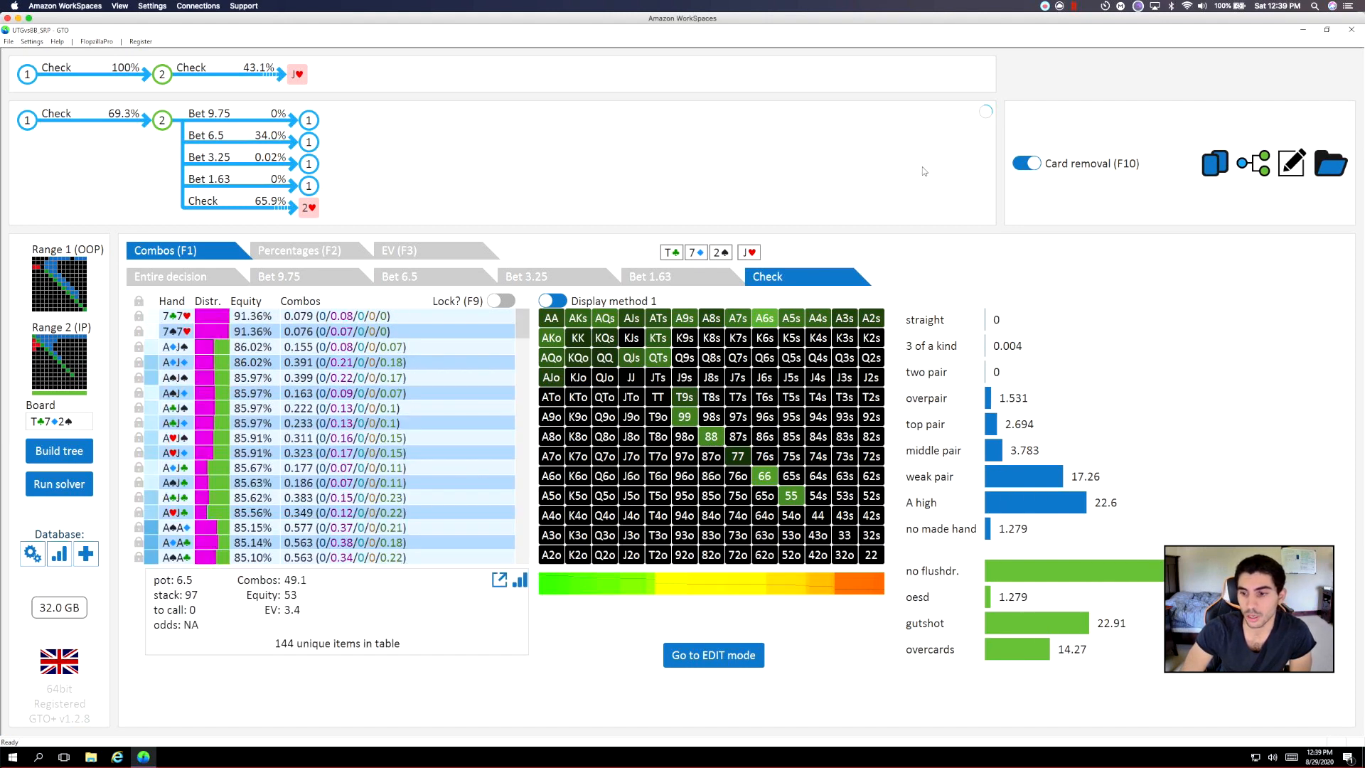
mouse_move(1214, 163)
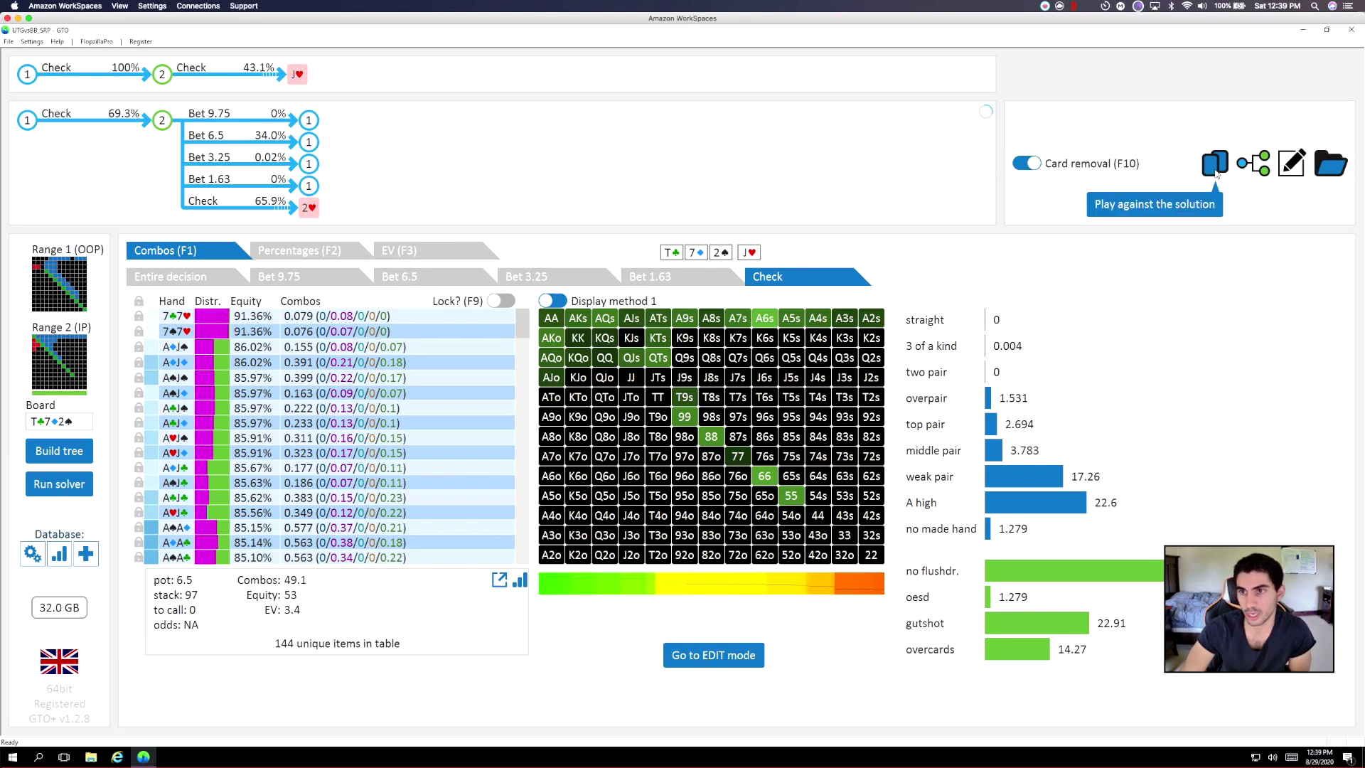
click(1214, 161)
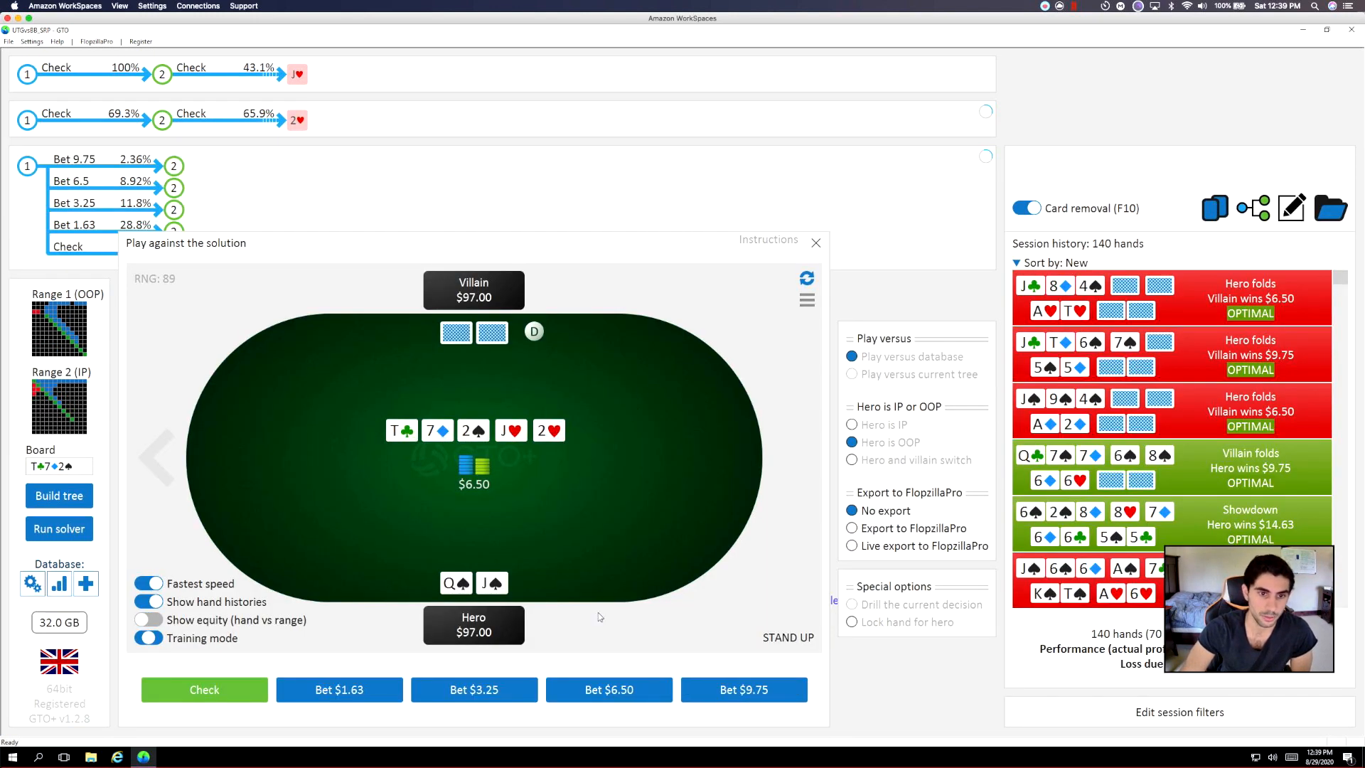
Check the Q♠J♠ river, check sixes down to showdown, and fold 8♦6♦ to the flop bet.
click(204, 690)
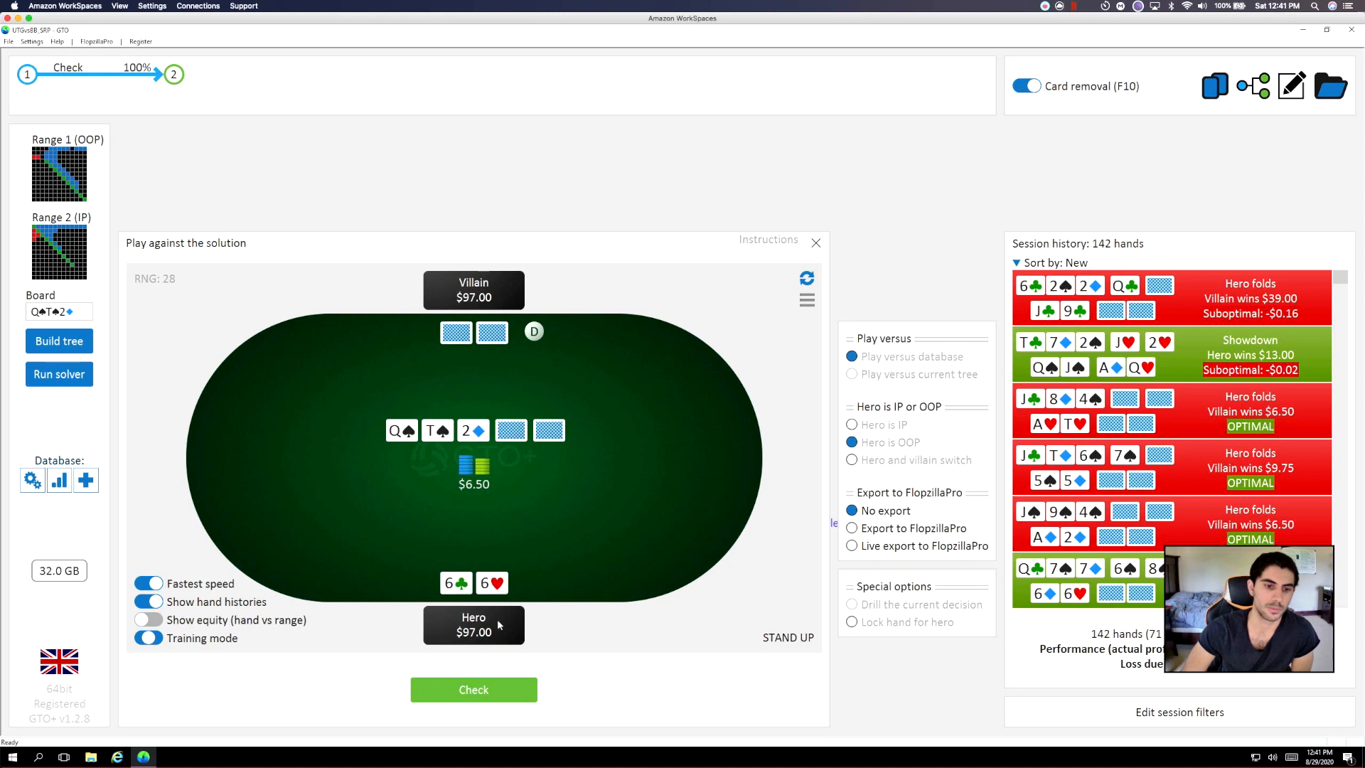
click(474, 689)
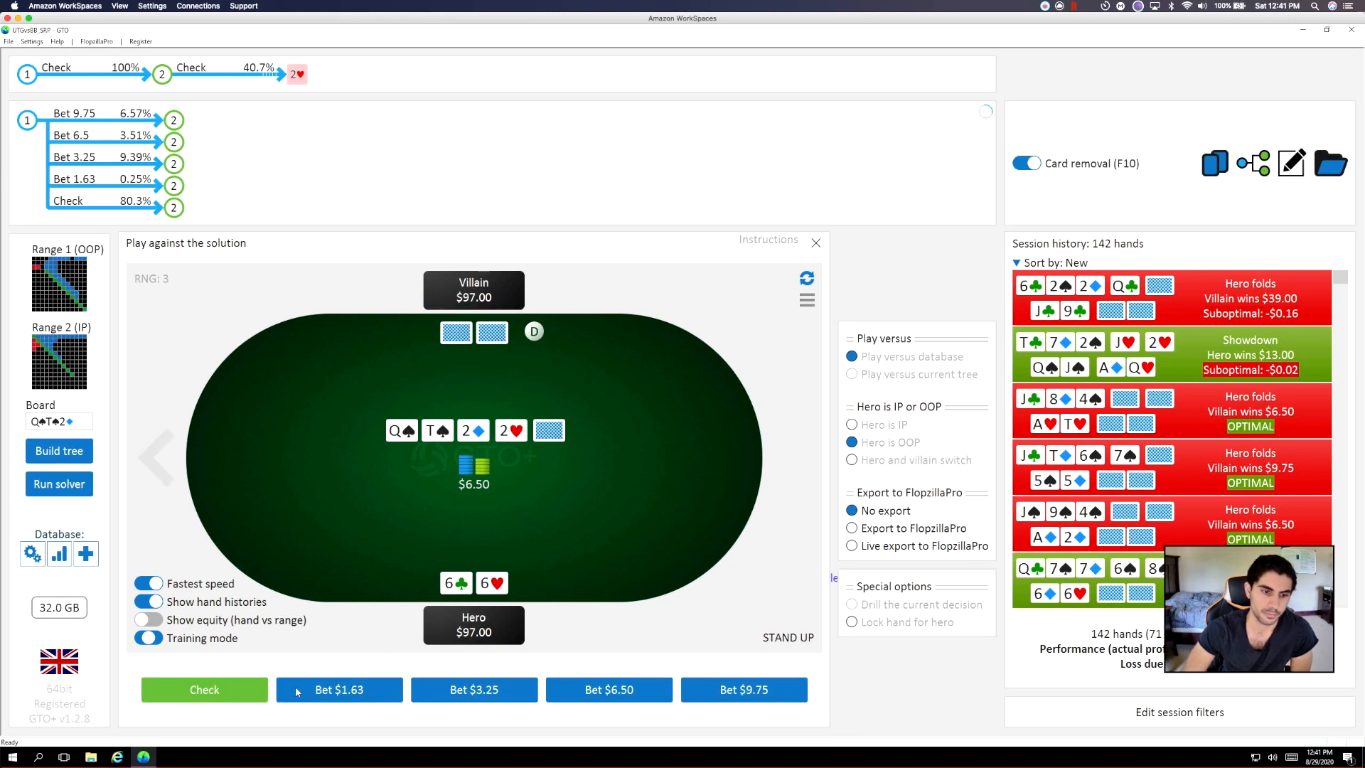
mouse_move(332, 694)
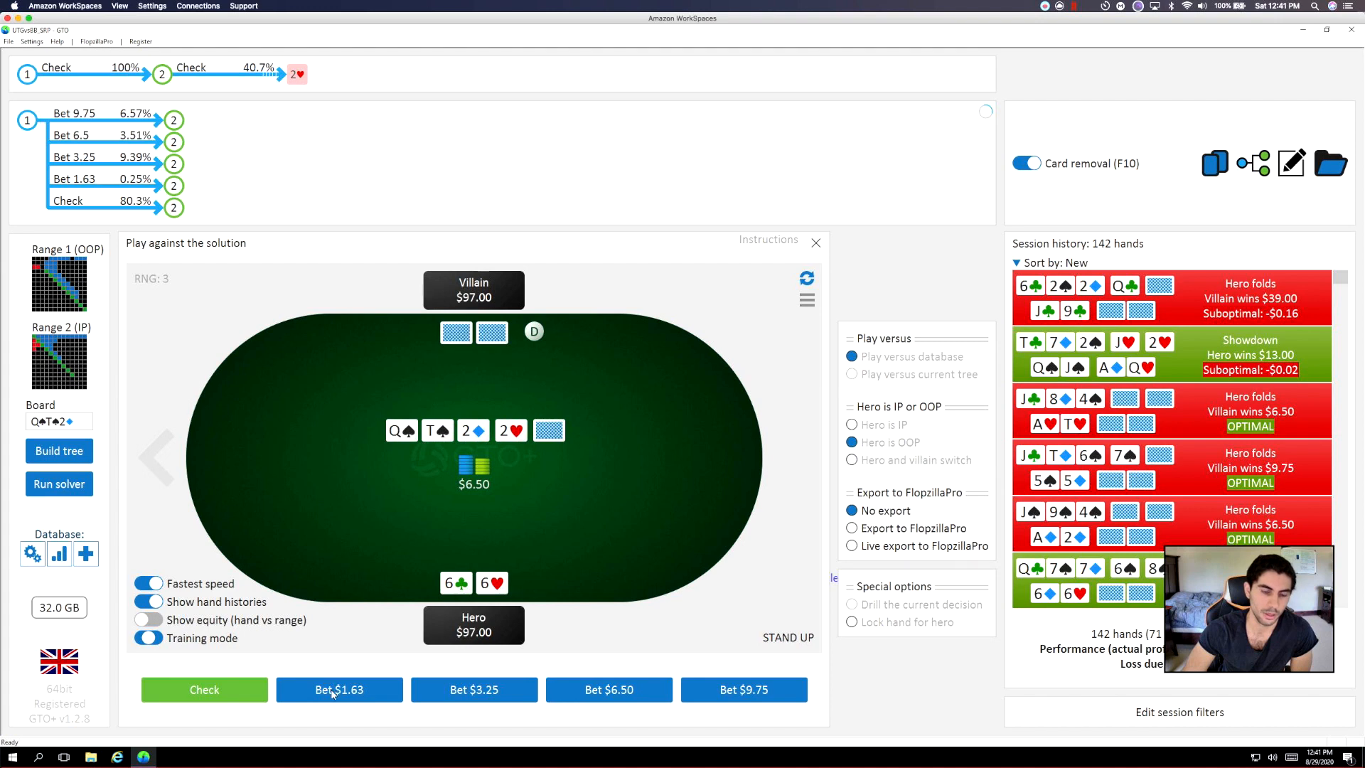
click(339, 689)
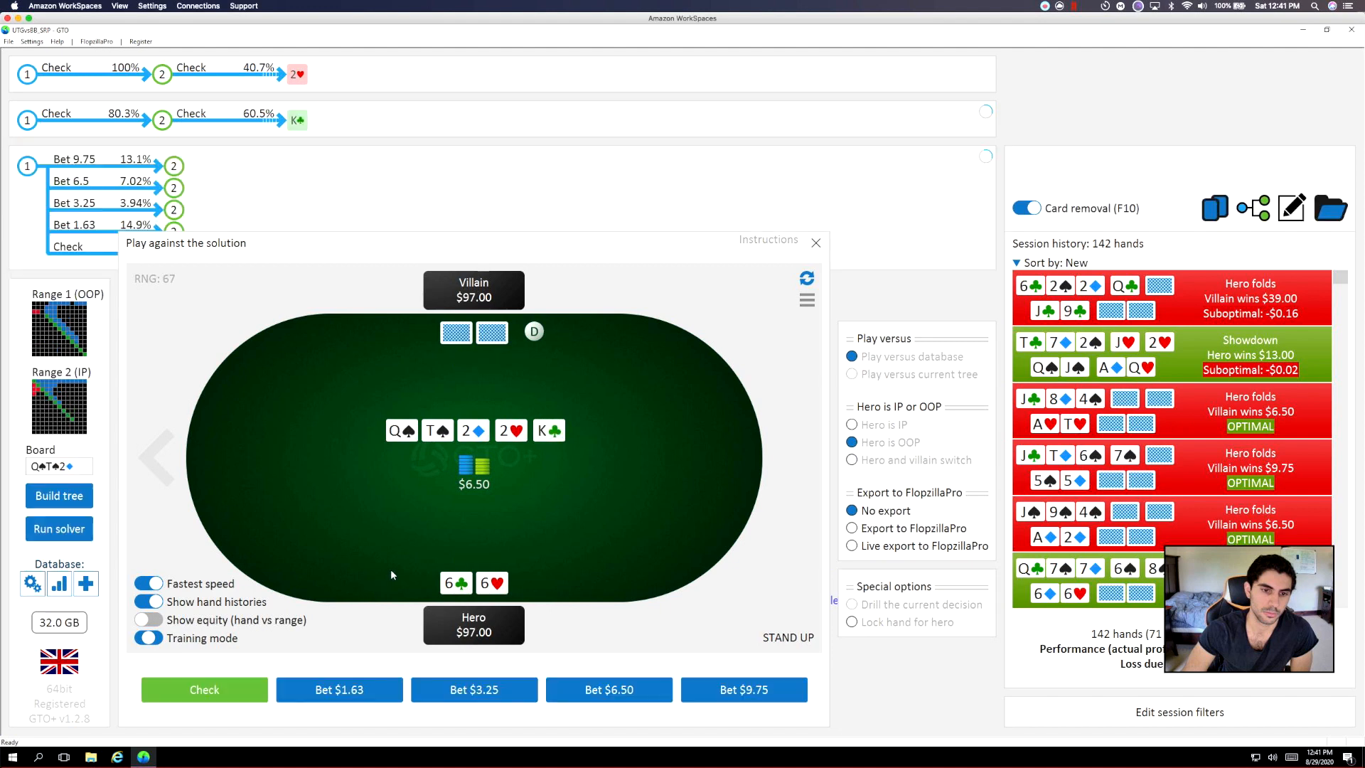
click(204, 689)
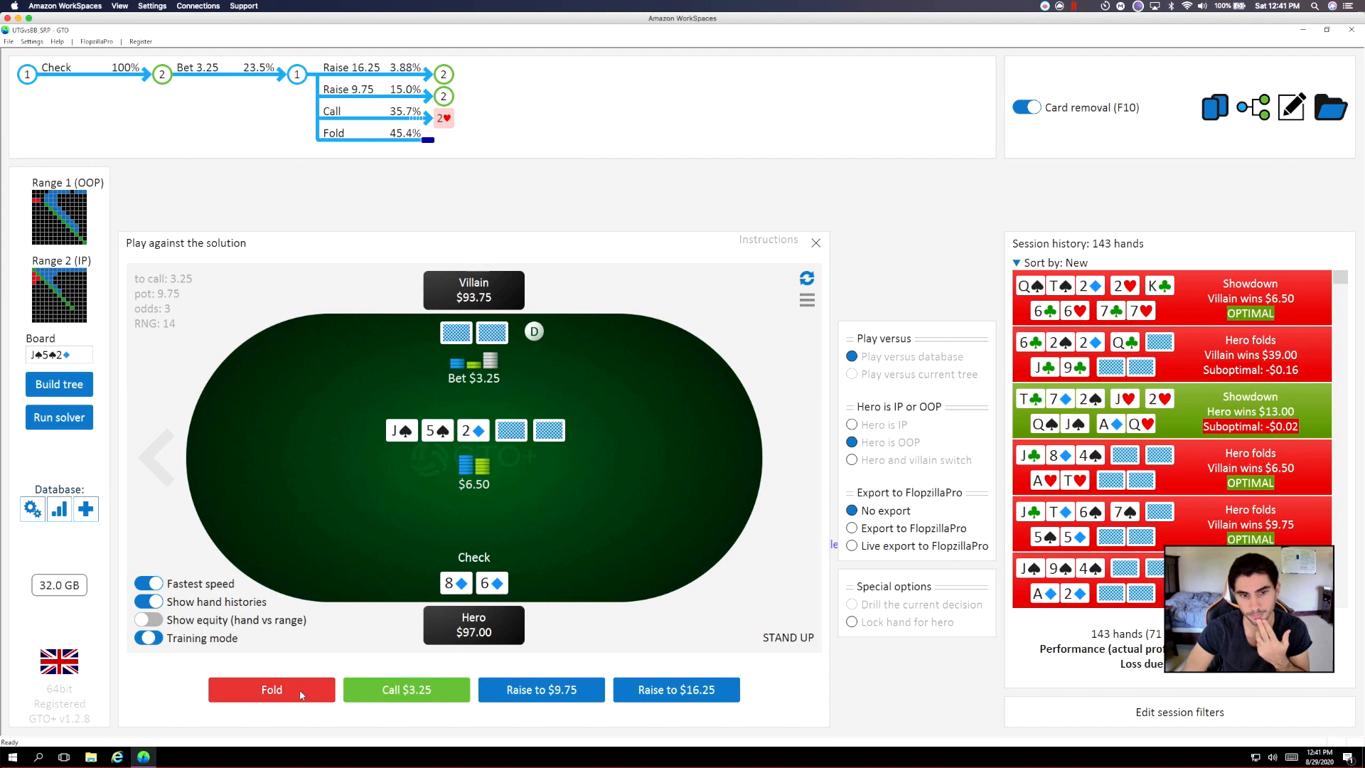
click(272, 689)
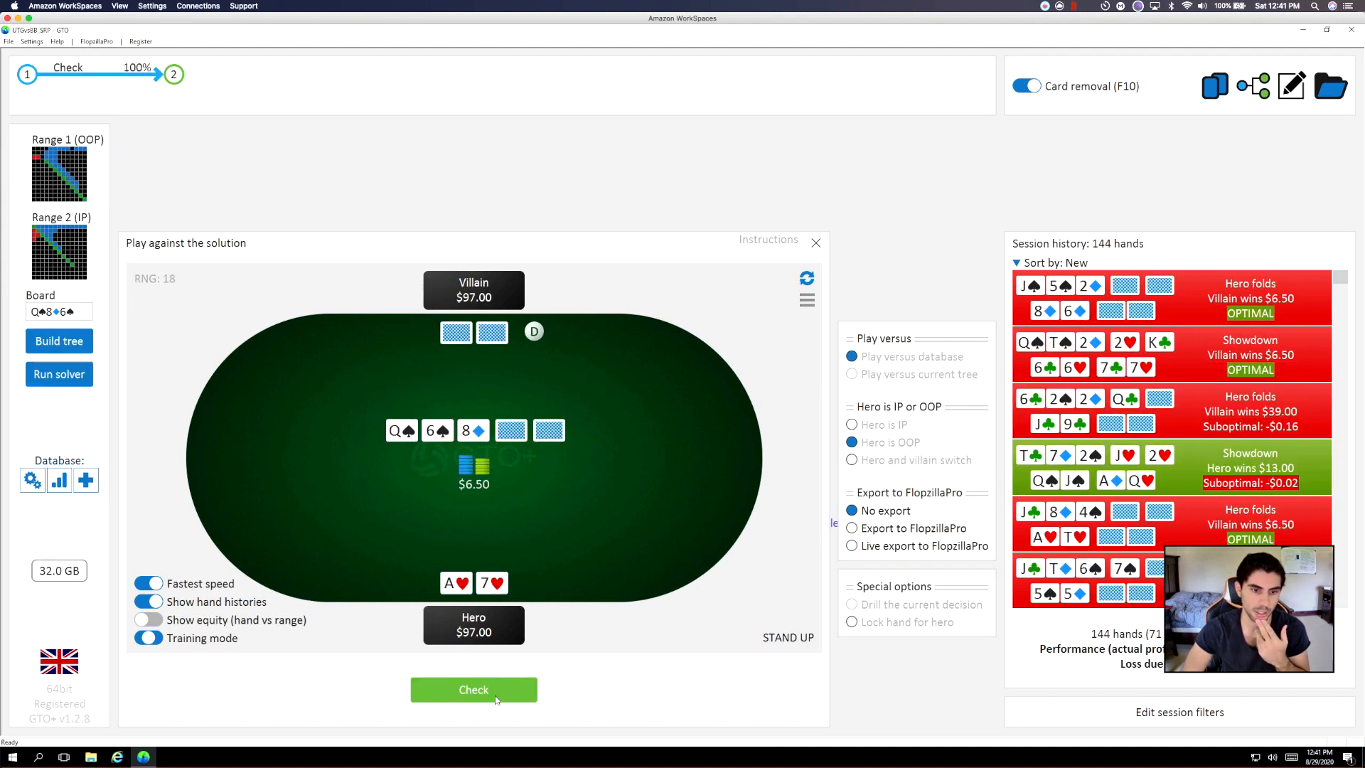
Check A♥7♥ on the Q-6-8 flop and turn, then fold to the $3.25 bet.
click(473, 689)
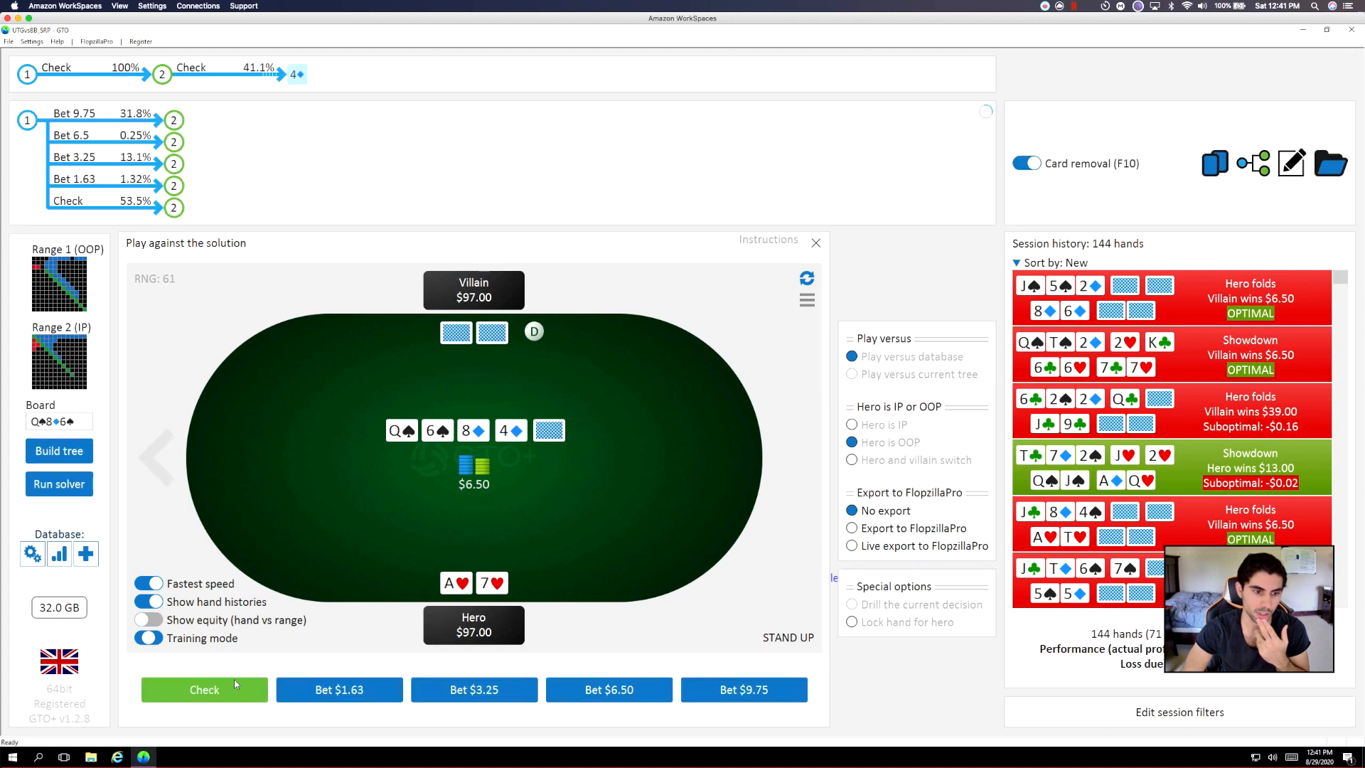
click(204, 690)
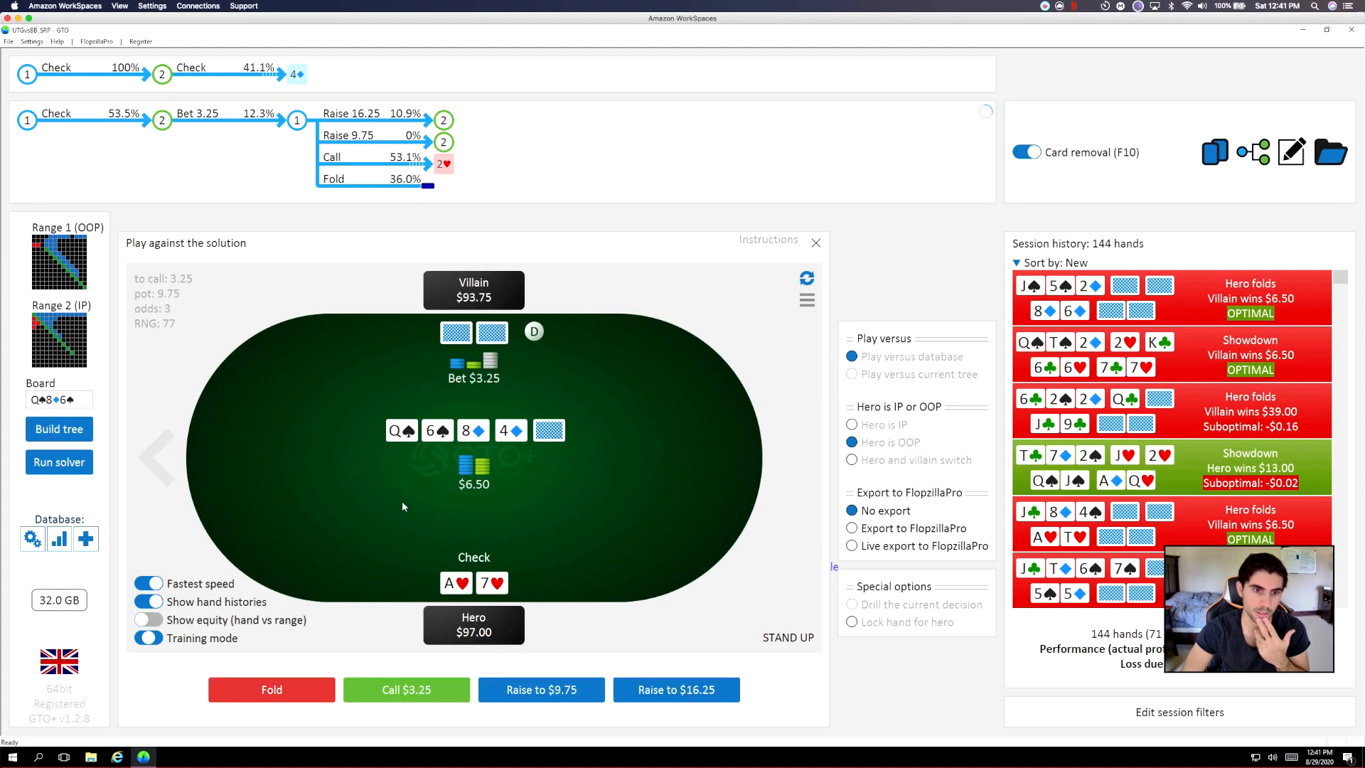
mouse_move(244, 686)
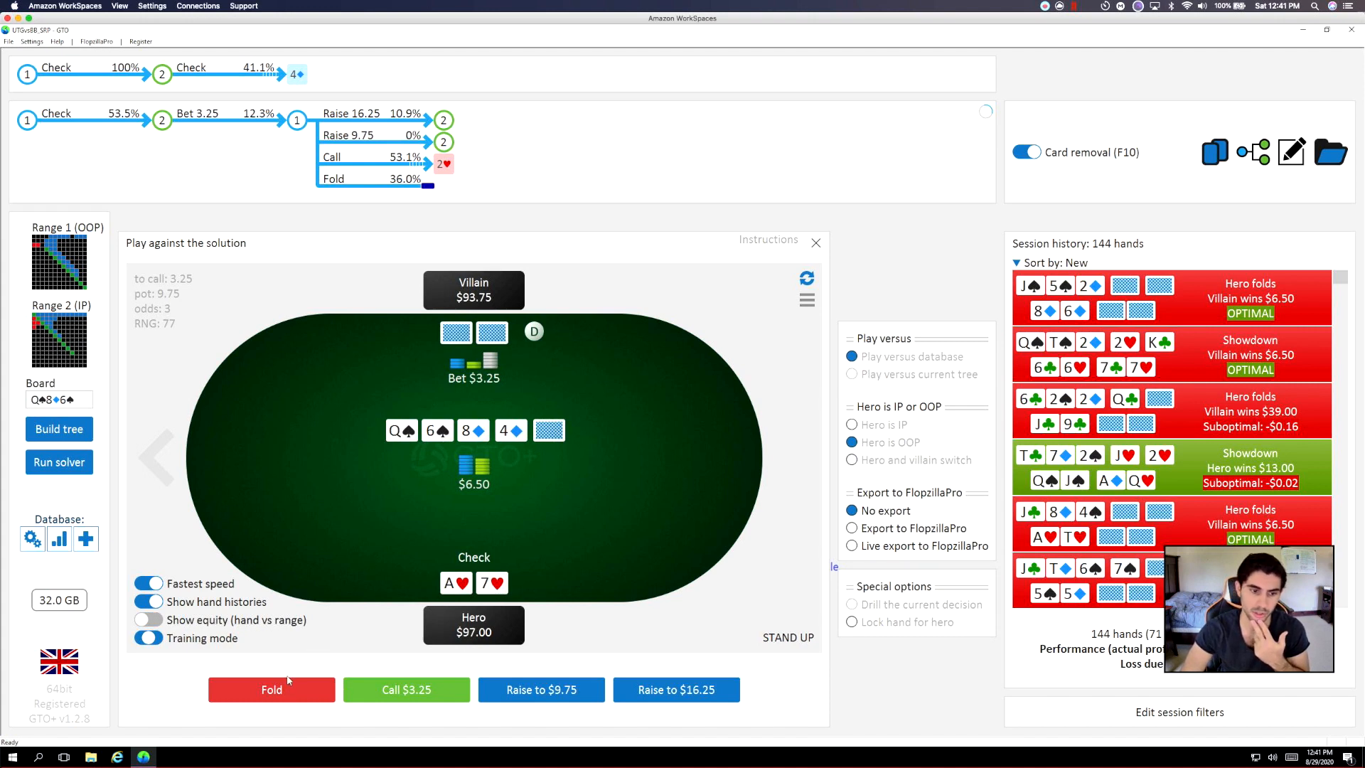
click(270, 690)
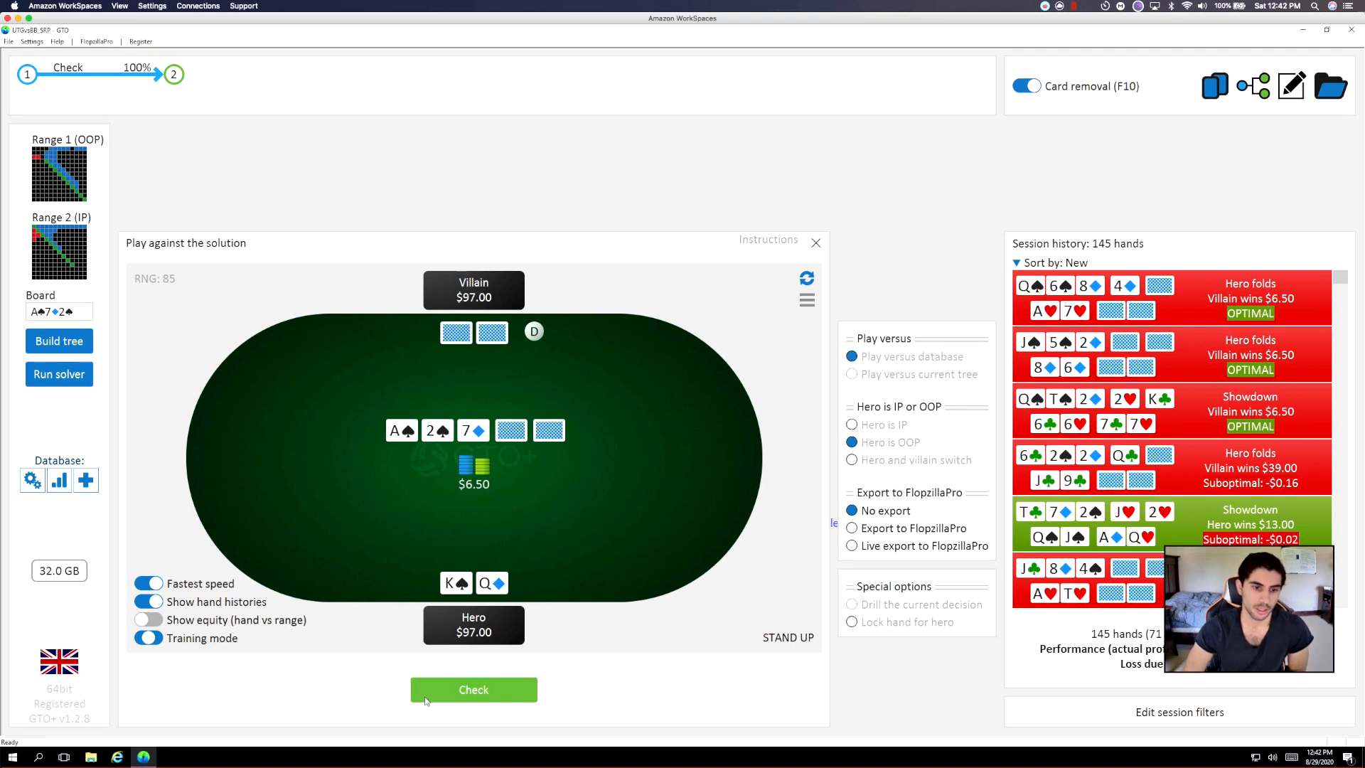
Check K♦Q♦ on the A-2-7 flop, and check again on the A♦ turn.
click(473, 689)
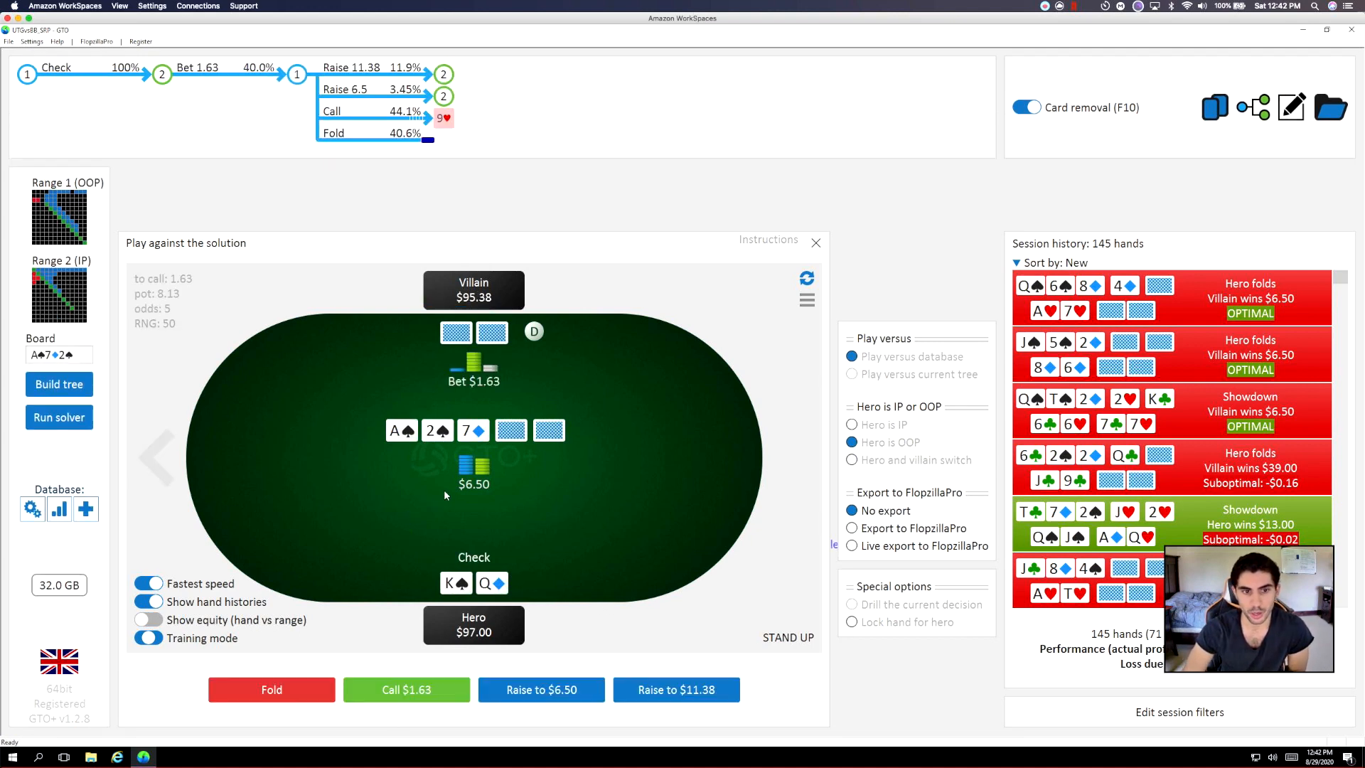
mouse_move(514, 511)
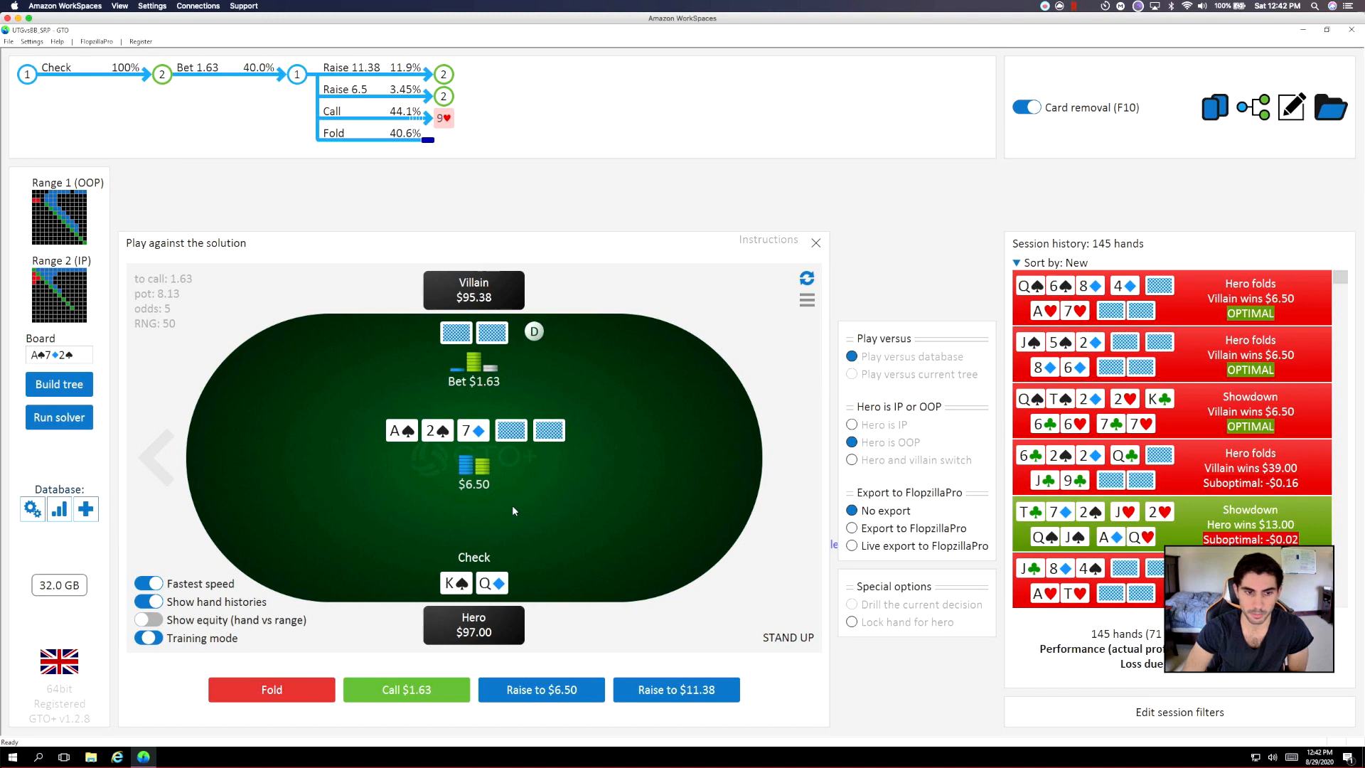
mouse_move(530, 534)
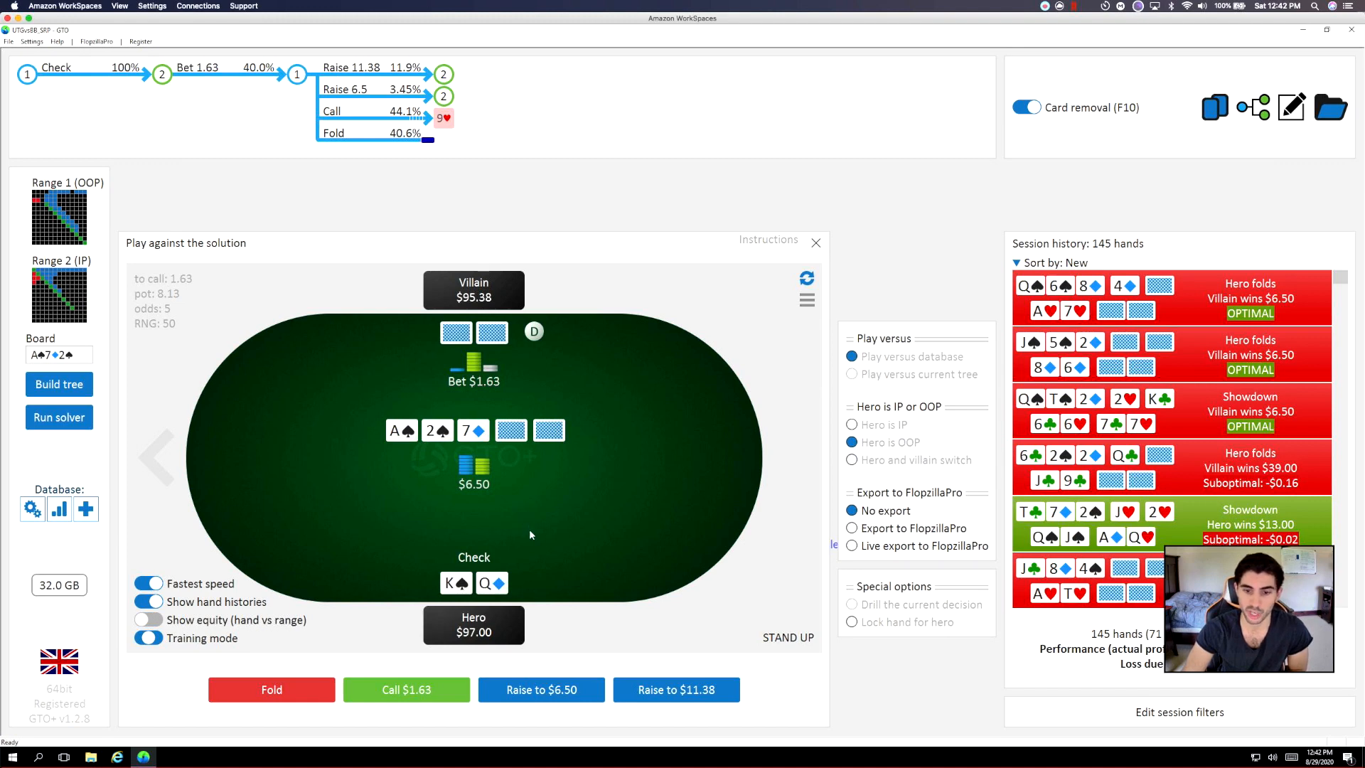
mouse_move(551, 678)
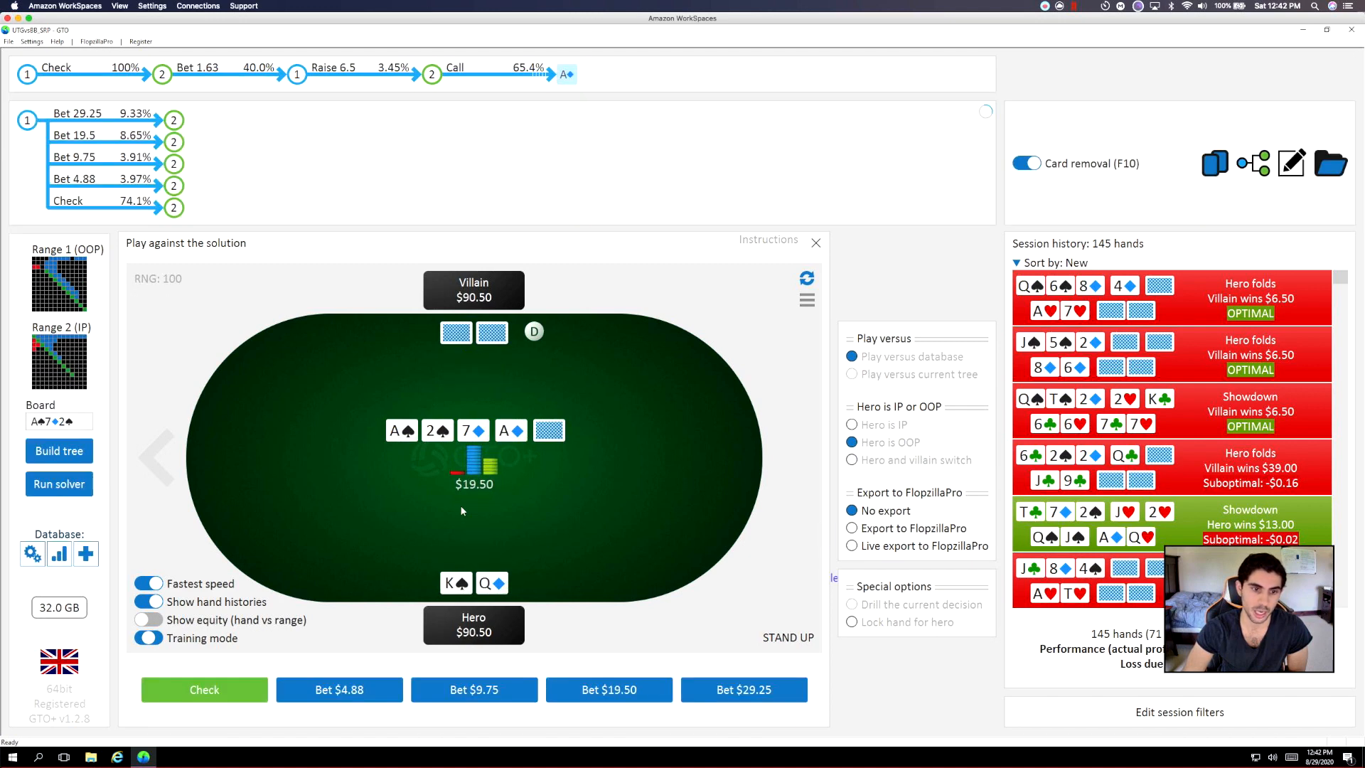
mouse_move(430, 550)
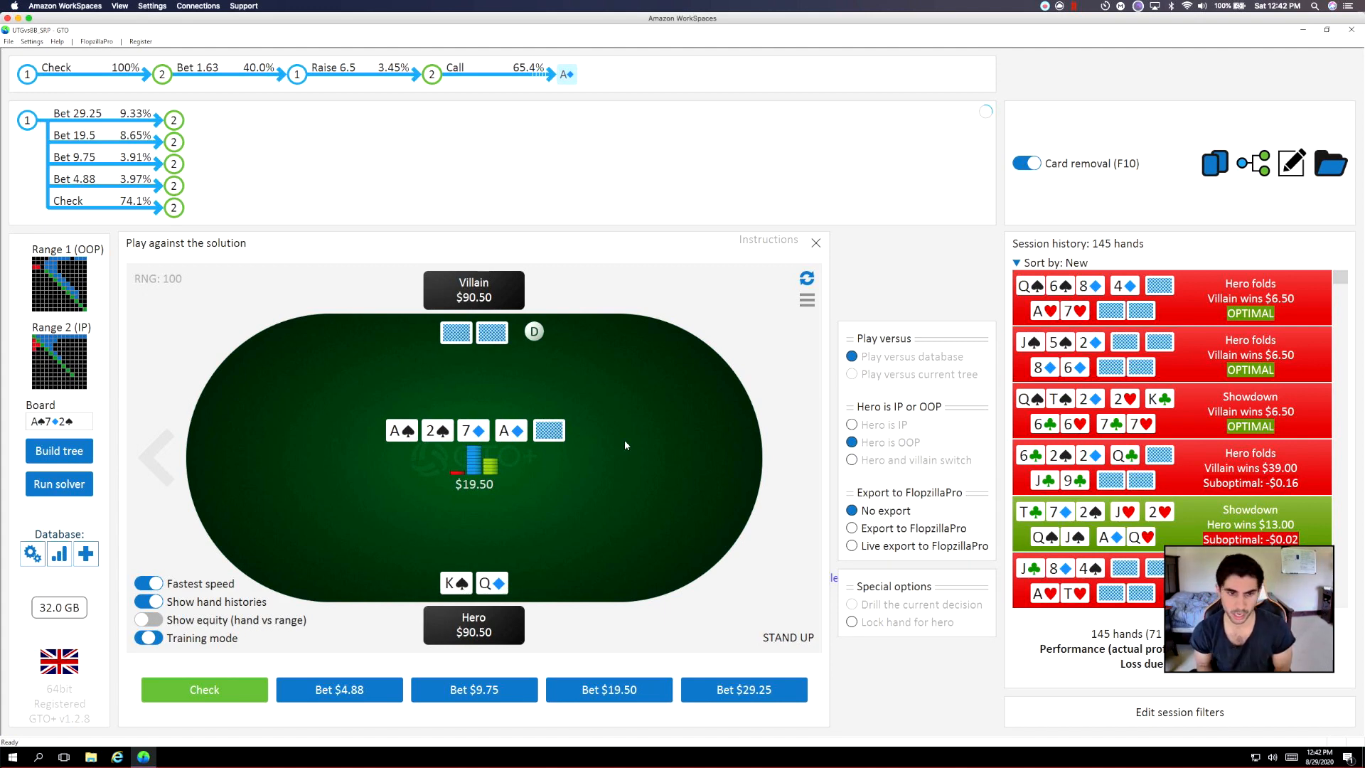
mouse_move(640, 448)
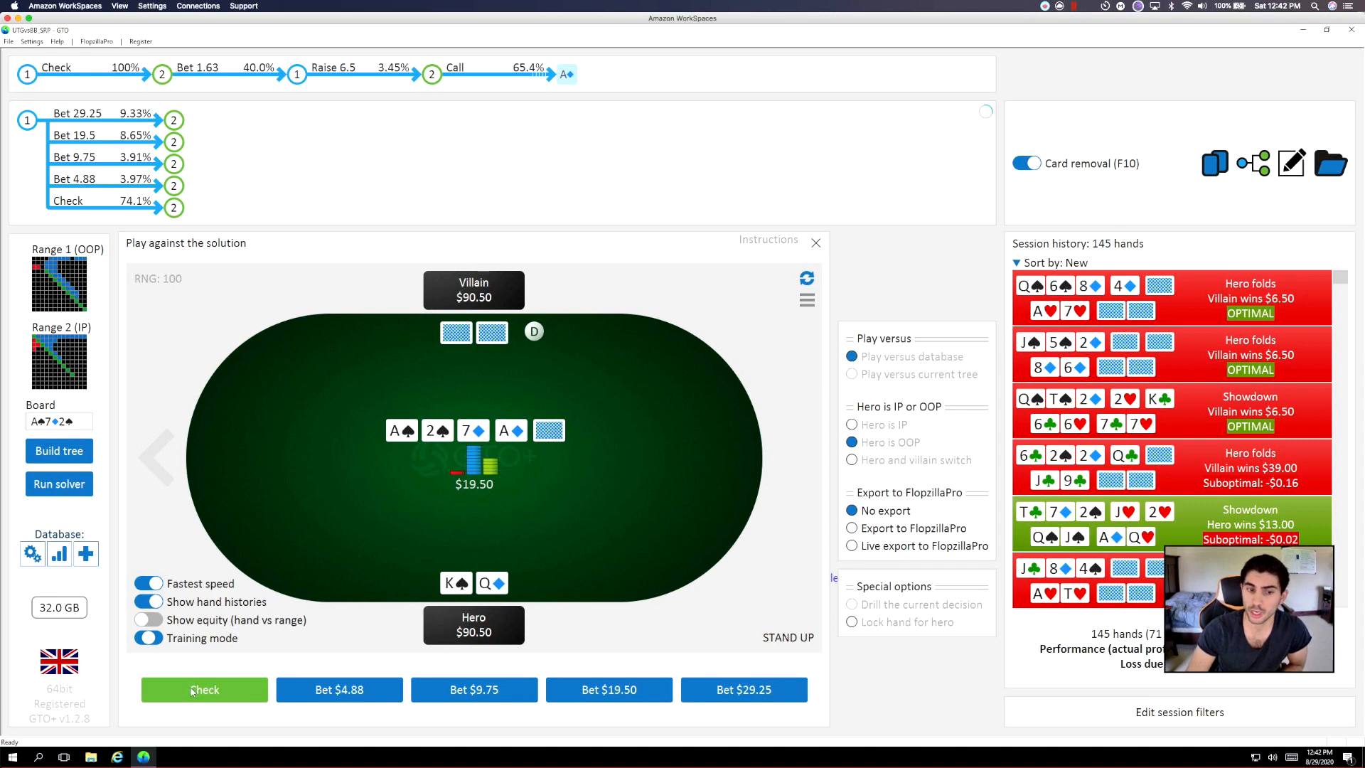
click(204, 689)
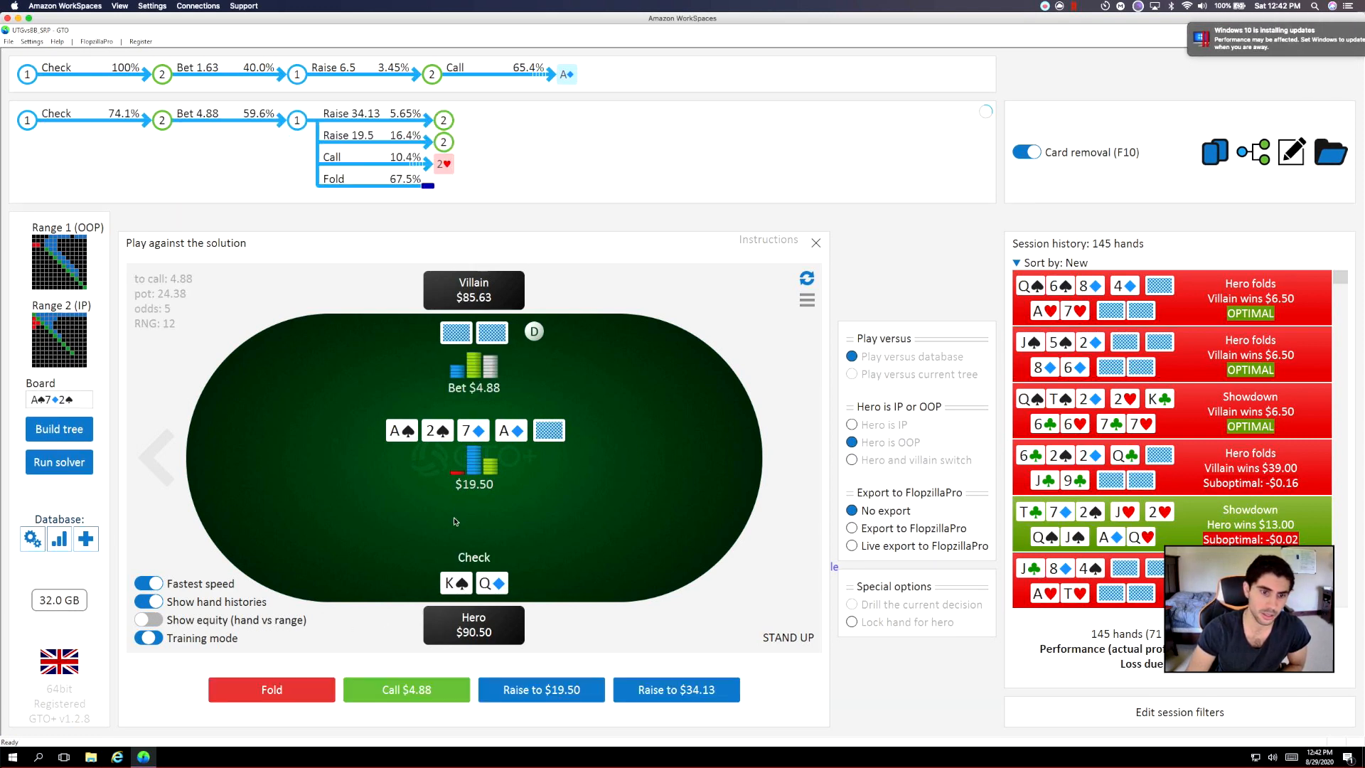
mouse_move(582, 435)
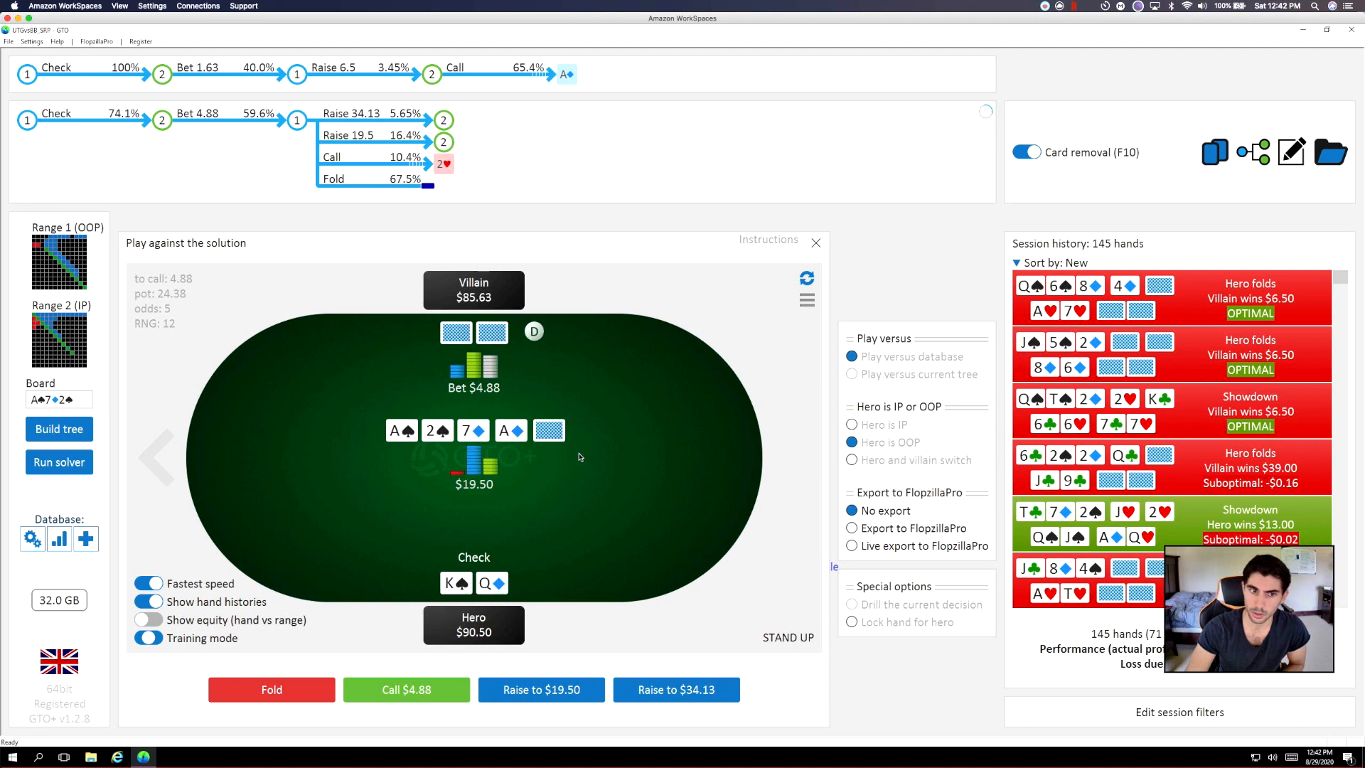
mouse_move(491, 526)
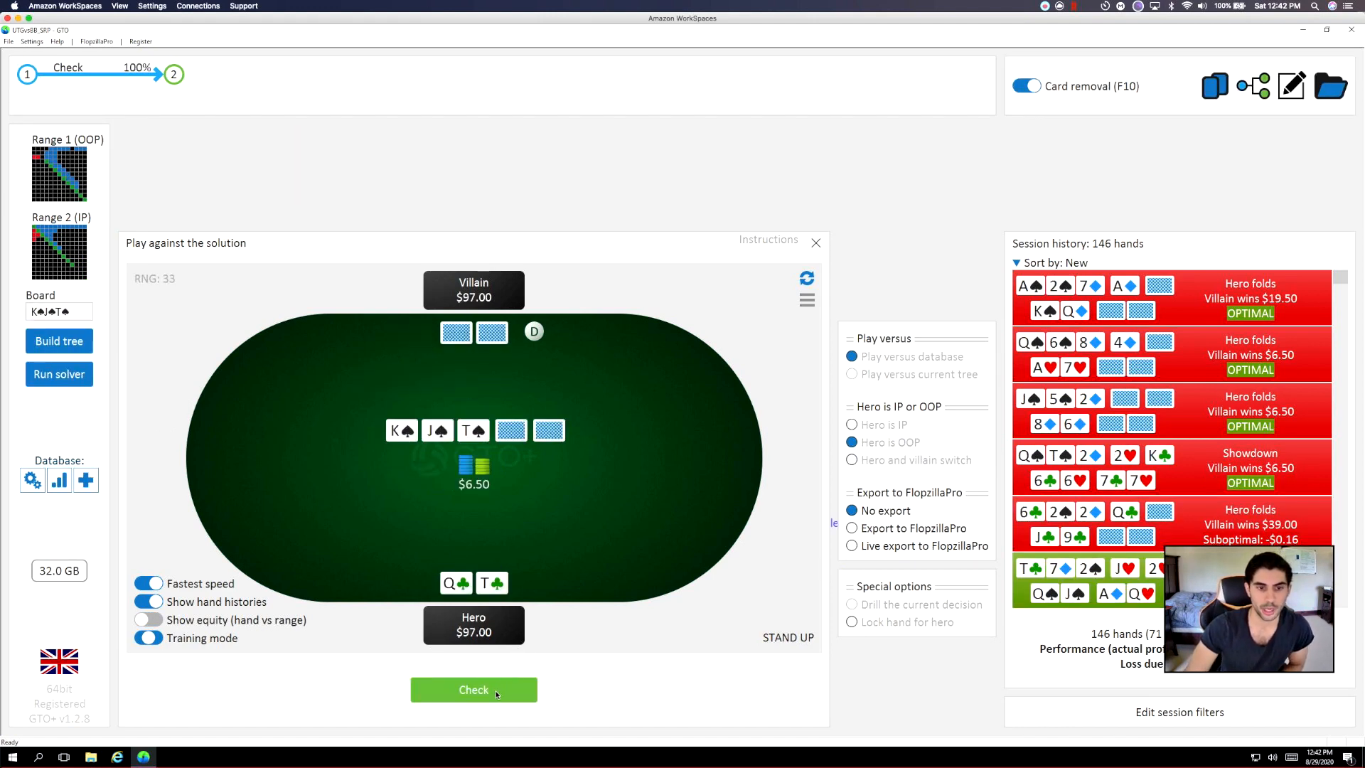
Check Q♣T♠ on the flop, turn and 8♦ river through to showdown.
click(473, 689)
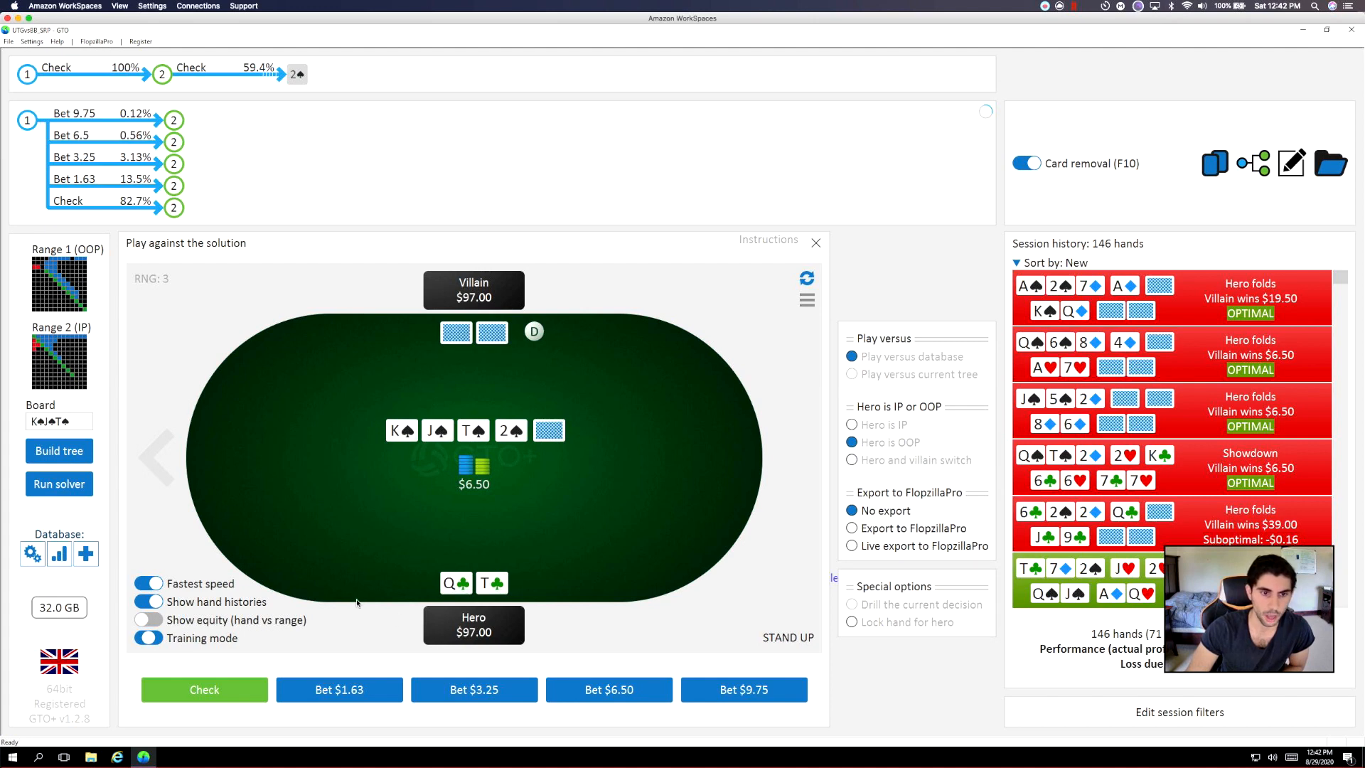
click(204, 689)
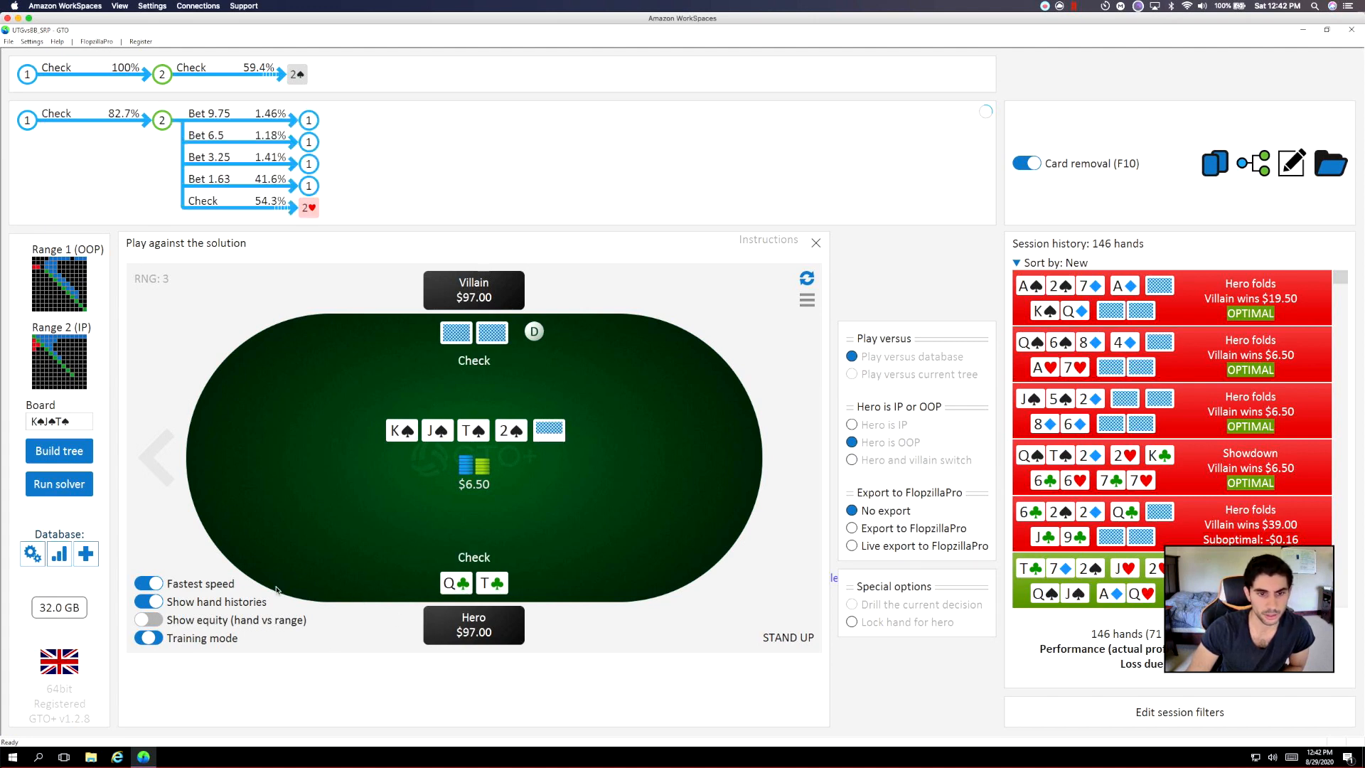
mouse_move(373, 543)
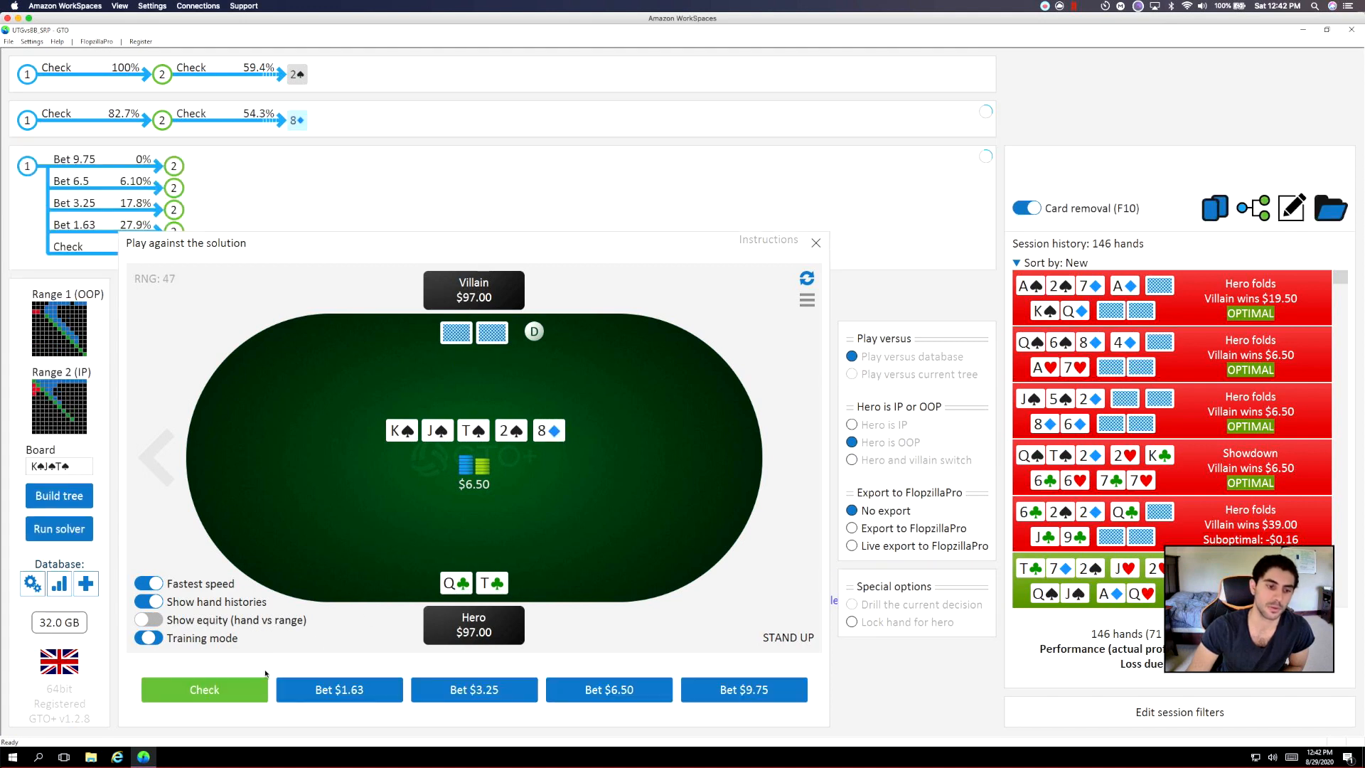
click(203, 689)
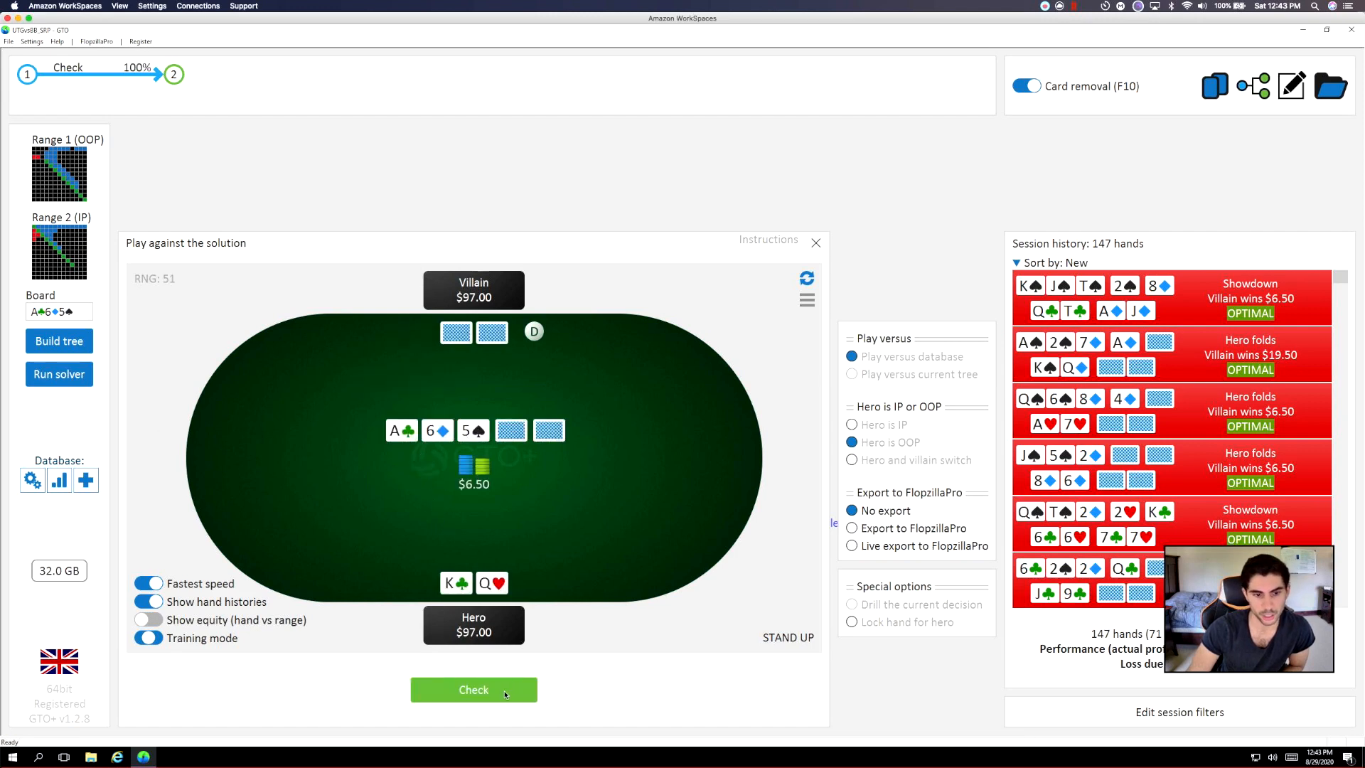
Check K♣Q♥ on the A♣6♦5♠ flop, facing a $1.63 bet.
click(473, 690)
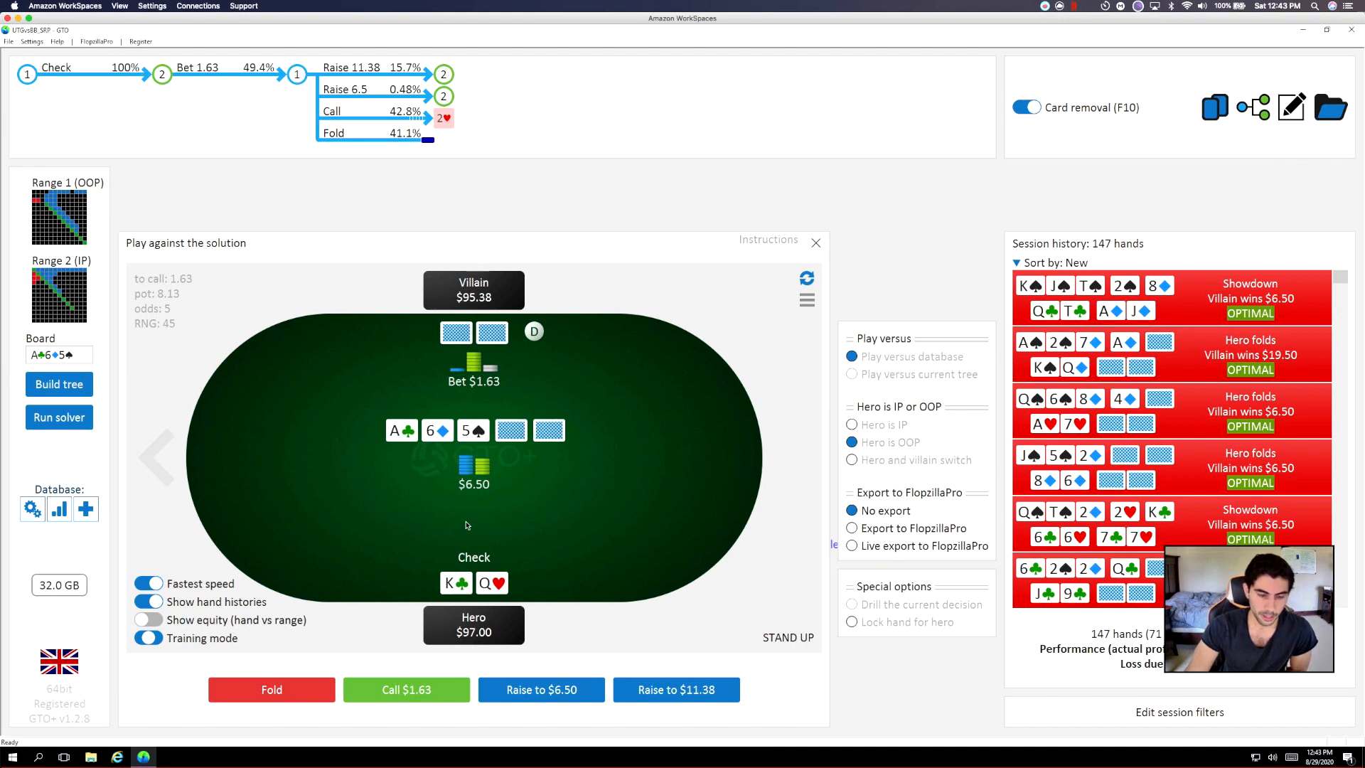
mouse_move(505, 474)
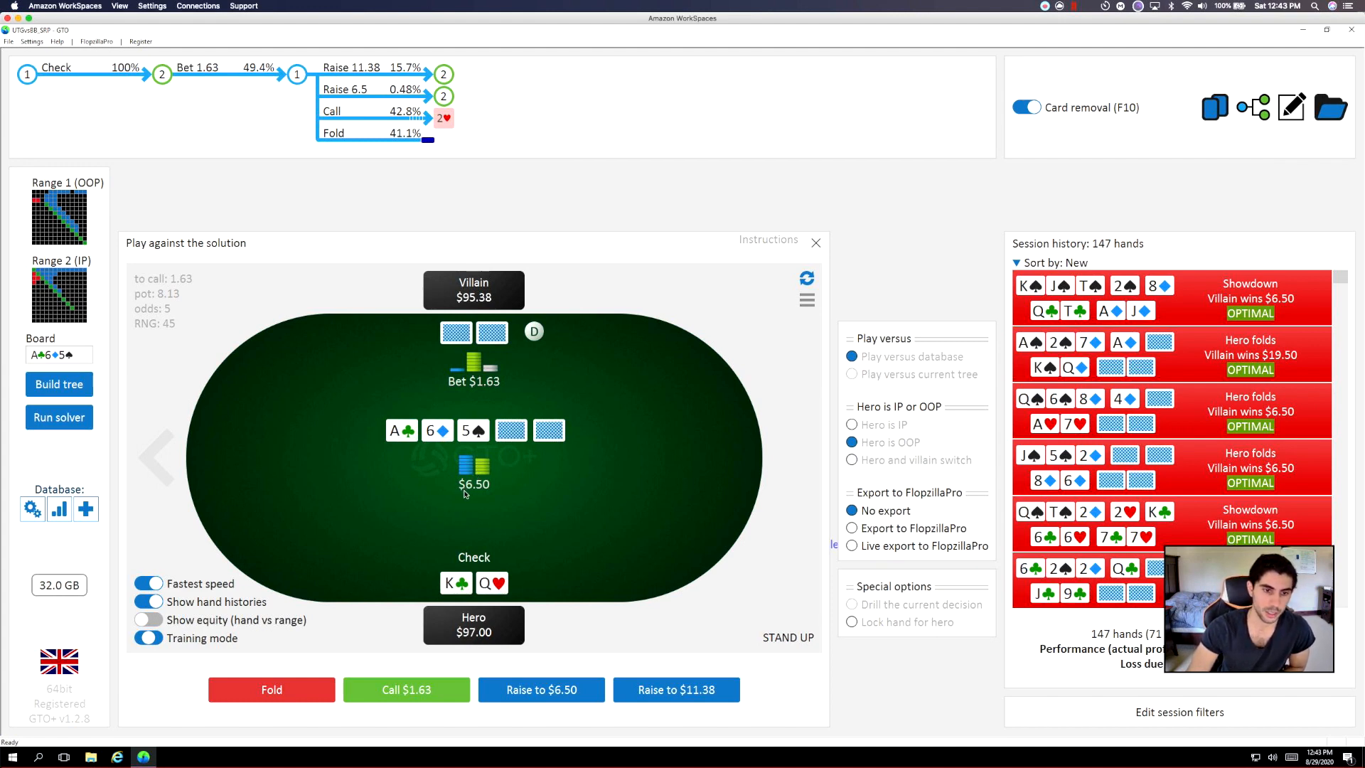
mouse_move(545, 678)
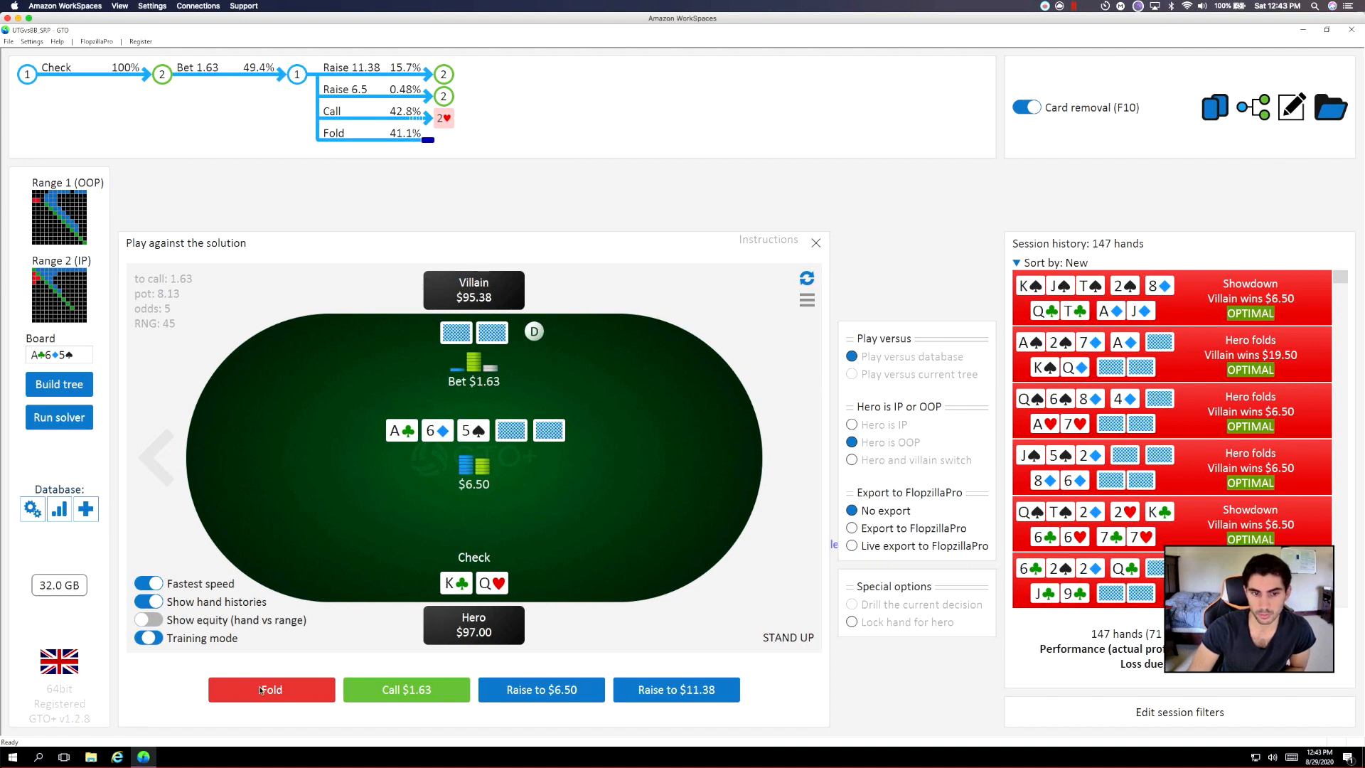
Fold K♣Q♥ to the bet, then check A♠2♠ and raise to $6.50.
click(271, 689)
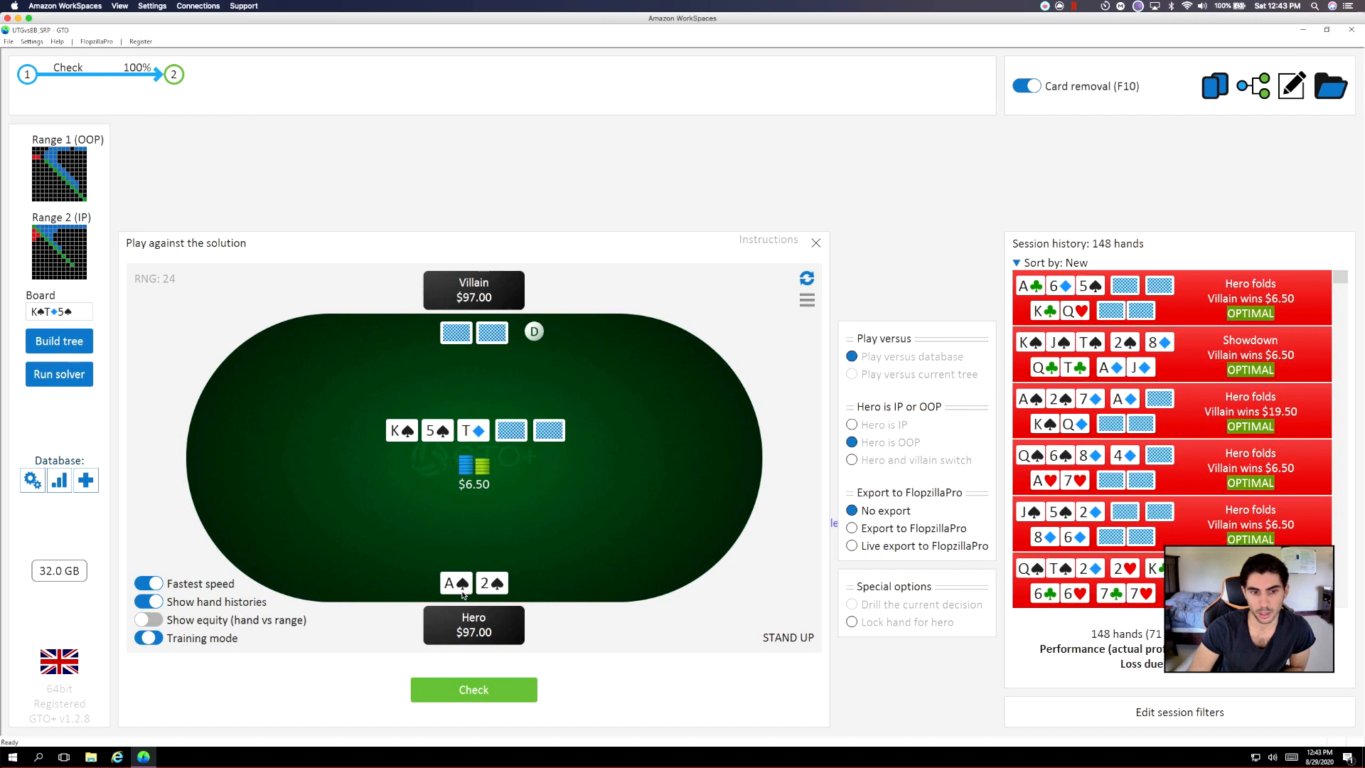
click(473, 690)
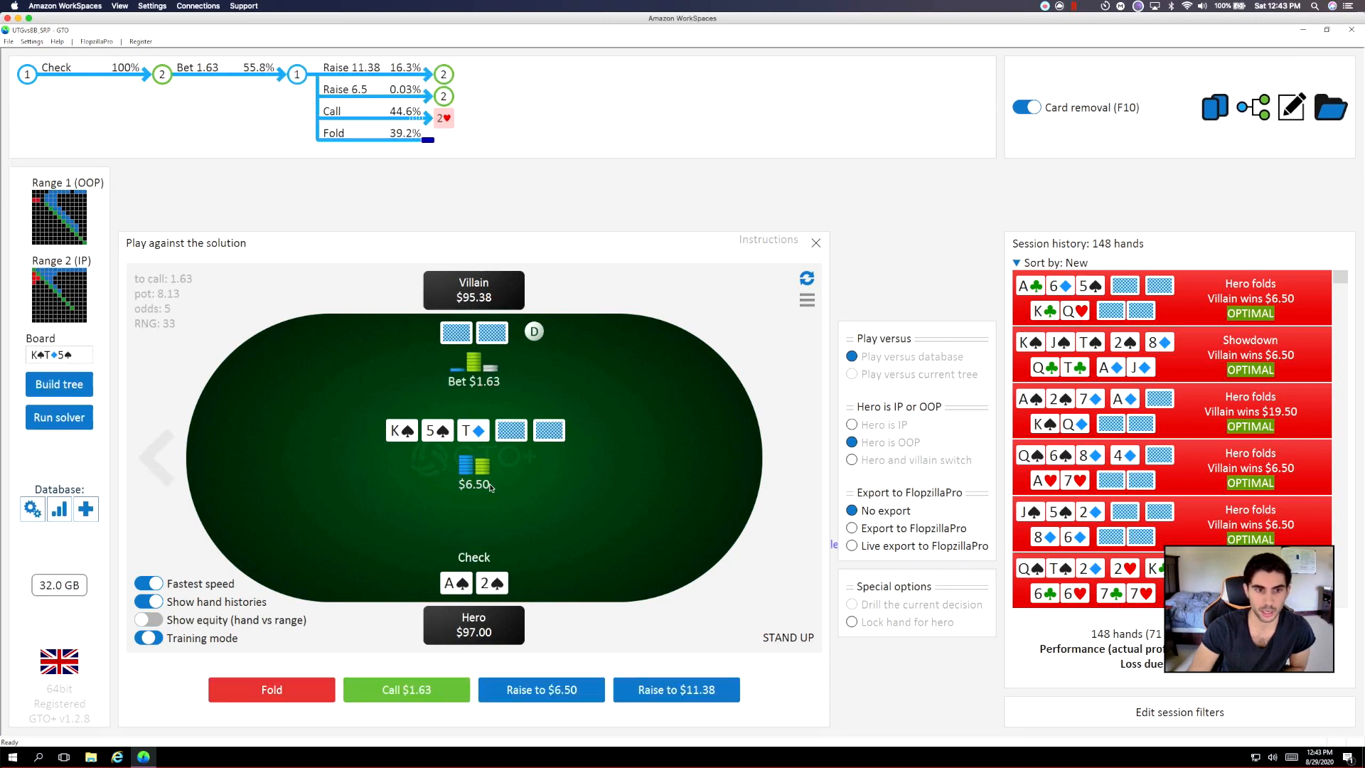
mouse_move(532, 508)
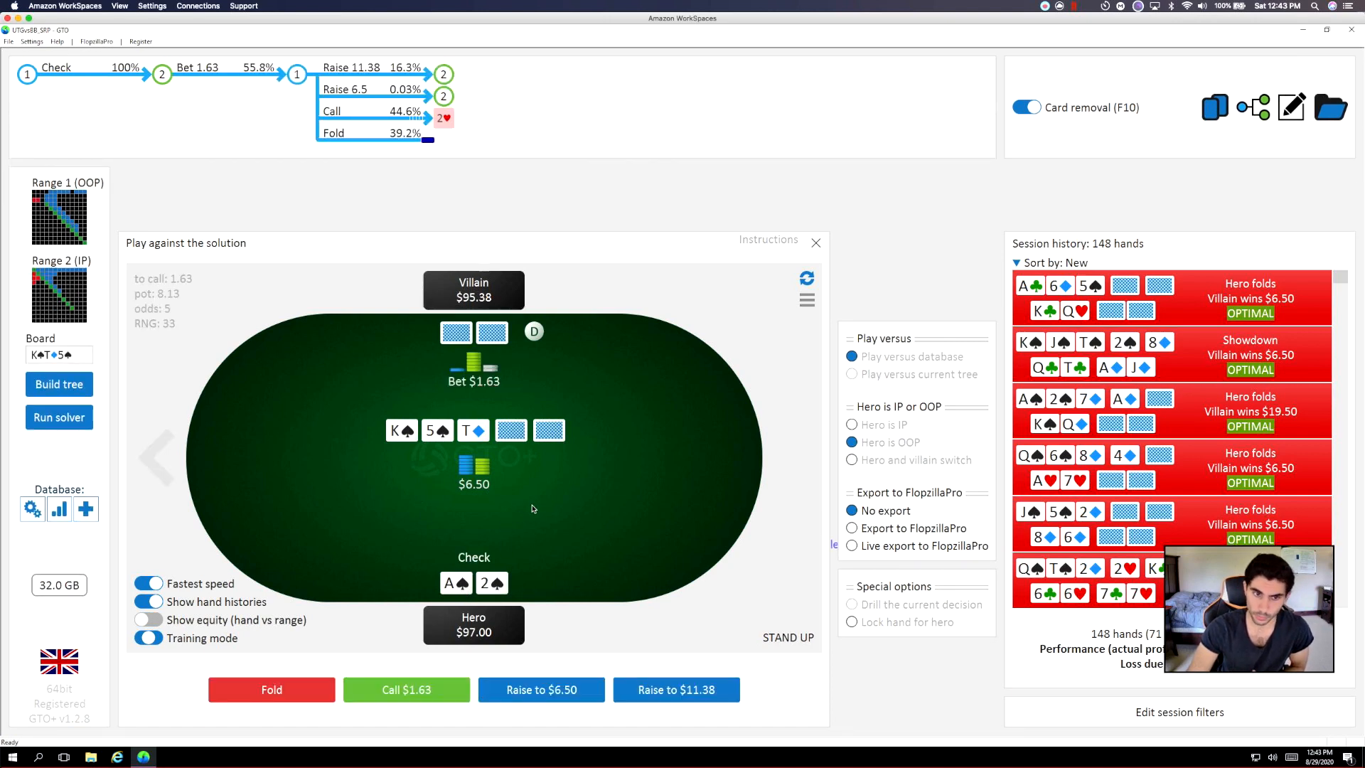
mouse_move(592, 657)
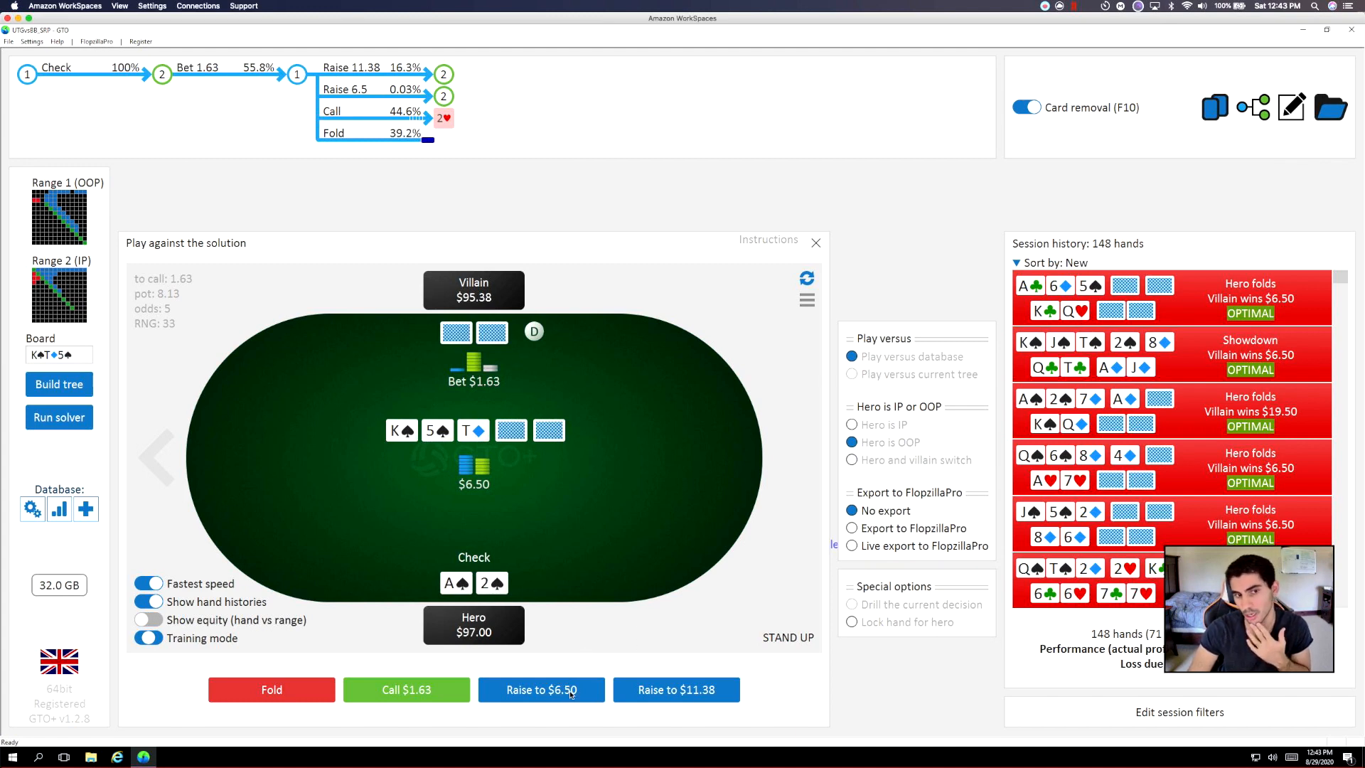
mouse_move(653, 616)
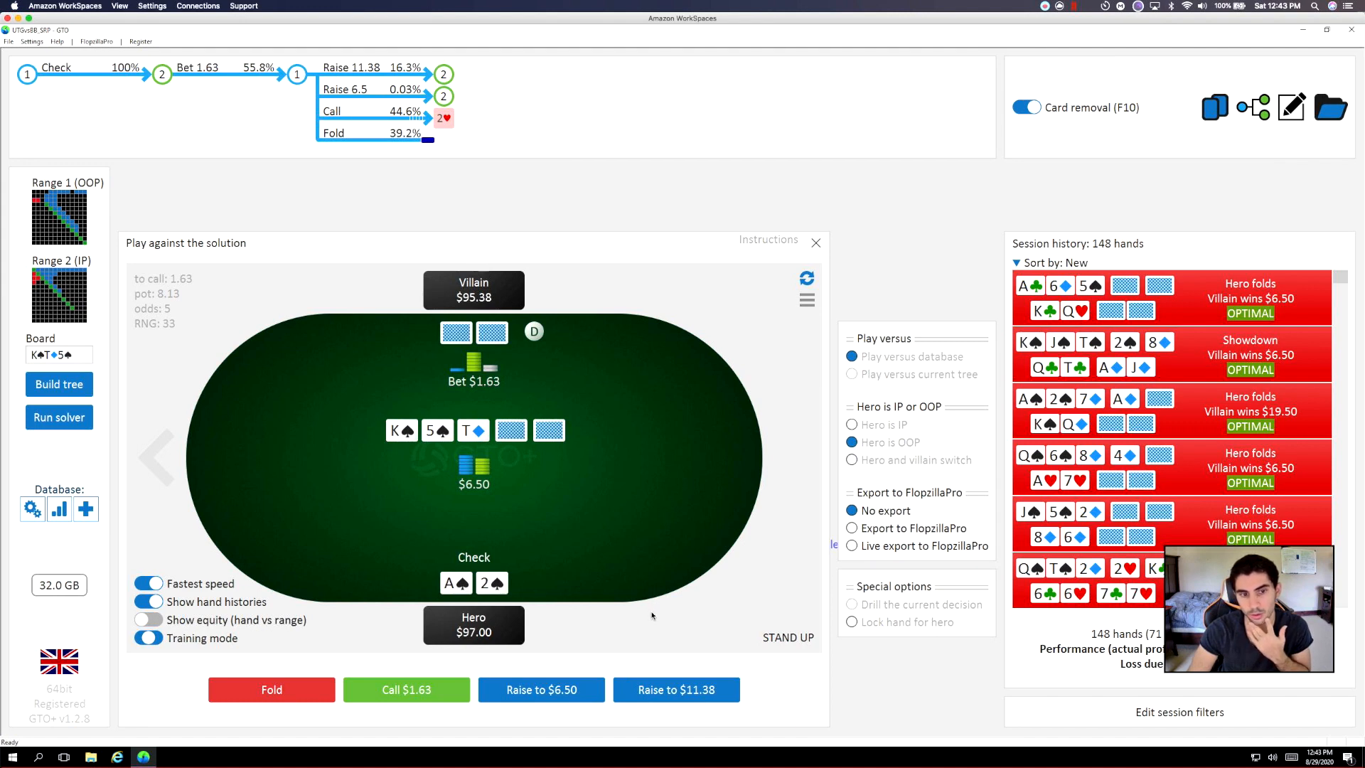
click(676, 689)
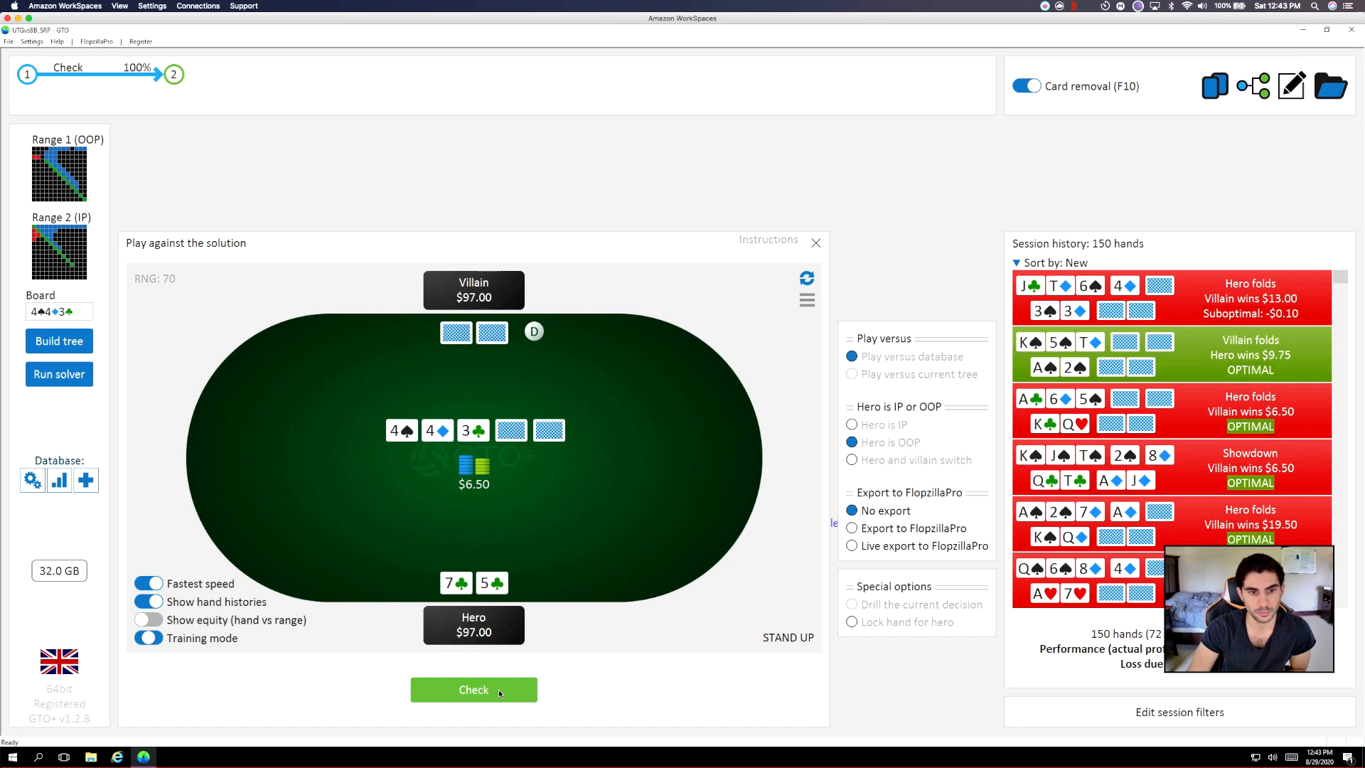
Play 7♣5♣ on 4♠4♦3♣: check, raise the turn to $9.75, check river, fold to the bet.
click(473, 689)
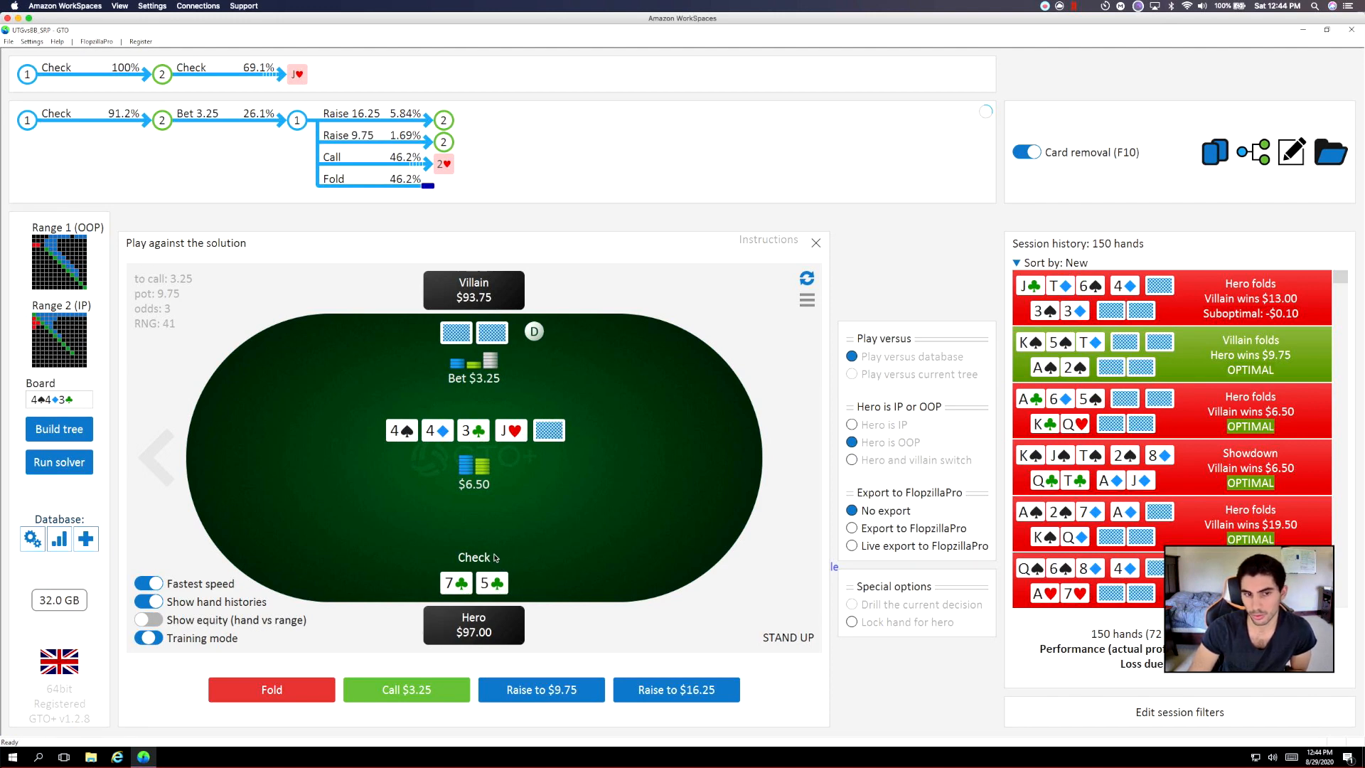
mouse_move(503, 555)
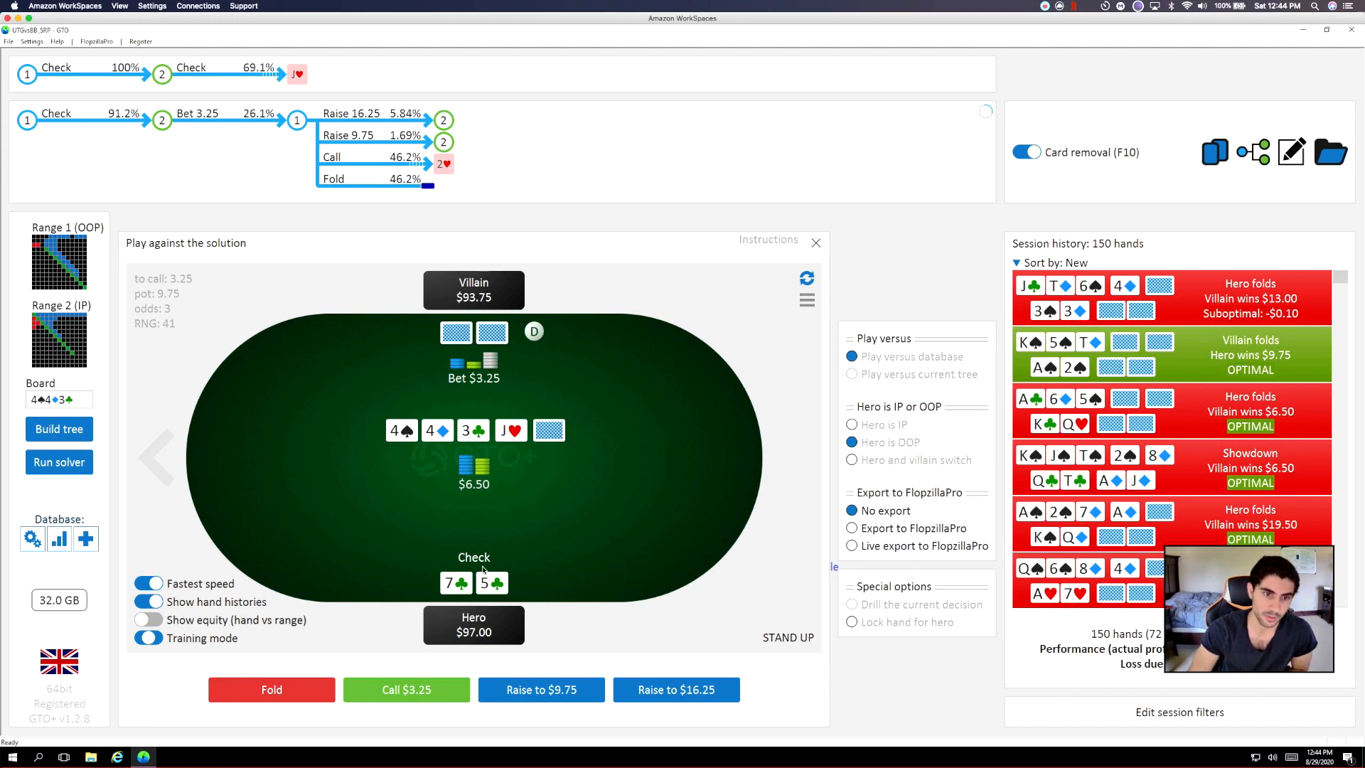
mouse_move(396, 514)
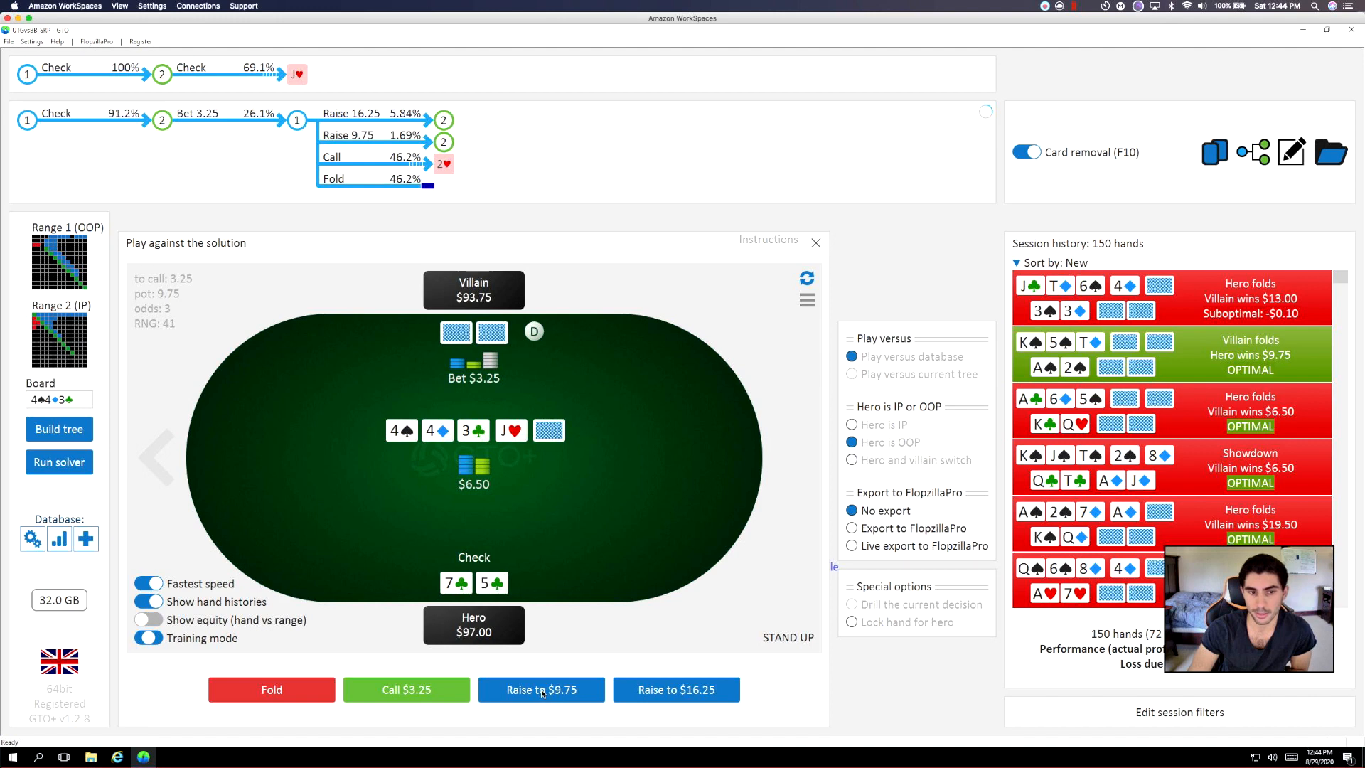
click(541, 689)
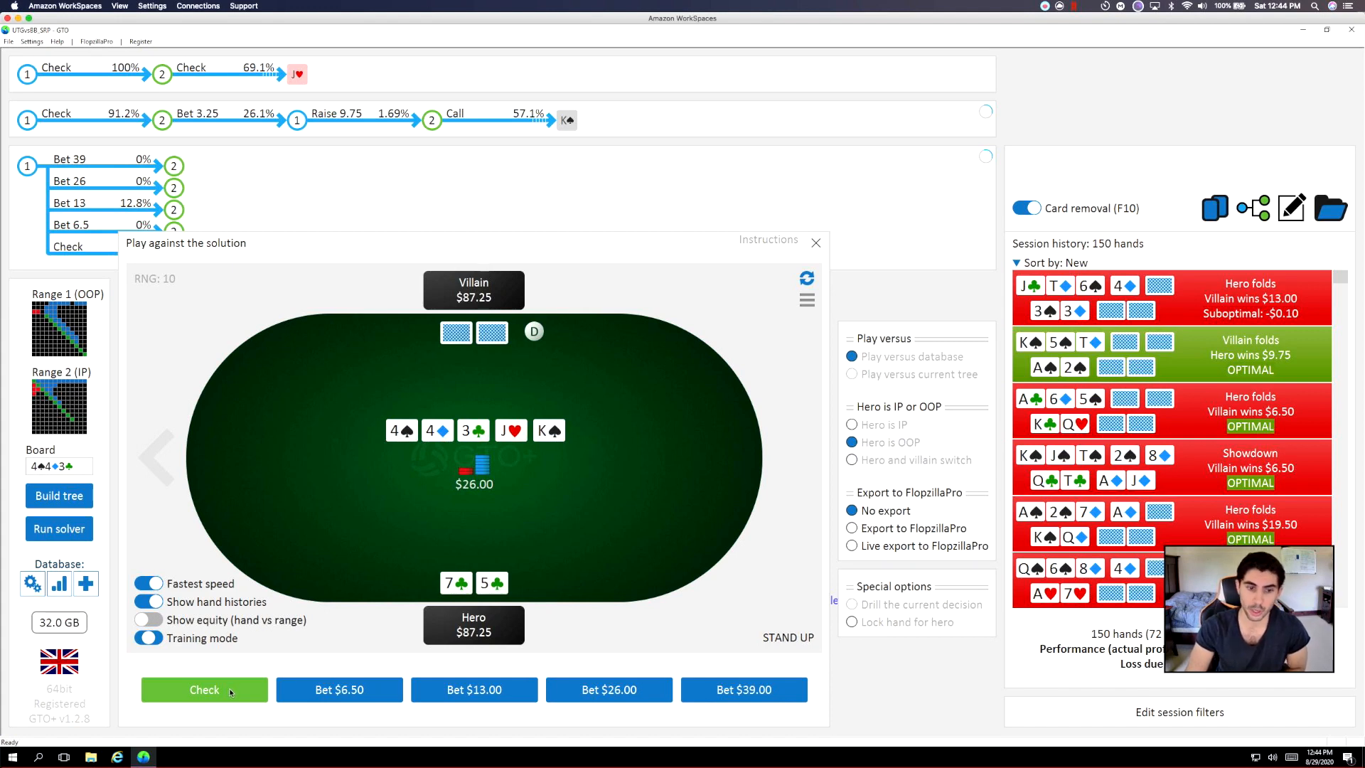
click(203, 690)
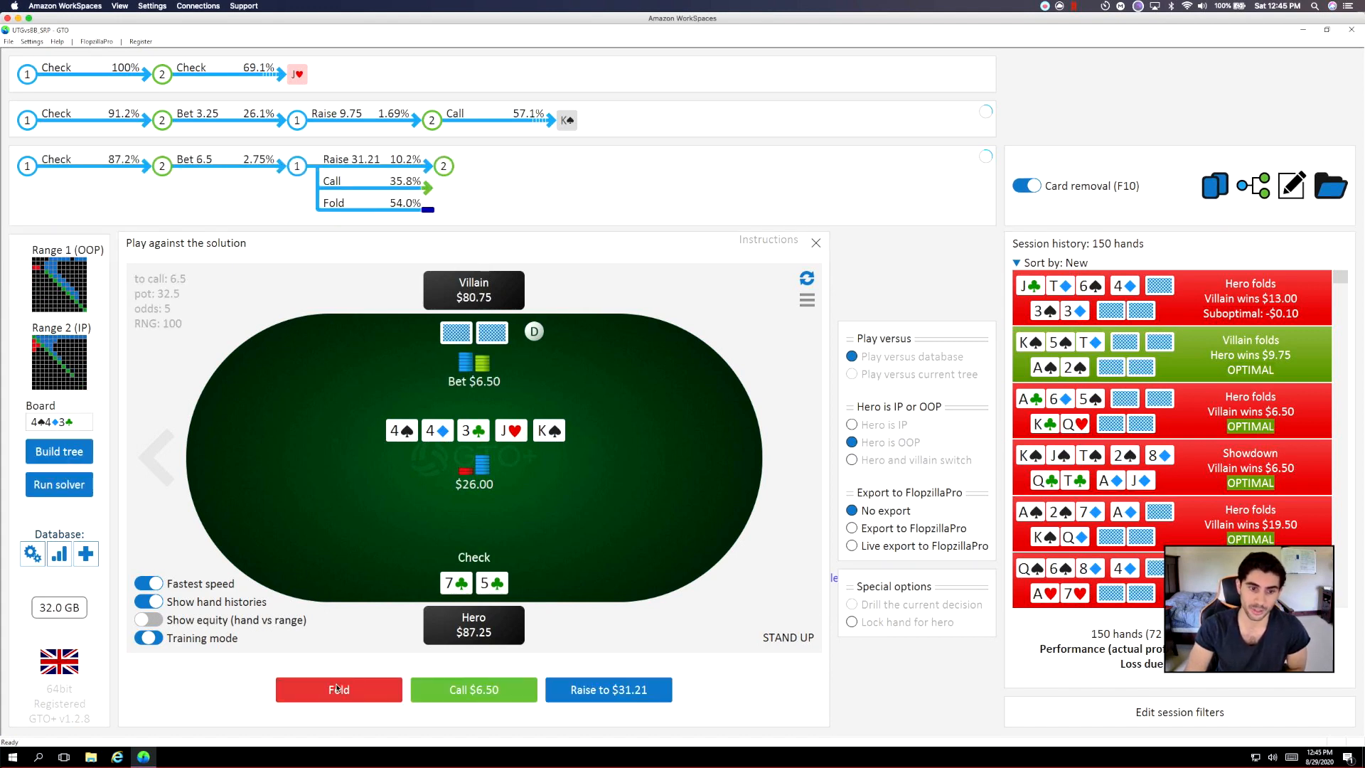
click(338, 689)
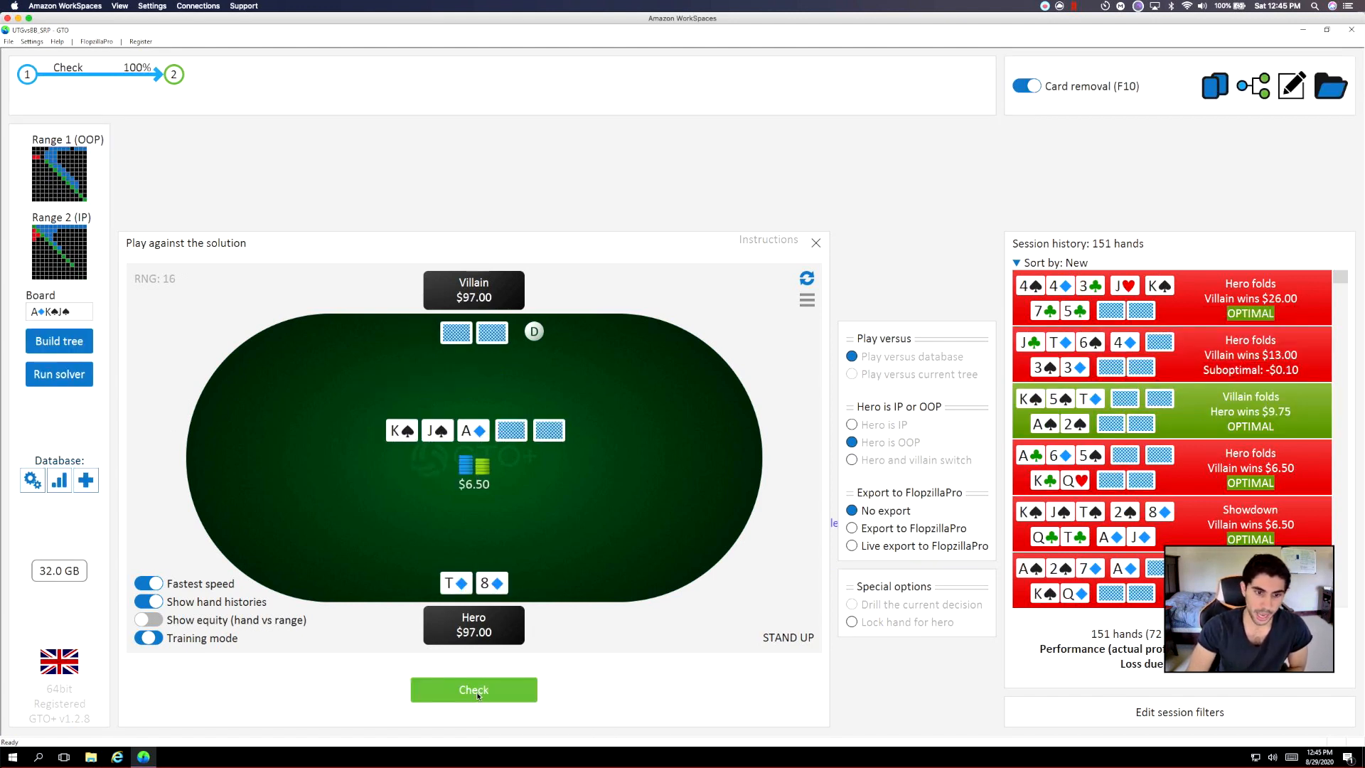
Play T♦8♦ on K♠J♠A♦: check, raise to $11.38, check the 2♠ turn, fold to $7.31.
click(473, 690)
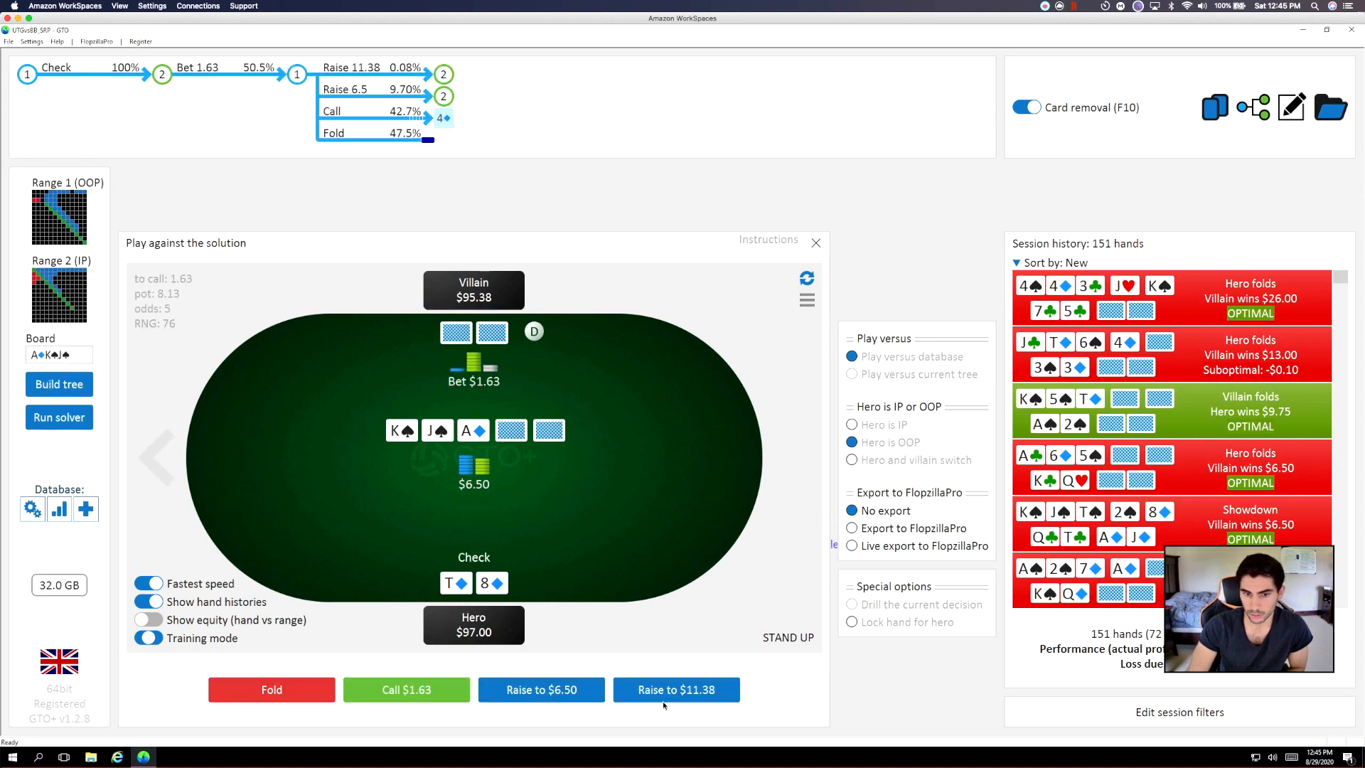
click(676, 689)
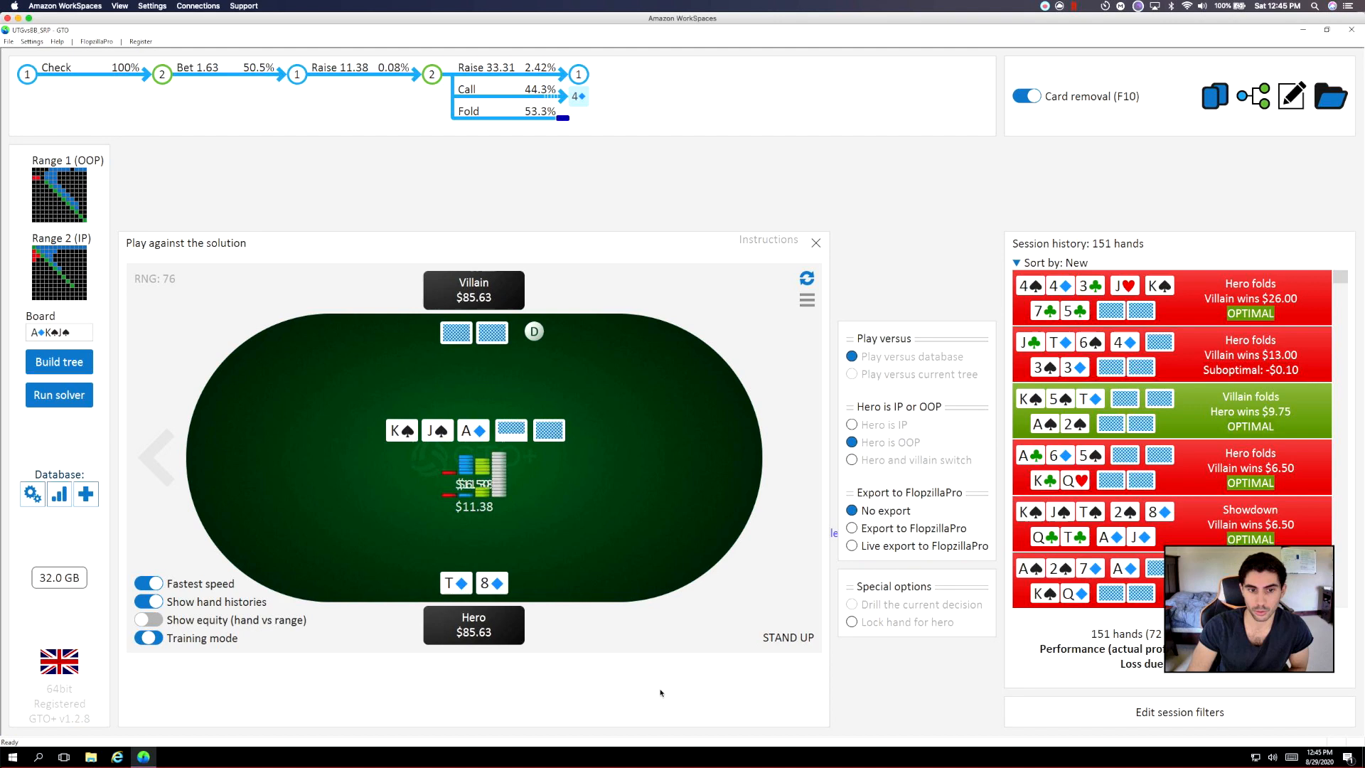
click(494, 88)
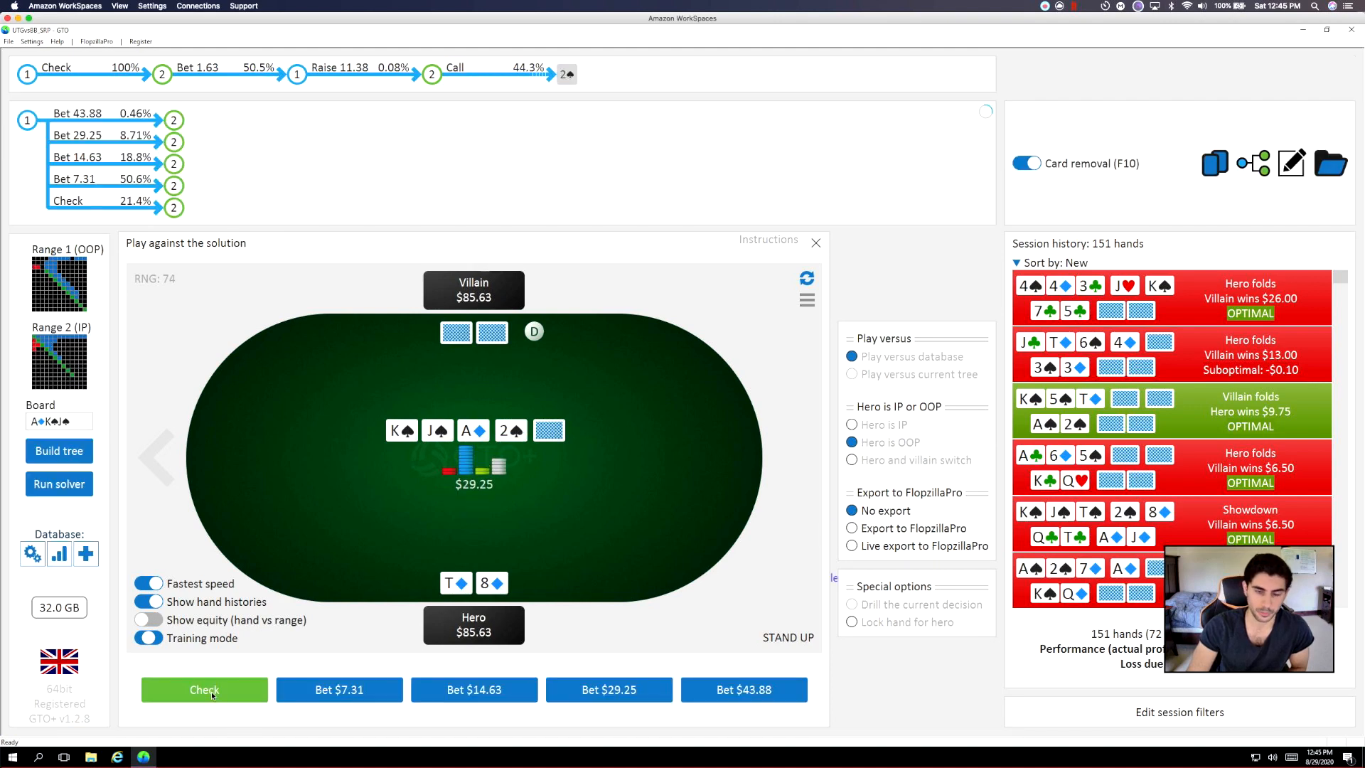
click(203, 690)
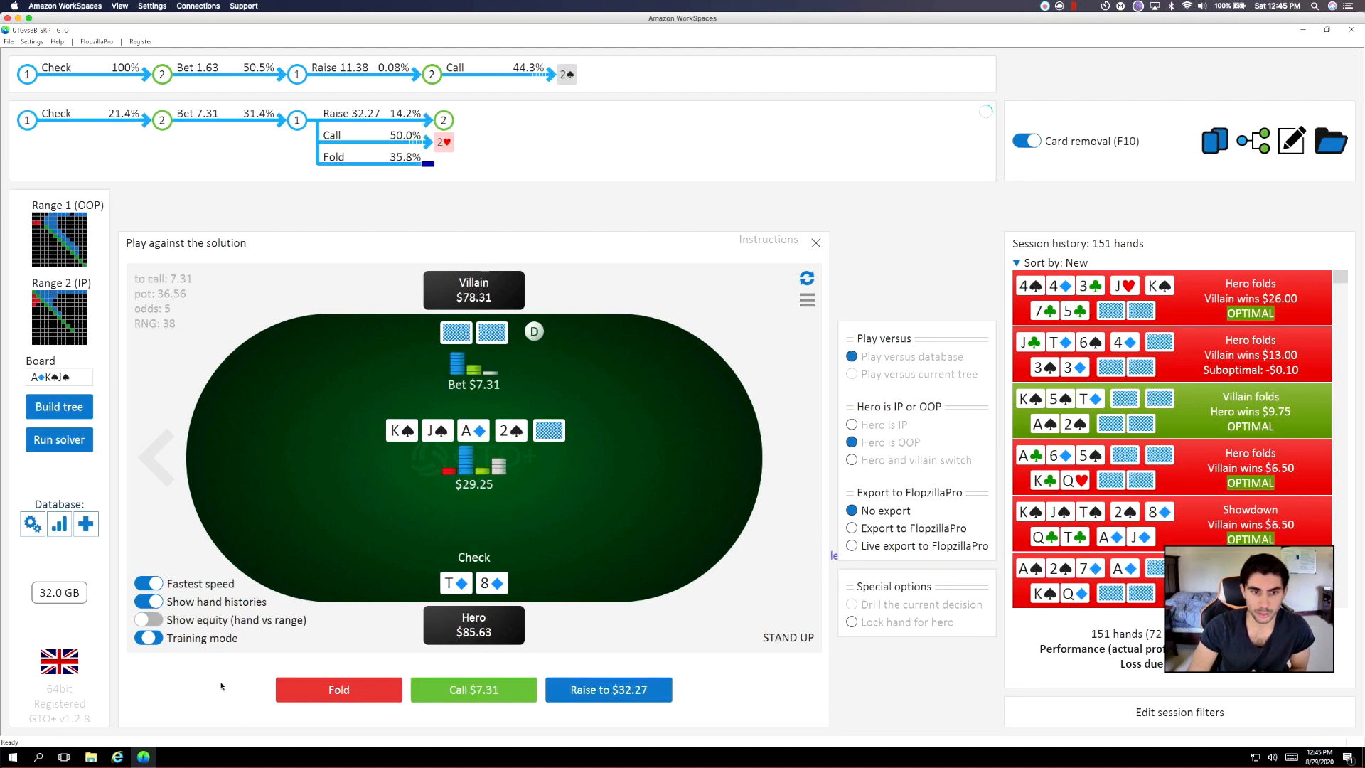
mouse_move(426, 540)
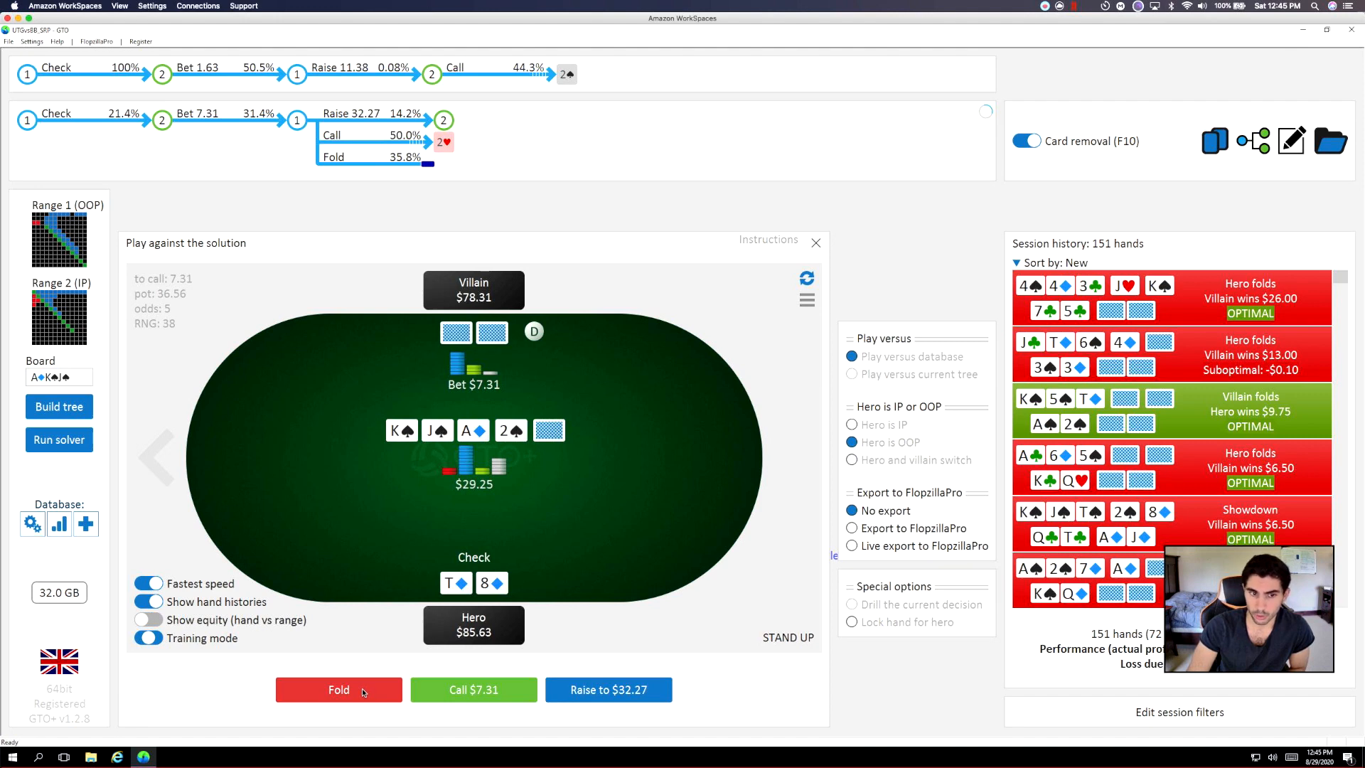
click(338, 689)
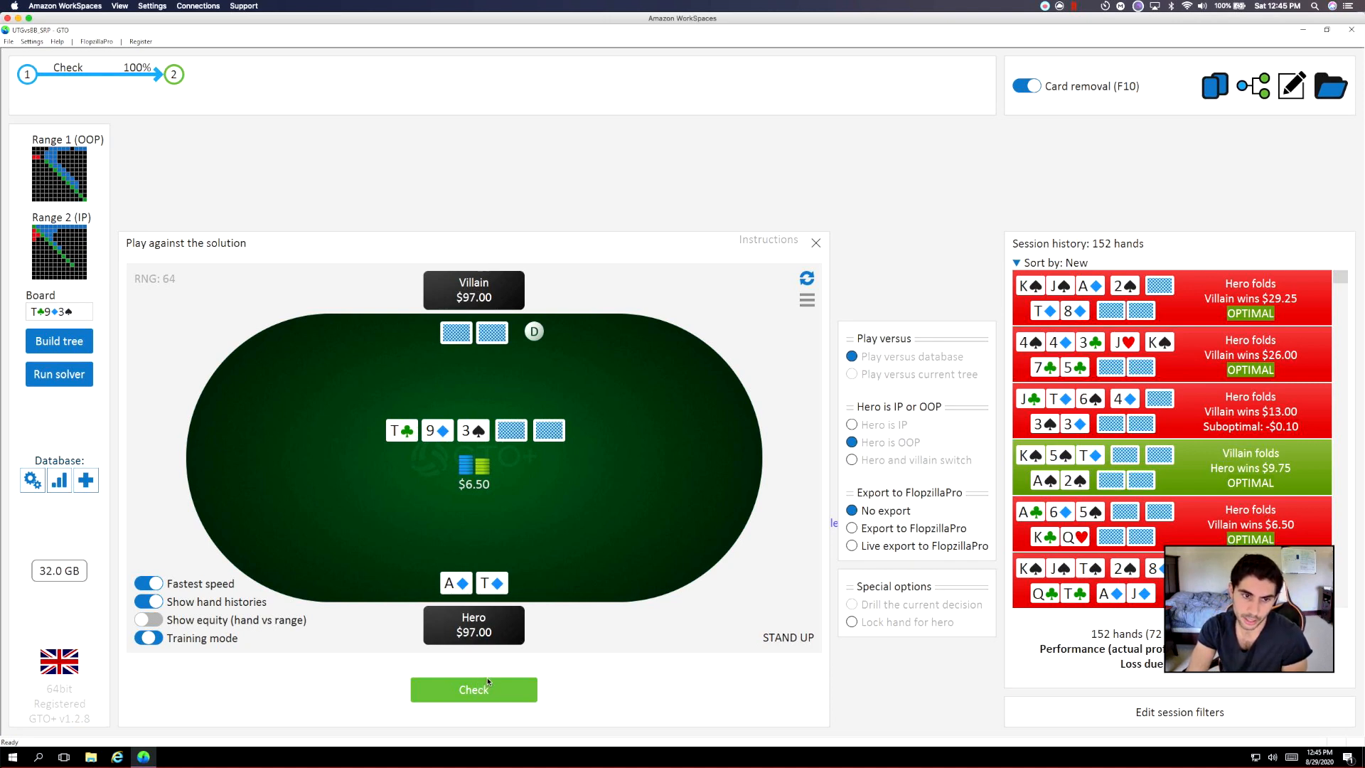
mouse_move(385, 435)
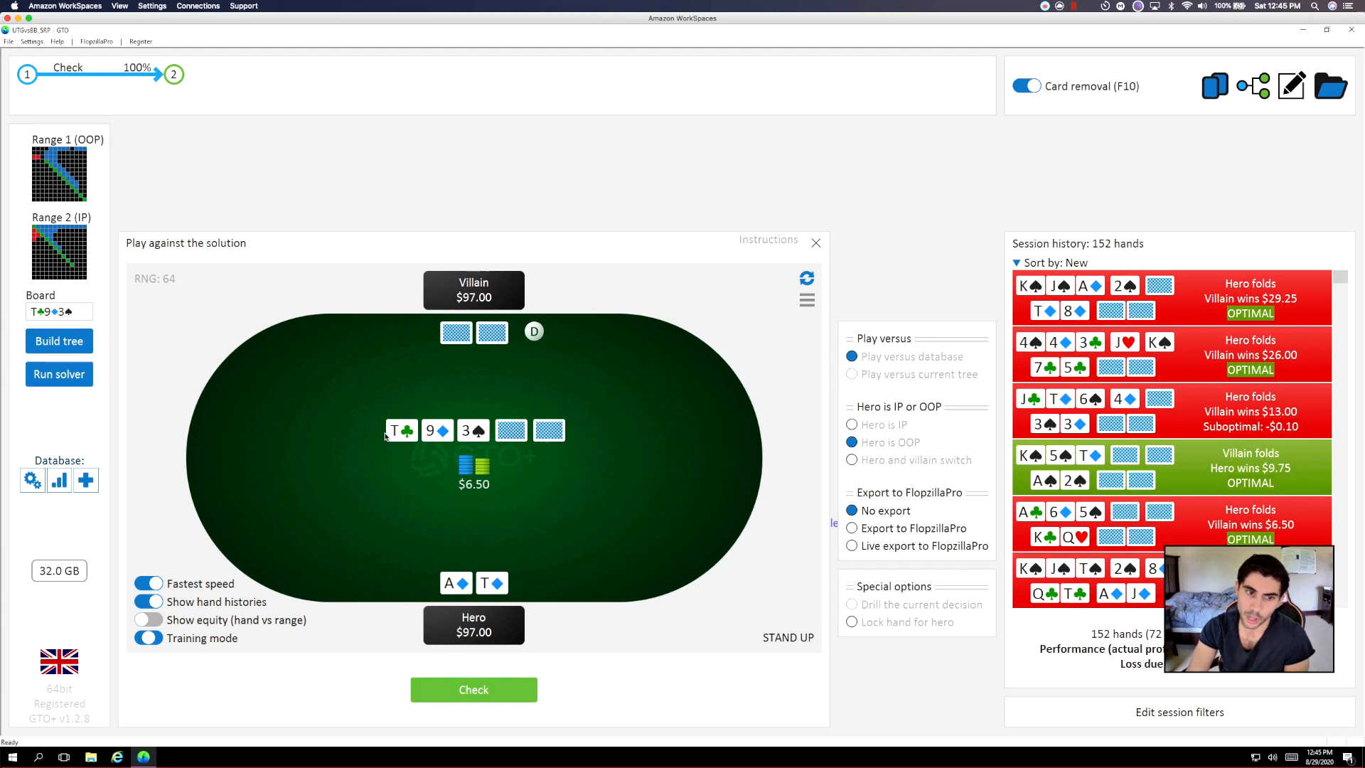
mouse_move(375, 467)
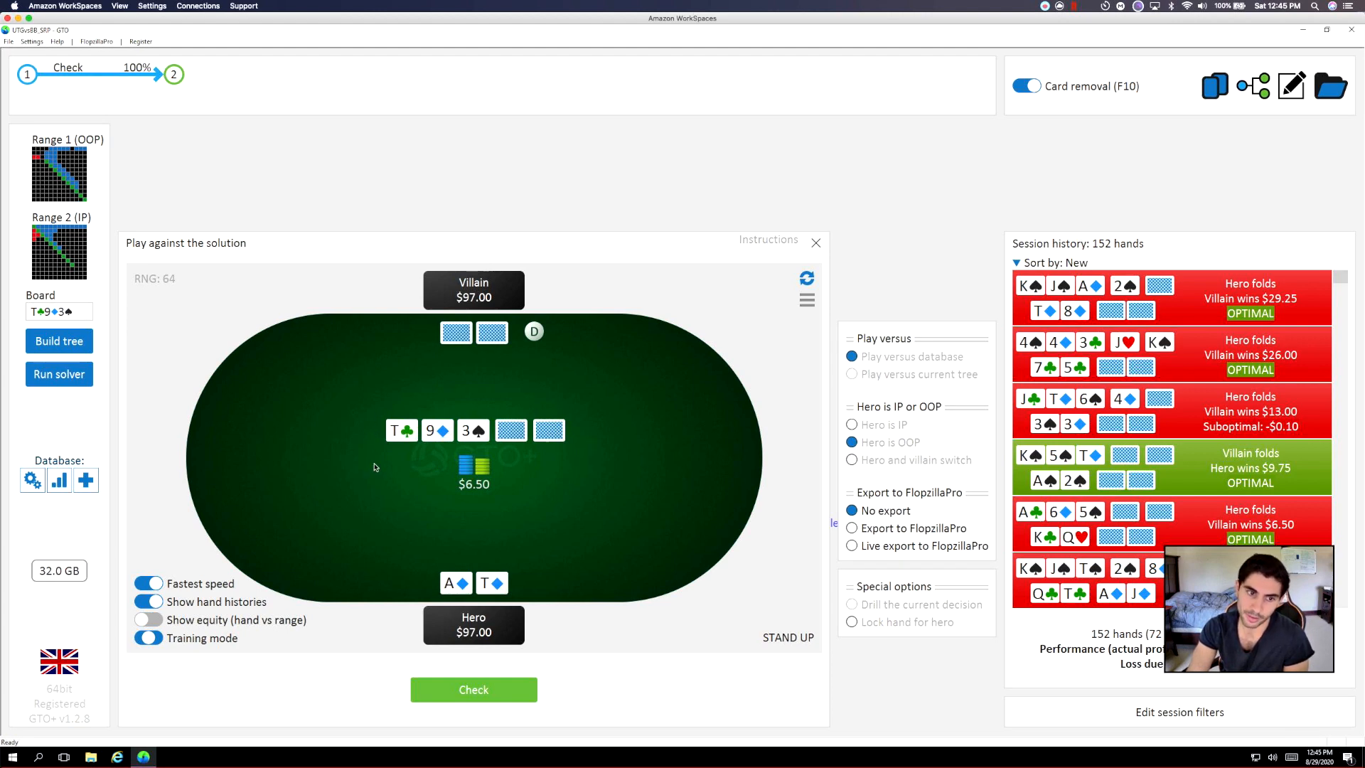
mouse_move(378, 440)
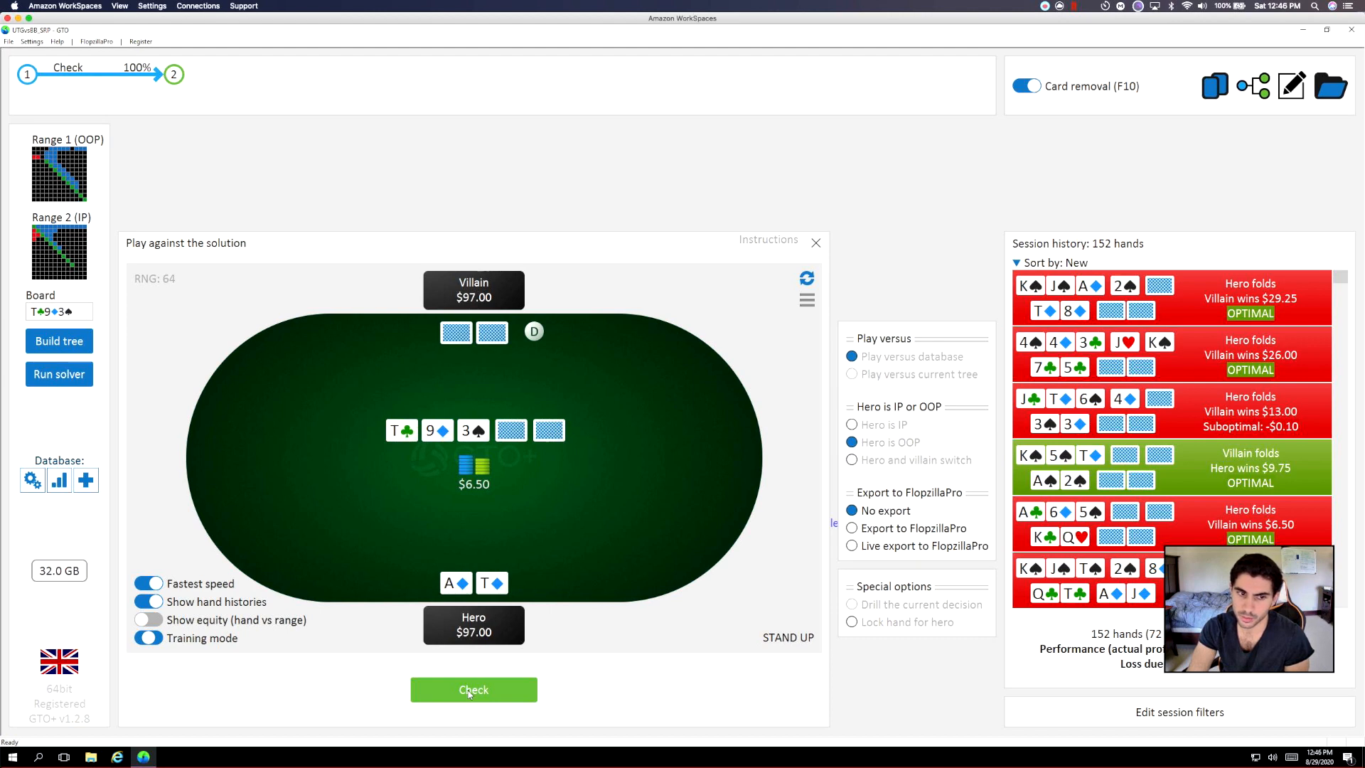
Check A♦T♦ on the T♣9♦3♠ flop, then bet $3.25 on the 8♥ turn.
click(472, 689)
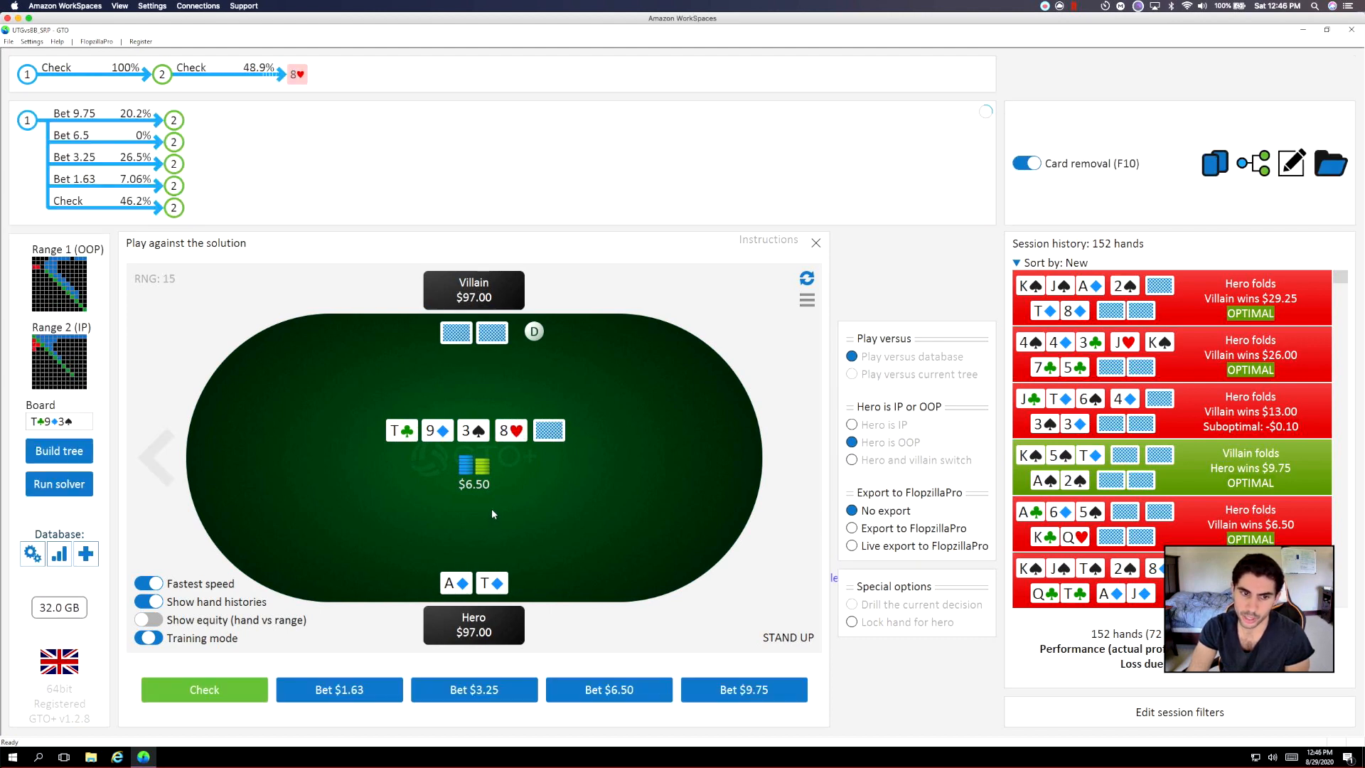
mouse_move(466, 440)
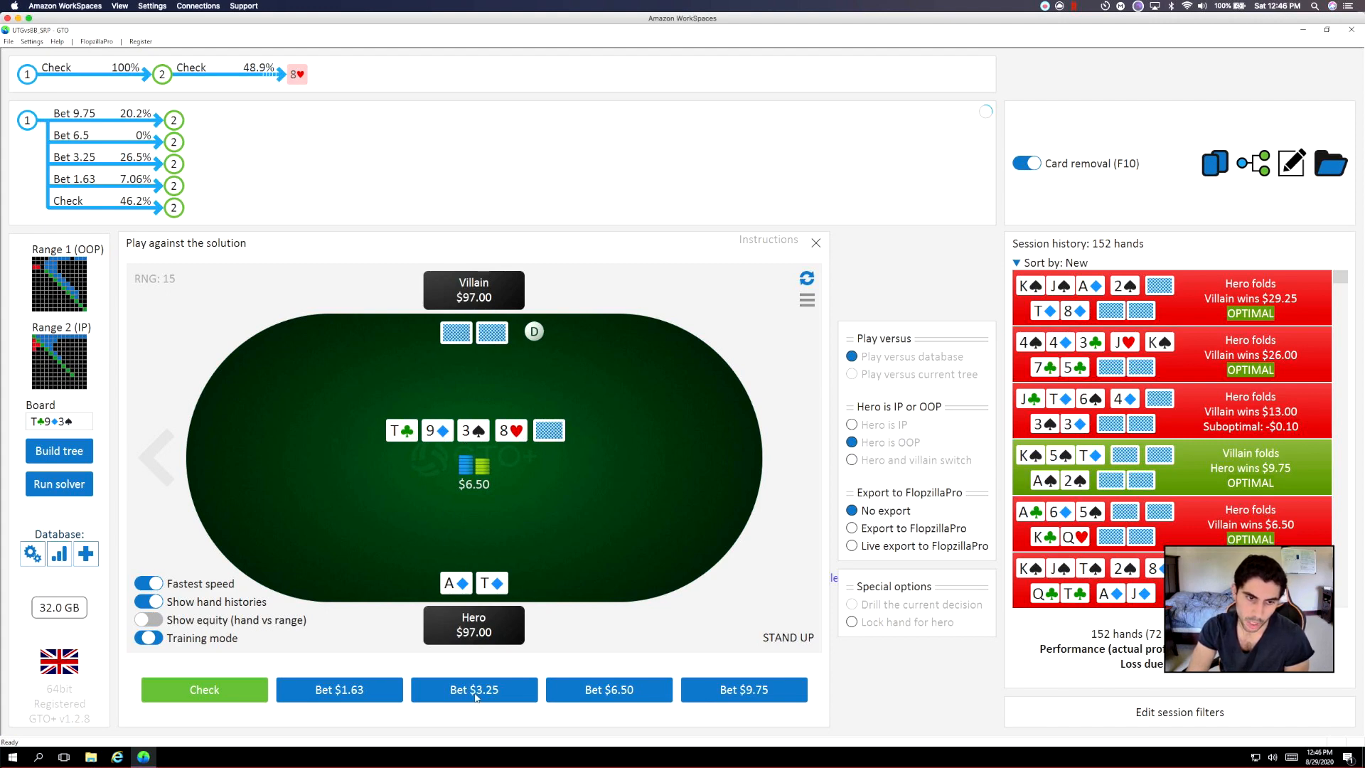
click(473, 689)
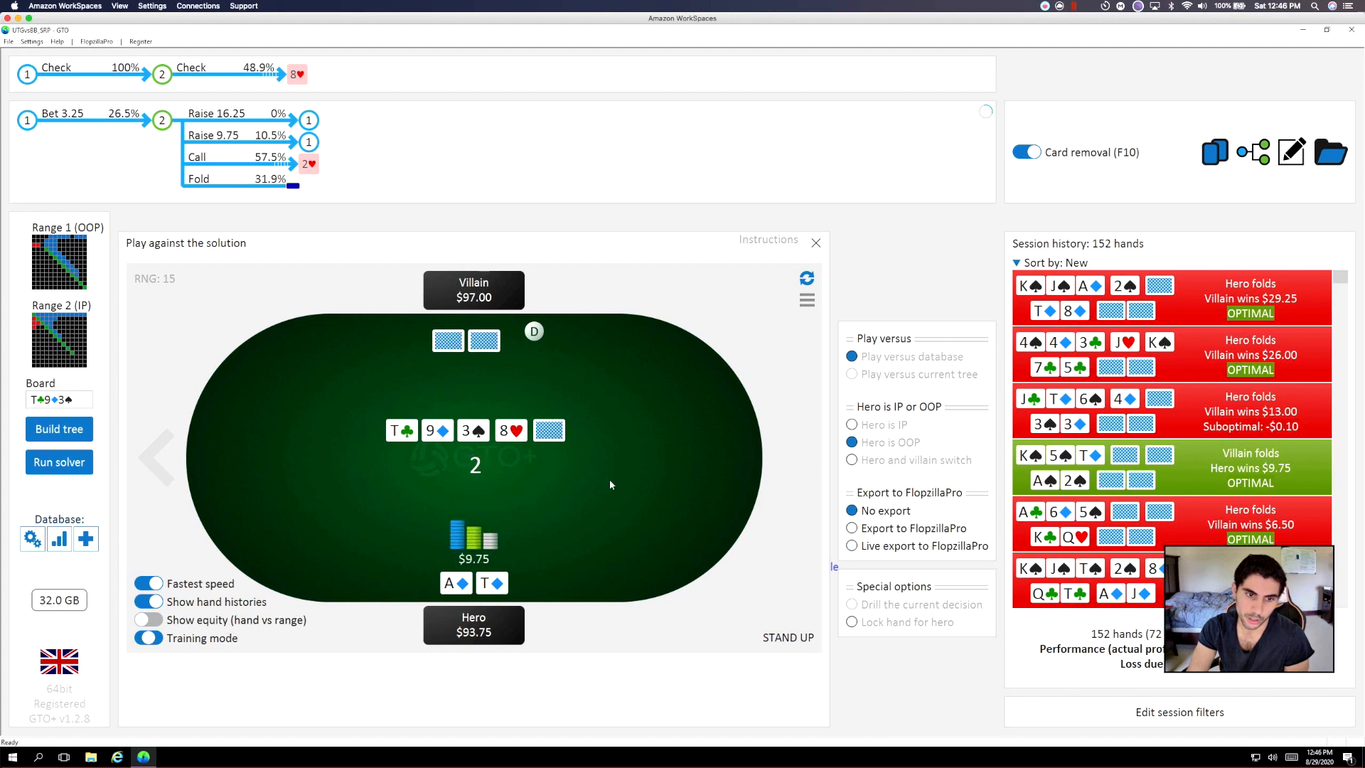
click(473, 689)
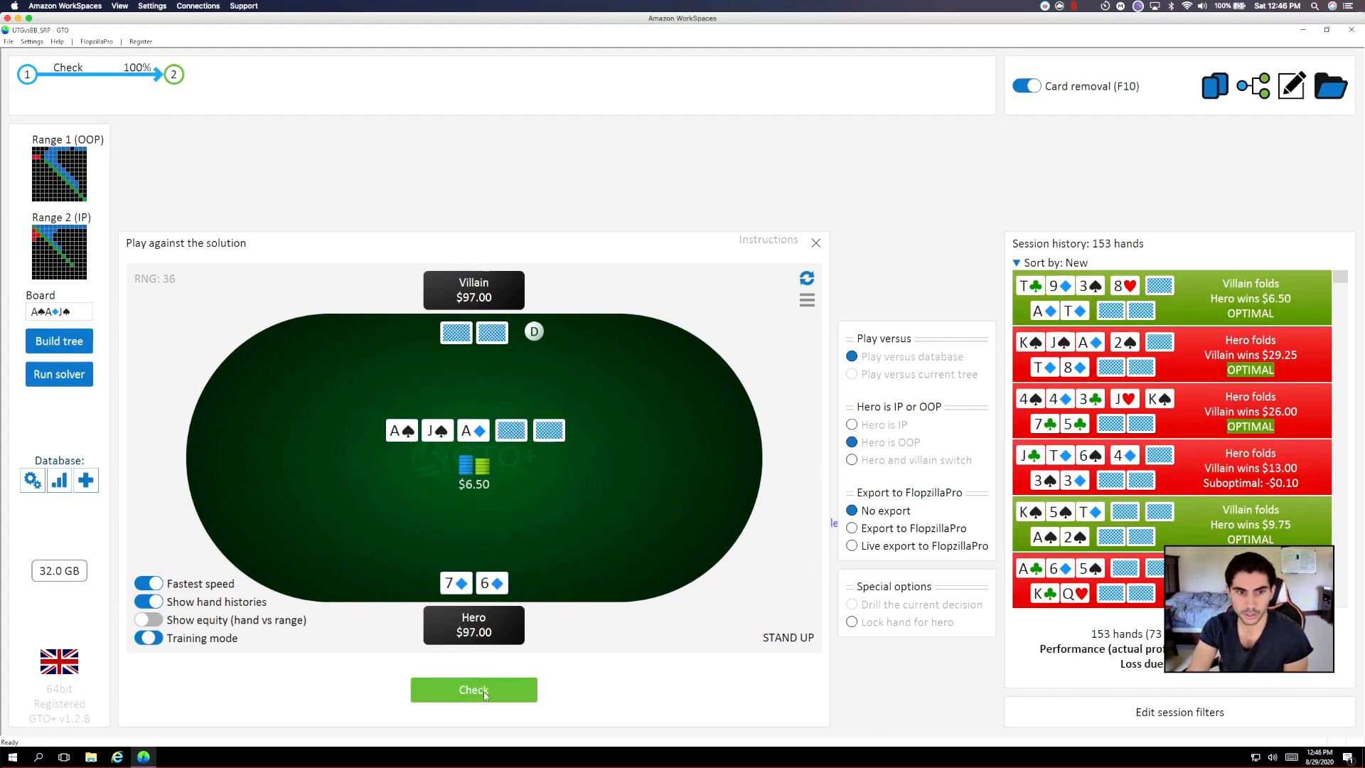
Fold 7♦6♦ to the flop bet; with J♠T♠ raise to $6.50, check the 6♣ turn, fold.
click(473, 689)
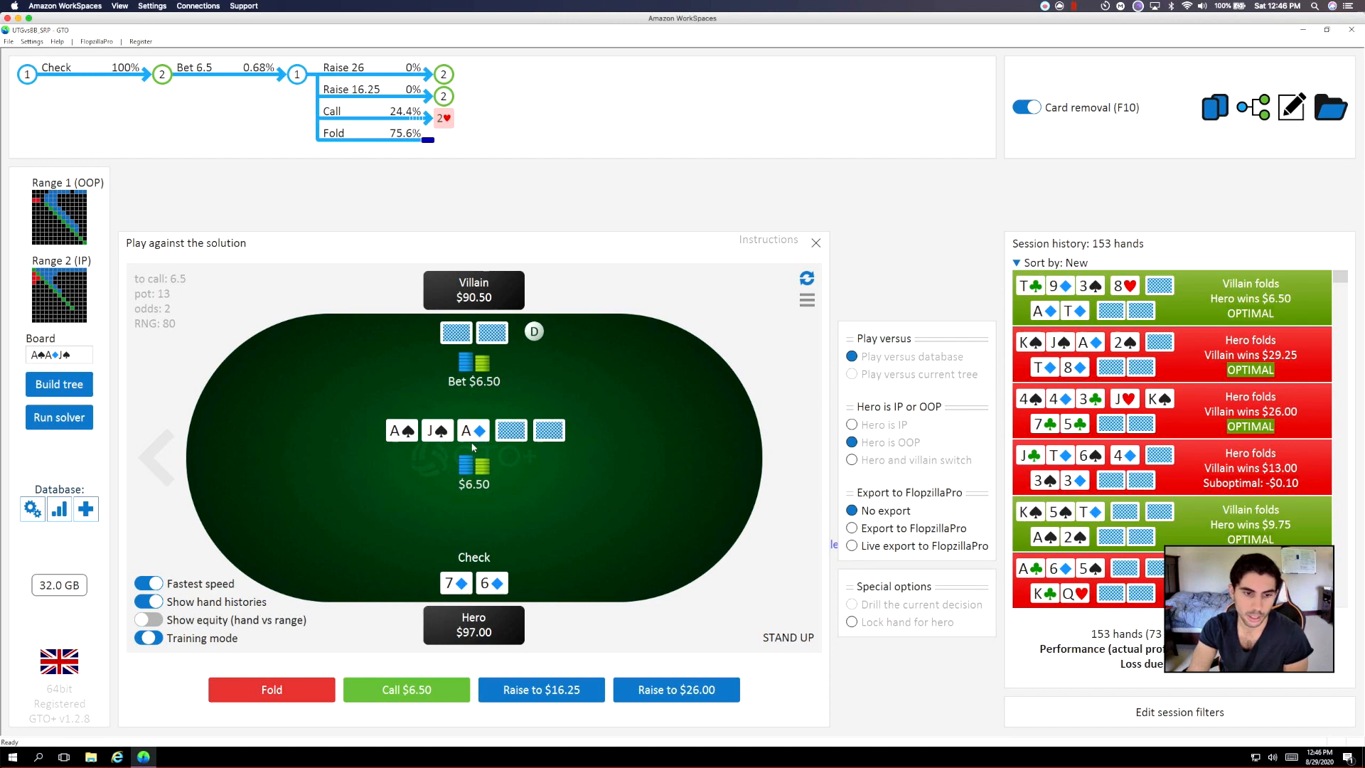
mouse_move(330, 637)
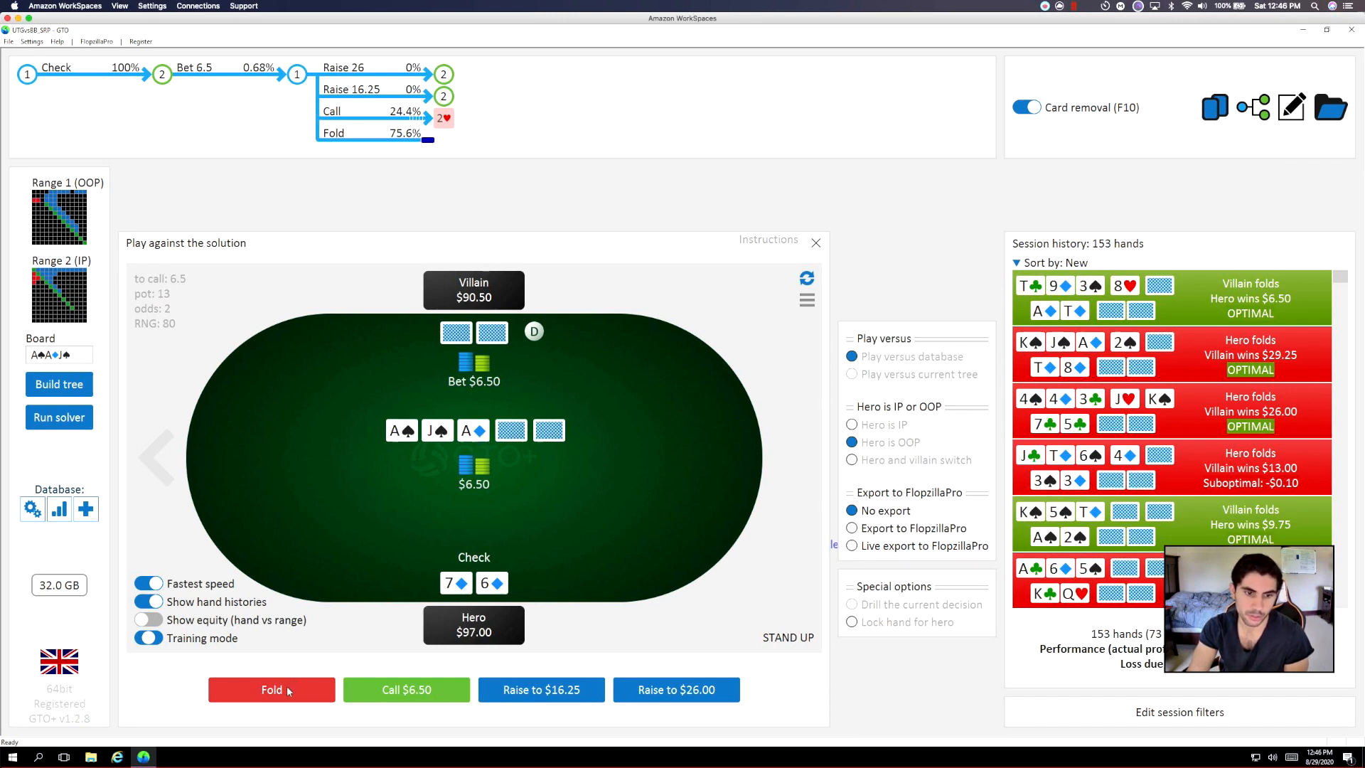
click(271, 690)
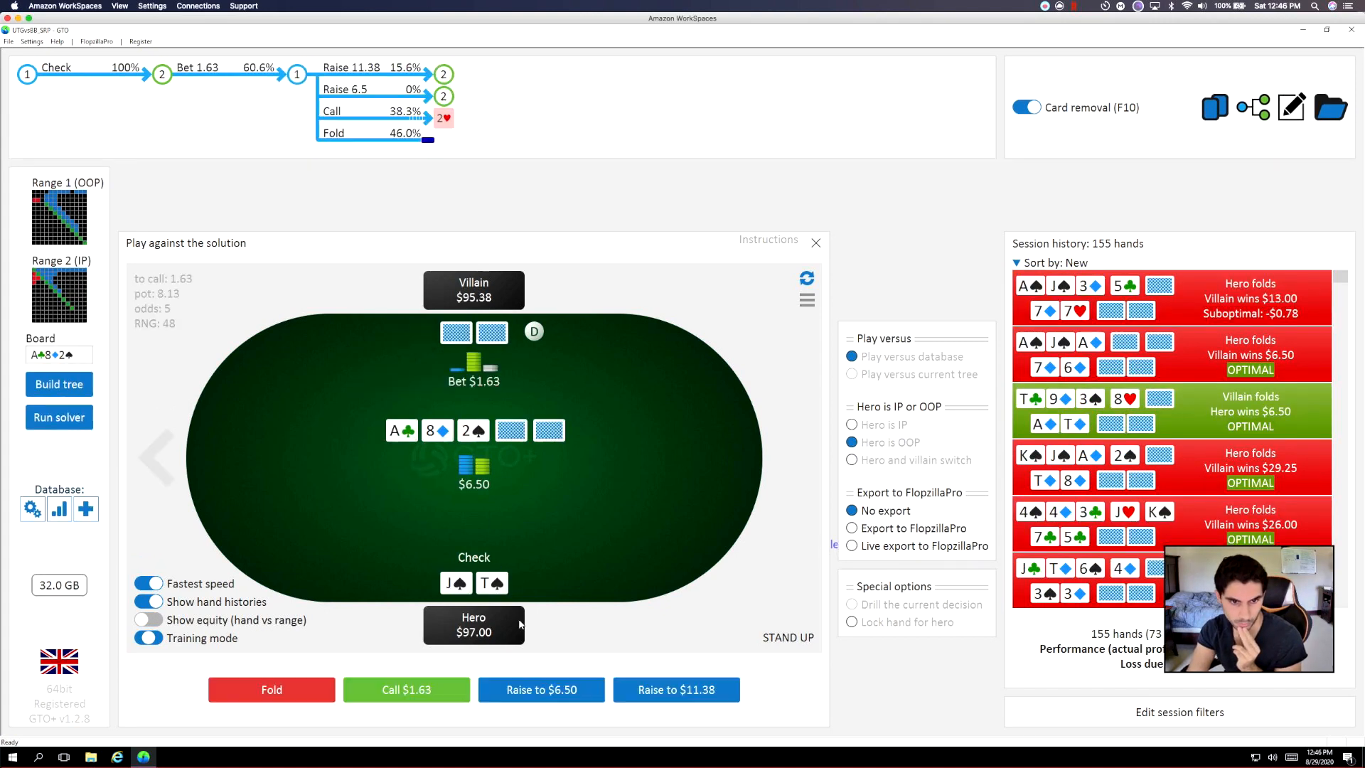
mouse_move(512, 592)
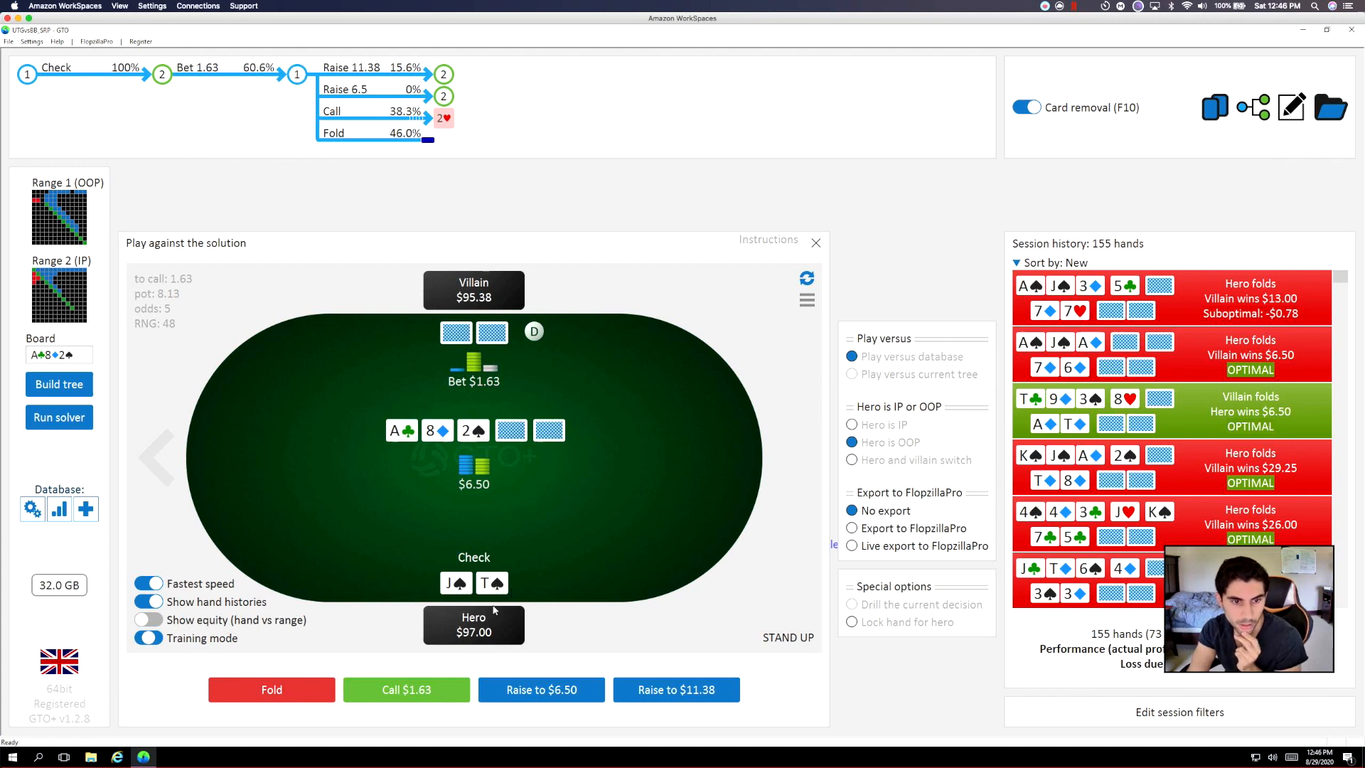
mouse_move(540, 675)
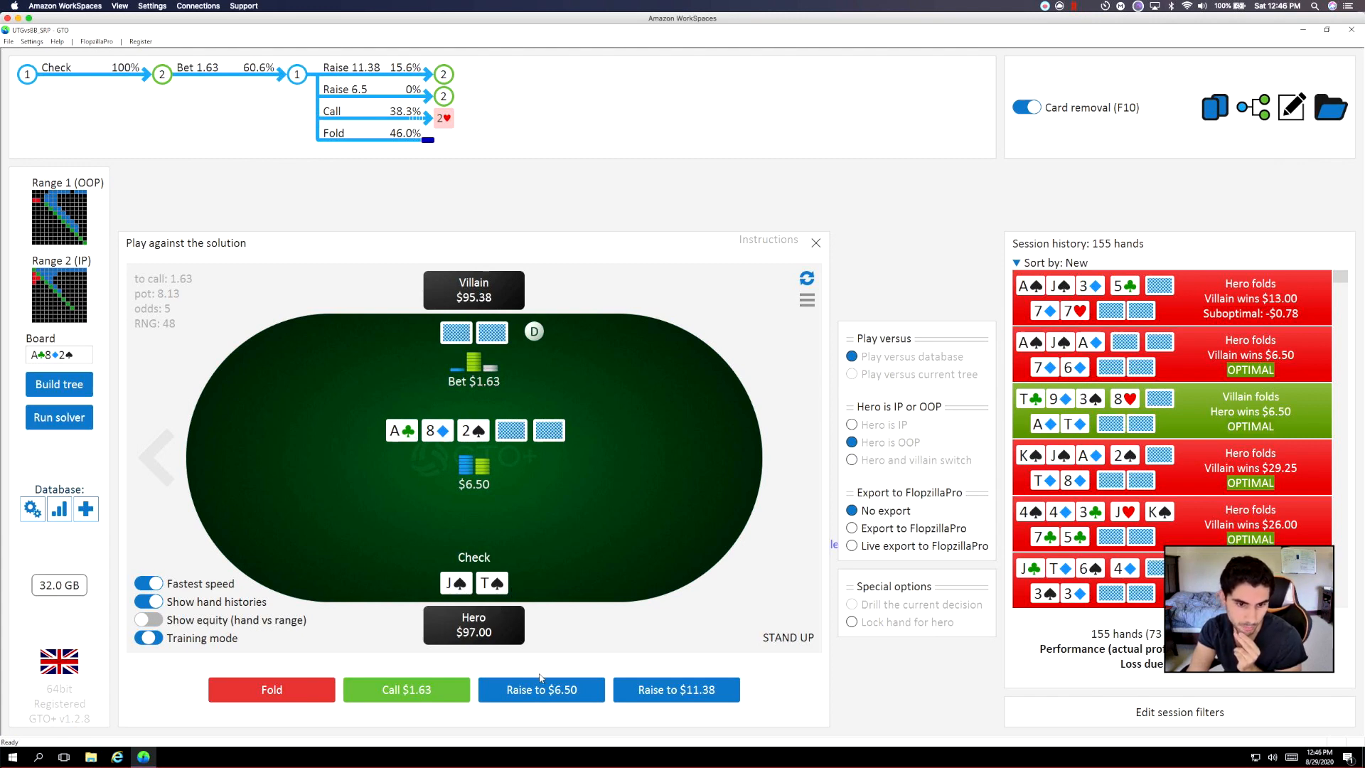
click(541, 689)
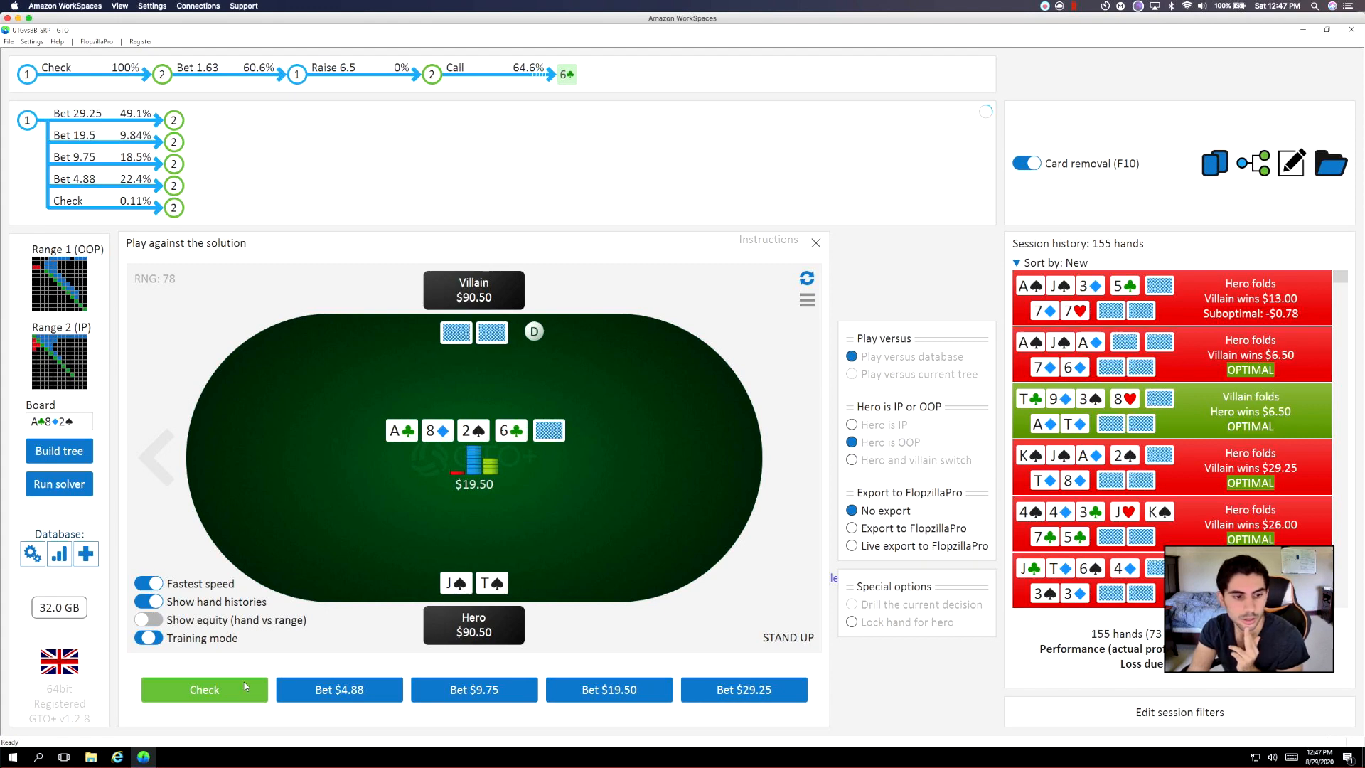
click(204, 690)
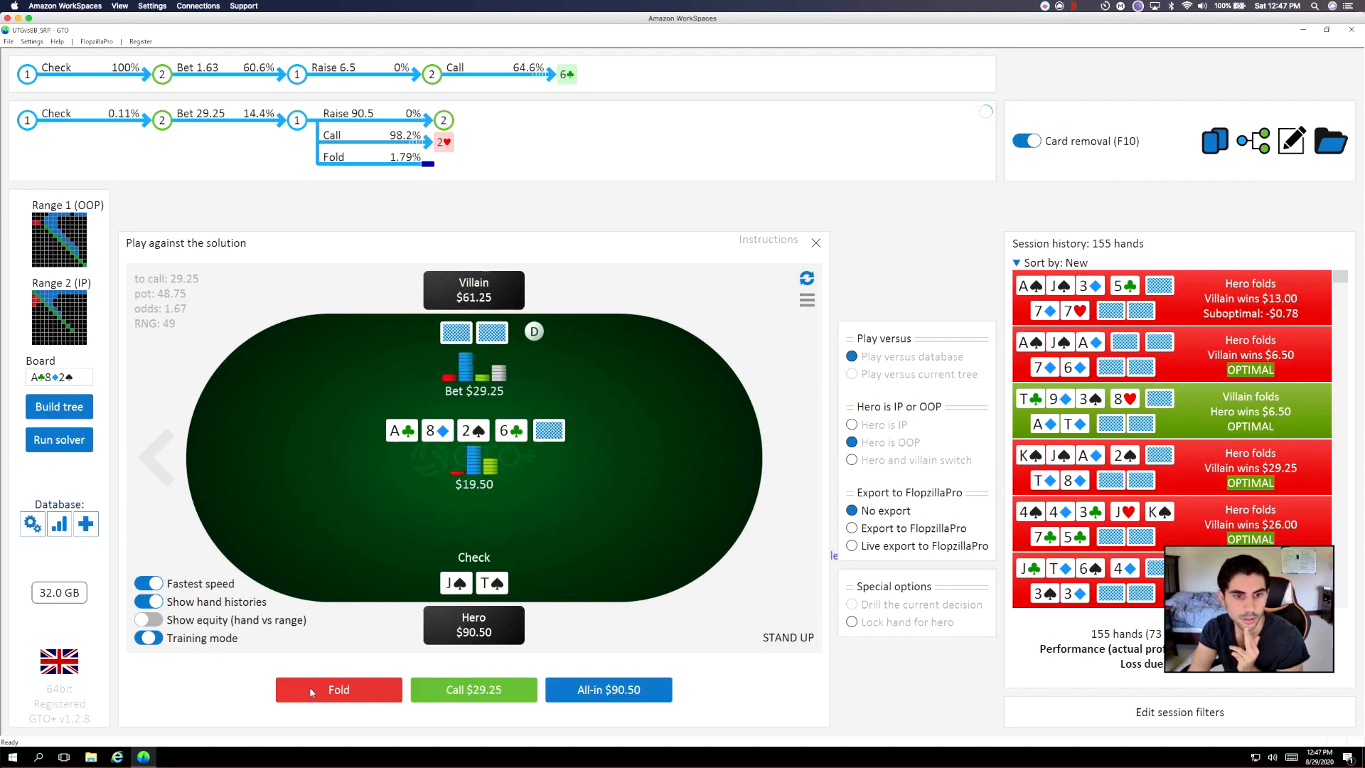
click(338, 689)
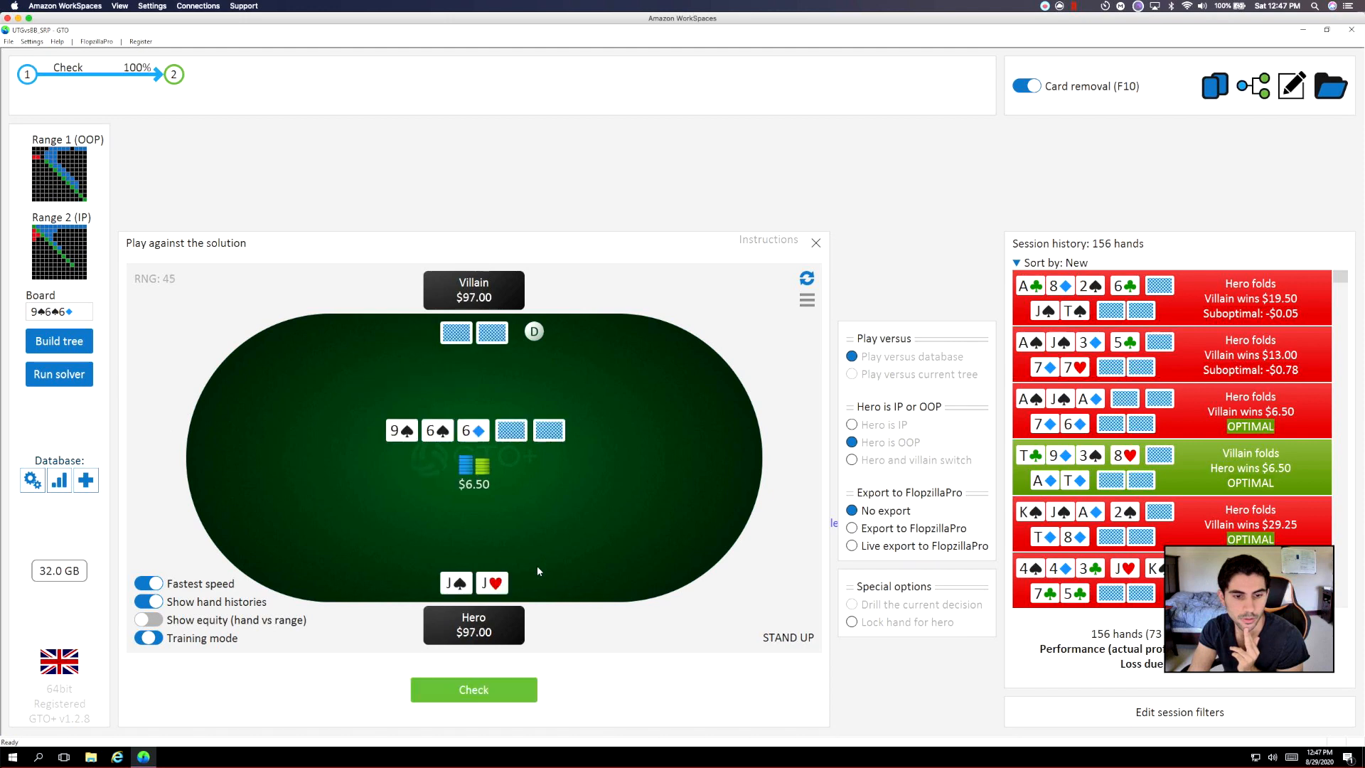
Check J♠J♥ on the 9-6-6 flop and bet $1.63 on the T♦ turn.
click(472, 690)
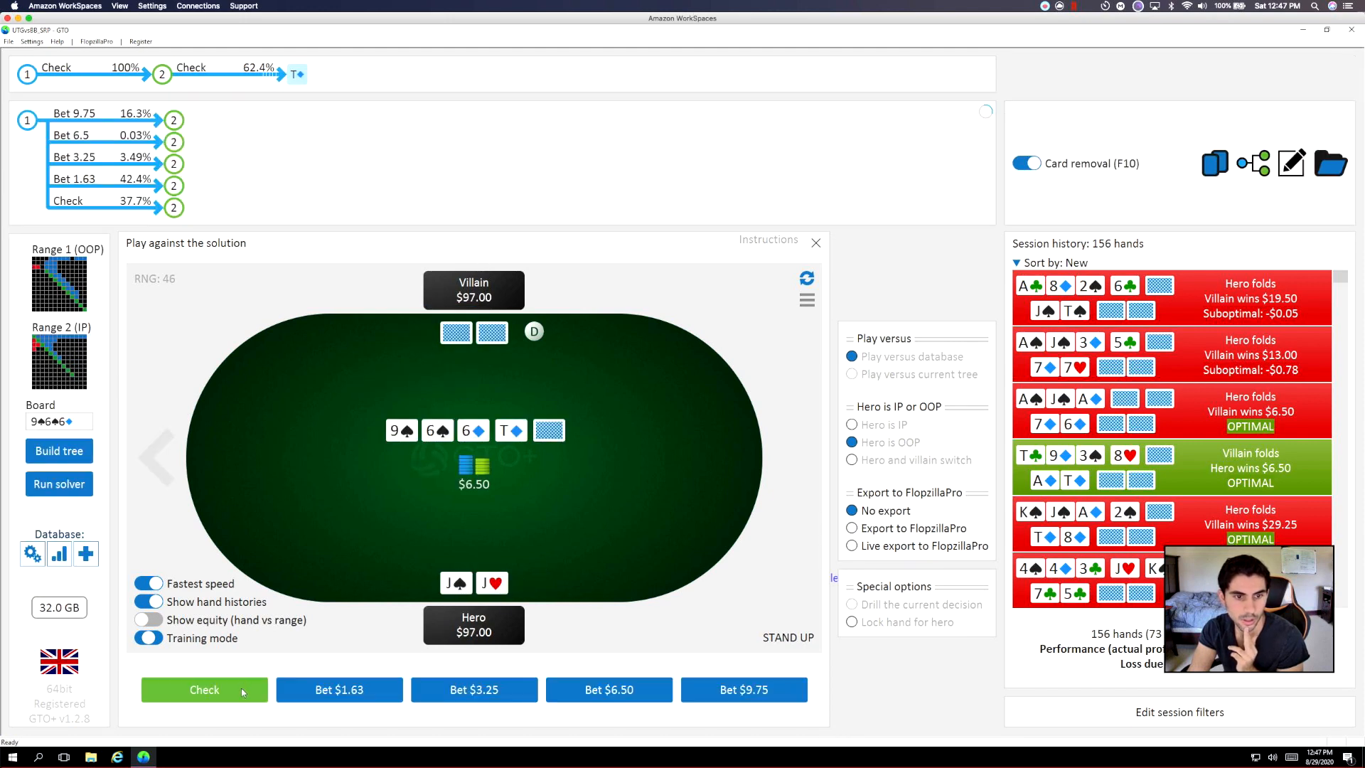
mouse_move(375, 674)
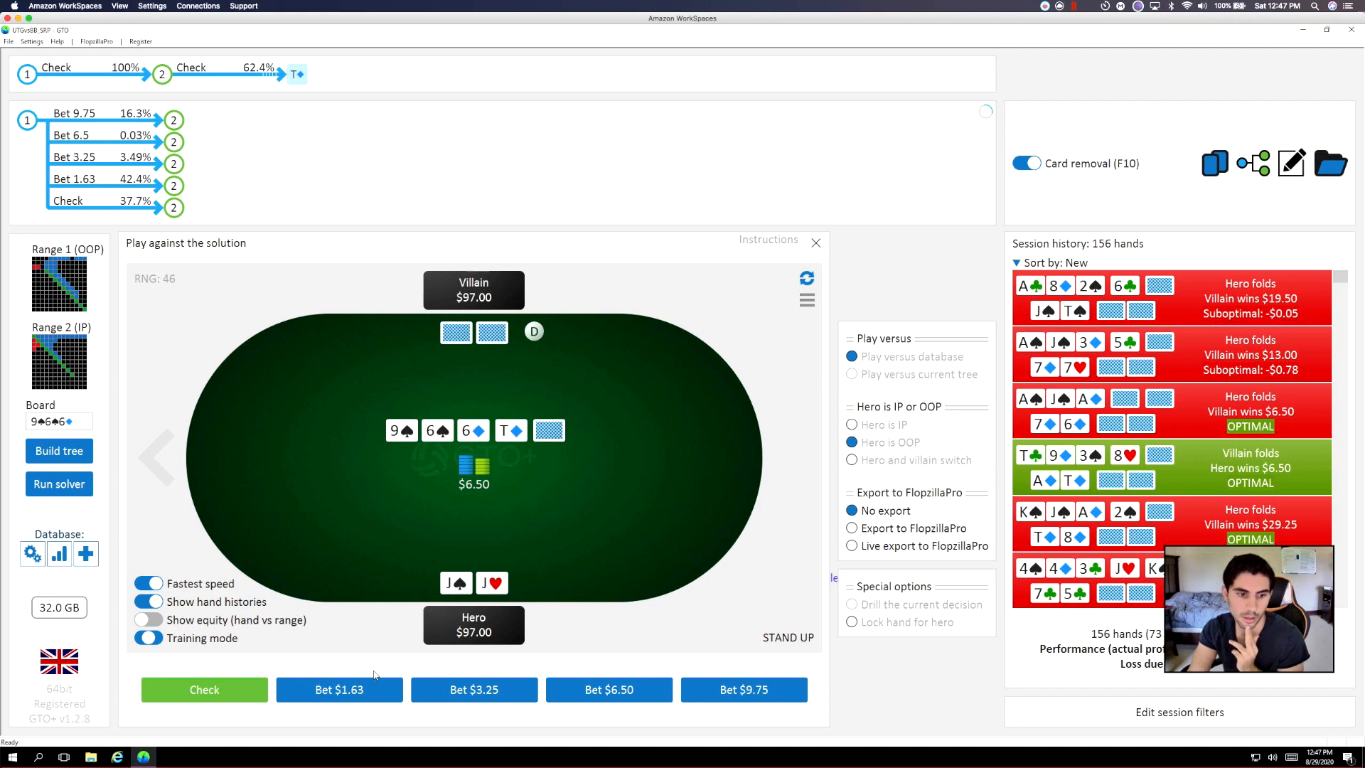
click(339, 690)
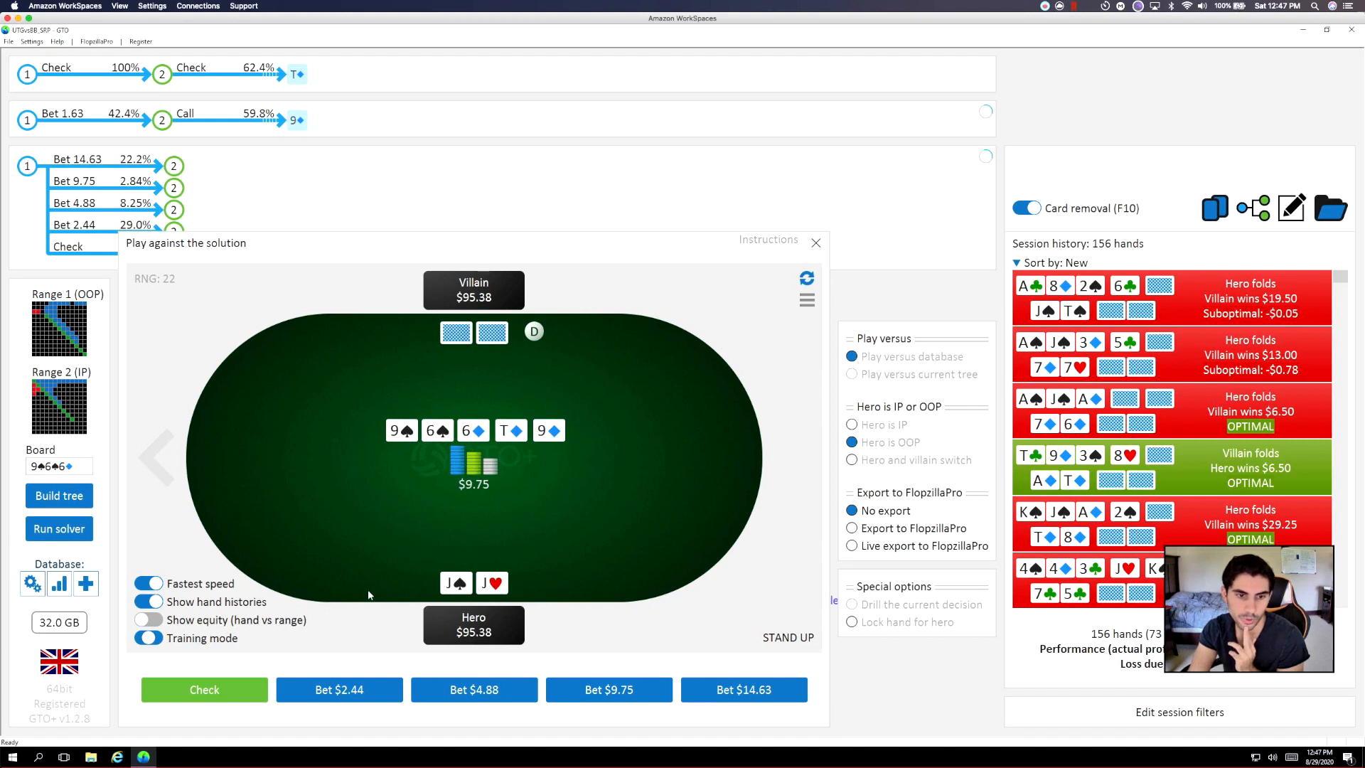
mouse_move(415, 584)
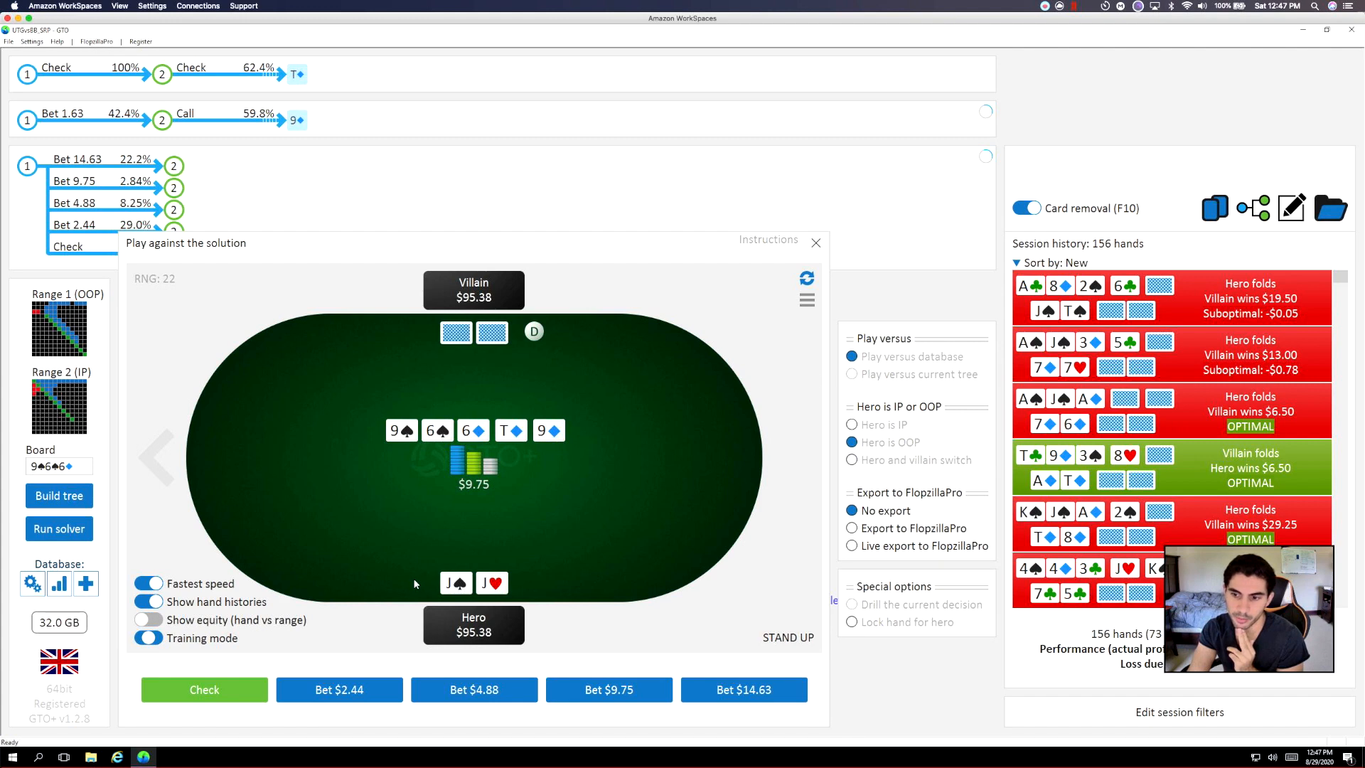
mouse_move(405, 597)
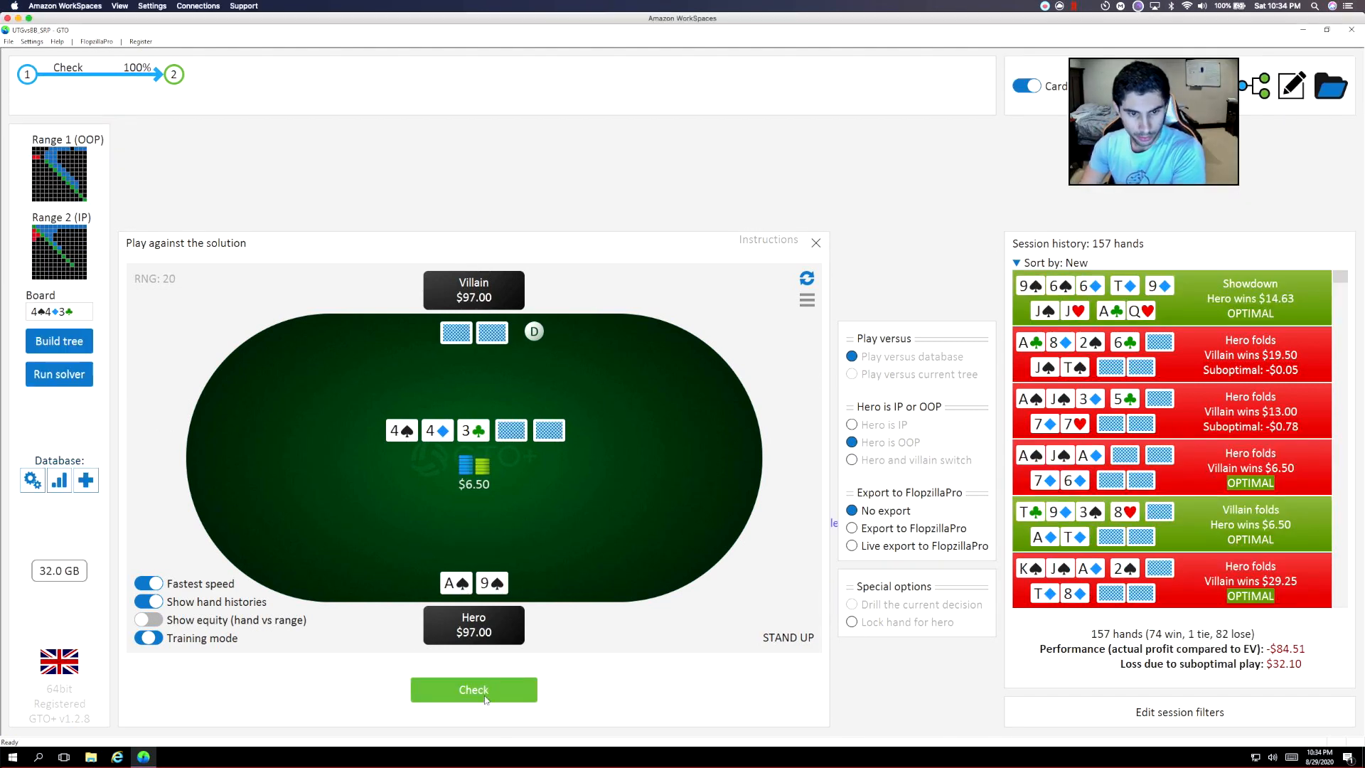
Play A♠9♠ against the $1.63 bet, then check-call J♥9♥ through $1.63 and $9.75 and check the 7♥ river.
click(473, 689)
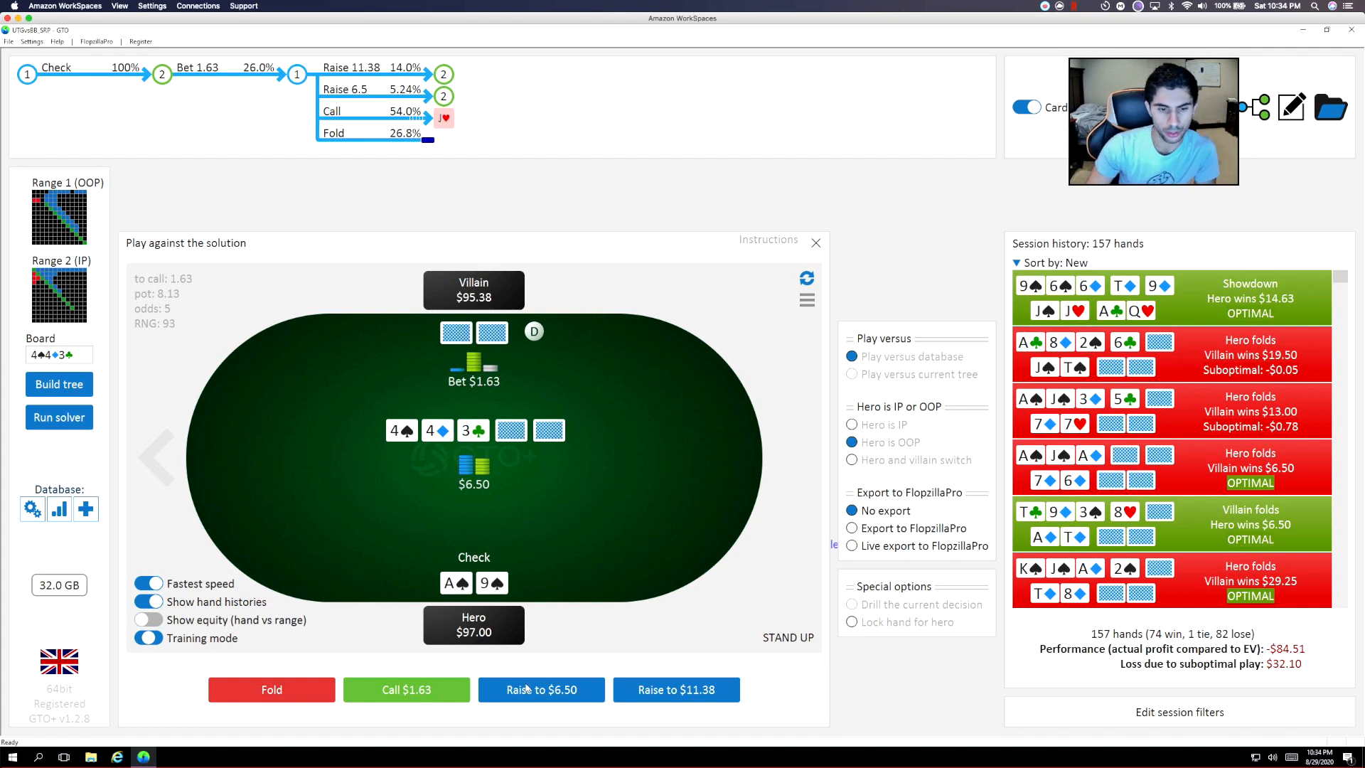
click(406, 690)
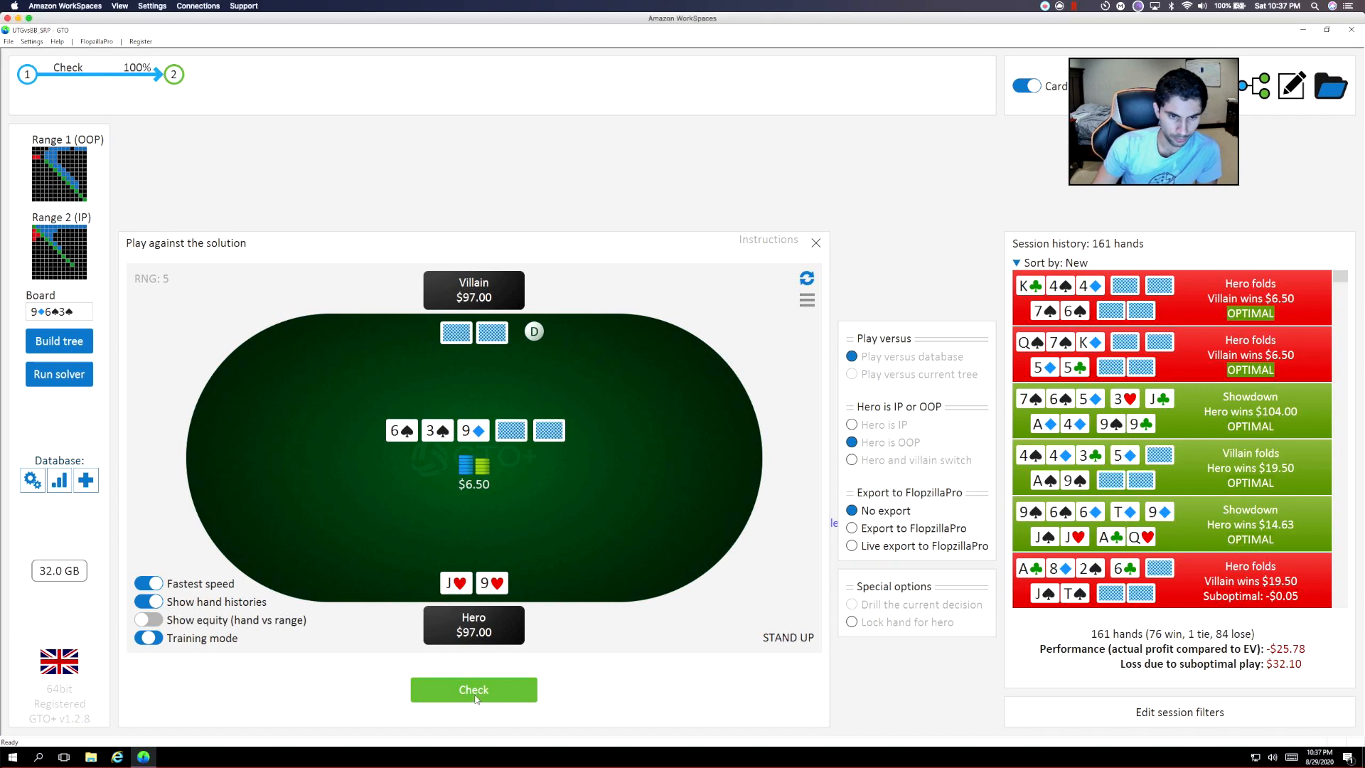
click(472, 689)
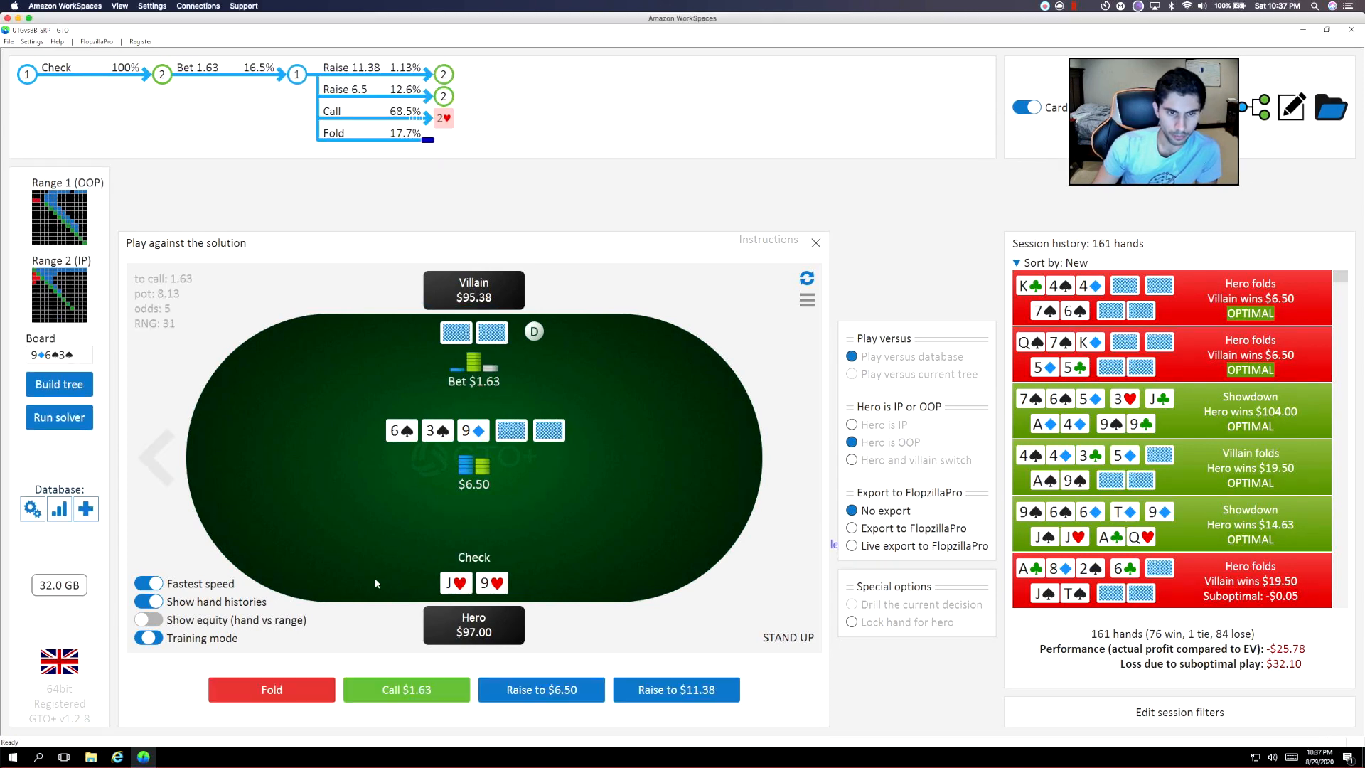
click(406, 689)
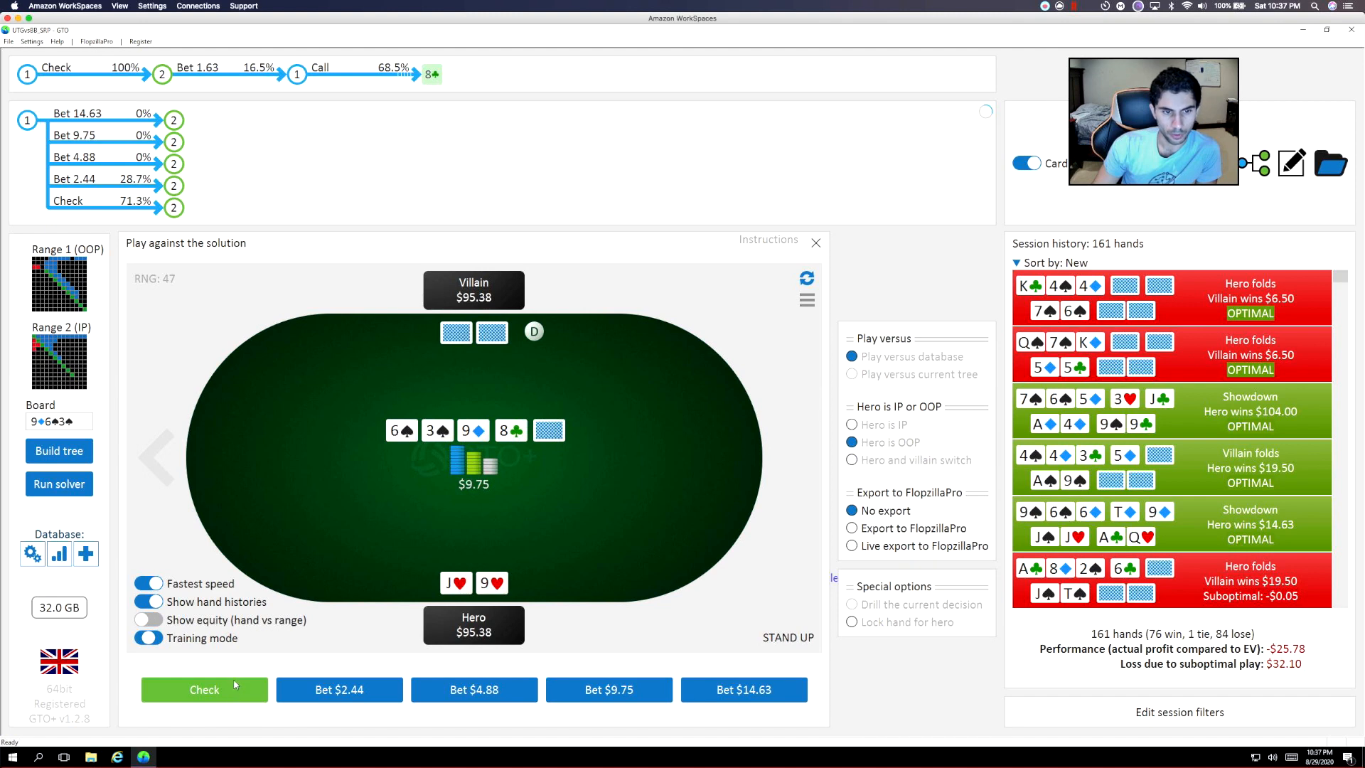
click(204, 690)
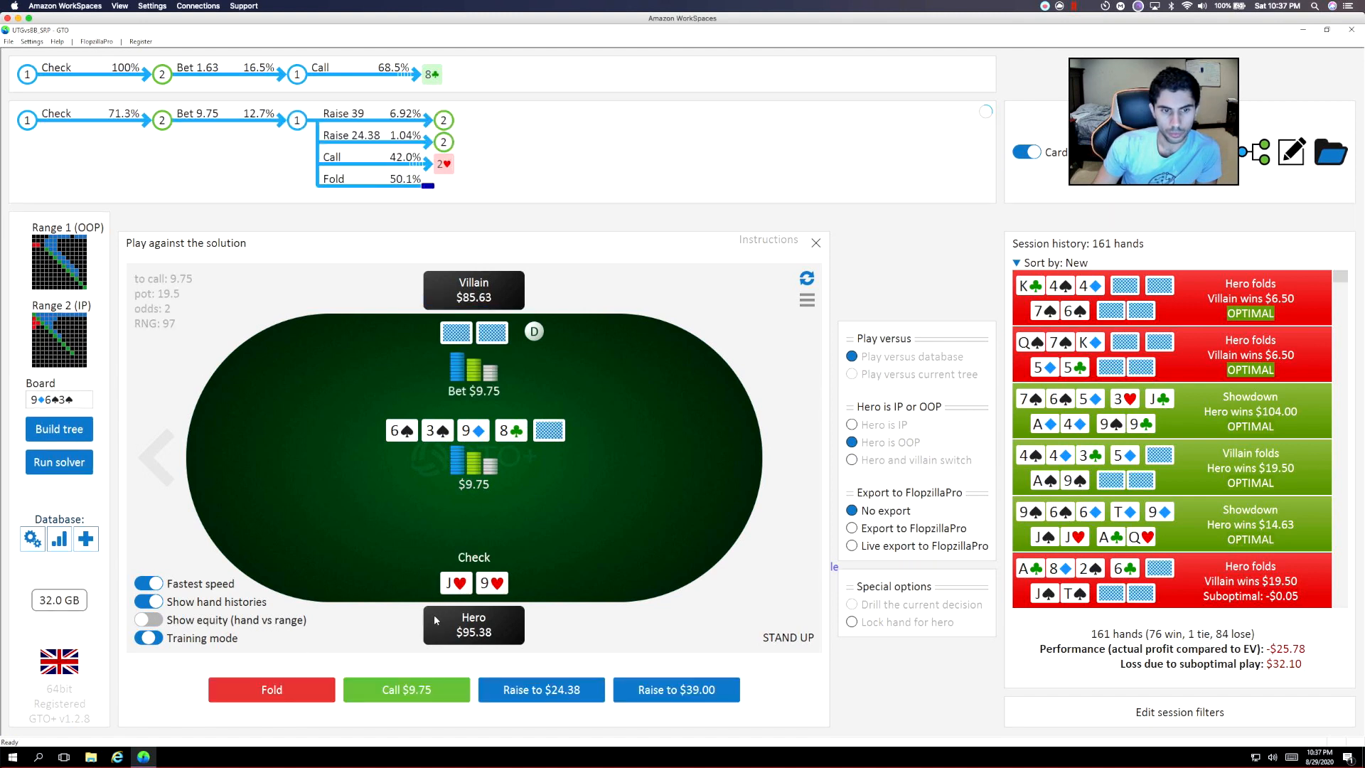
click(406, 690)
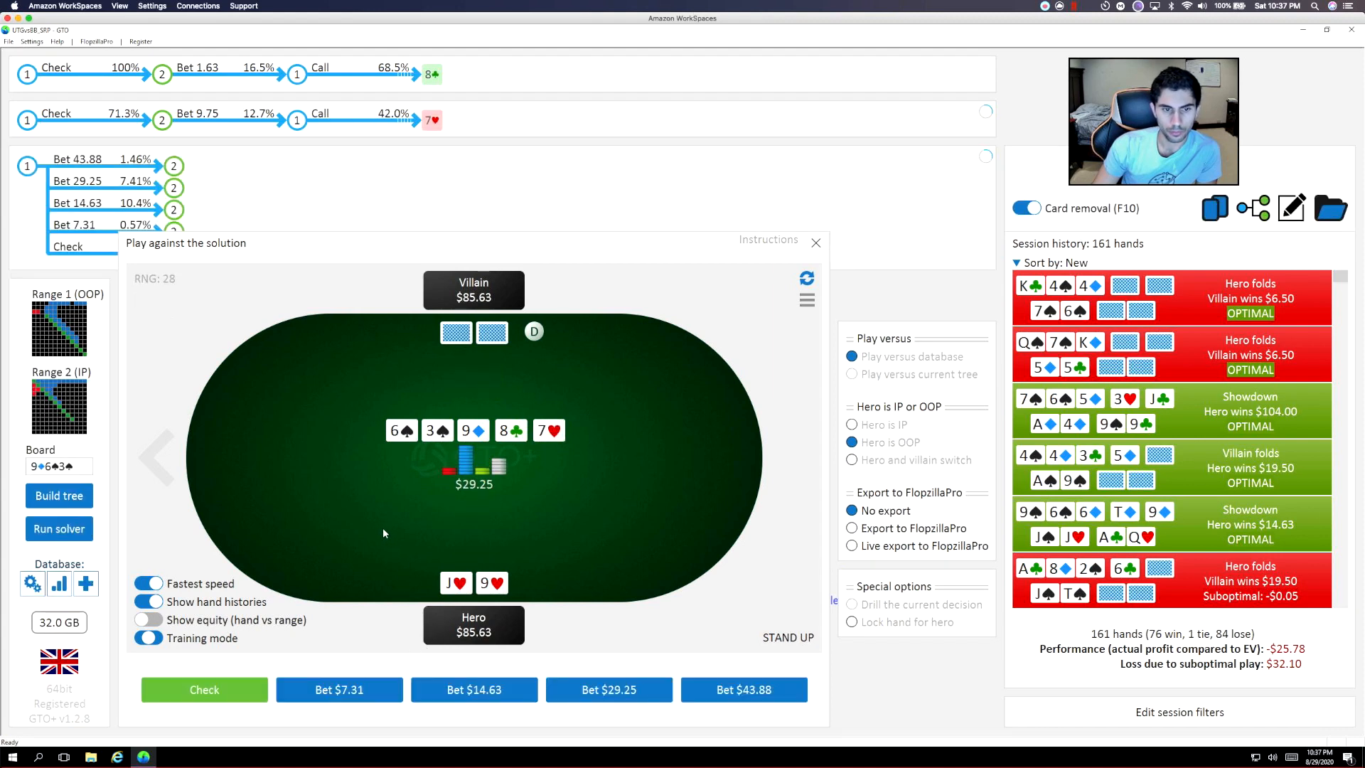
mouse_move(242, 690)
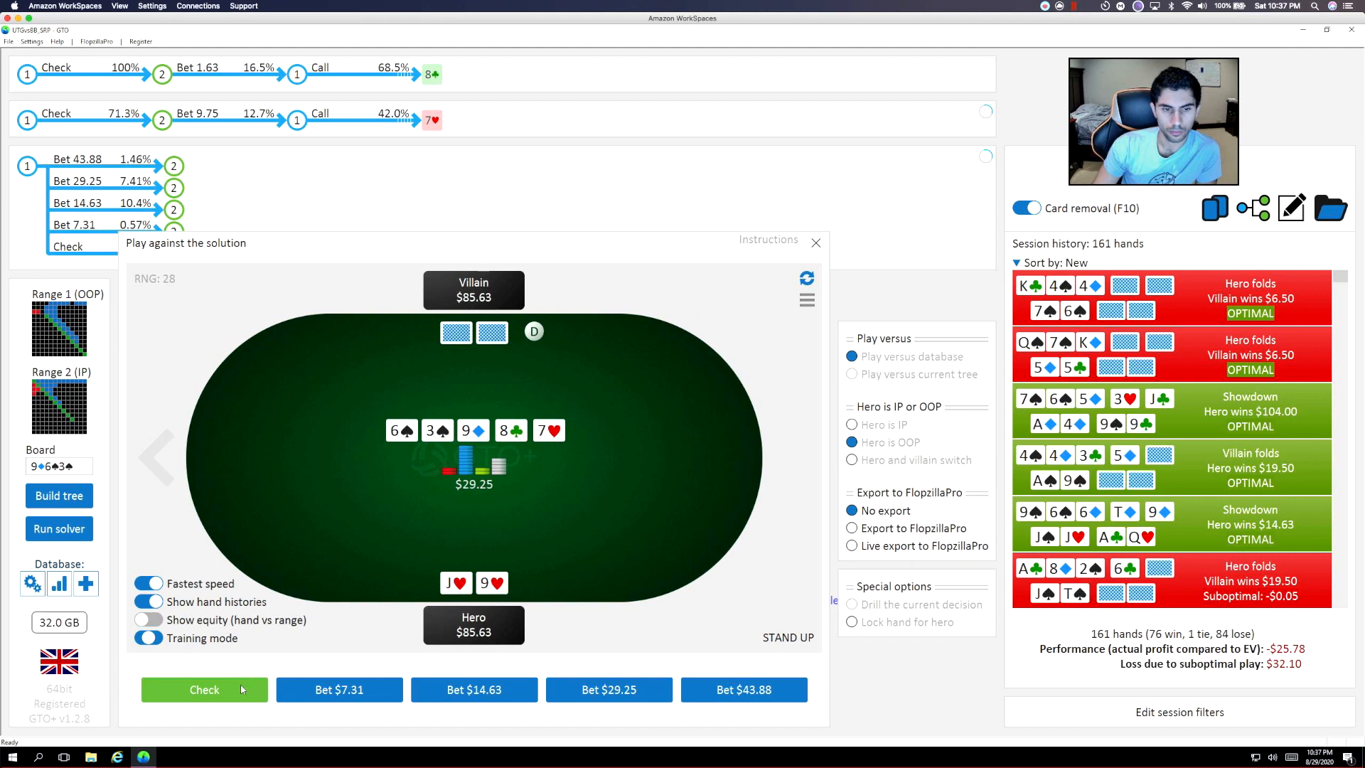
click(204, 689)
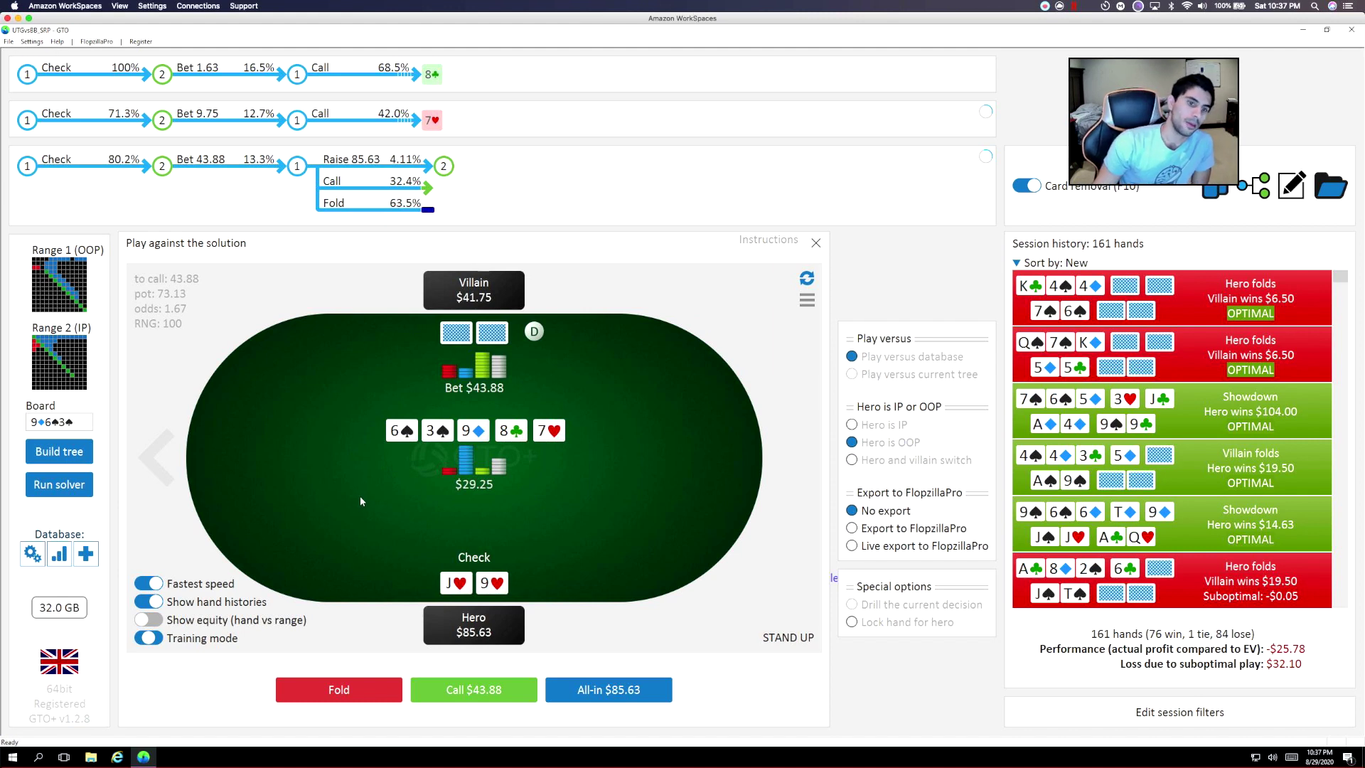
mouse_move(375, 515)
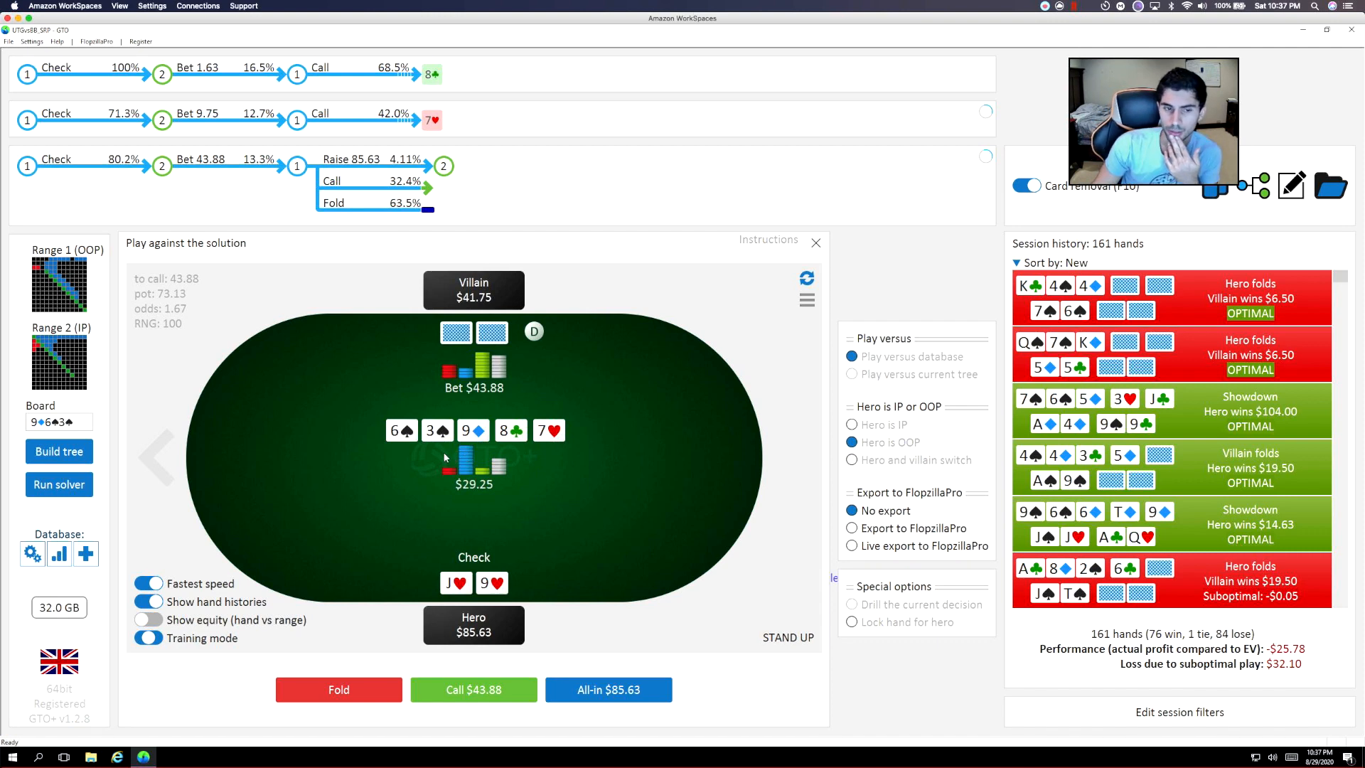
mouse_move(543, 511)
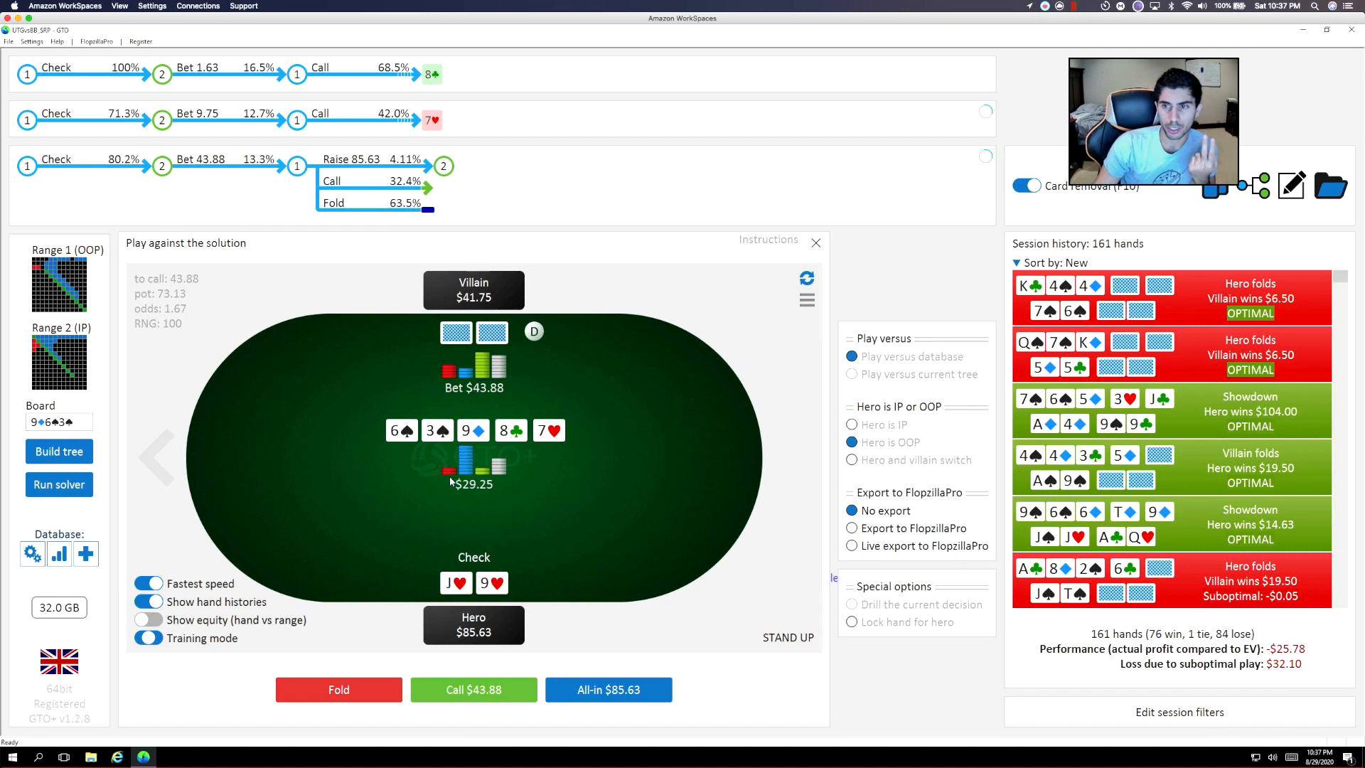
mouse_move(467, 494)
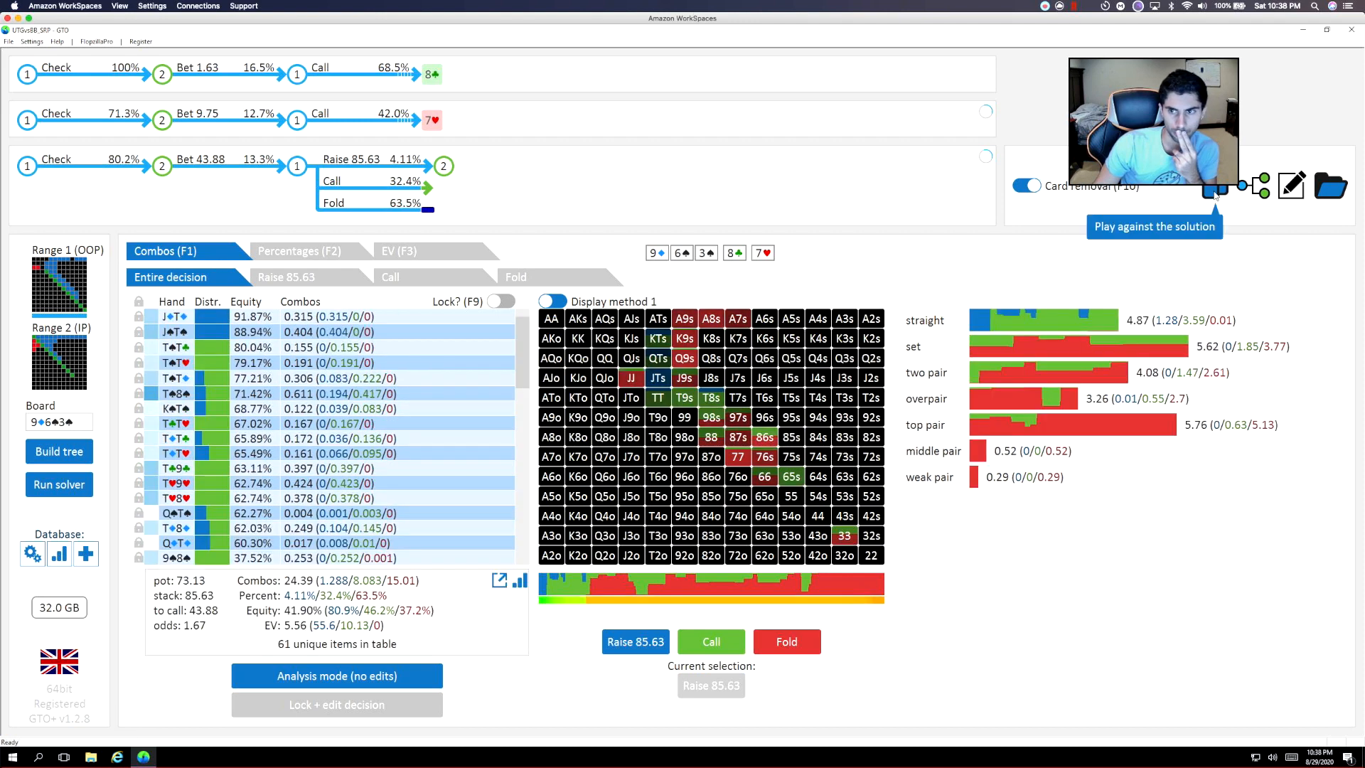
Return from the solver's strategy view to the Play against the solution table.
click(1216, 193)
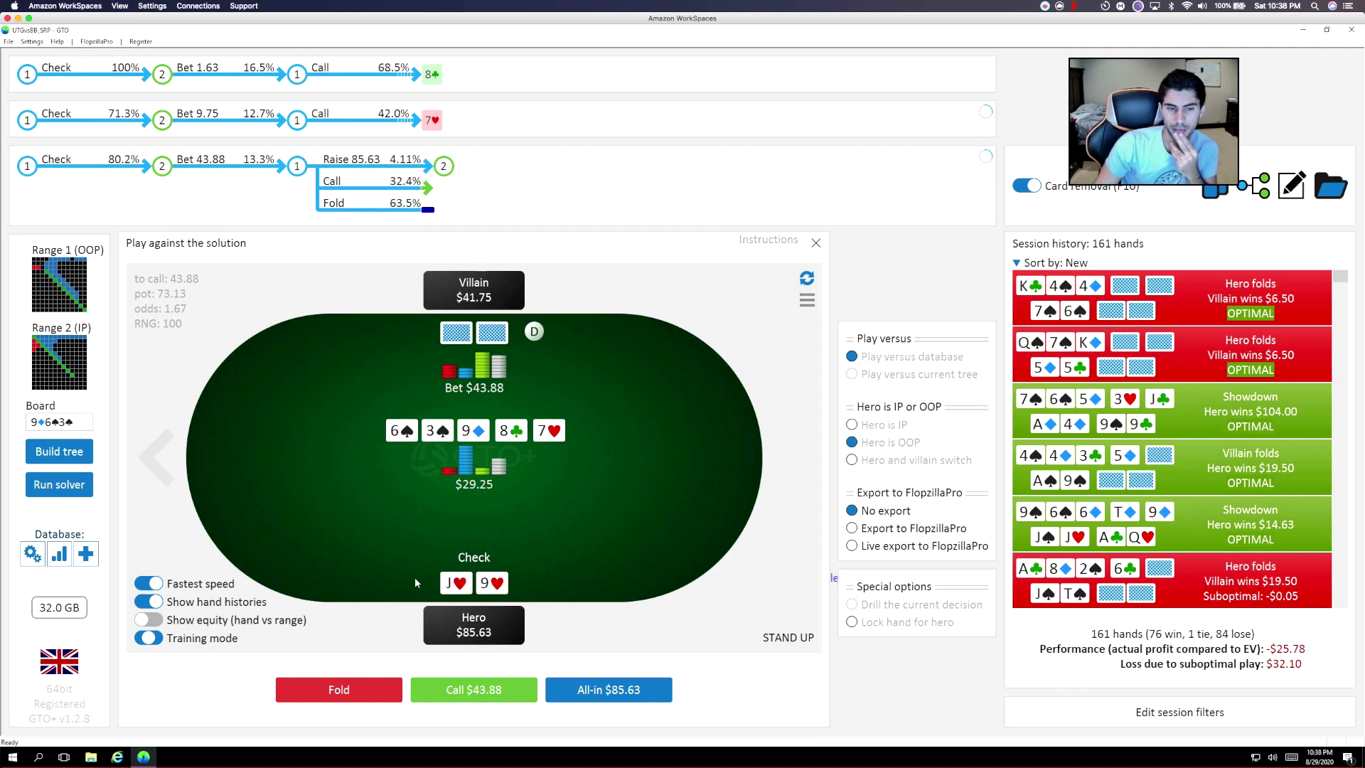
mouse_move(348, 567)
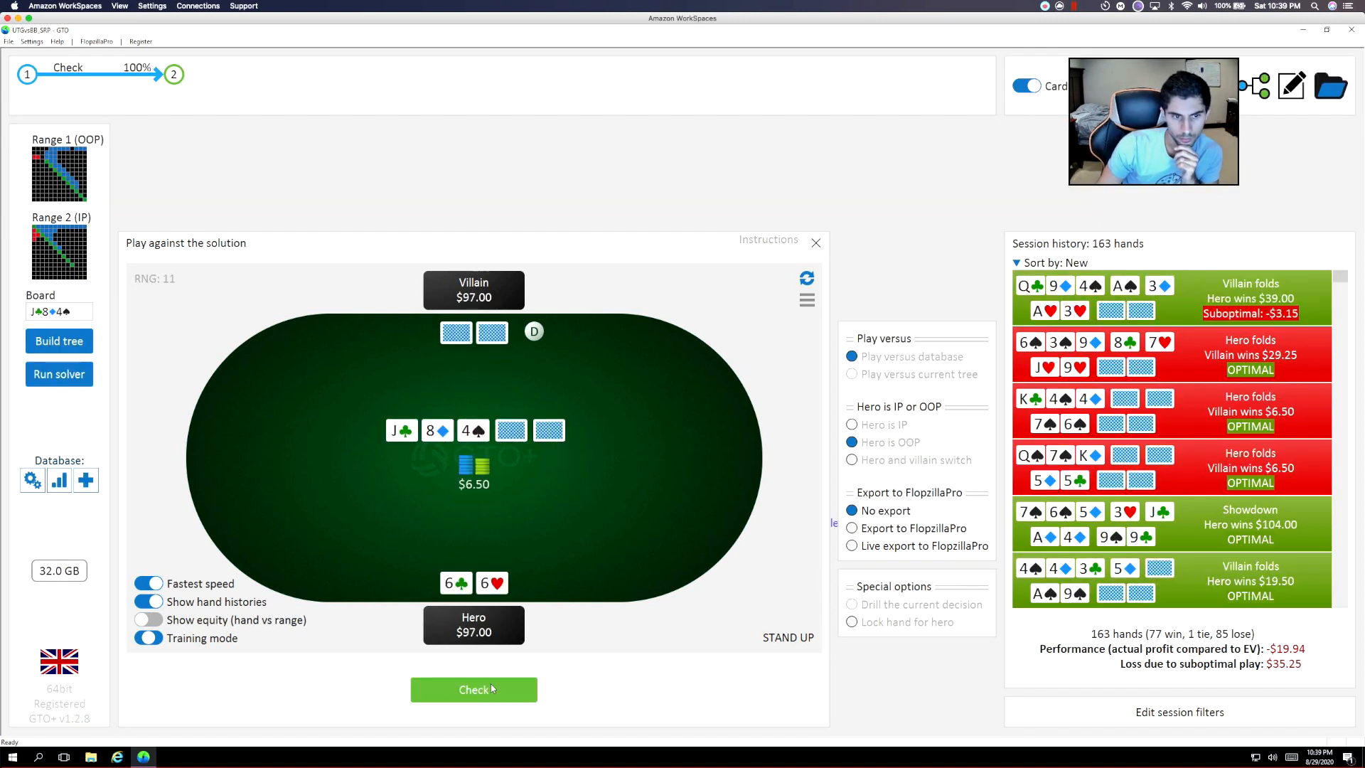
With 6♣6♥ on J-8-4, check, call the $3.25 flop bet and check the 2♥ turn.
click(473, 689)
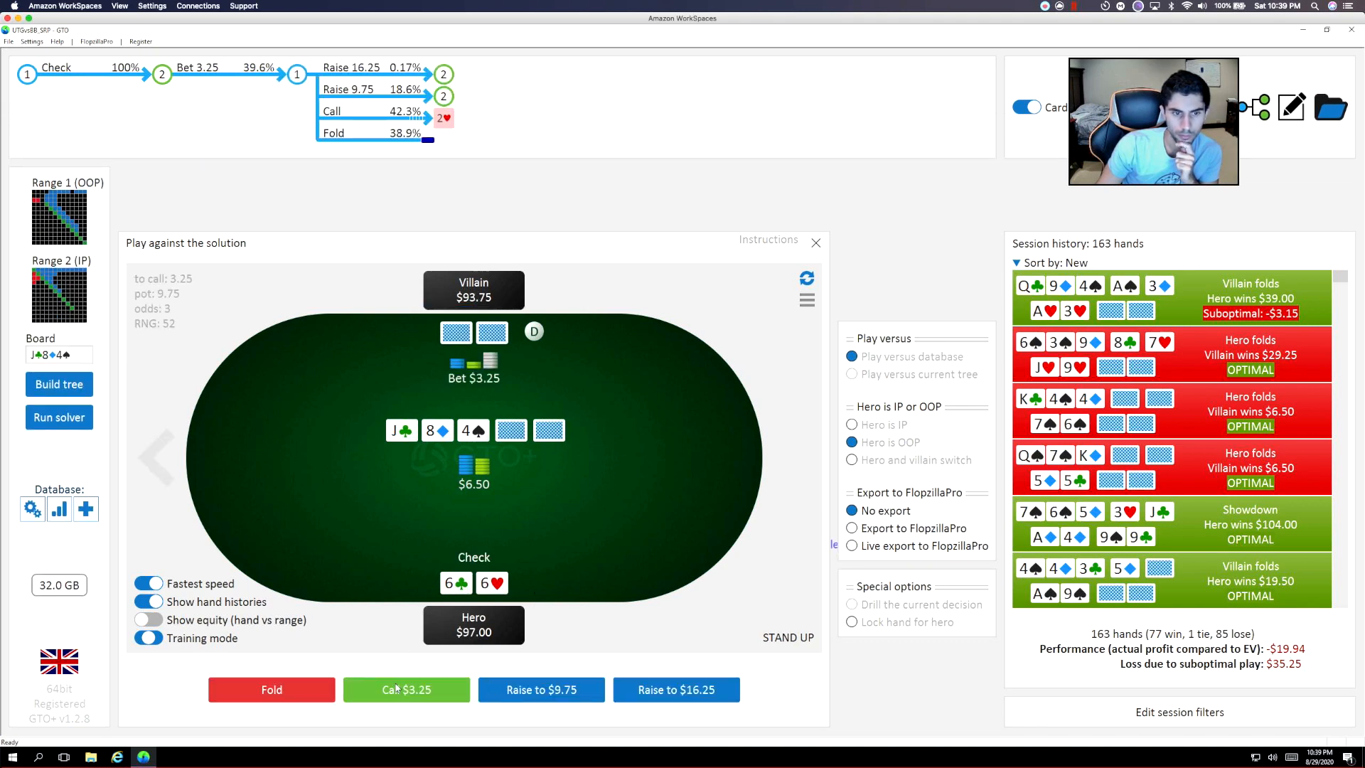
click(406, 689)
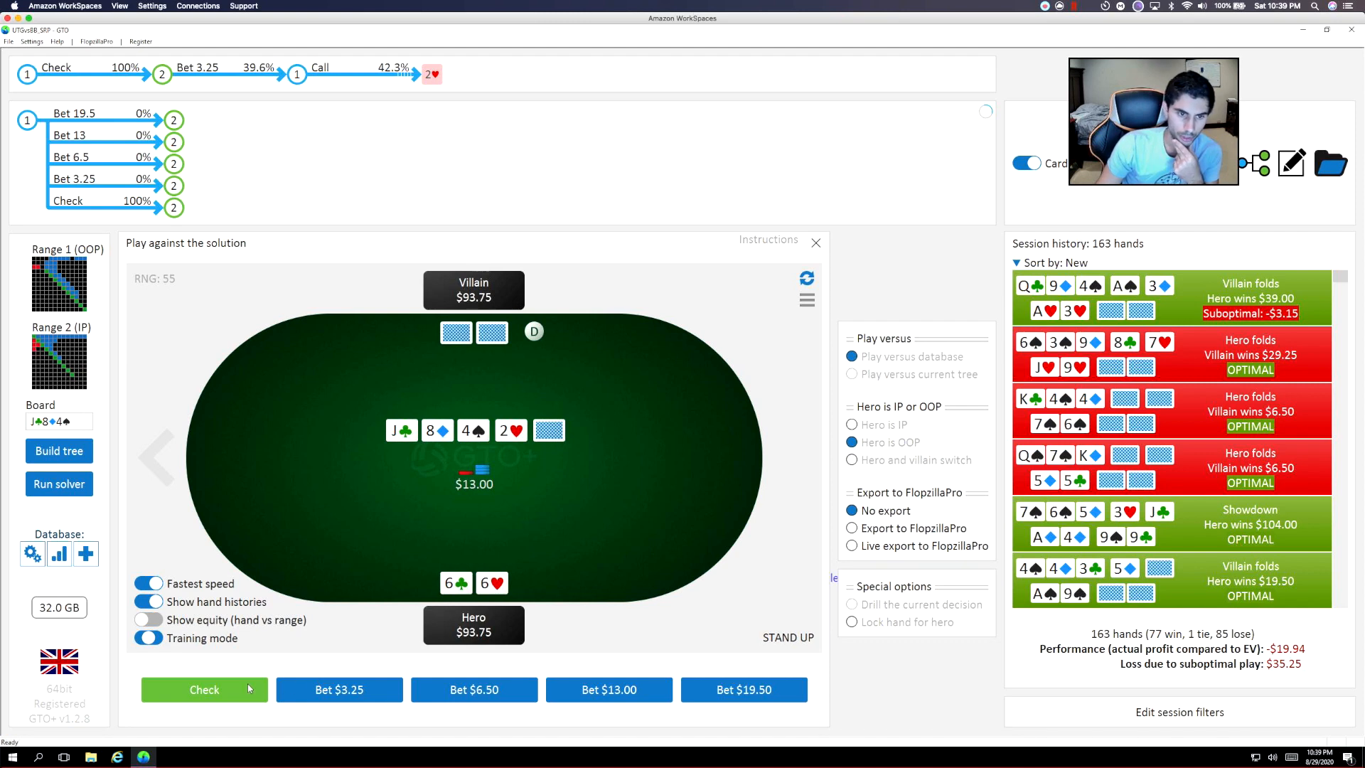
click(203, 688)
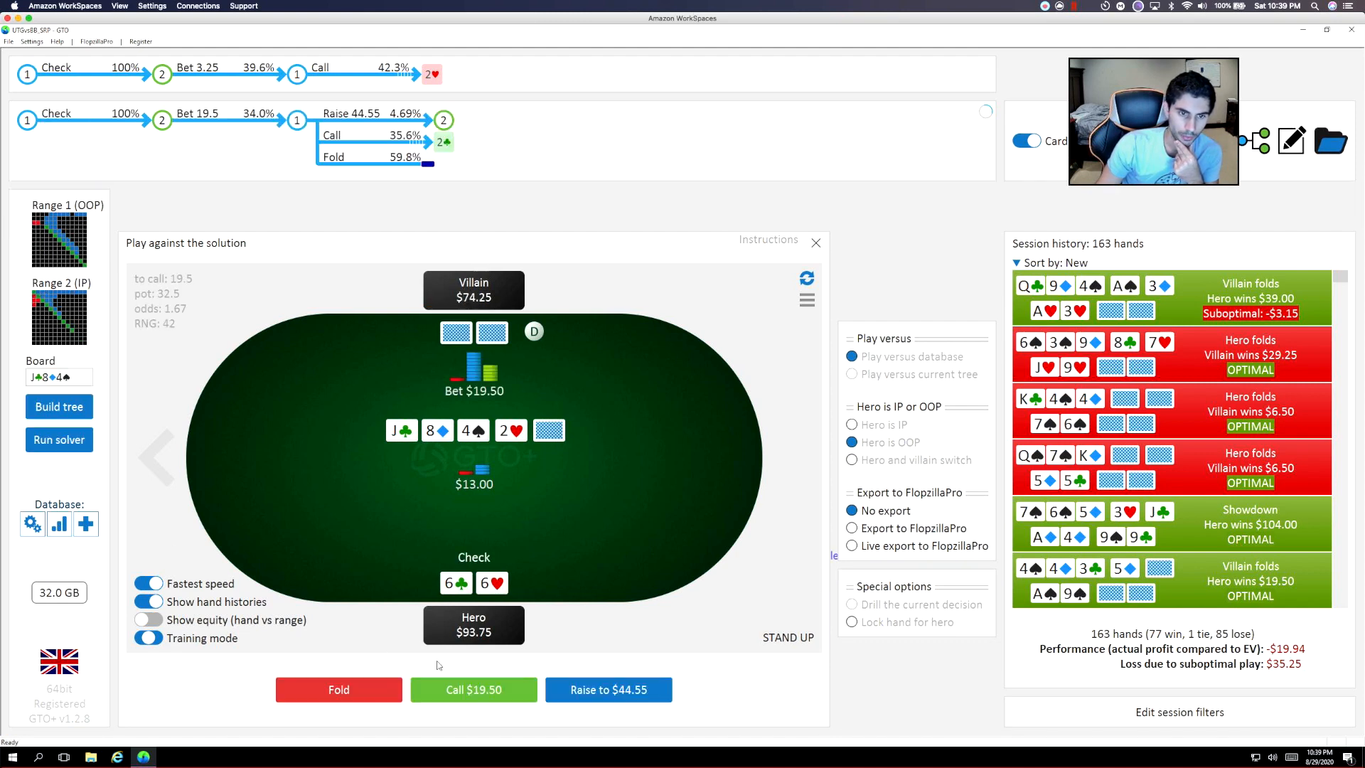
mouse_move(459, 688)
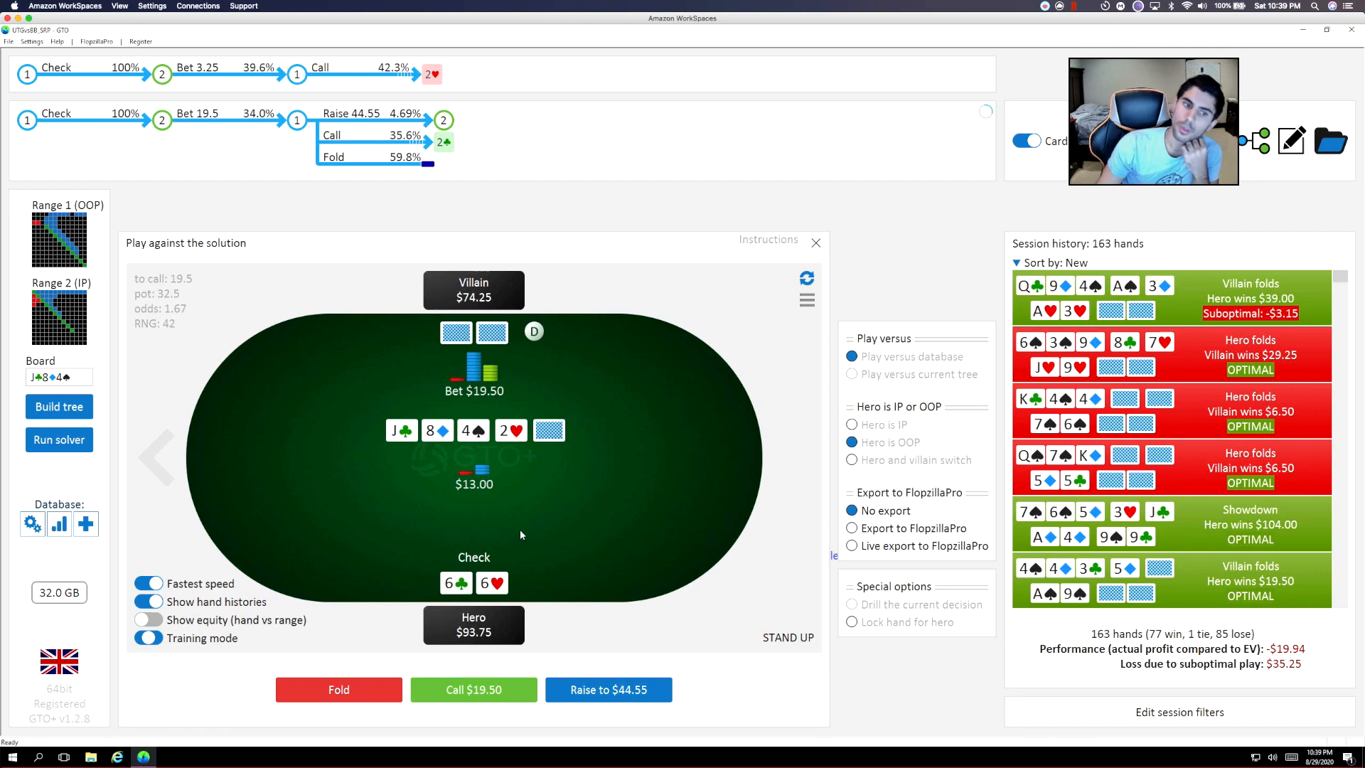
mouse_move(492, 501)
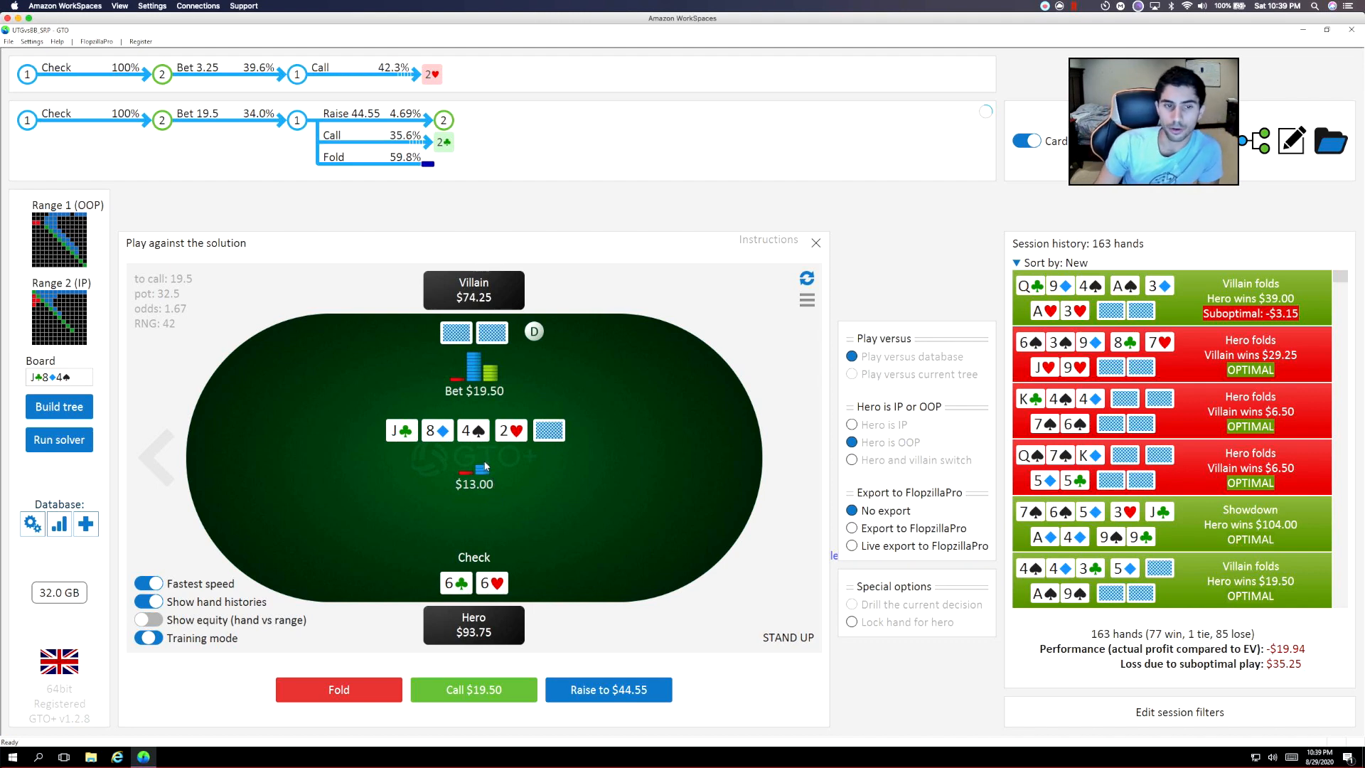
mouse_move(491, 456)
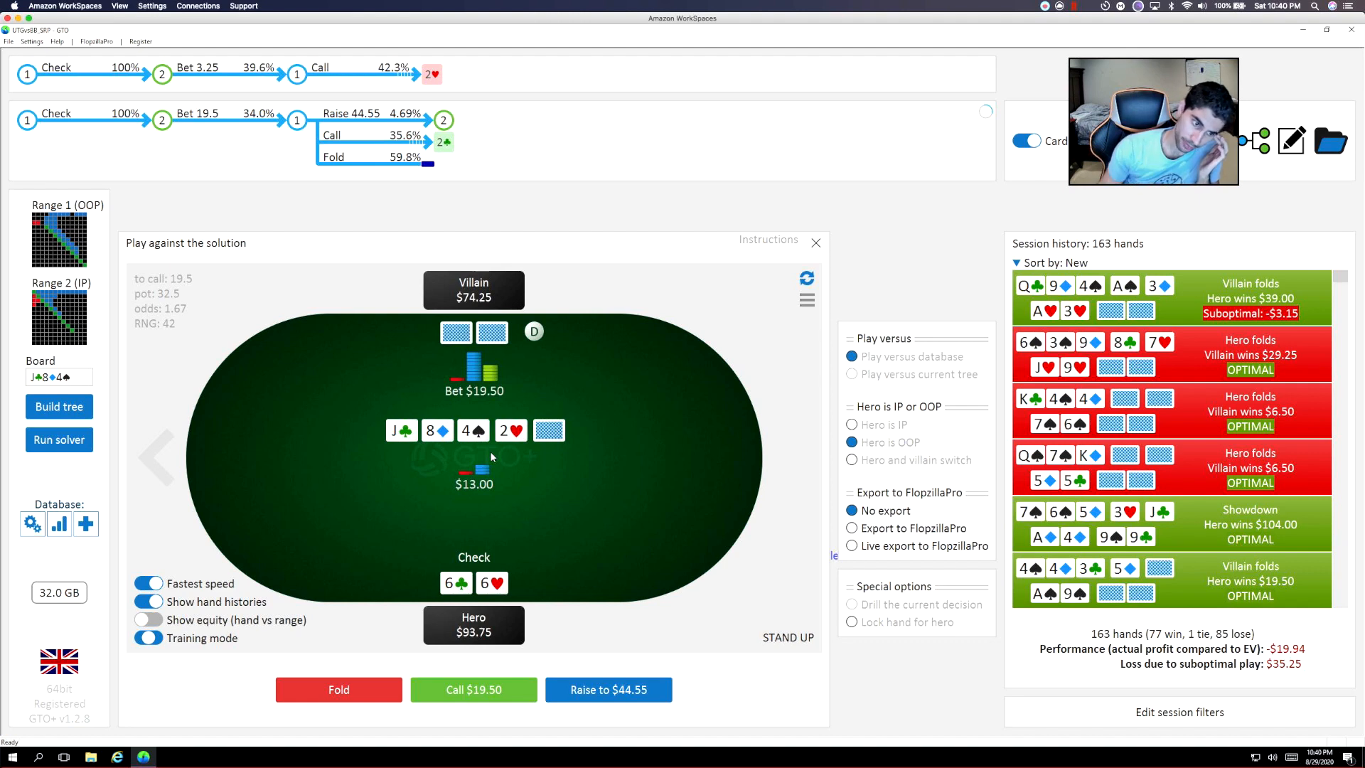
mouse_move(439, 483)
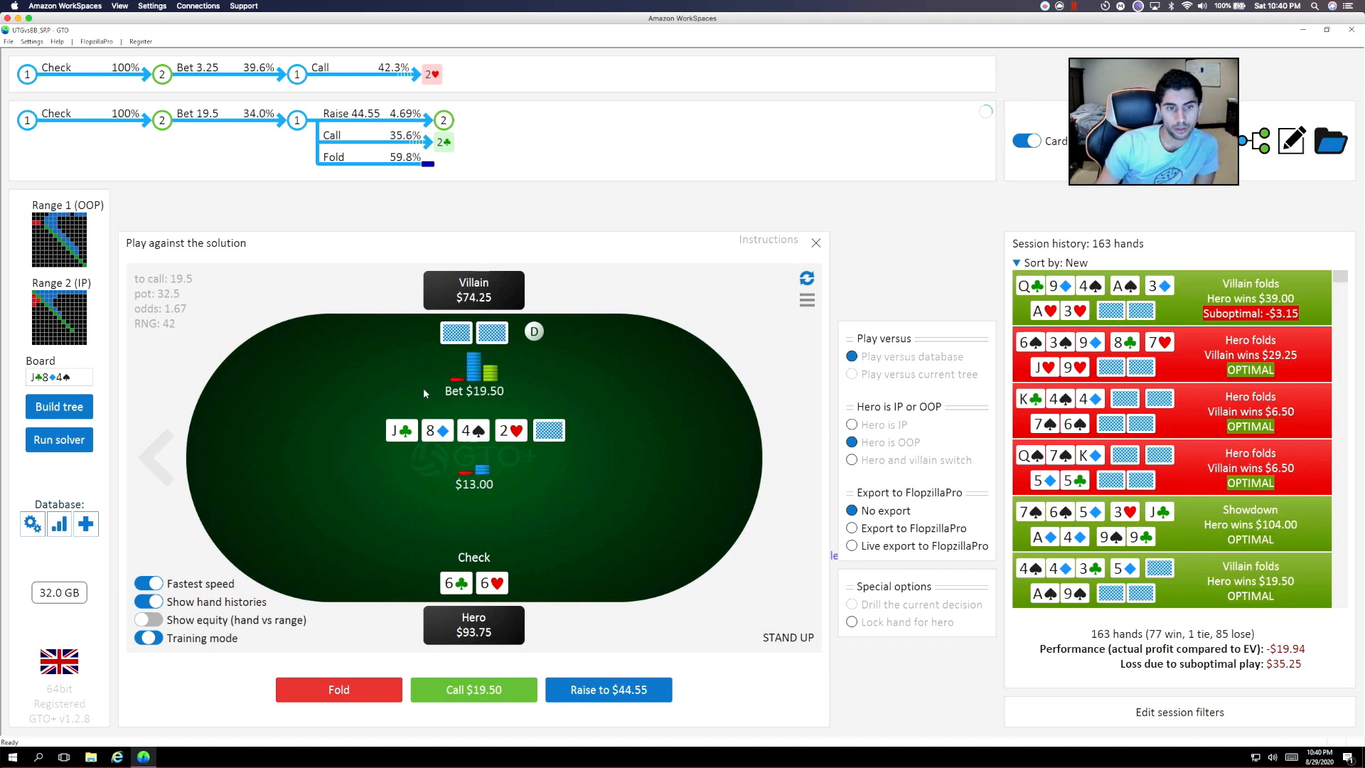
mouse_move(527, 371)
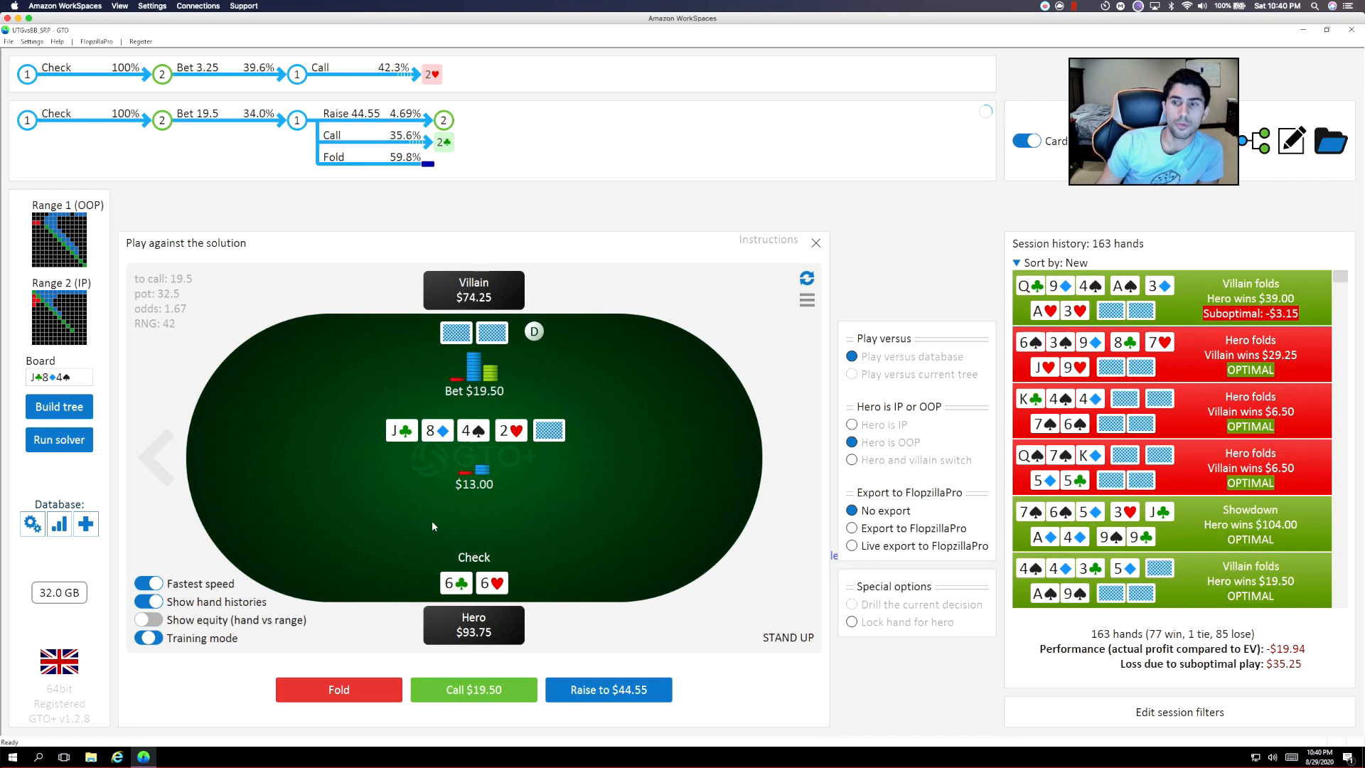
mouse_move(386, 673)
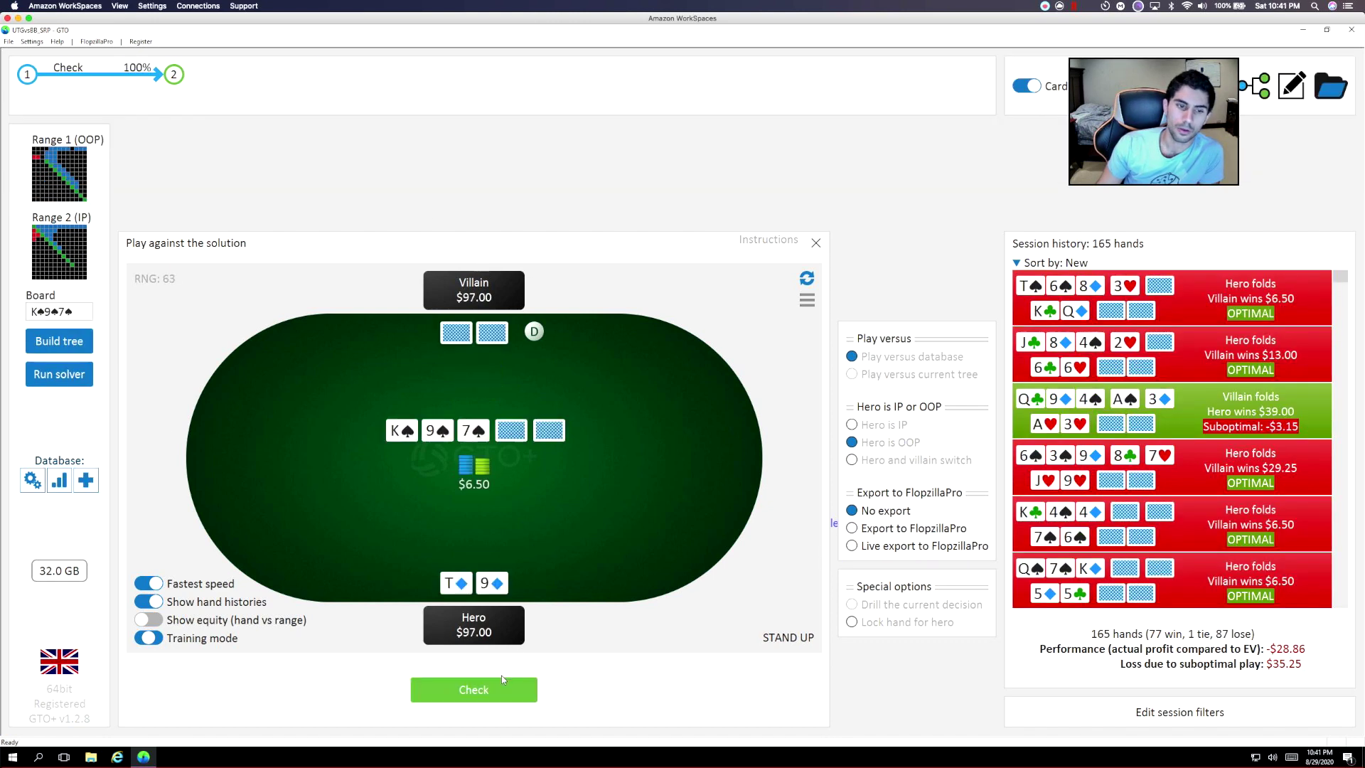
Check T9 on the K-9-7 flop and 2♦ turn, then fold to the $9.75 river bet.
click(474, 689)
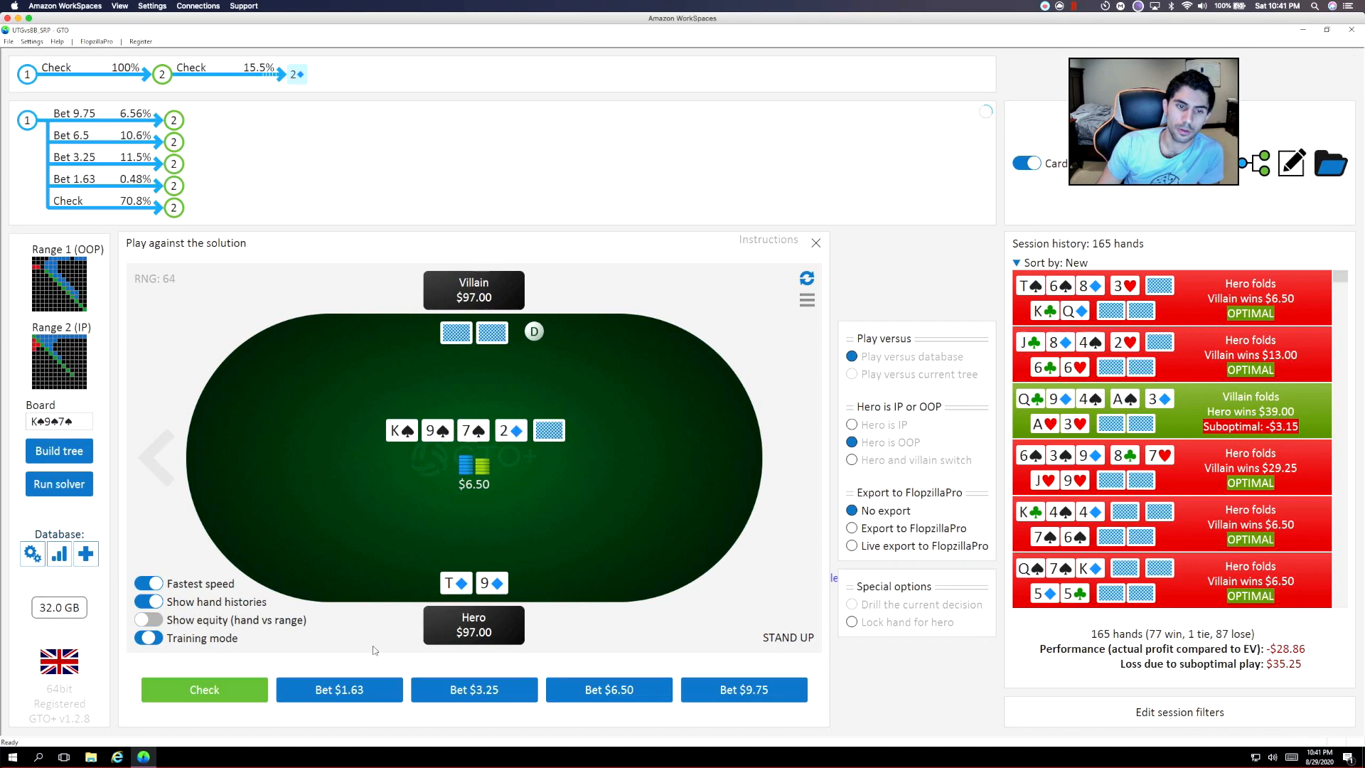
mouse_move(164, 682)
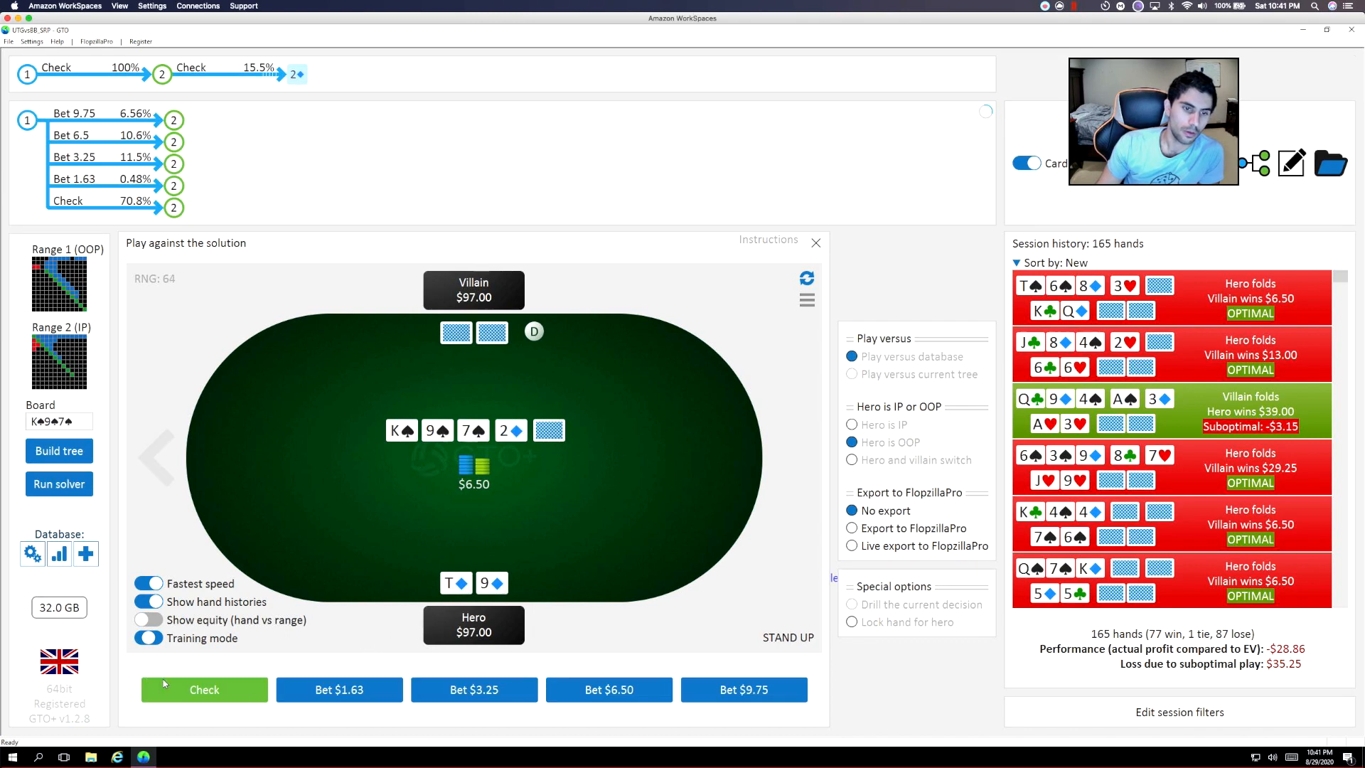
click(204, 690)
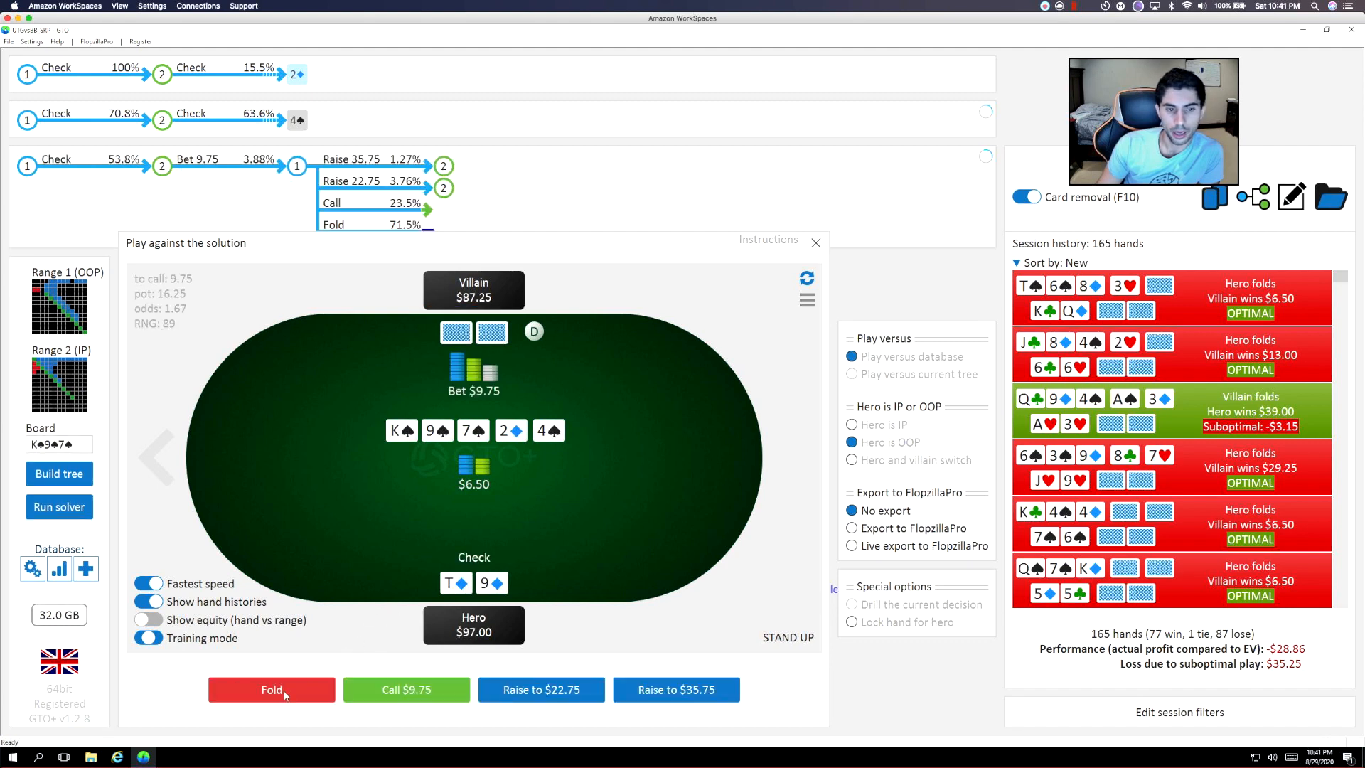
click(272, 689)
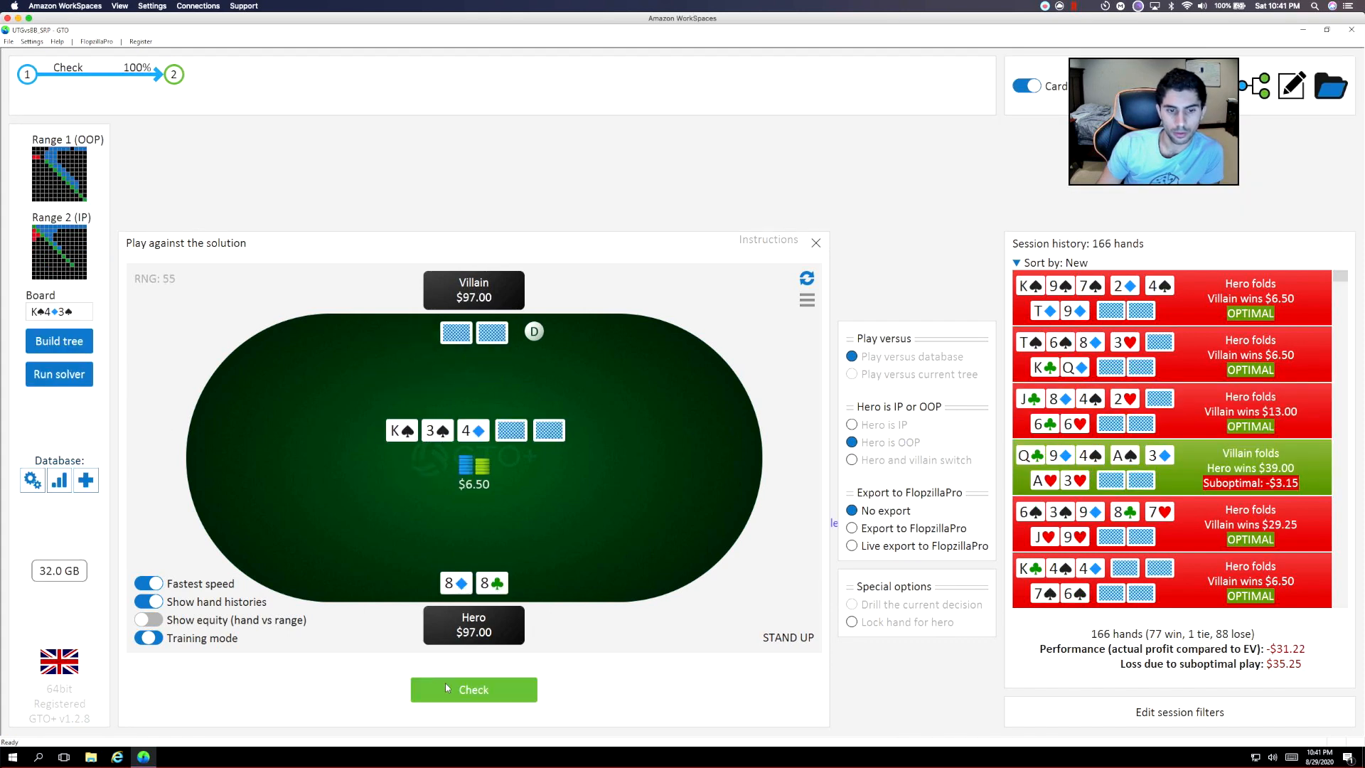
With pocket eights, check the flop and river, then call the $3.25 river bet.
click(474, 689)
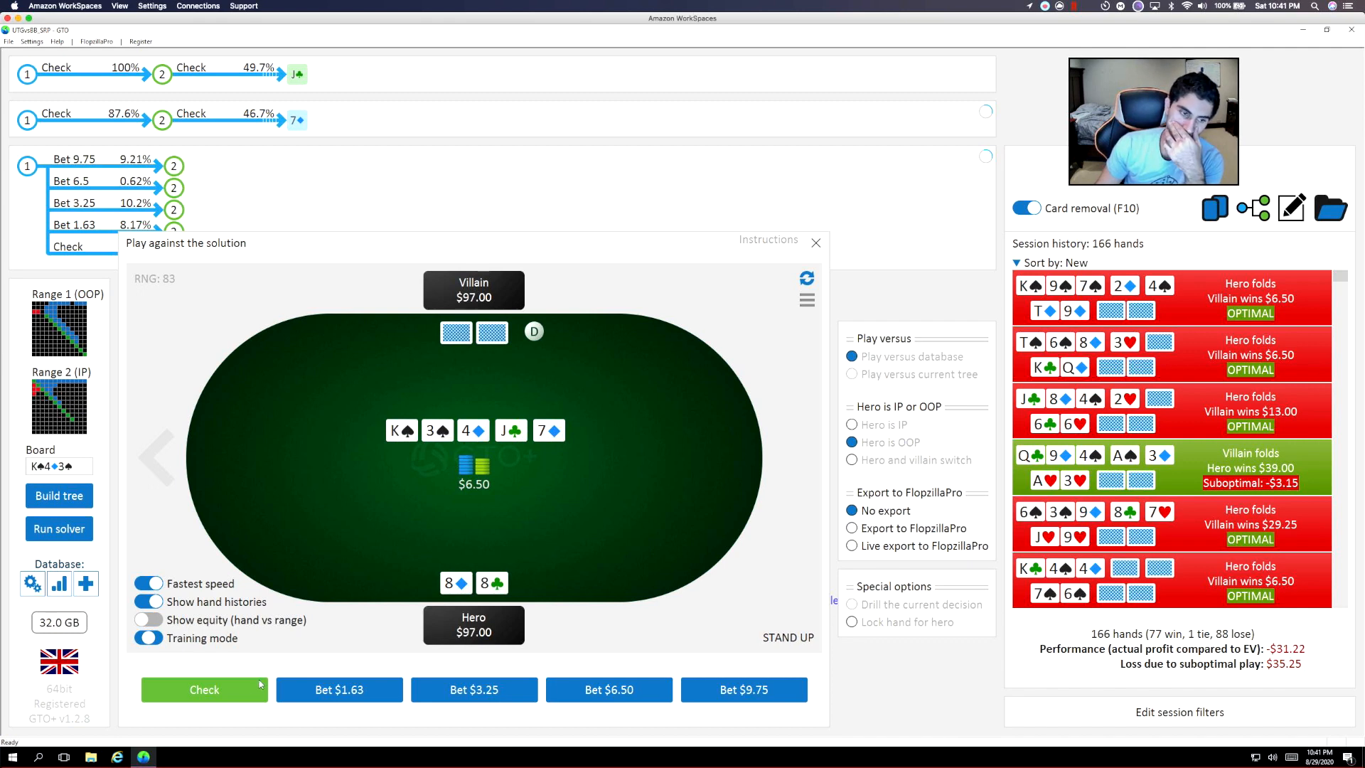
click(204, 690)
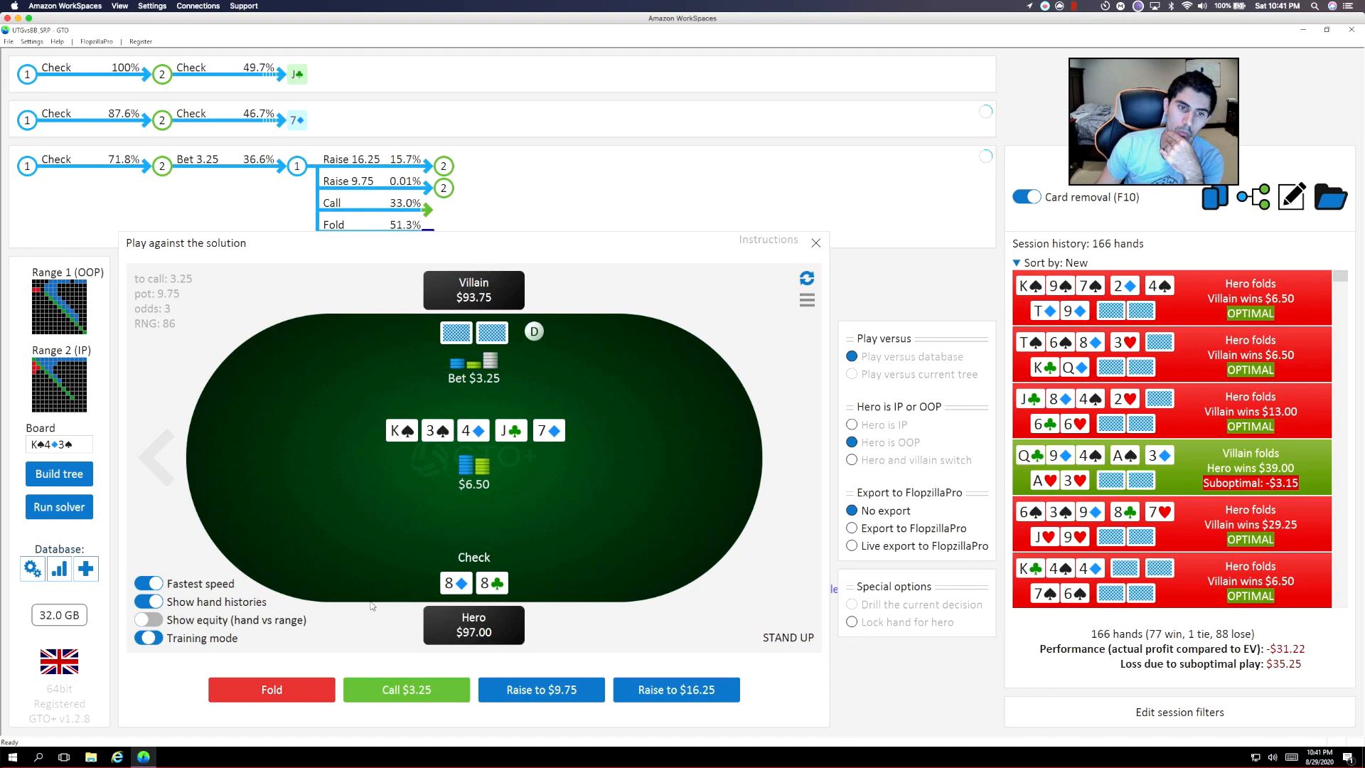
click(406, 690)
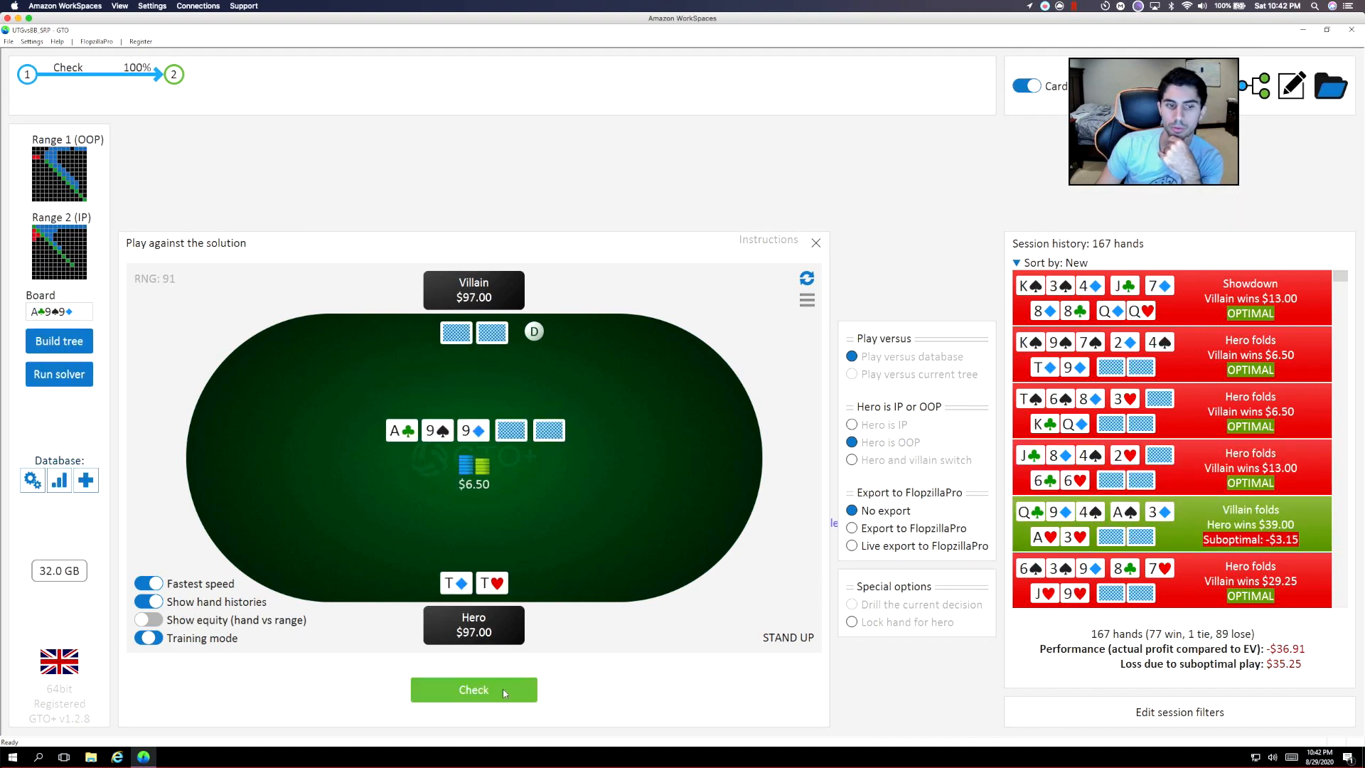
Check pocket tens on A-9-9 flop and turn; after the river-bet warning, check instead.
click(473, 690)
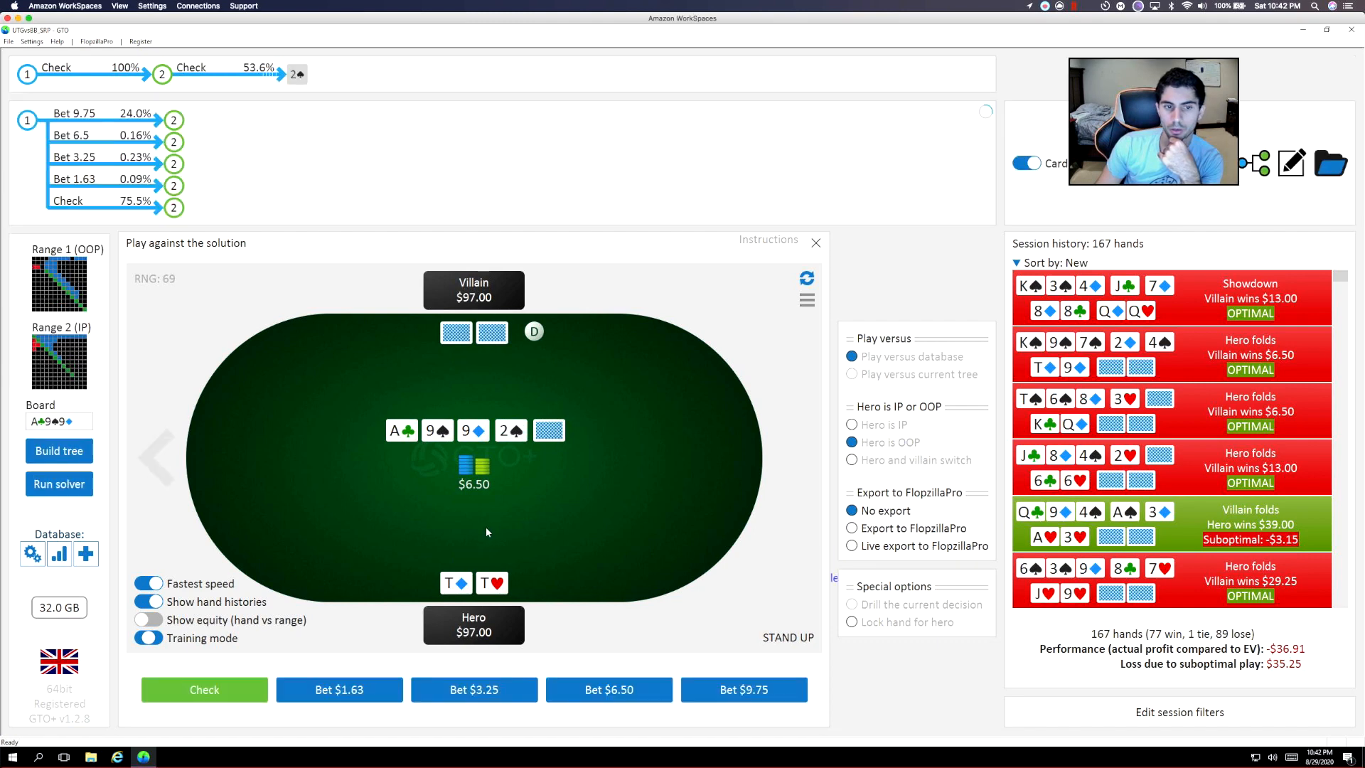
mouse_move(256, 672)
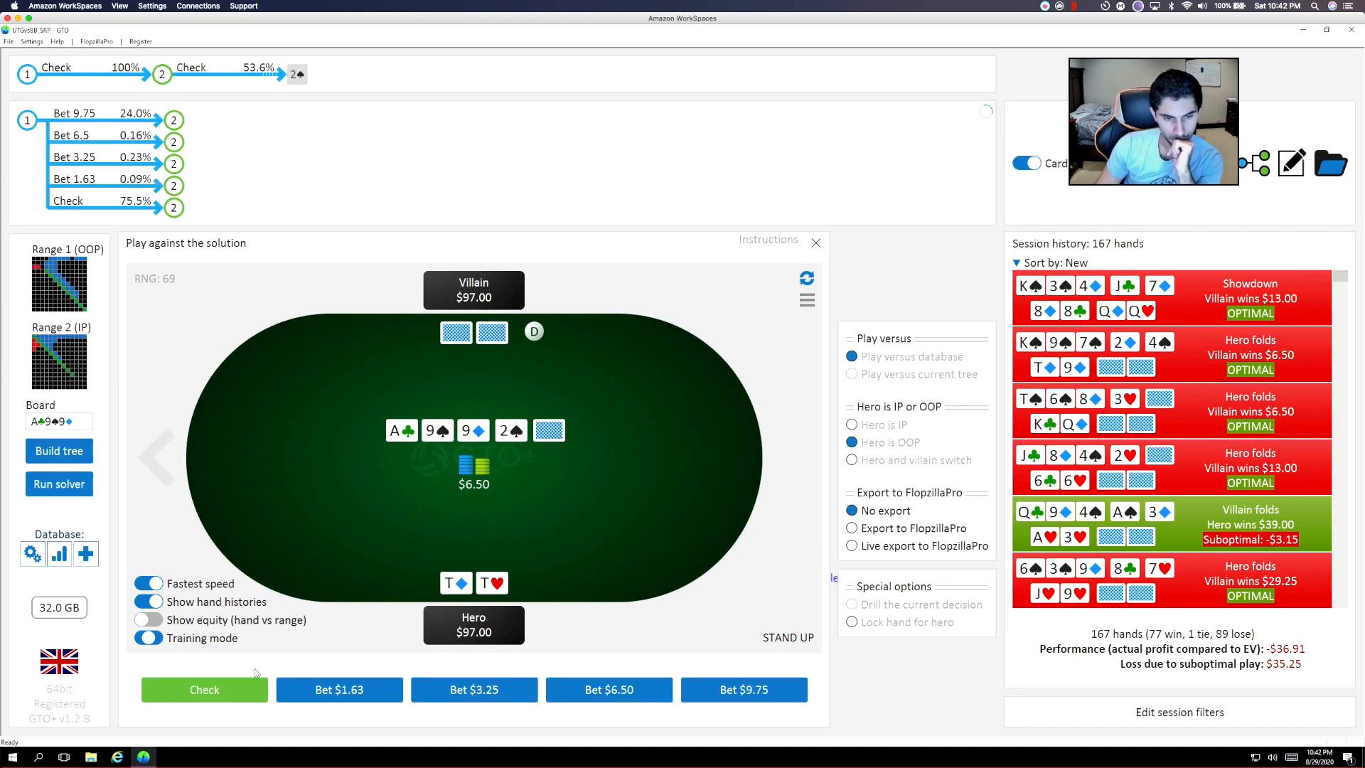
click(204, 689)
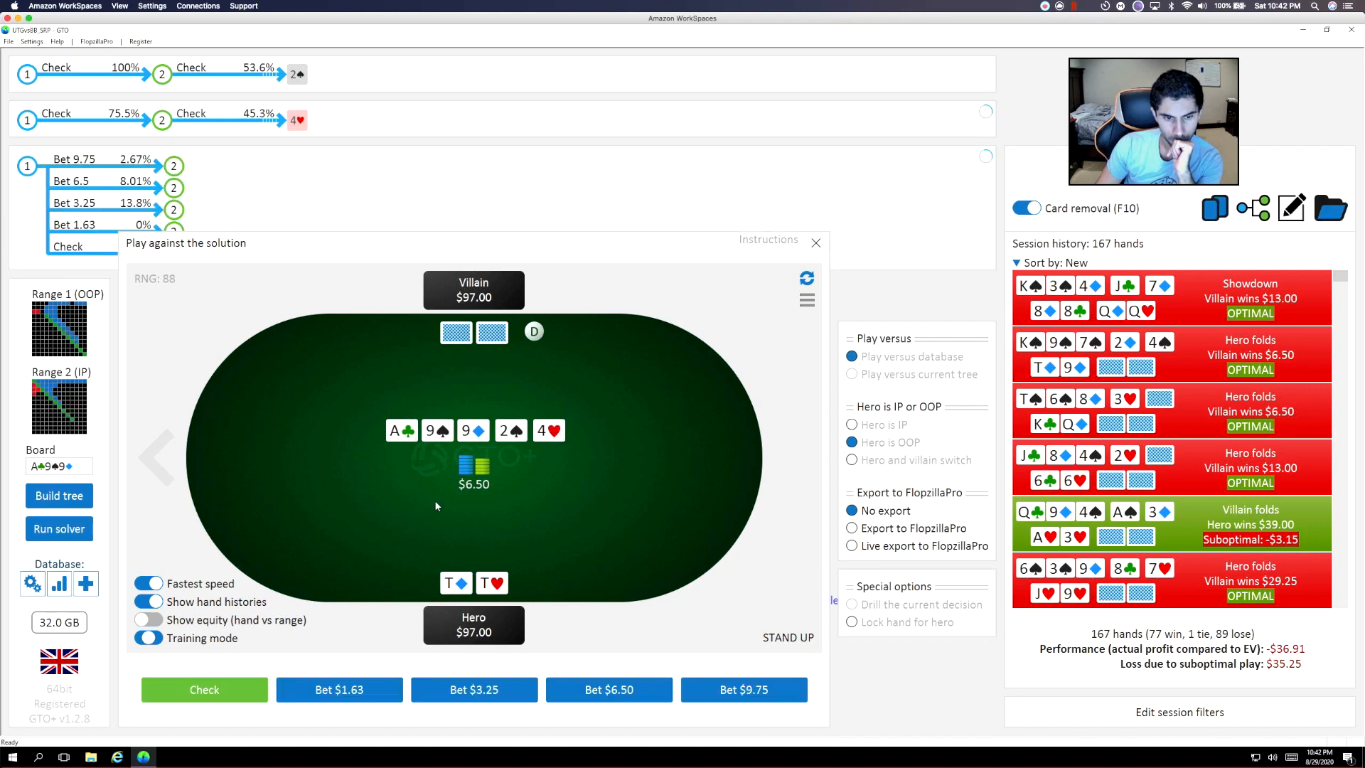
click(338, 690)
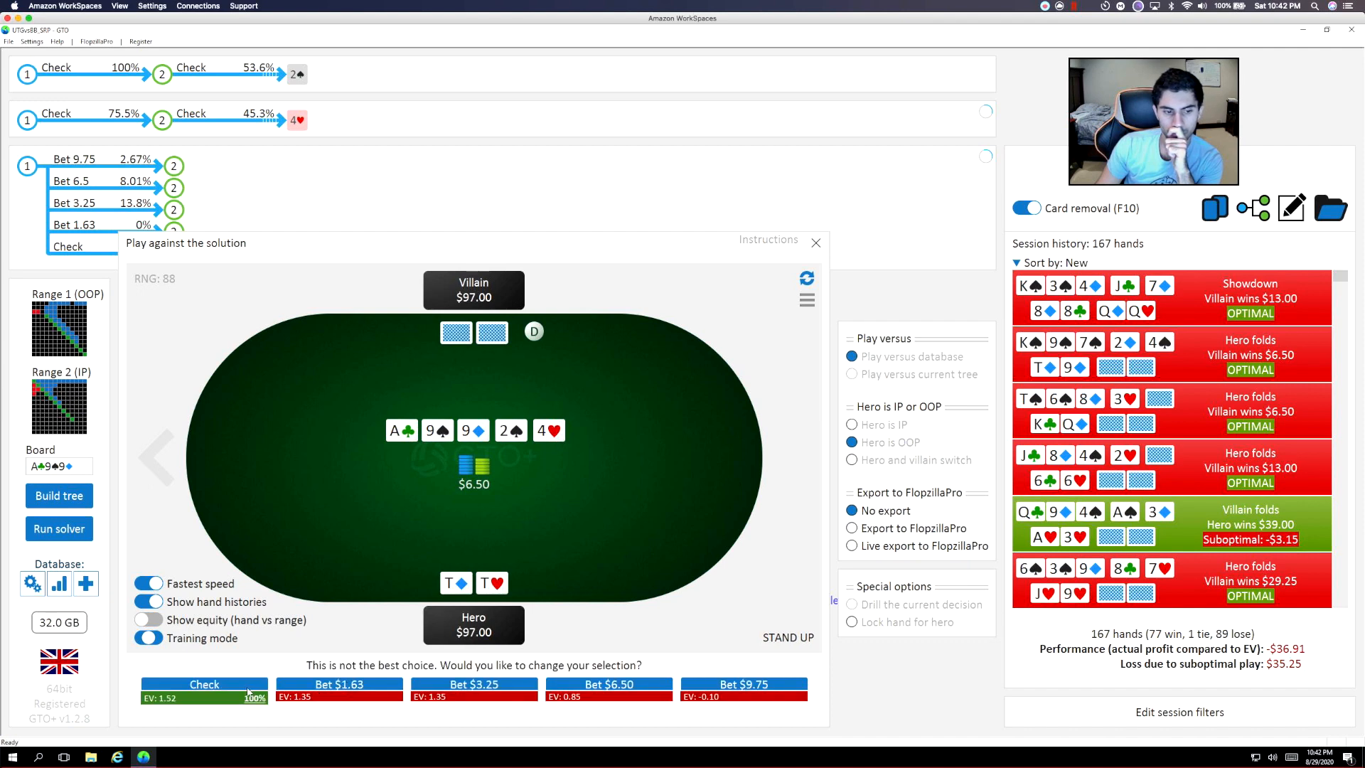
click(204, 684)
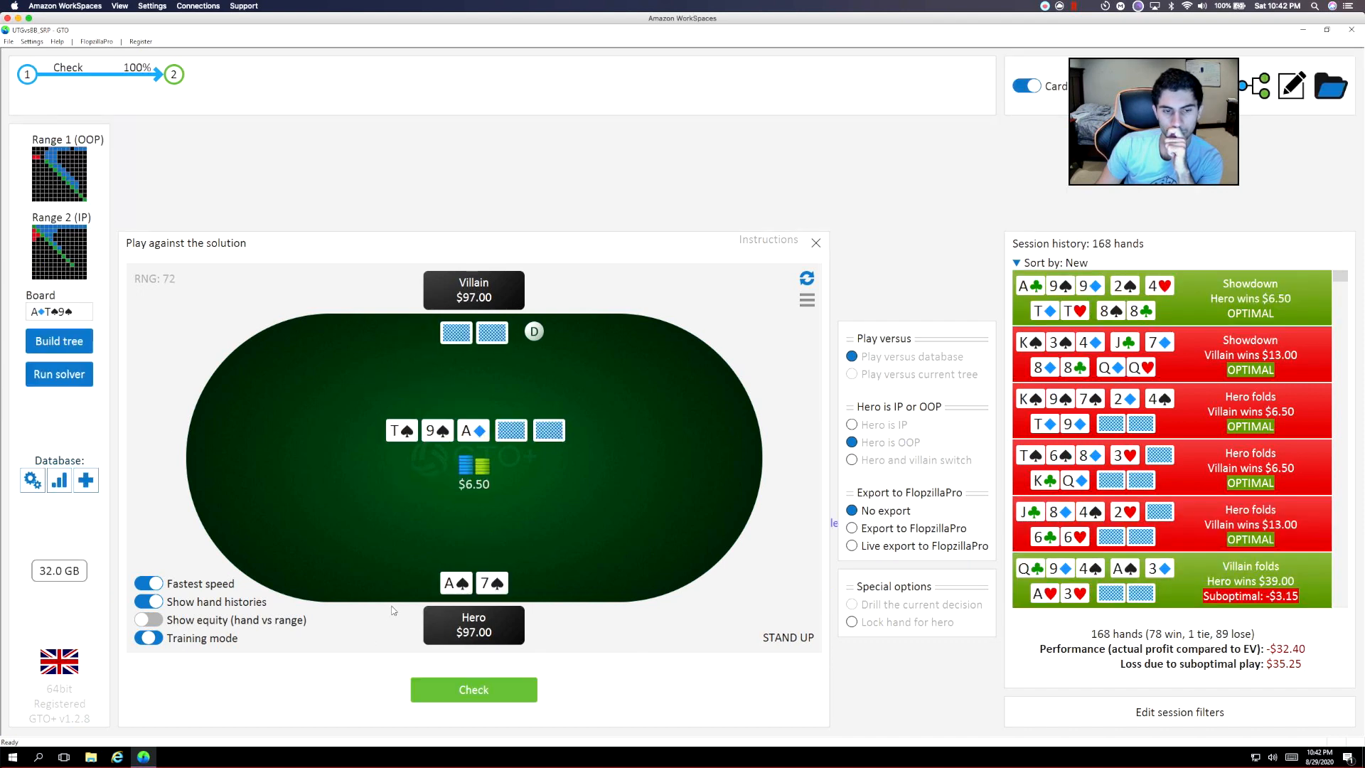
Check ace-seven on the flop, turn and queen river, then call the $3.25 bet.
click(472, 689)
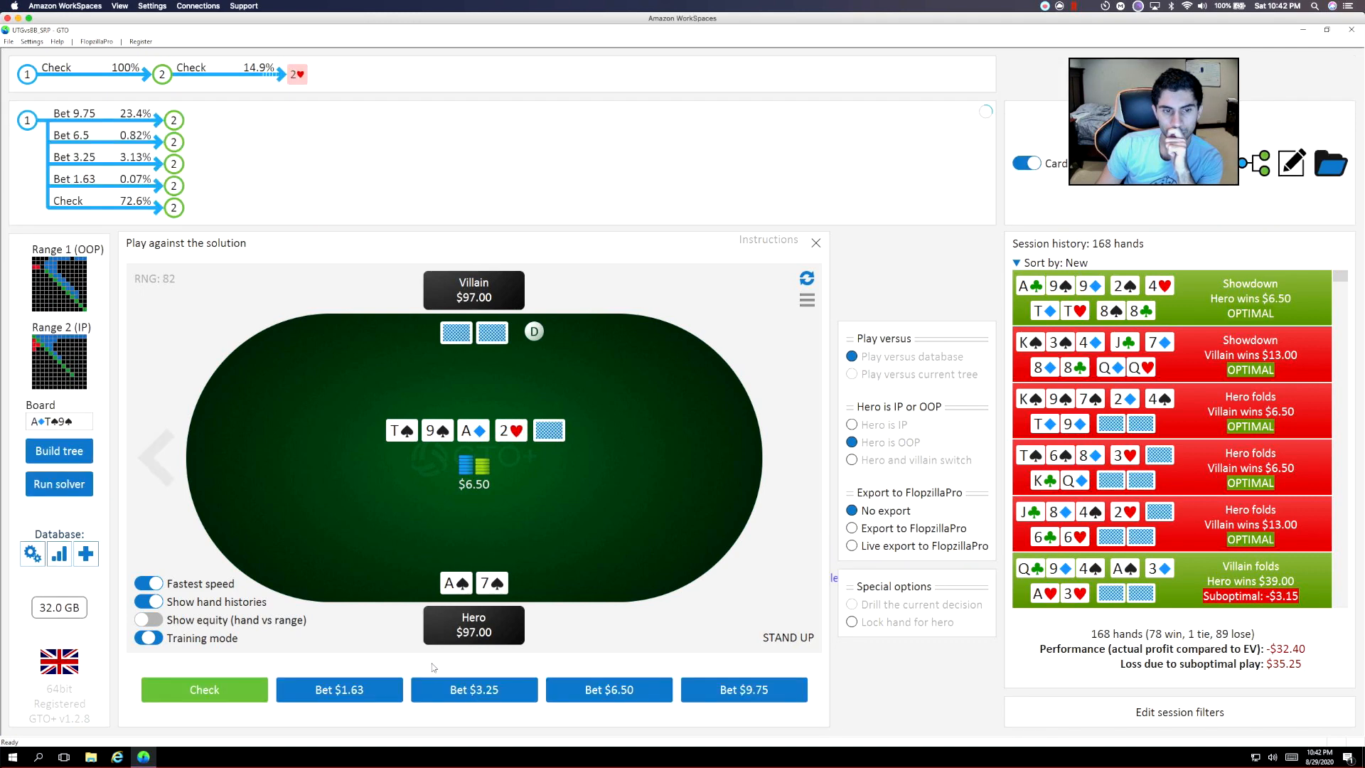
click(204, 689)
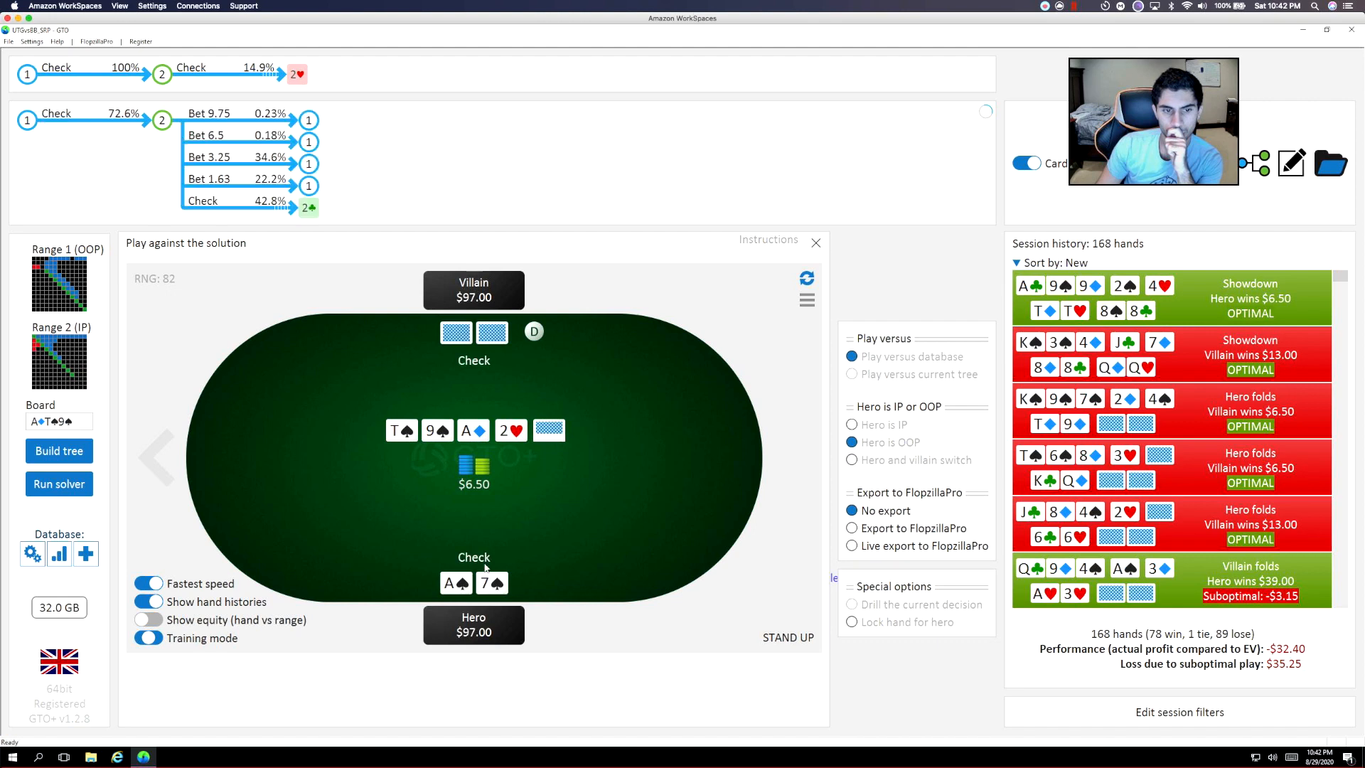
mouse_move(533, 546)
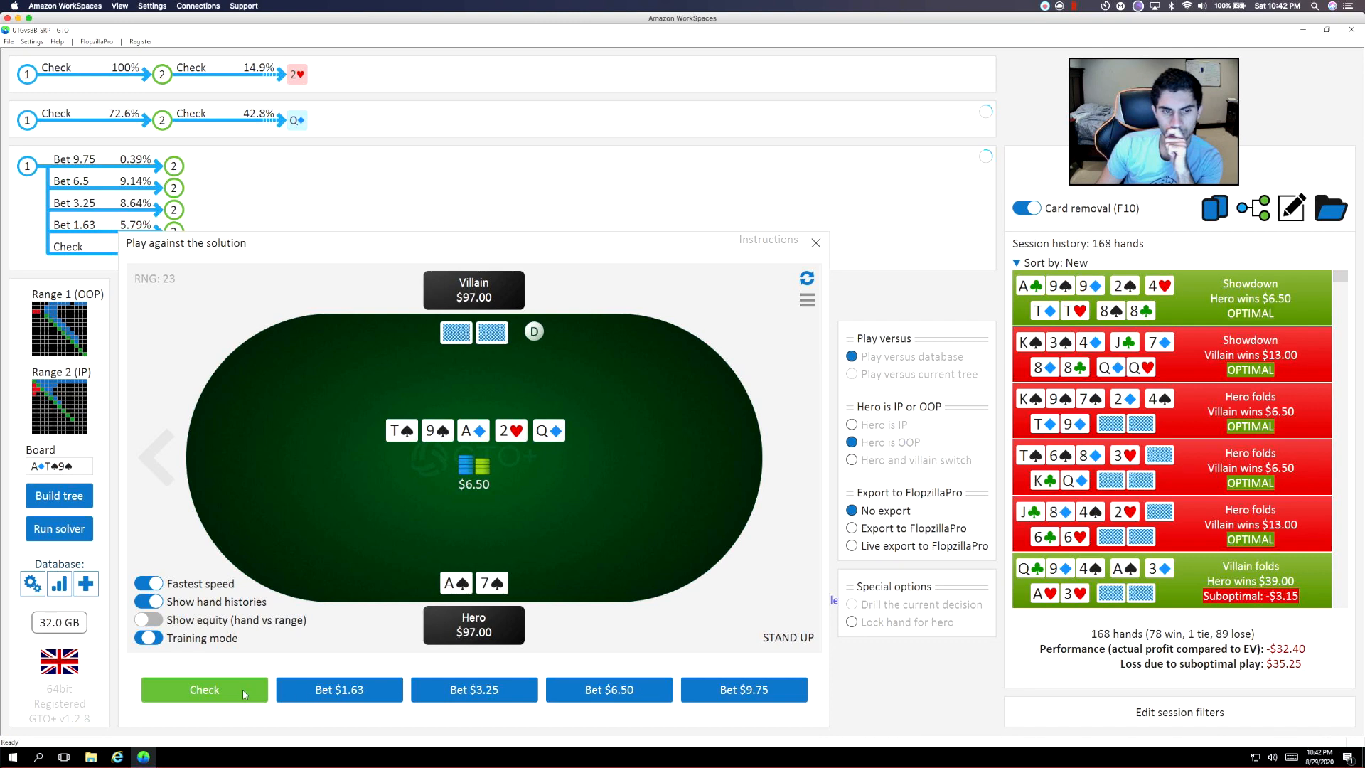
click(204, 689)
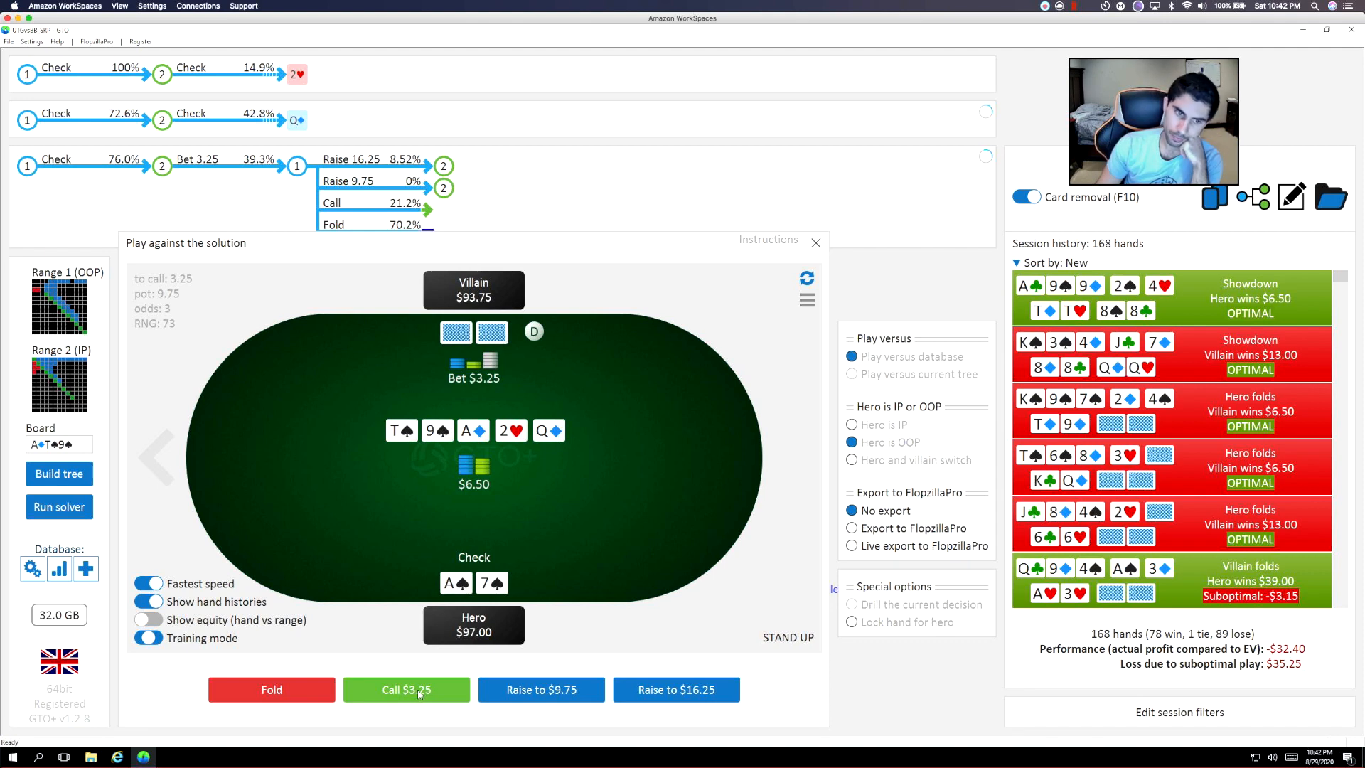
click(407, 689)
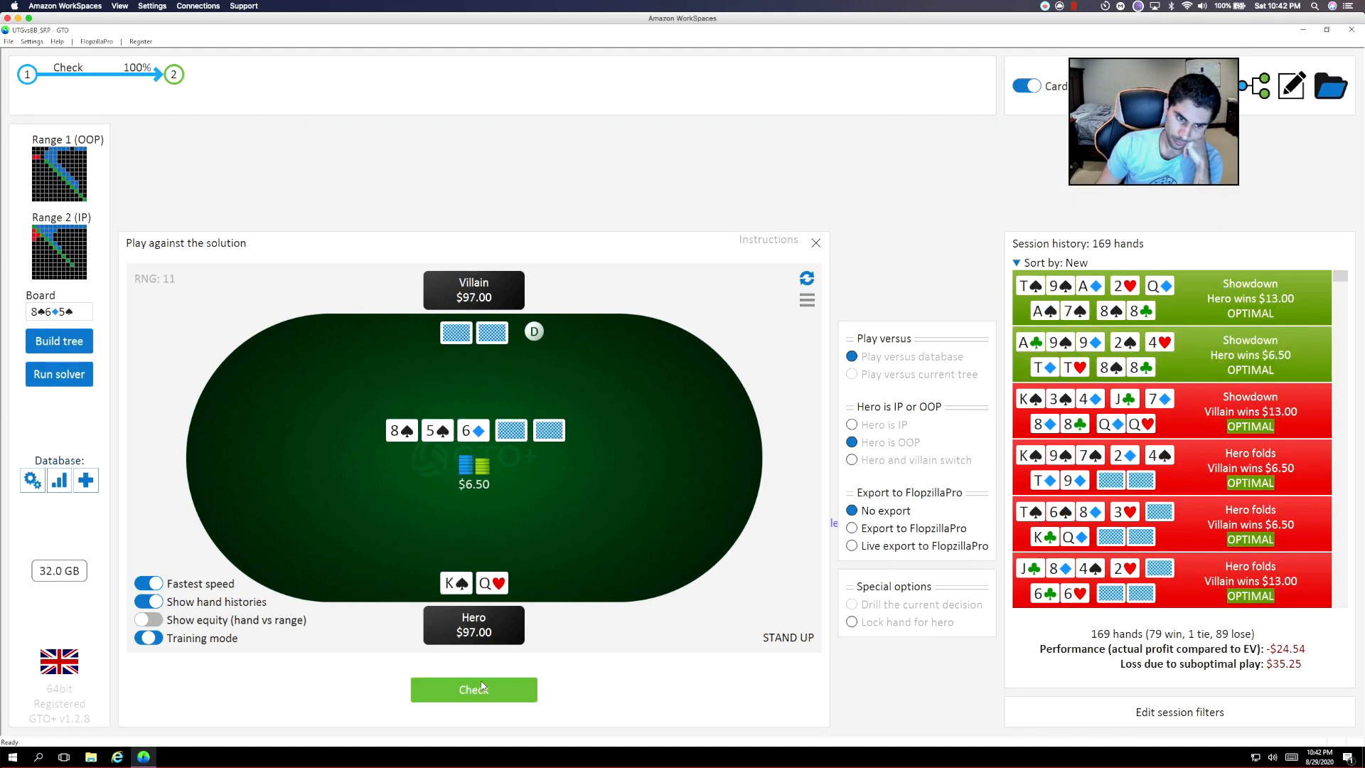
With K♠Q♥, check-raise the flop to $6.50, check the 8♥ turn, bet $19.50 on the T♥ river.
click(473, 689)
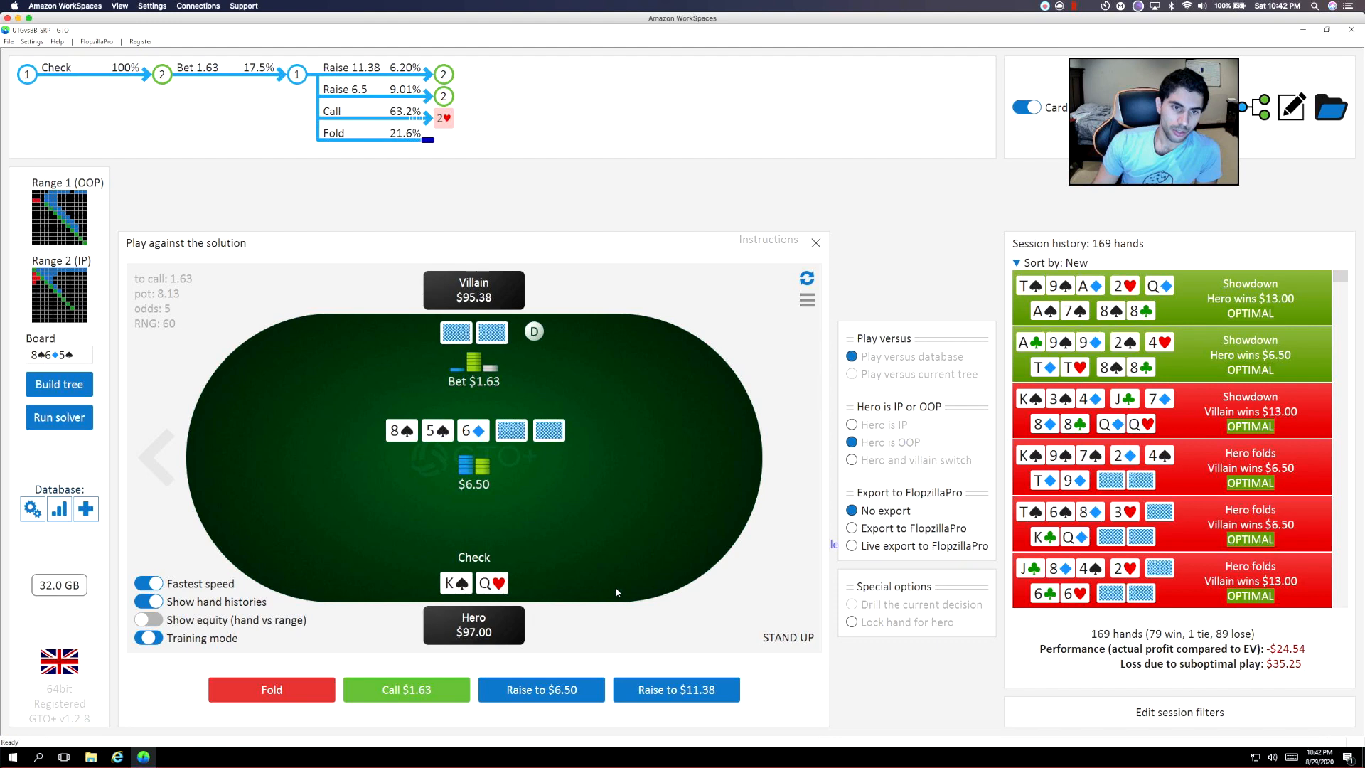
click(540, 689)
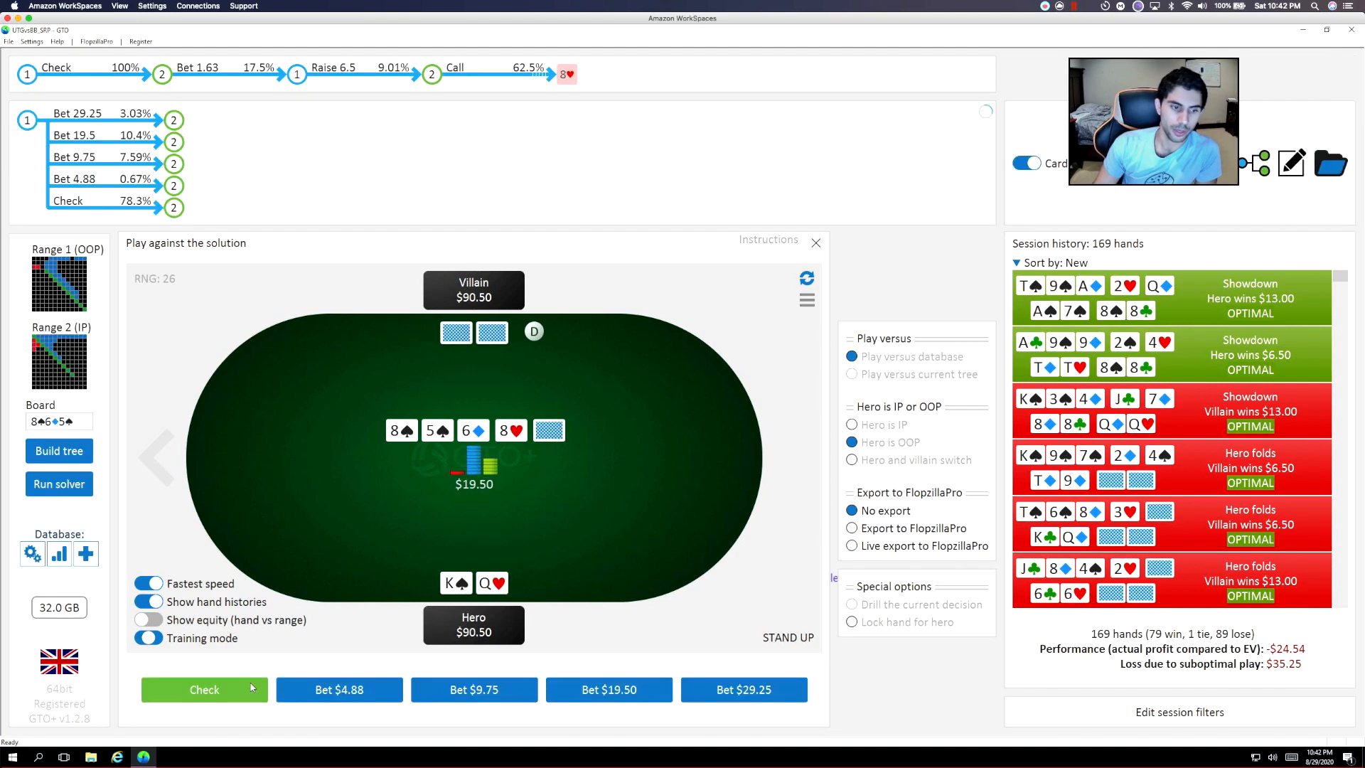
mouse_move(248, 686)
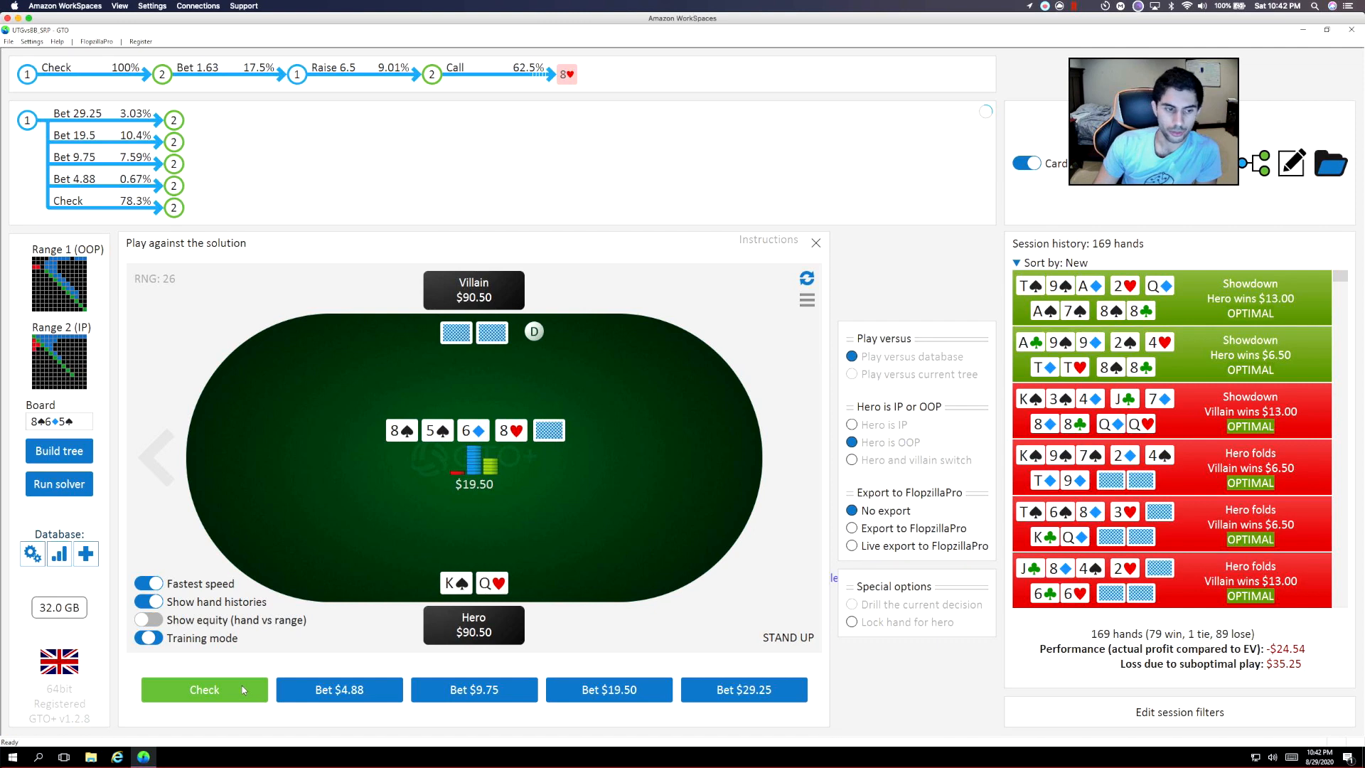
click(204, 690)
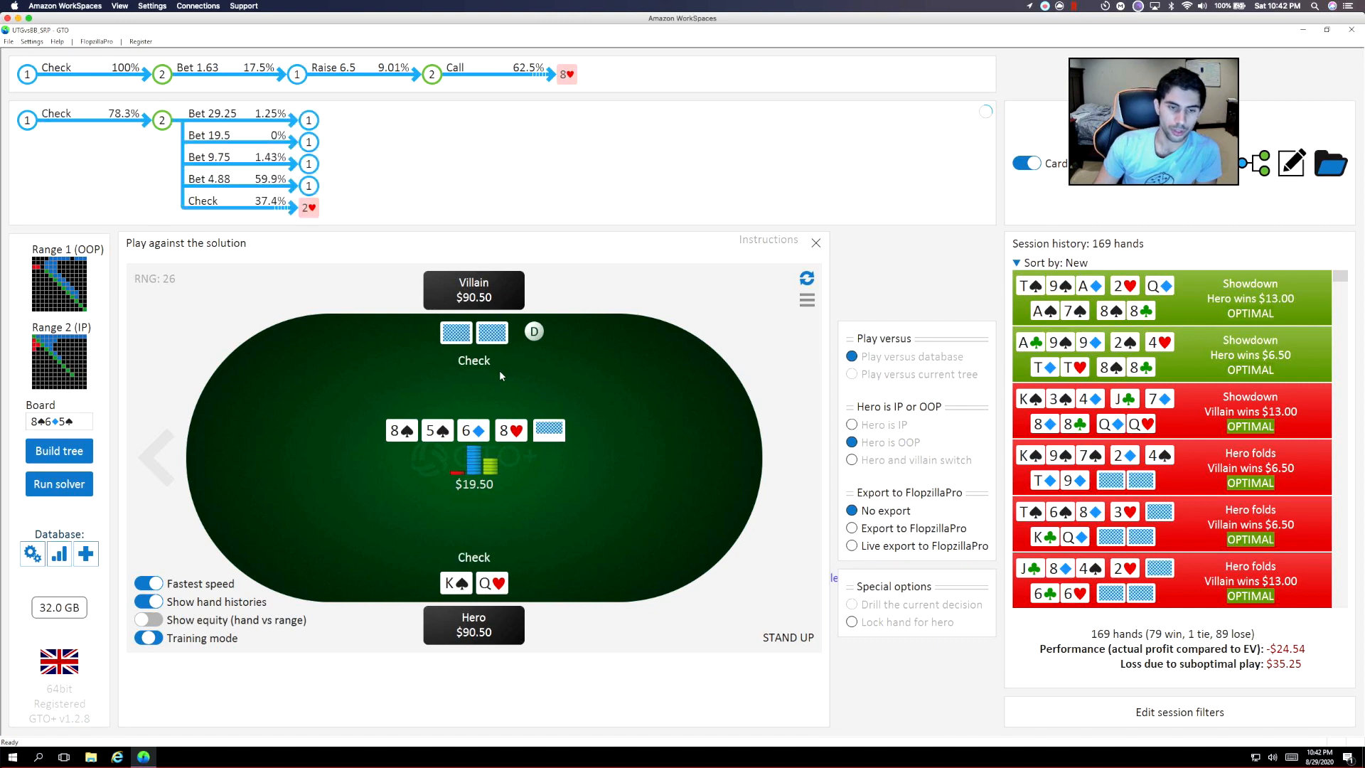
click(473, 360)
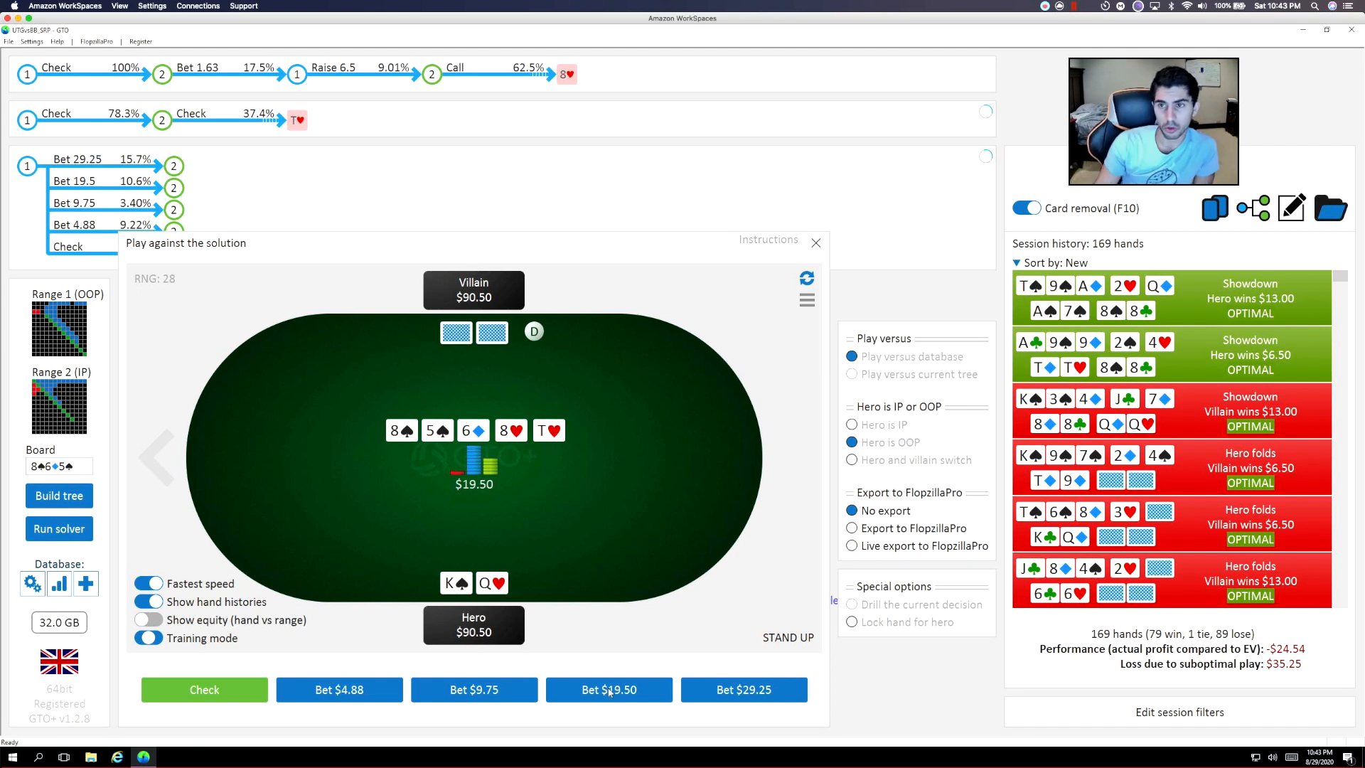
click(609, 689)
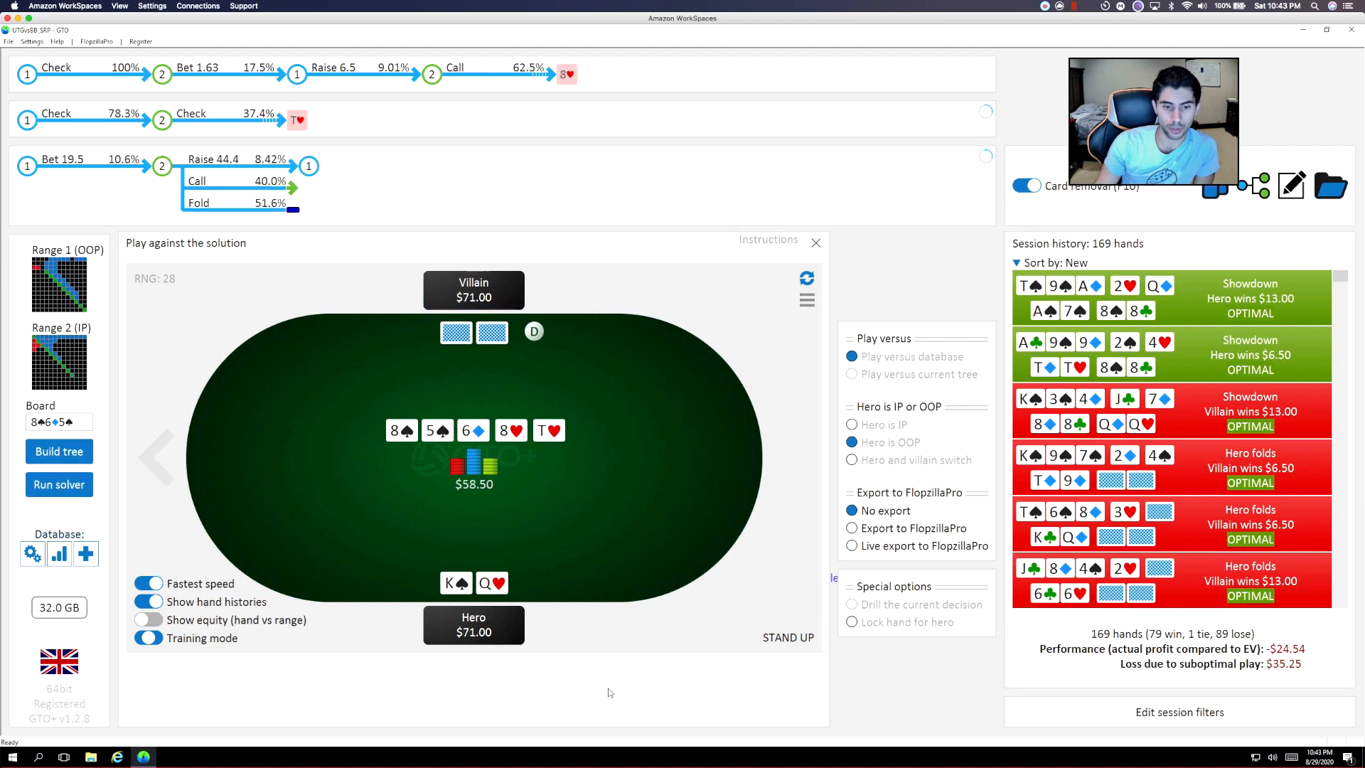